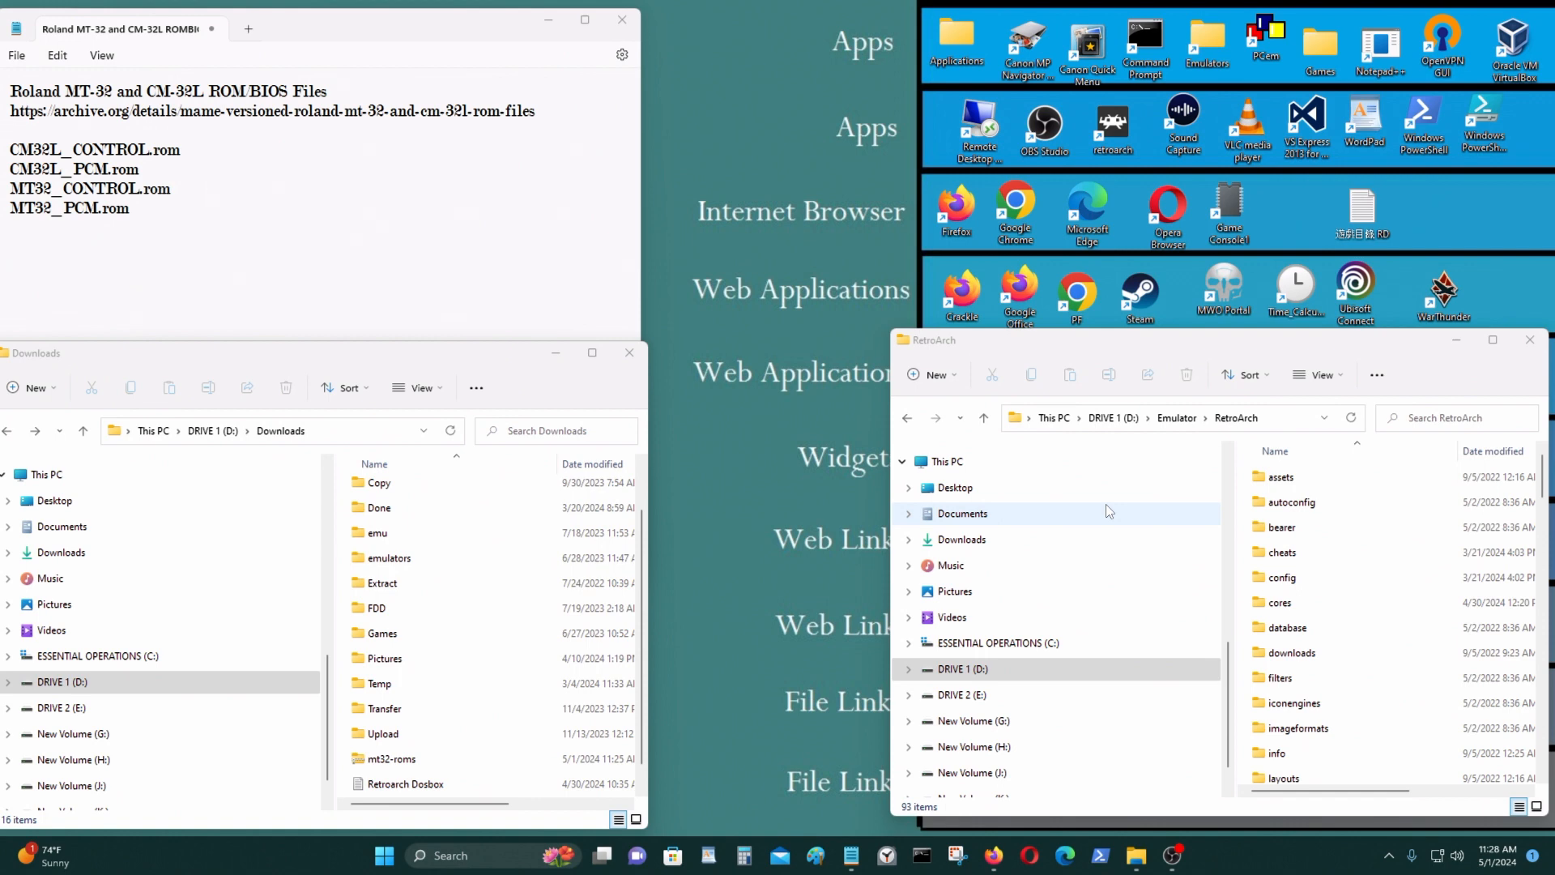
mouse_move(1258, 8)
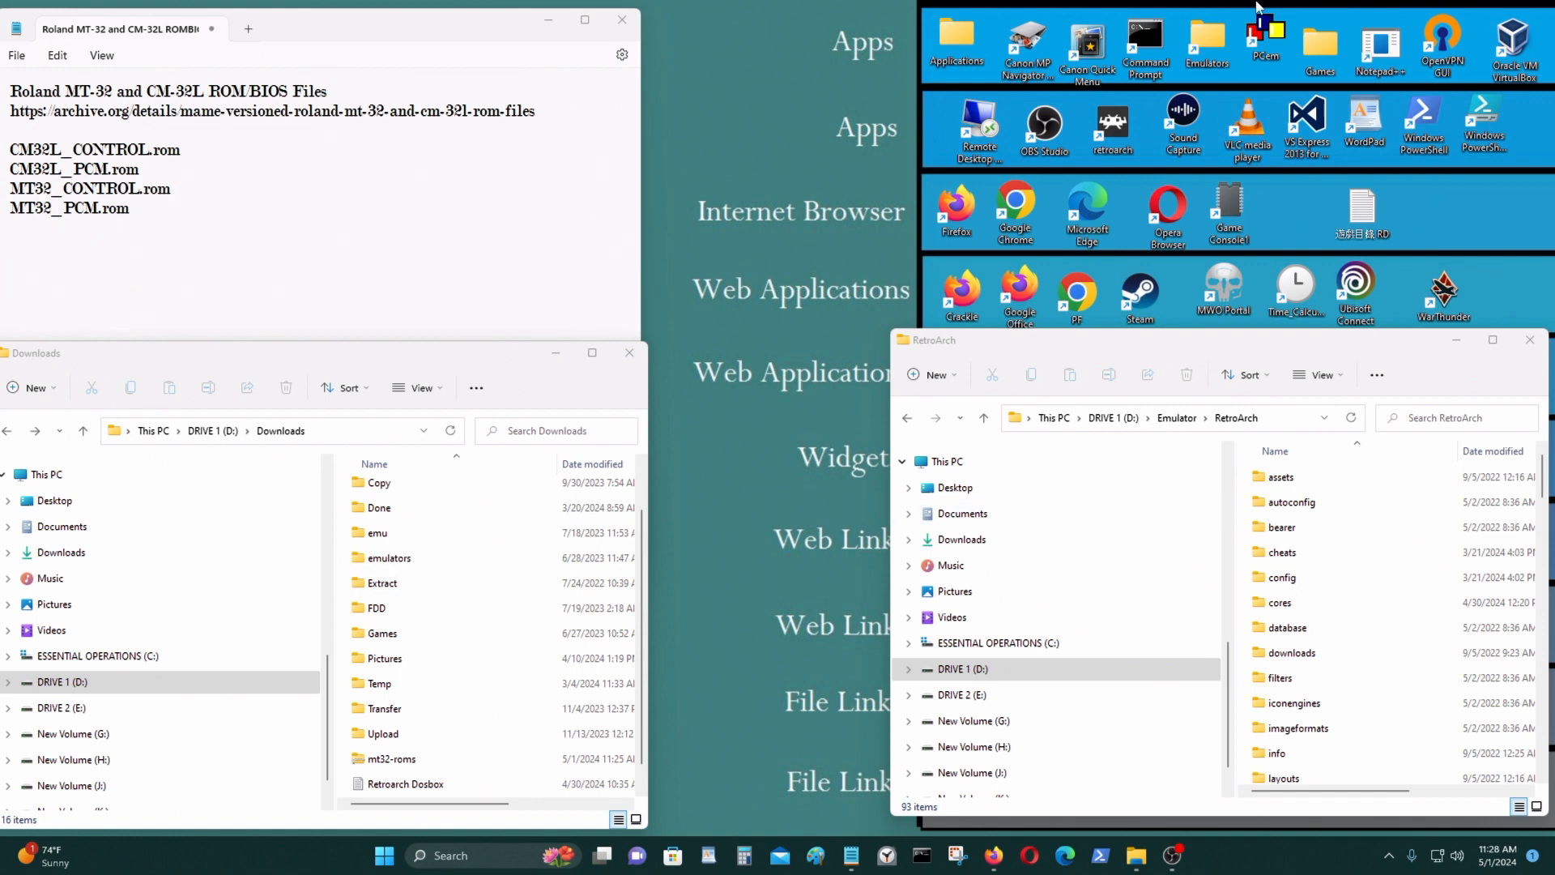
mouse_move(999, 836)
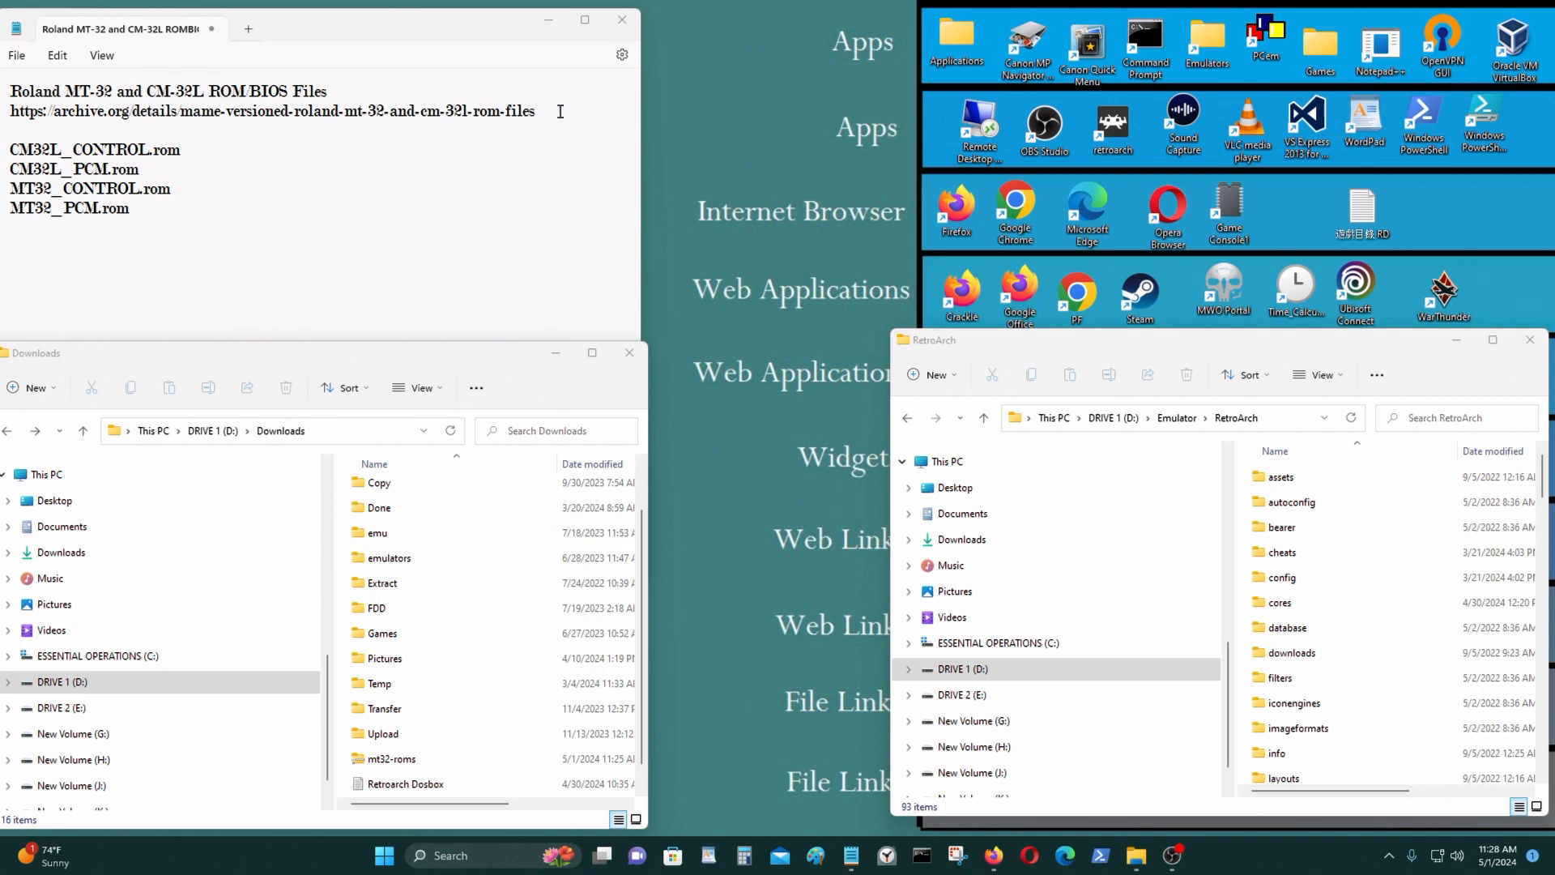
- Select the archive.org link in the notes and switch to the Roland ROM files page in Firefox
triple_click(268, 111)
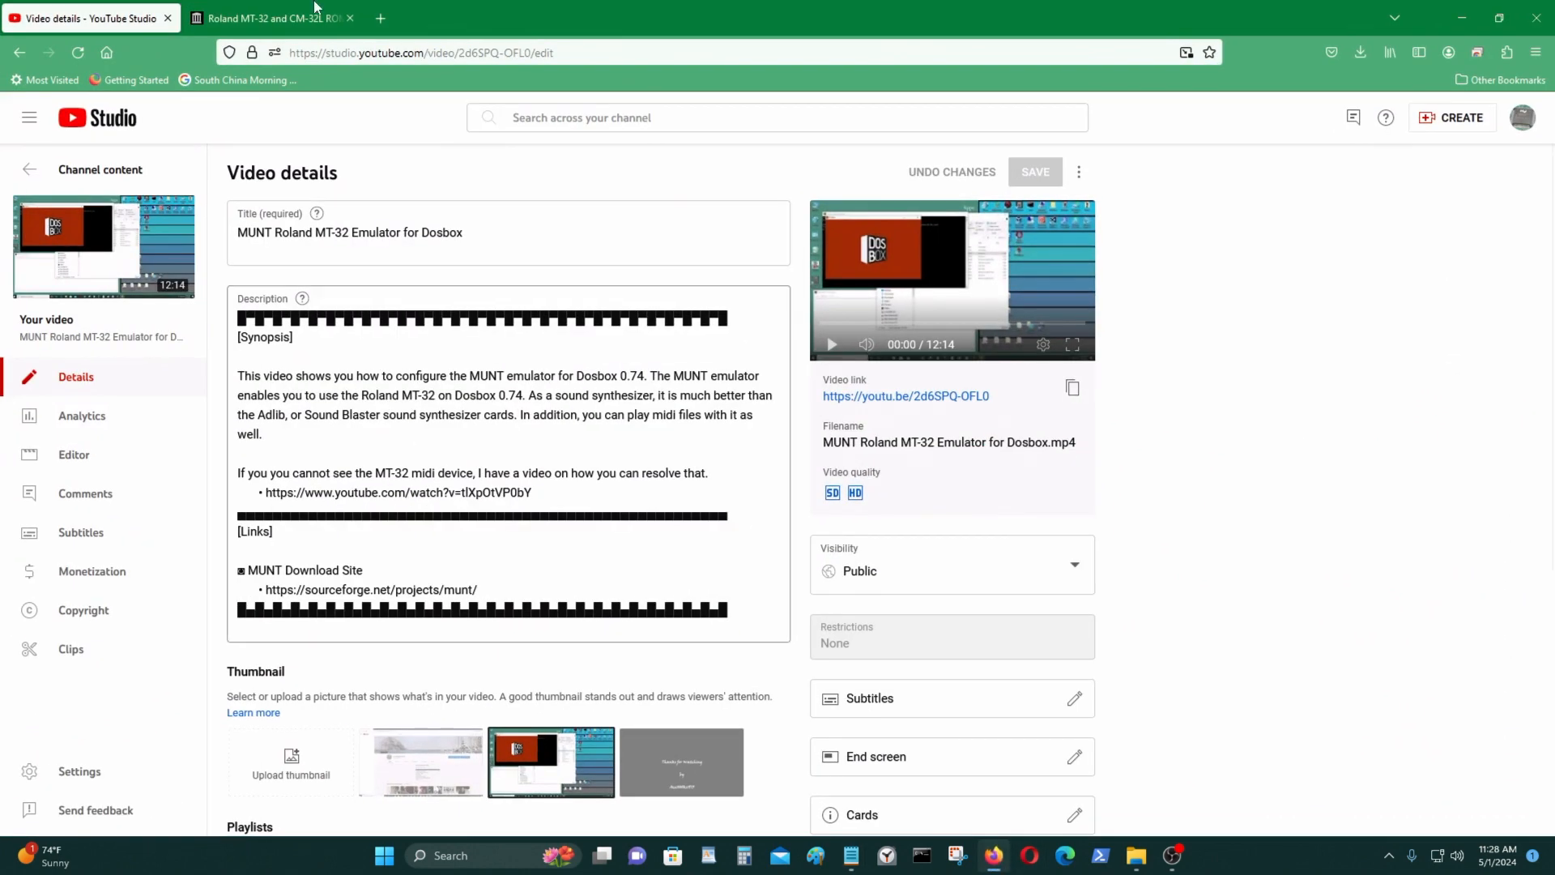
click(273, 18)
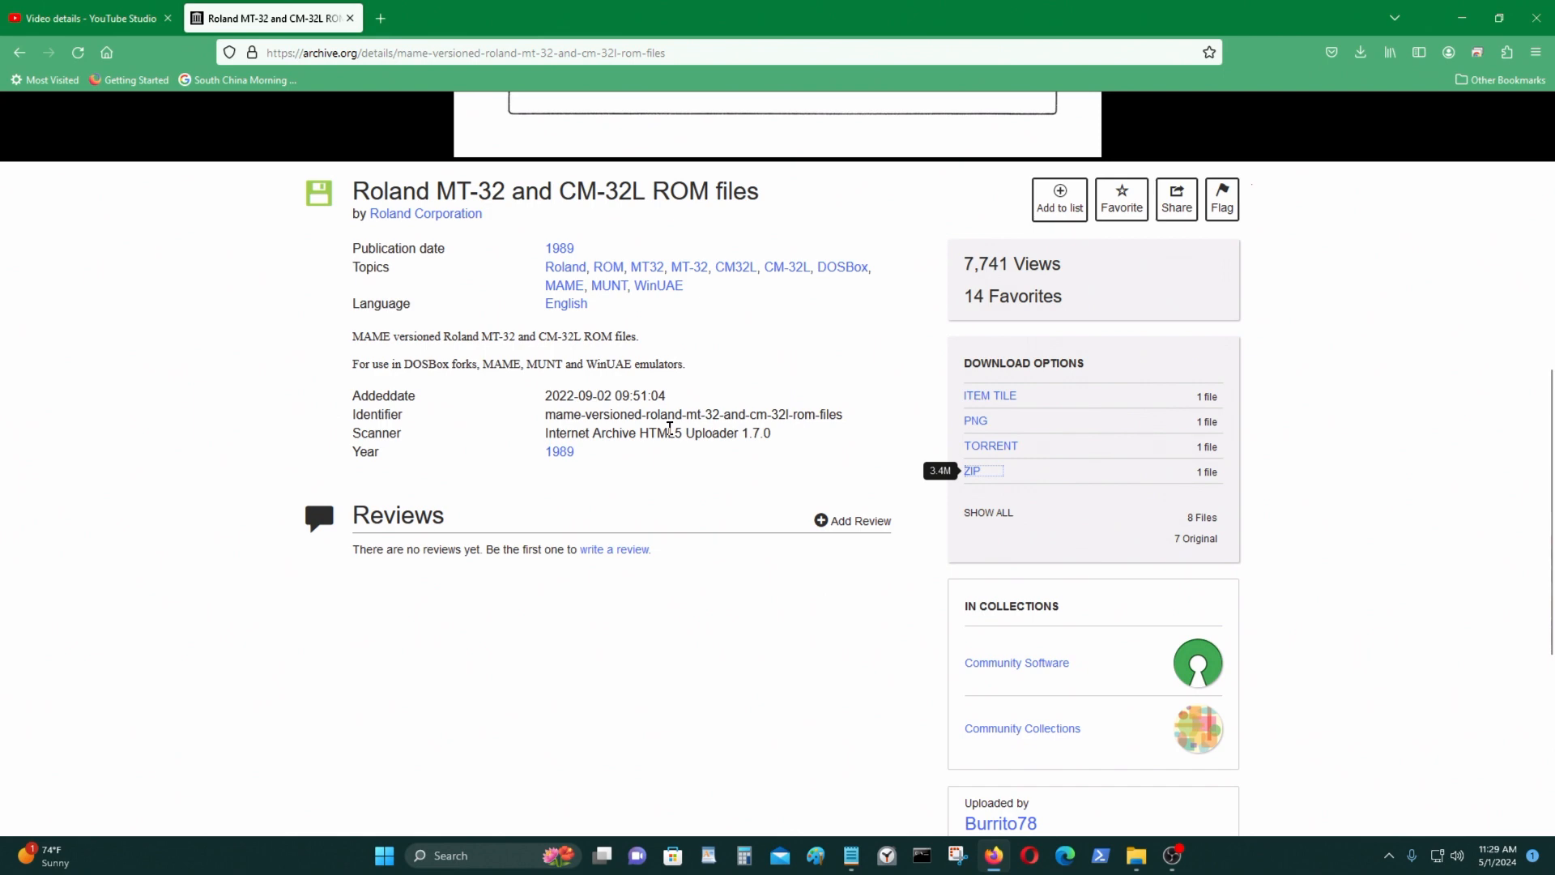
mouse_move(970, 482)
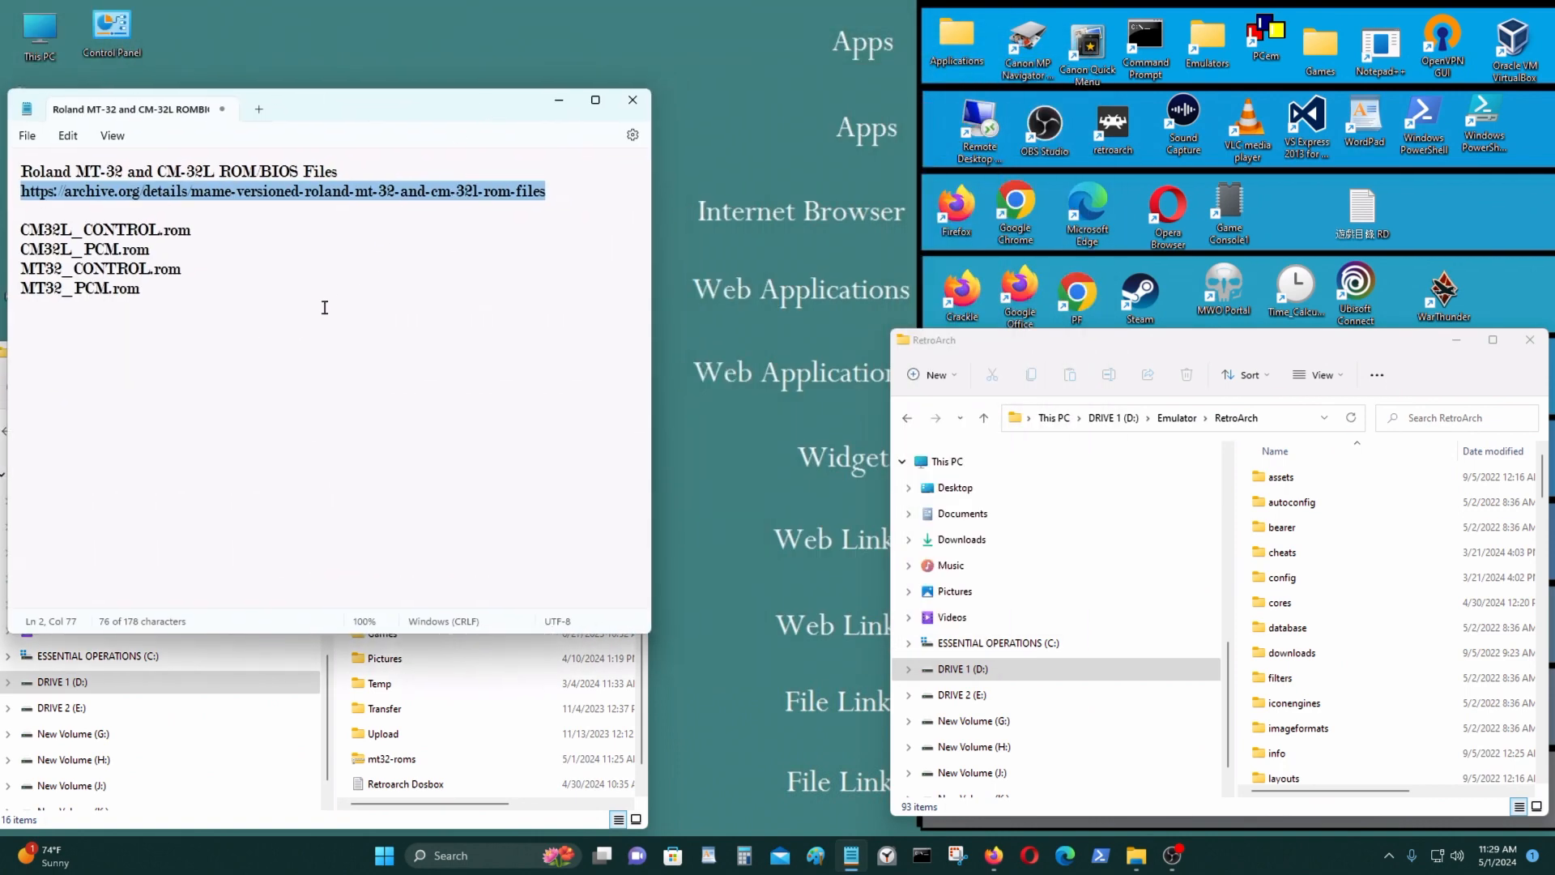
- Locate RetroArch's system folder and the Downloads\mt32-roms folder side by side
drag(128, 109, 436, 93)
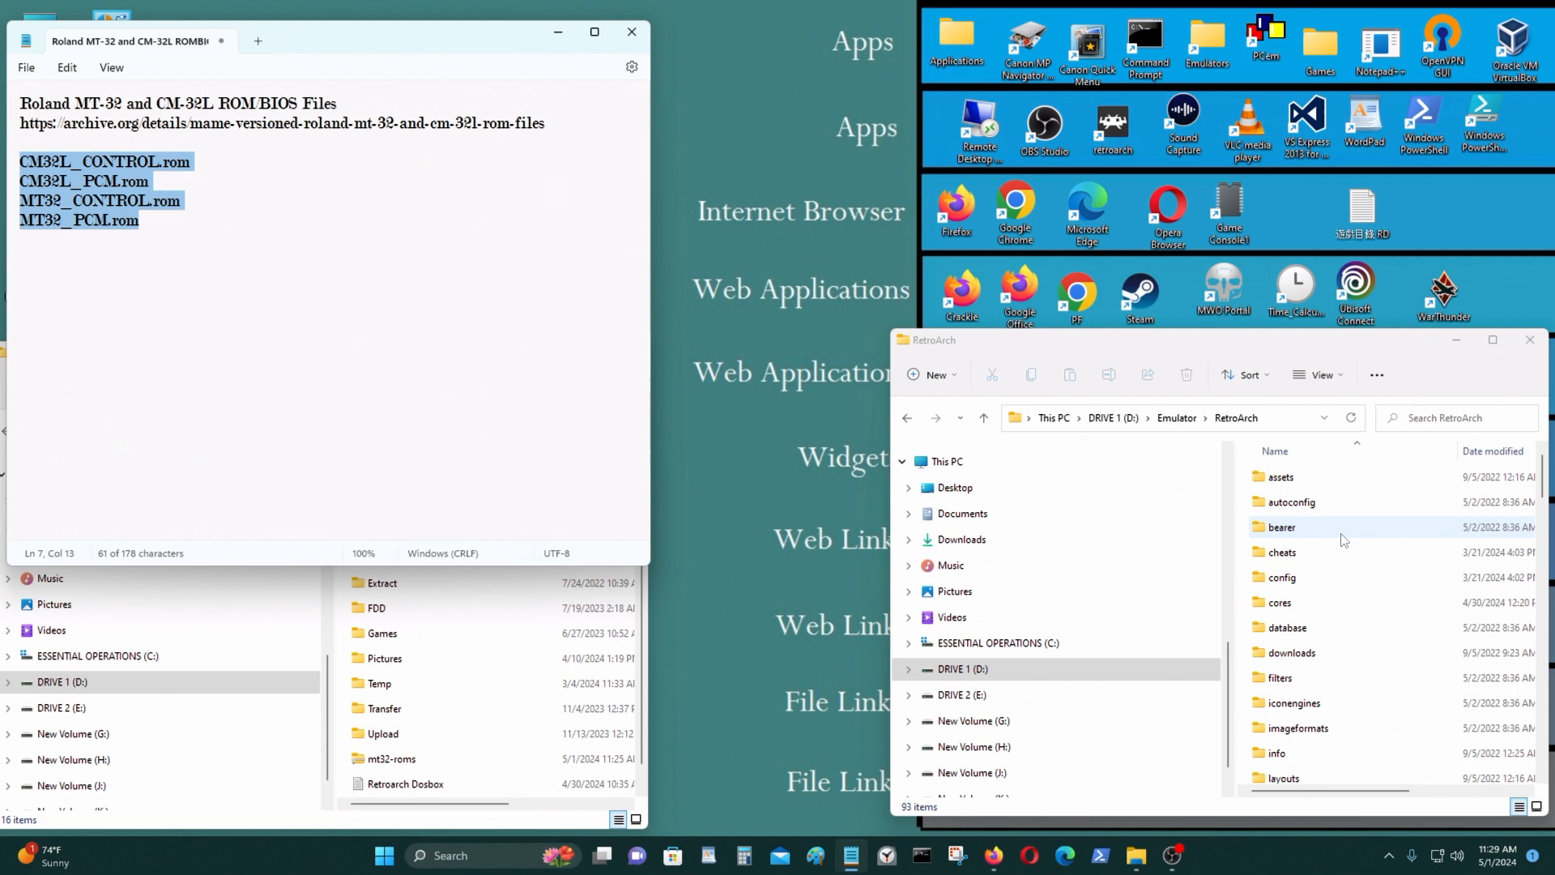
scroll(down, 3)
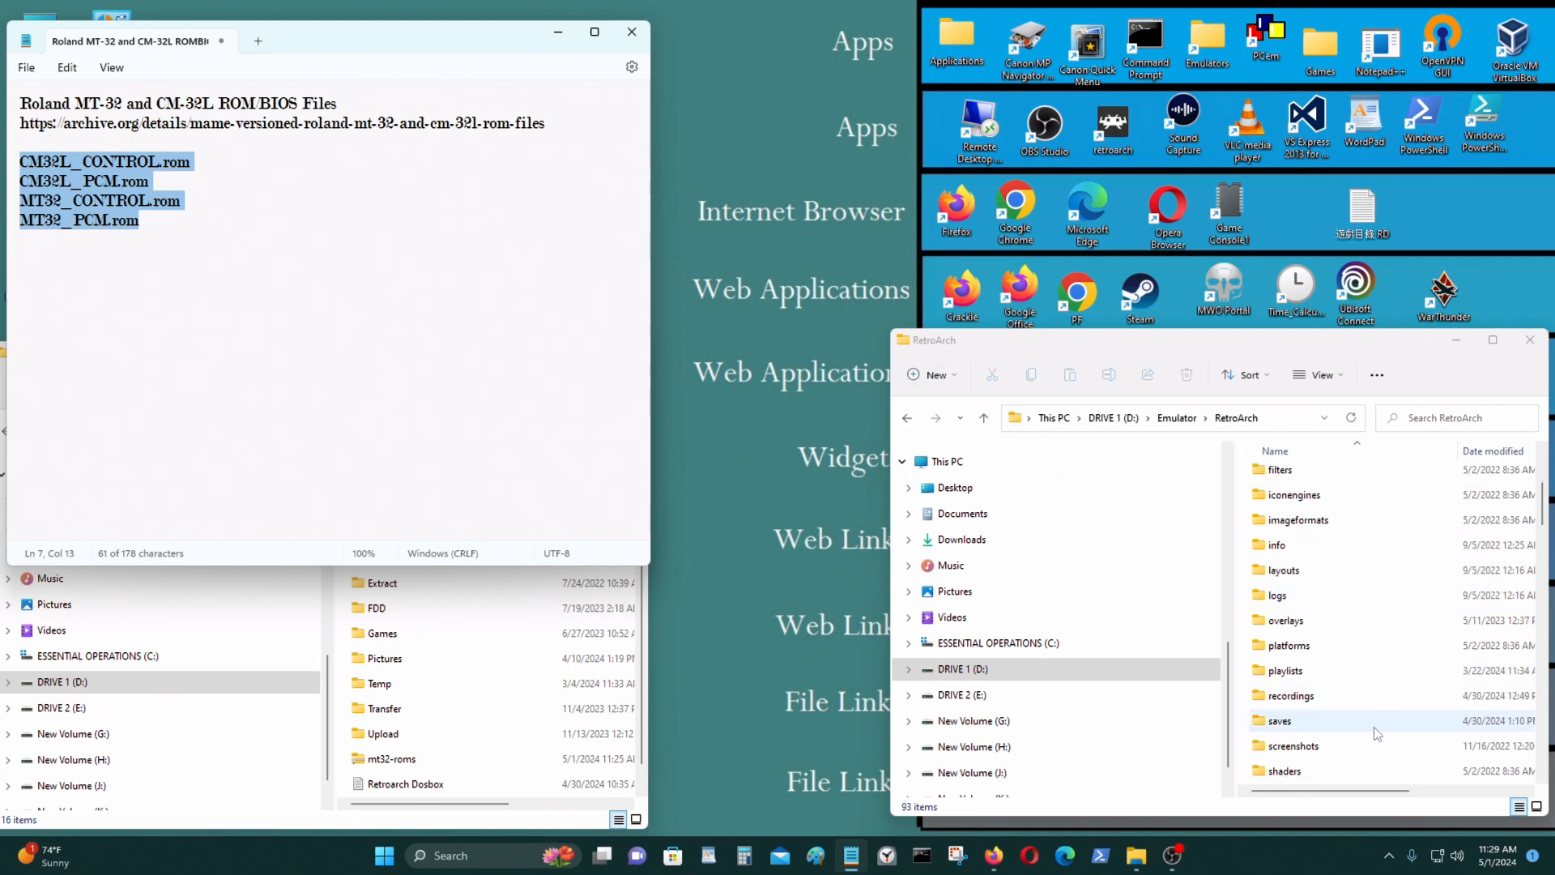
scroll(down, 3)
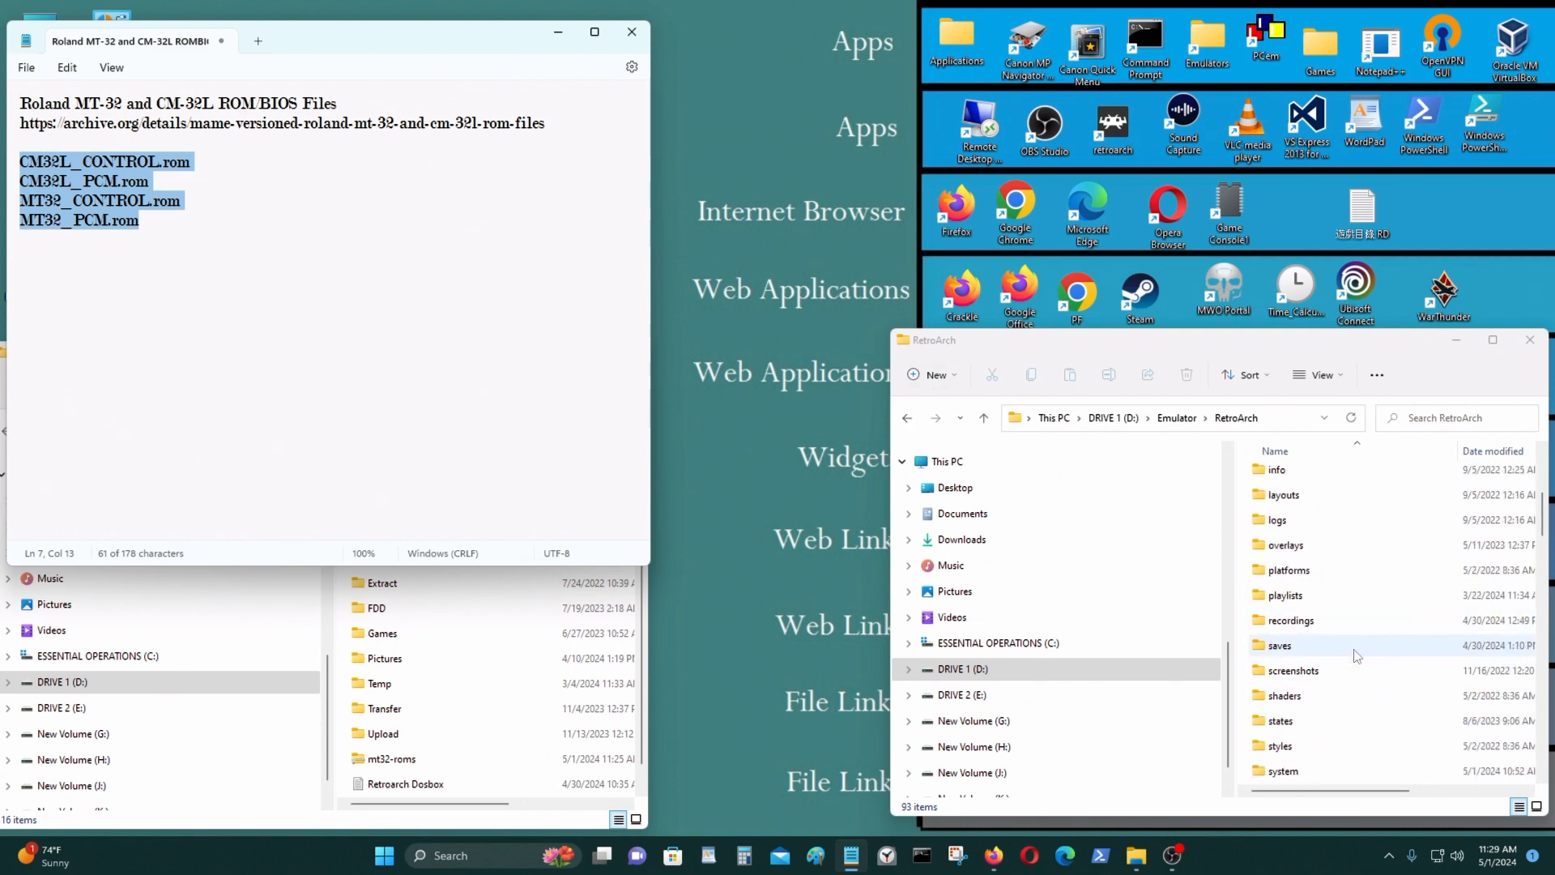
double_click(1282, 771)
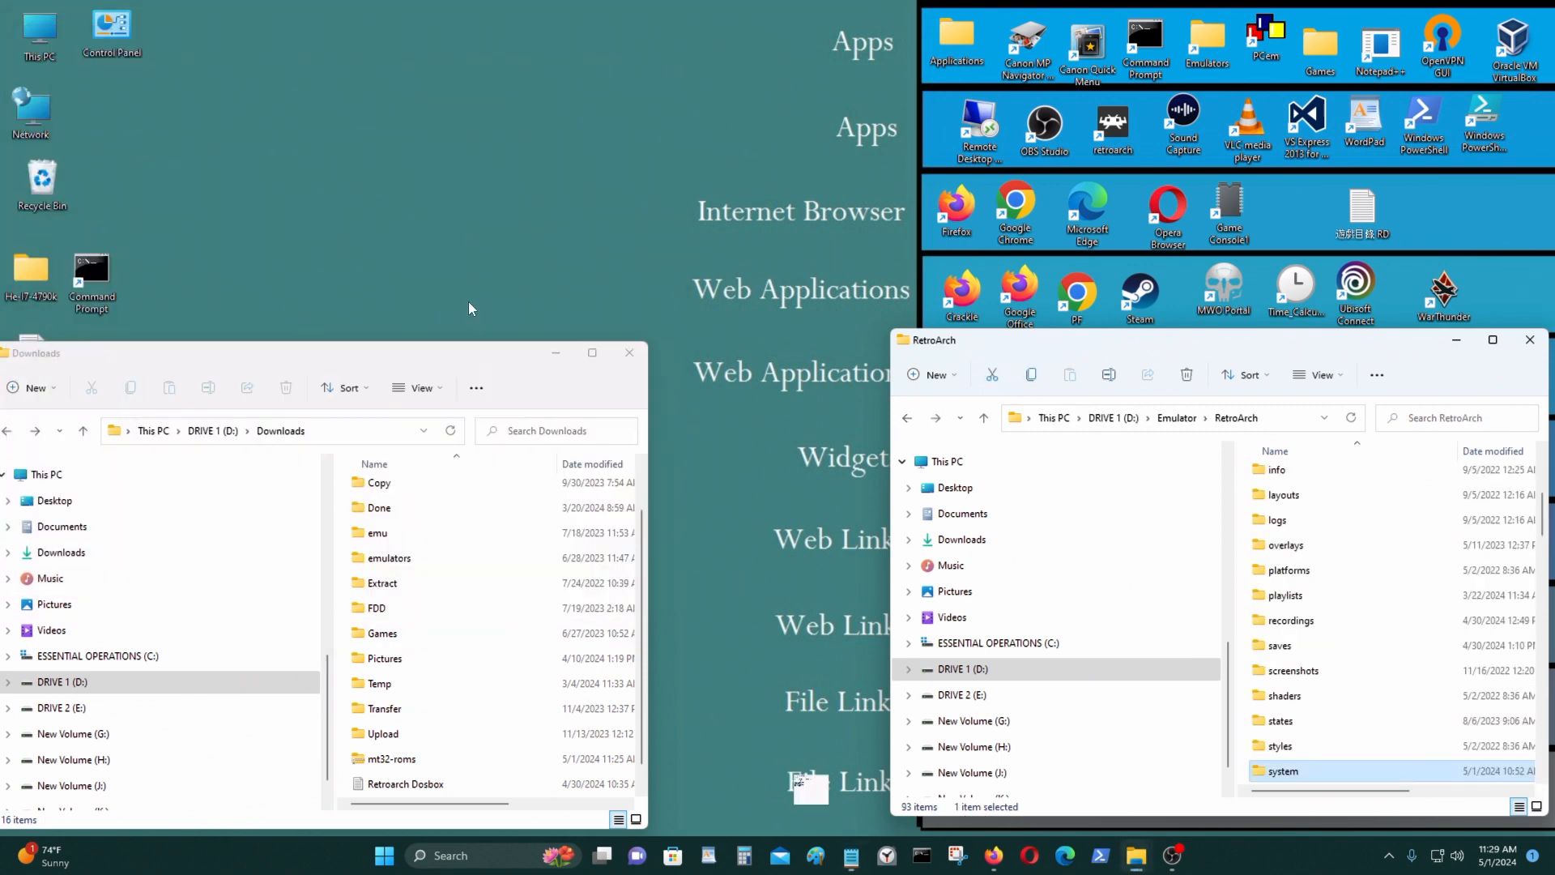
scroll(down, 3)
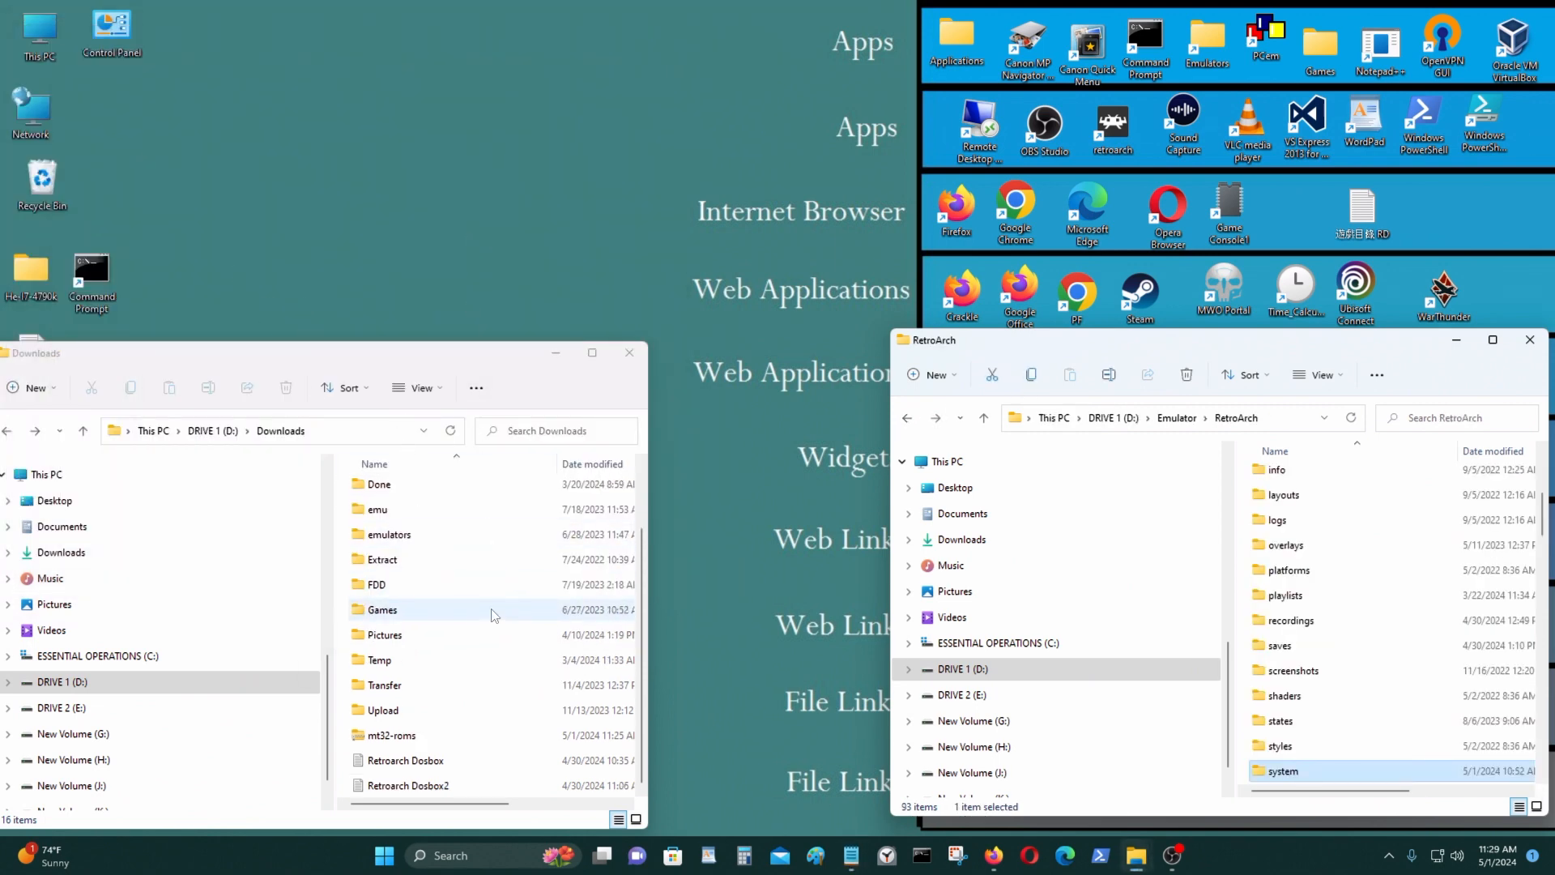
double_click(390, 734)
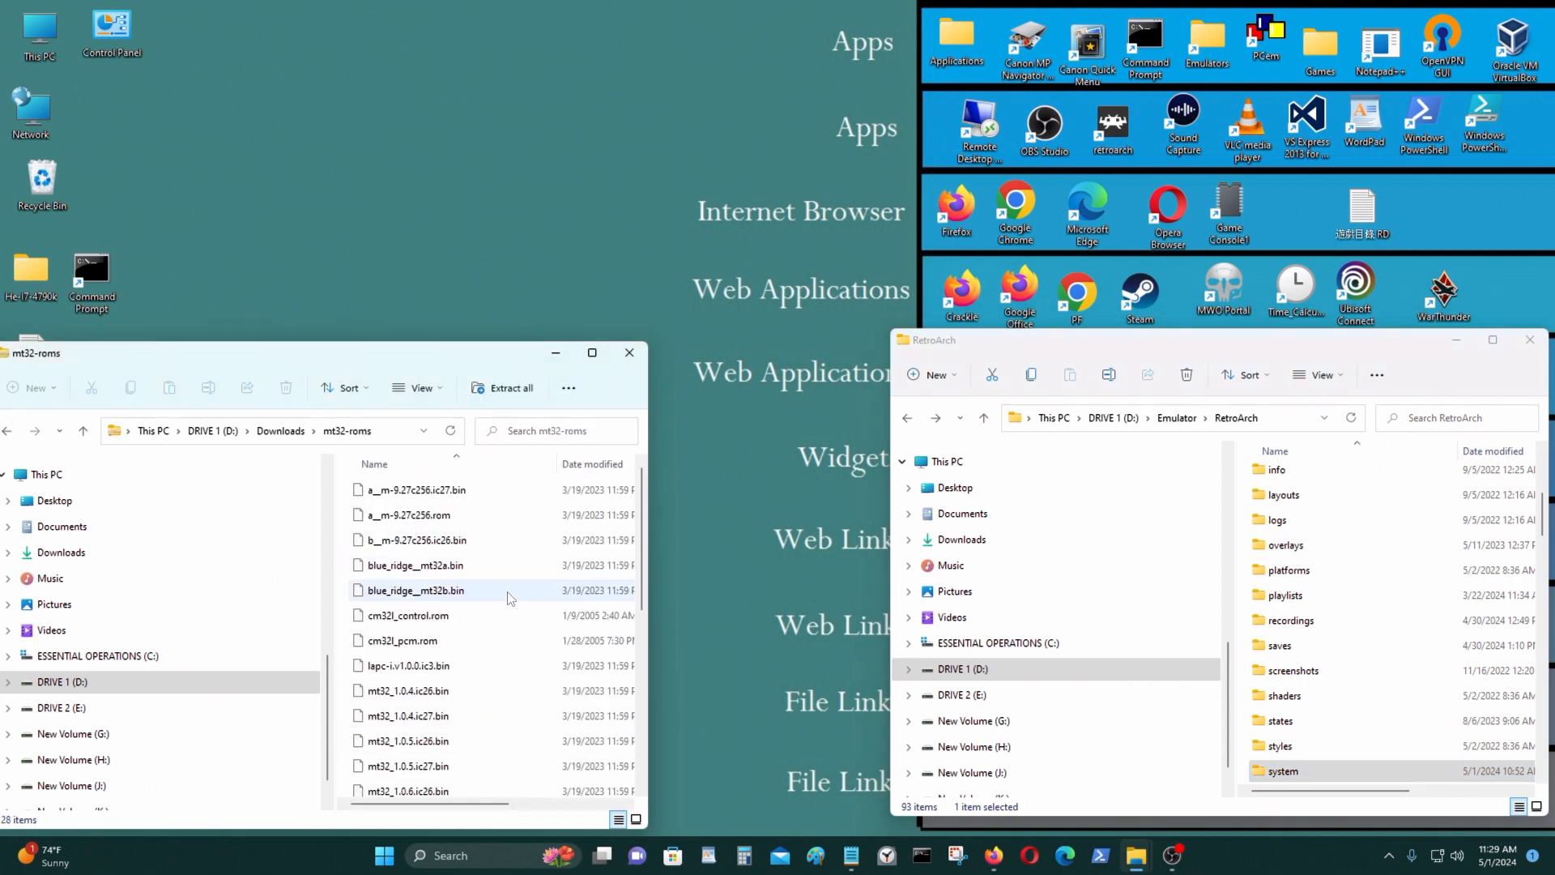
- Copy the CM-32L and MT-32 control and PCM ROMs into system, replacing CM-32L and skipping MT-32 duplicates
click(521, 612)
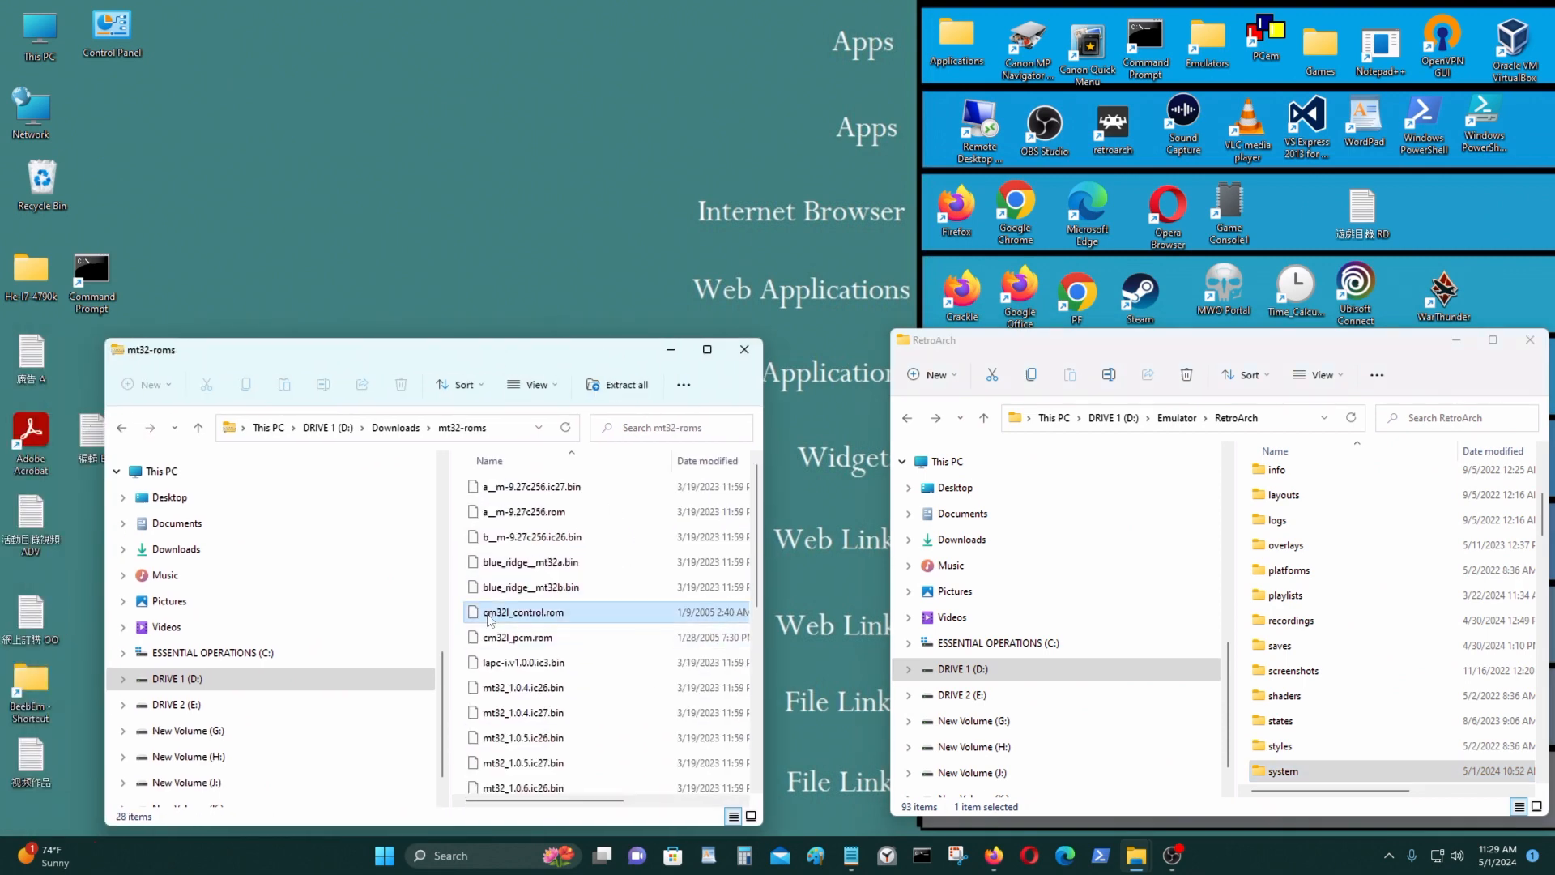
click(516, 637)
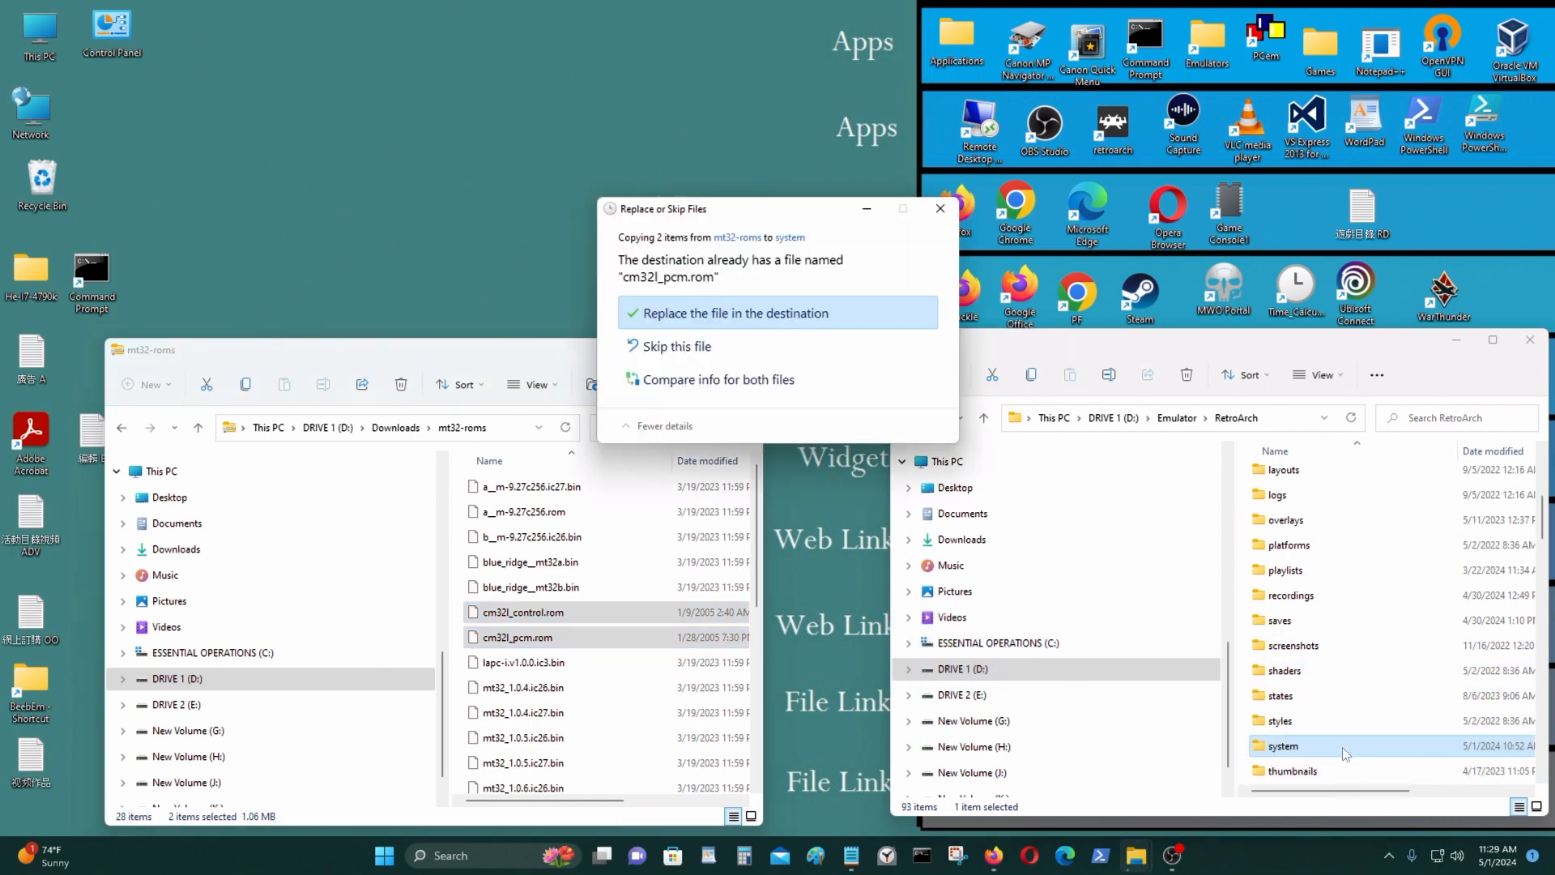
click(738, 313)
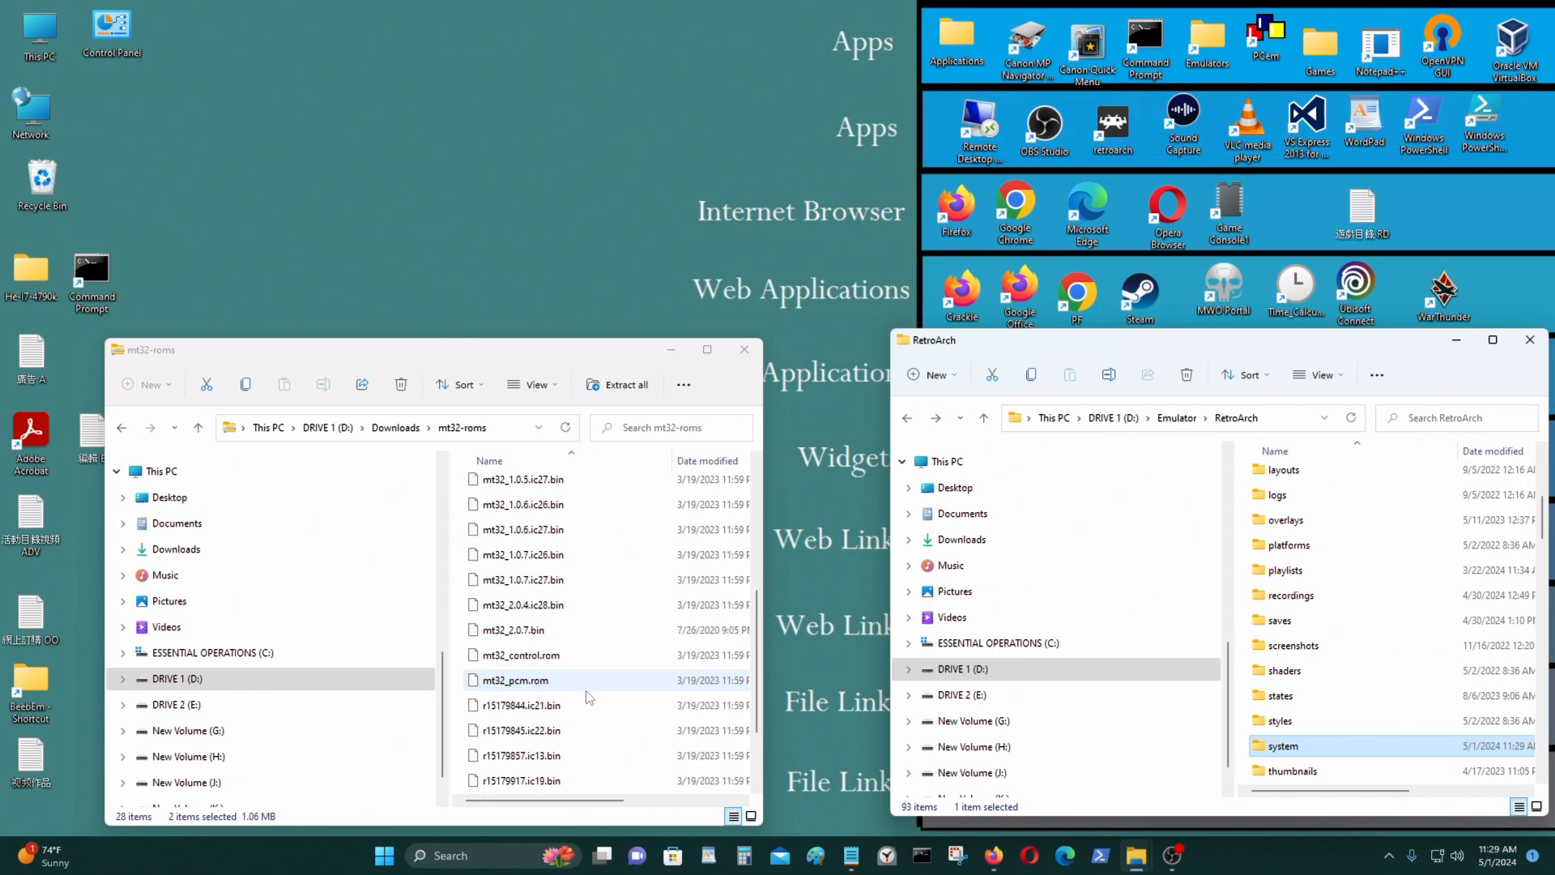
click(520, 654)
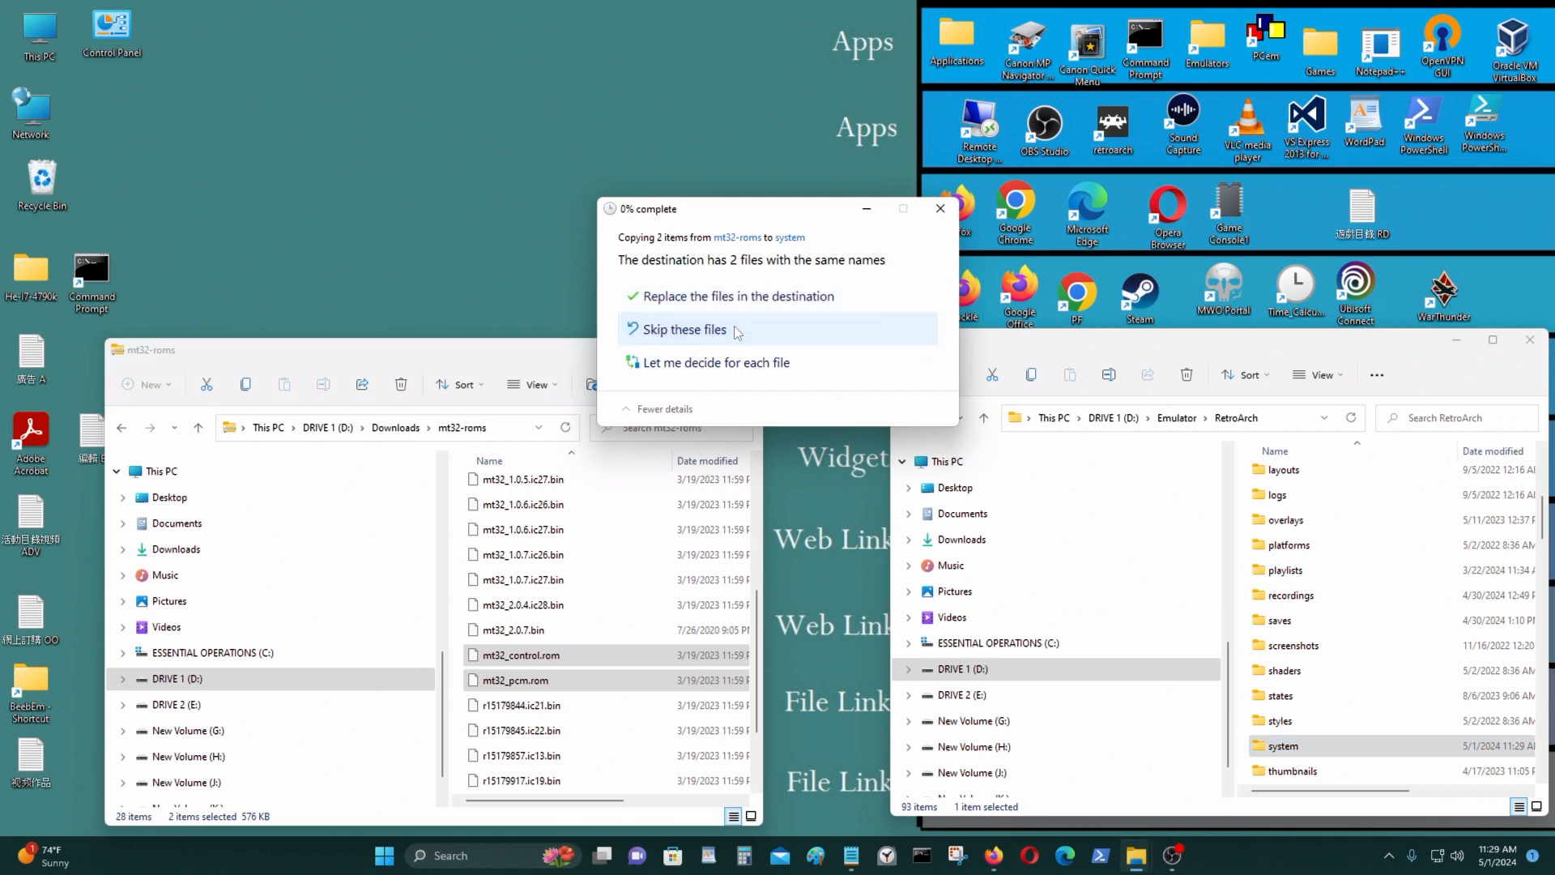
click(680, 330)
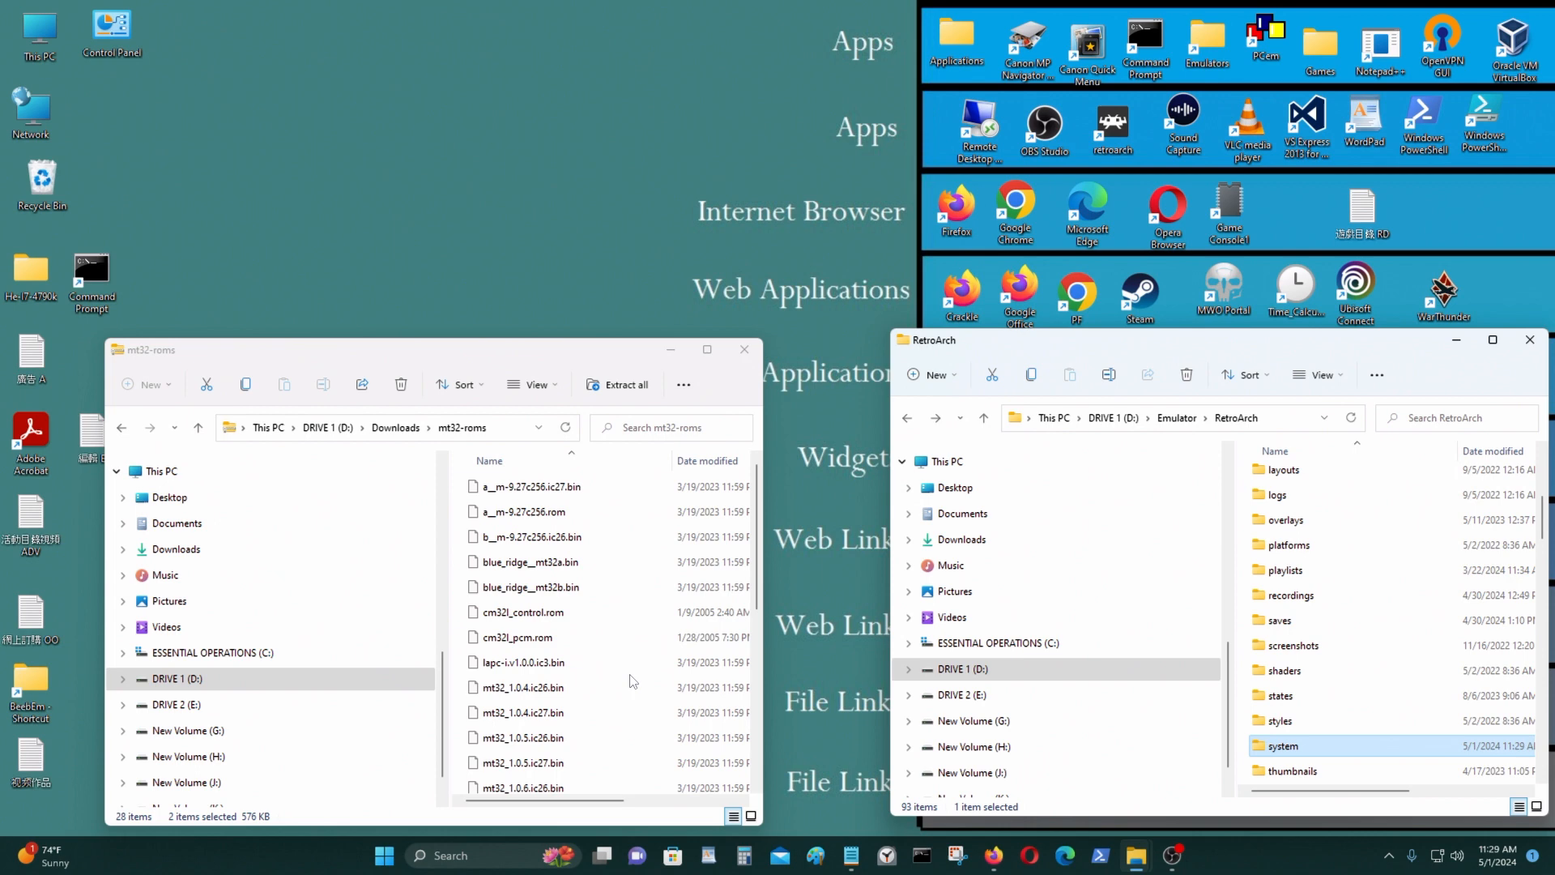
- Close the mt32-roms and Roland MT 32 Out folder windows, leaving RetroArch's folder open
scroll(down, 3)
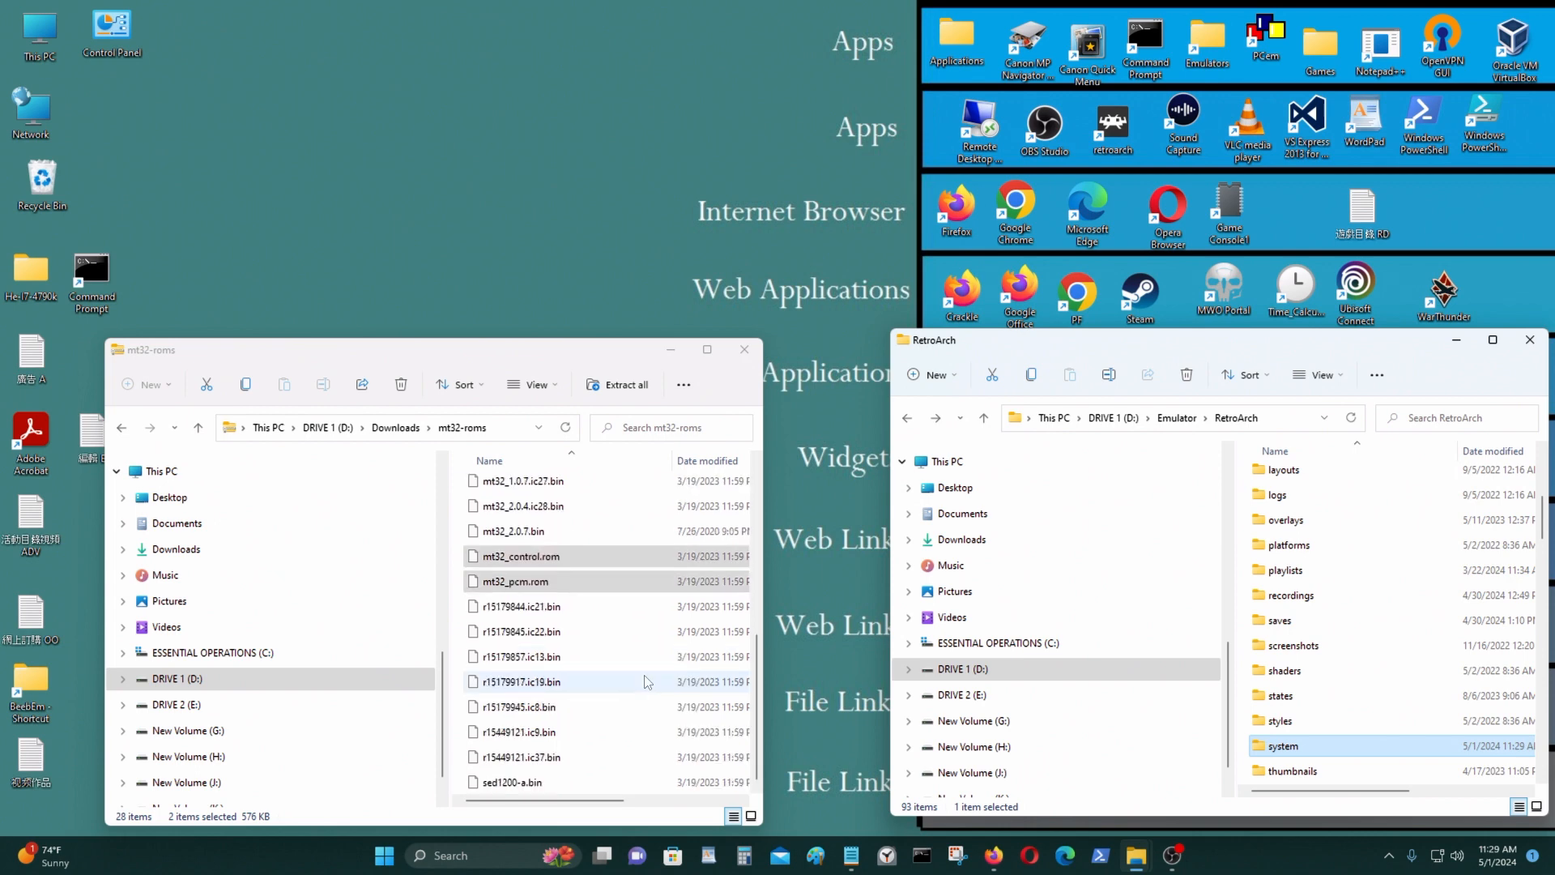
scroll(up, 3)
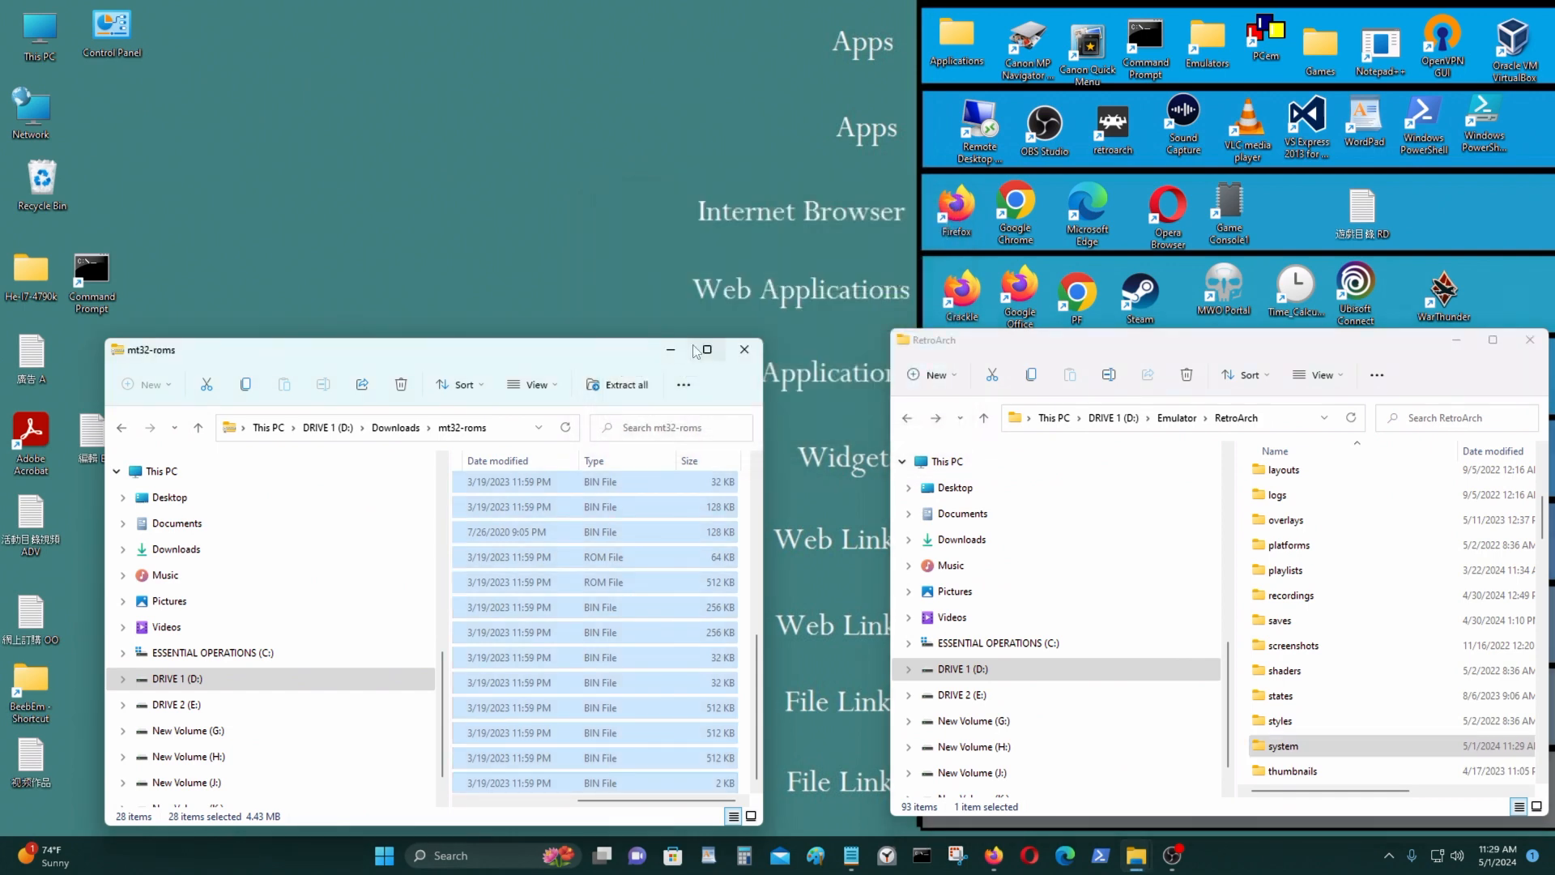
click(743, 349)
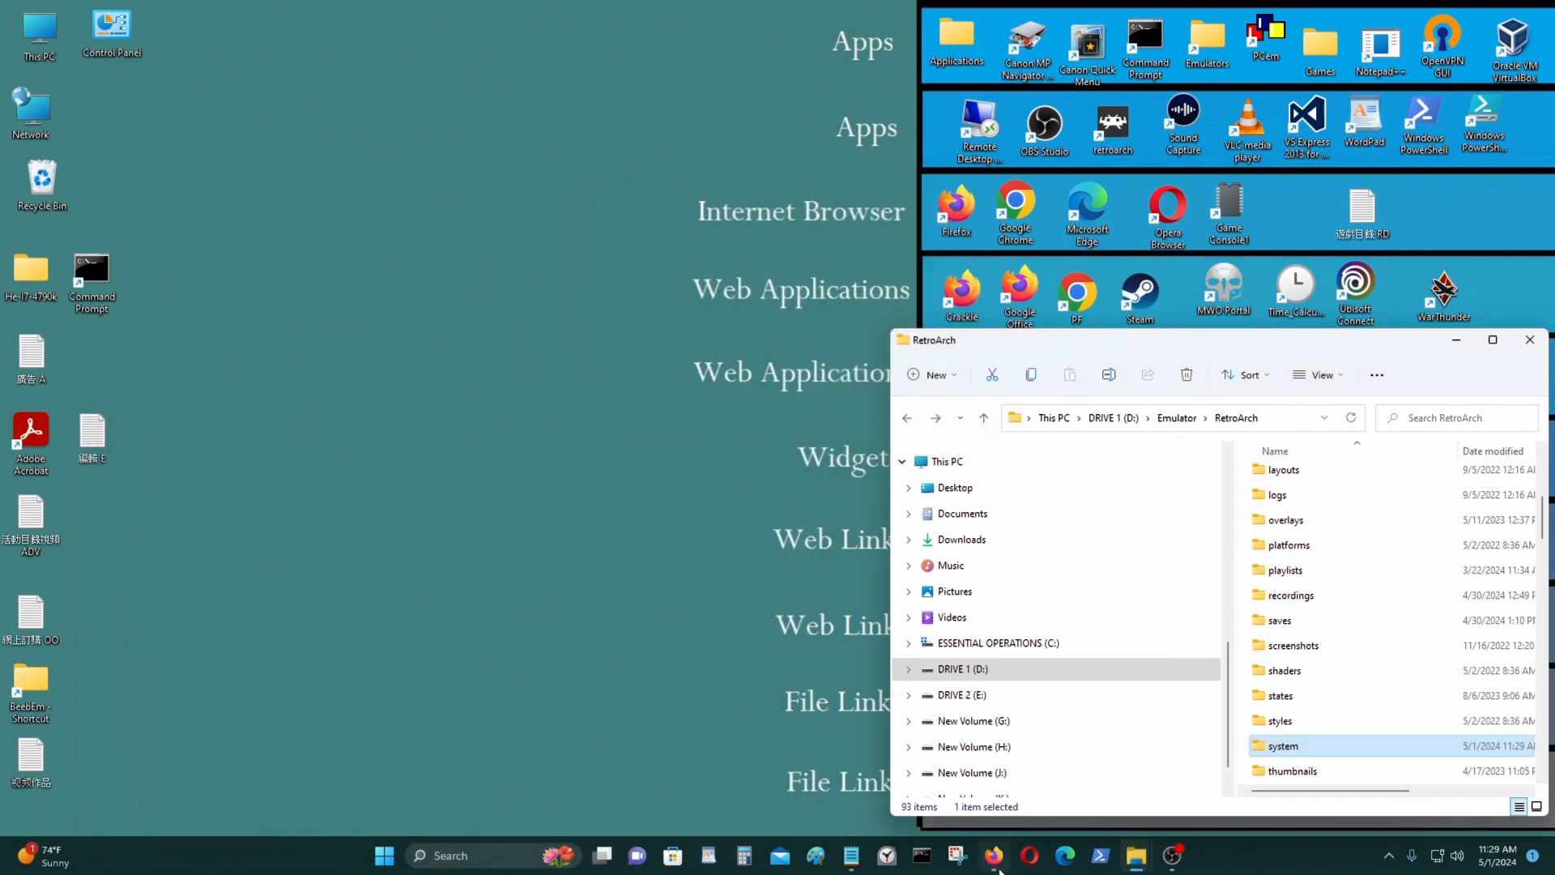
mouse_move(1135, 856)
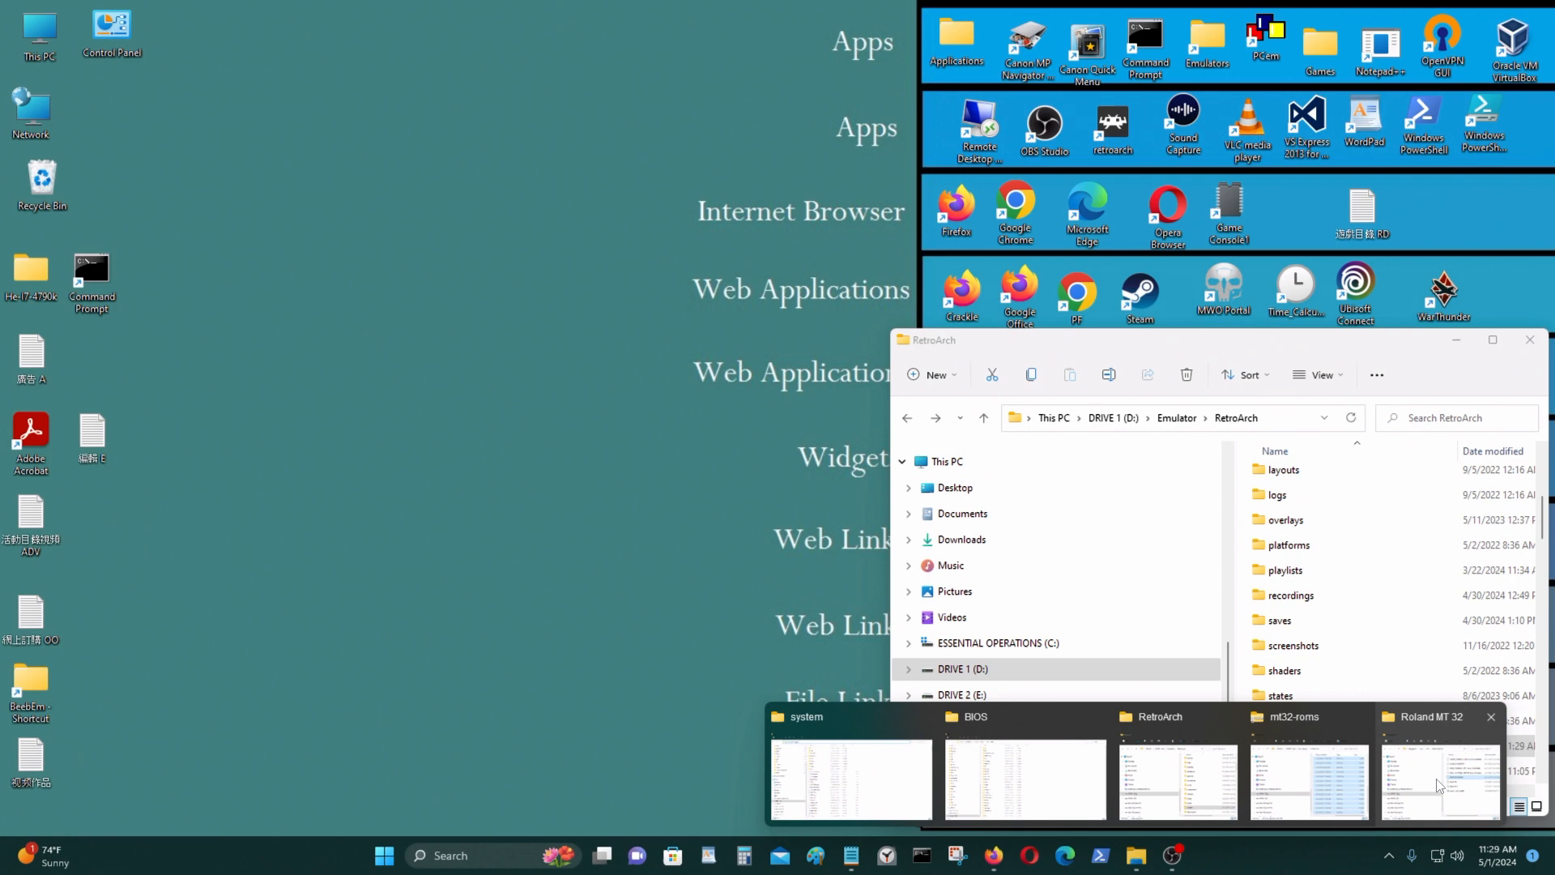
click(1440, 778)
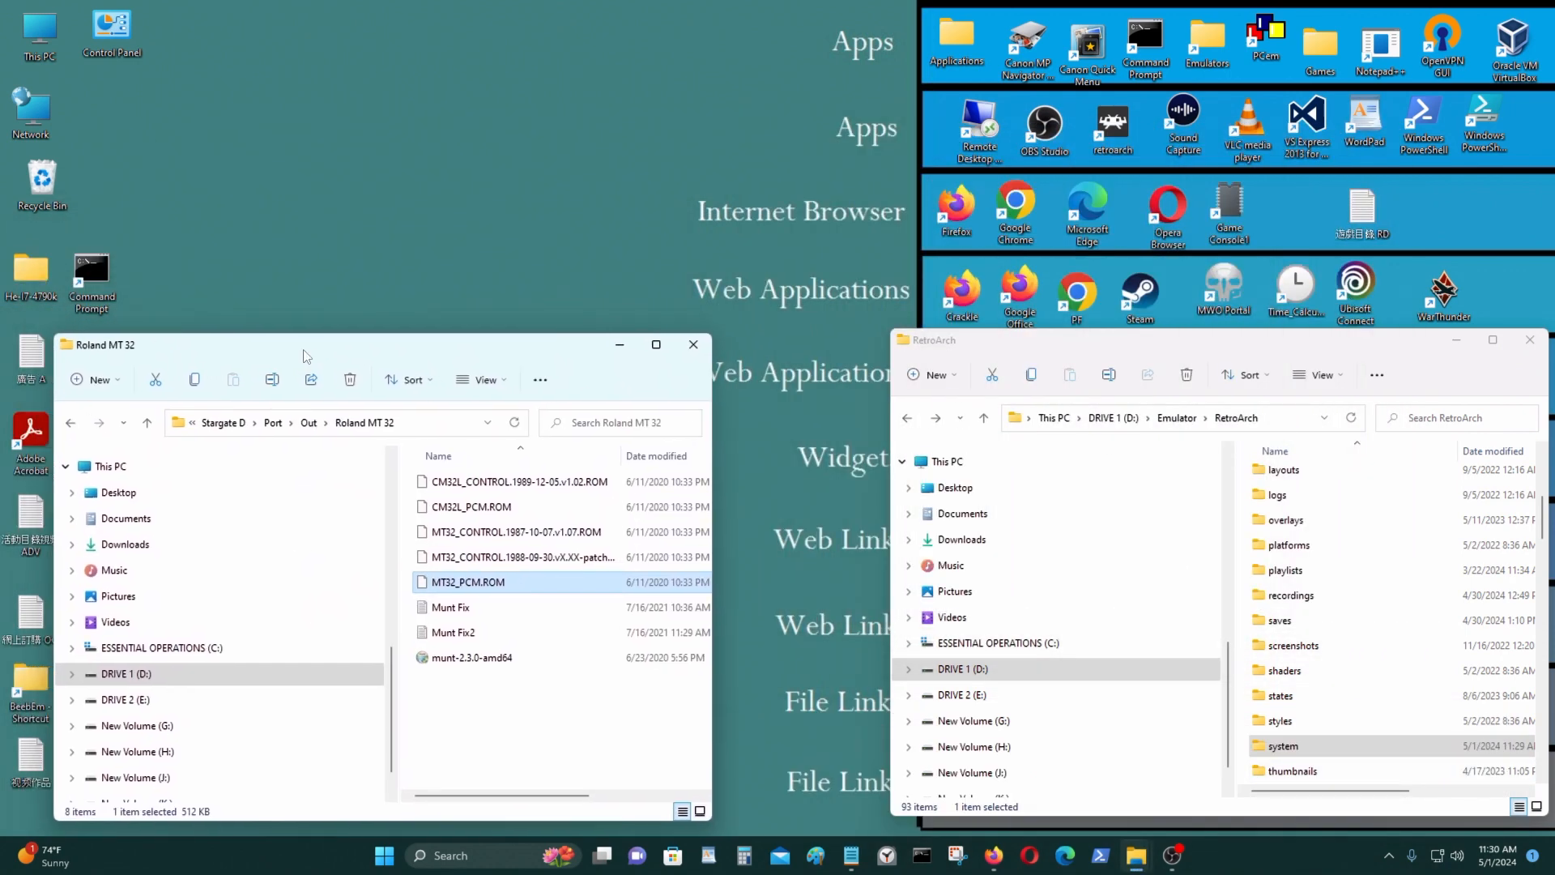
click(146, 421)
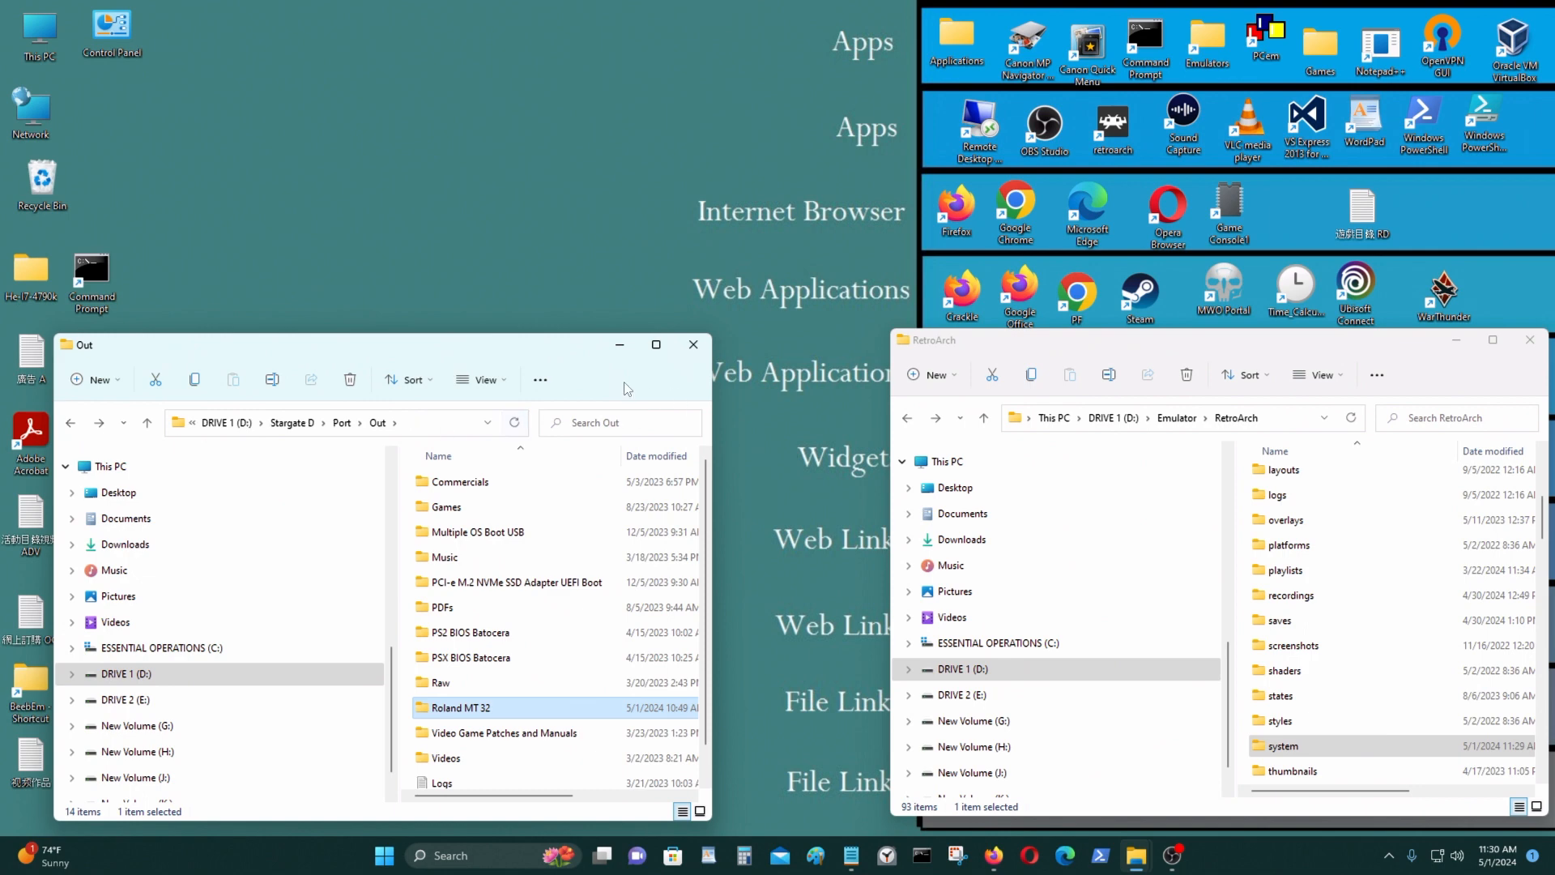
click(692, 344)
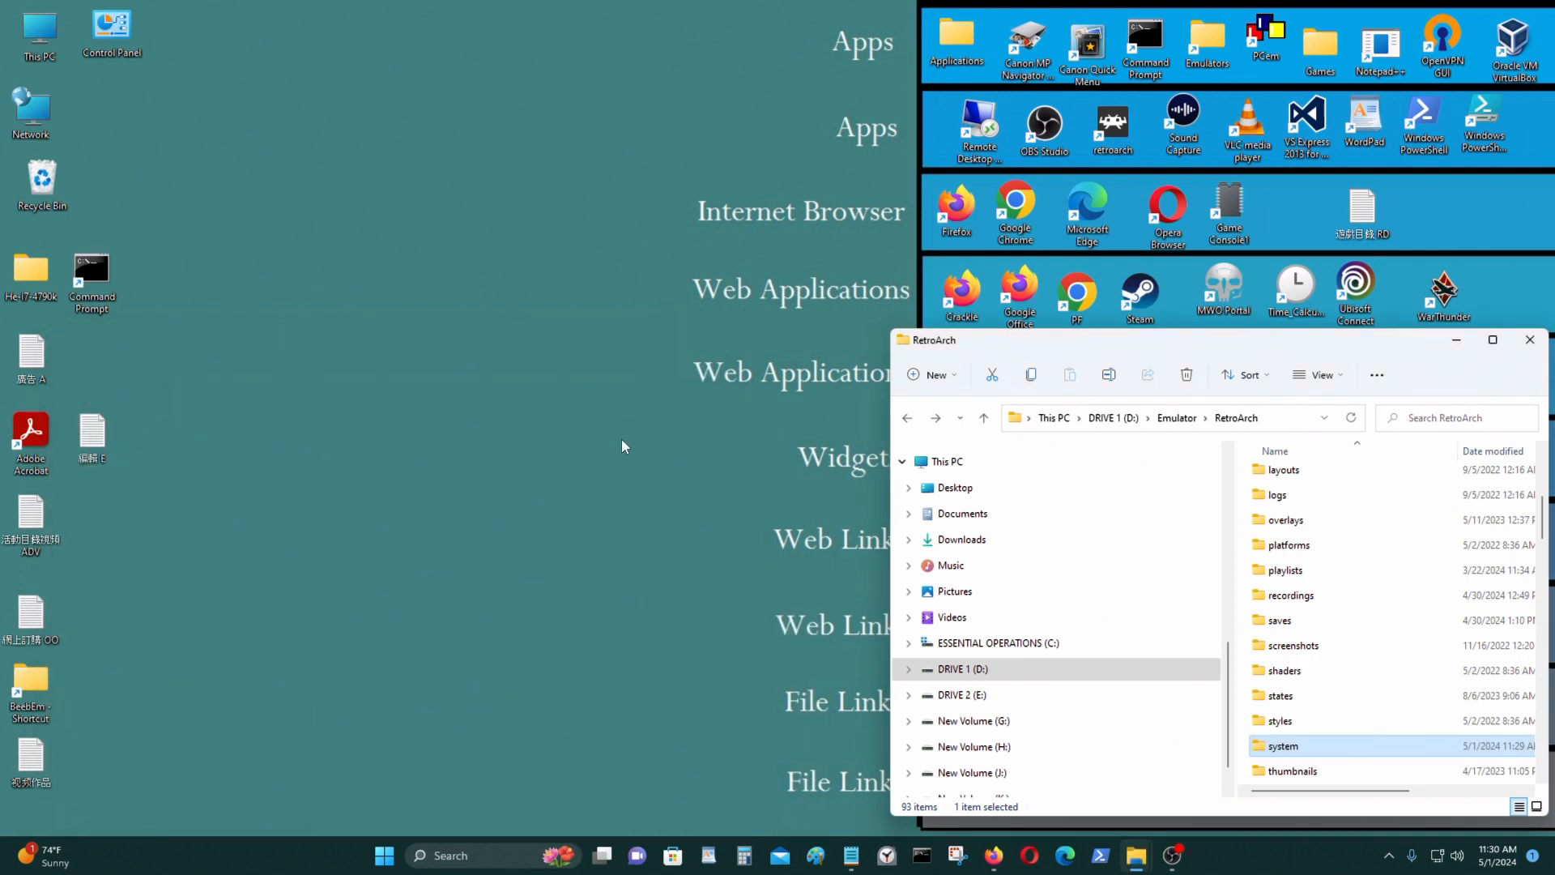
mouse_move(1134, 234)
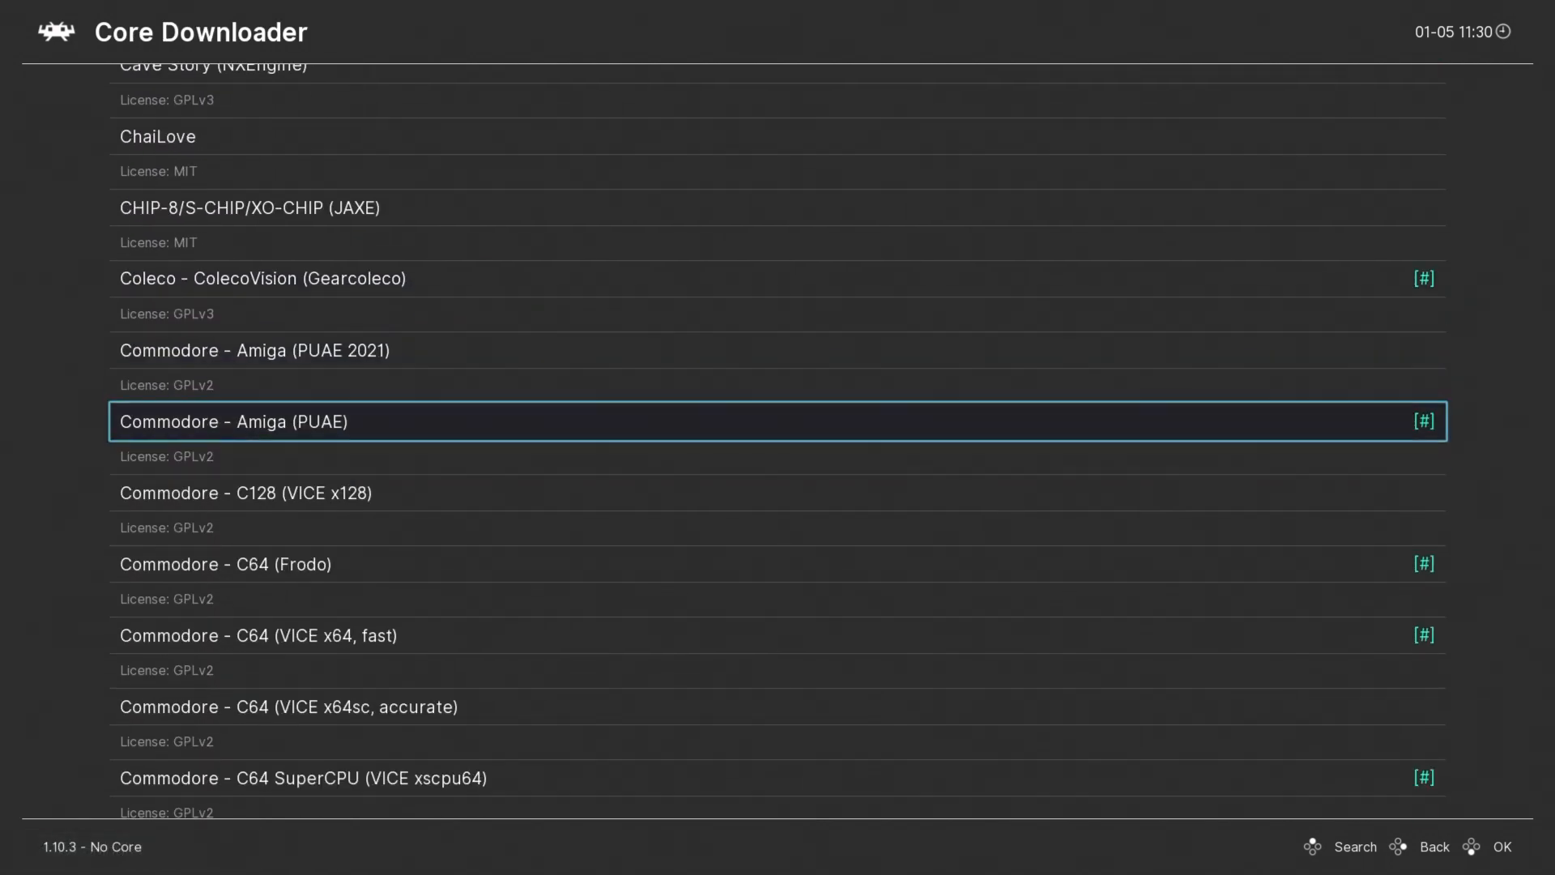
- Finish installing DOS (DOSBox-core) in Core Downloader and return to the main menu
scroll(down, 3)
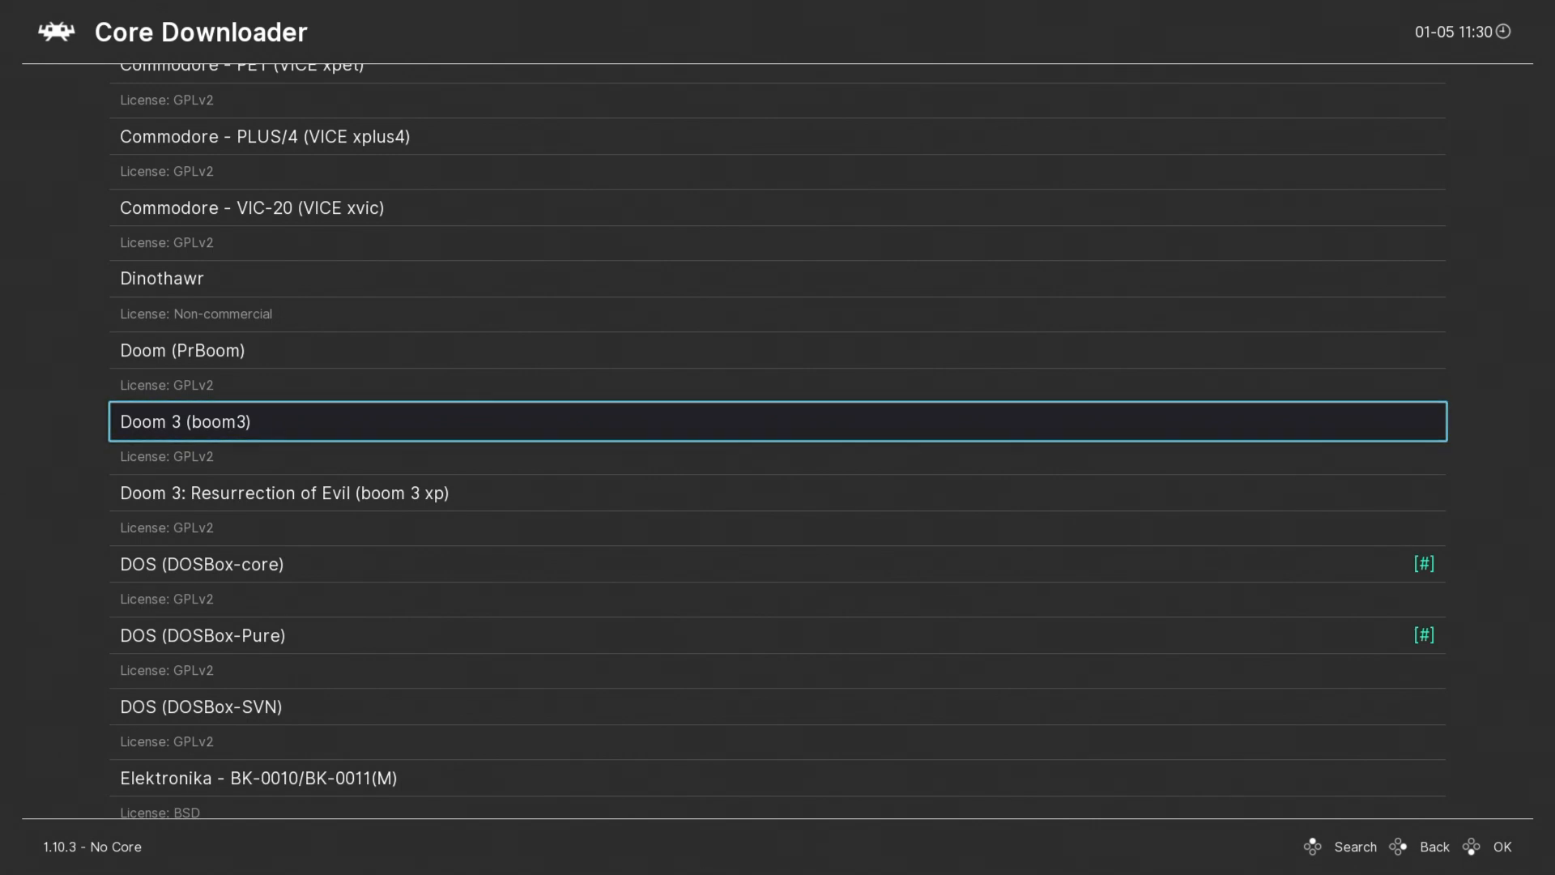
scroll(down, 3)
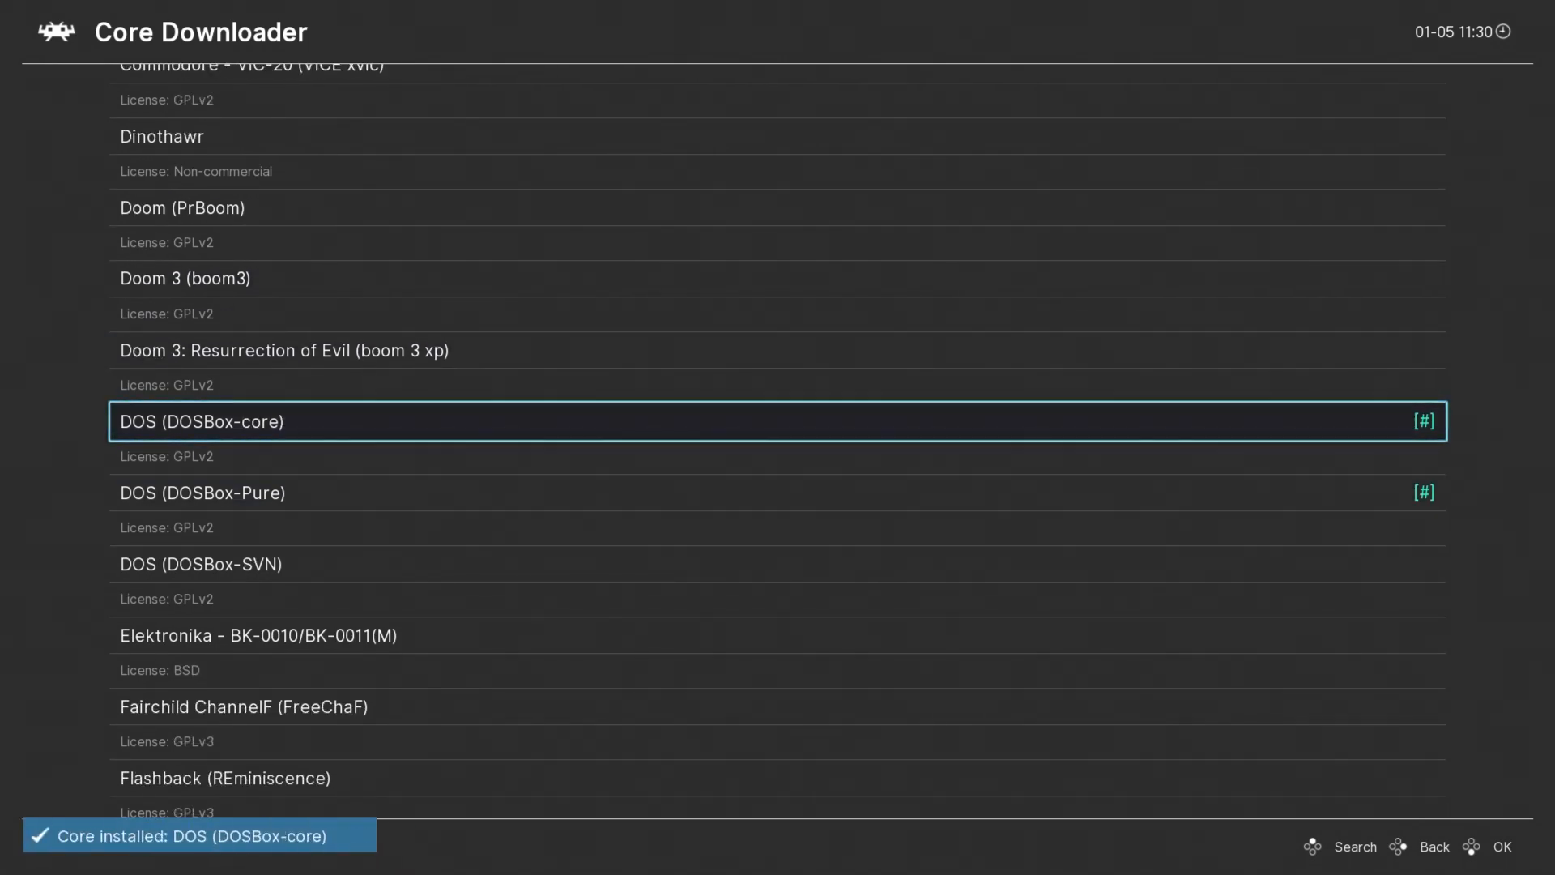
click(1433, 846)
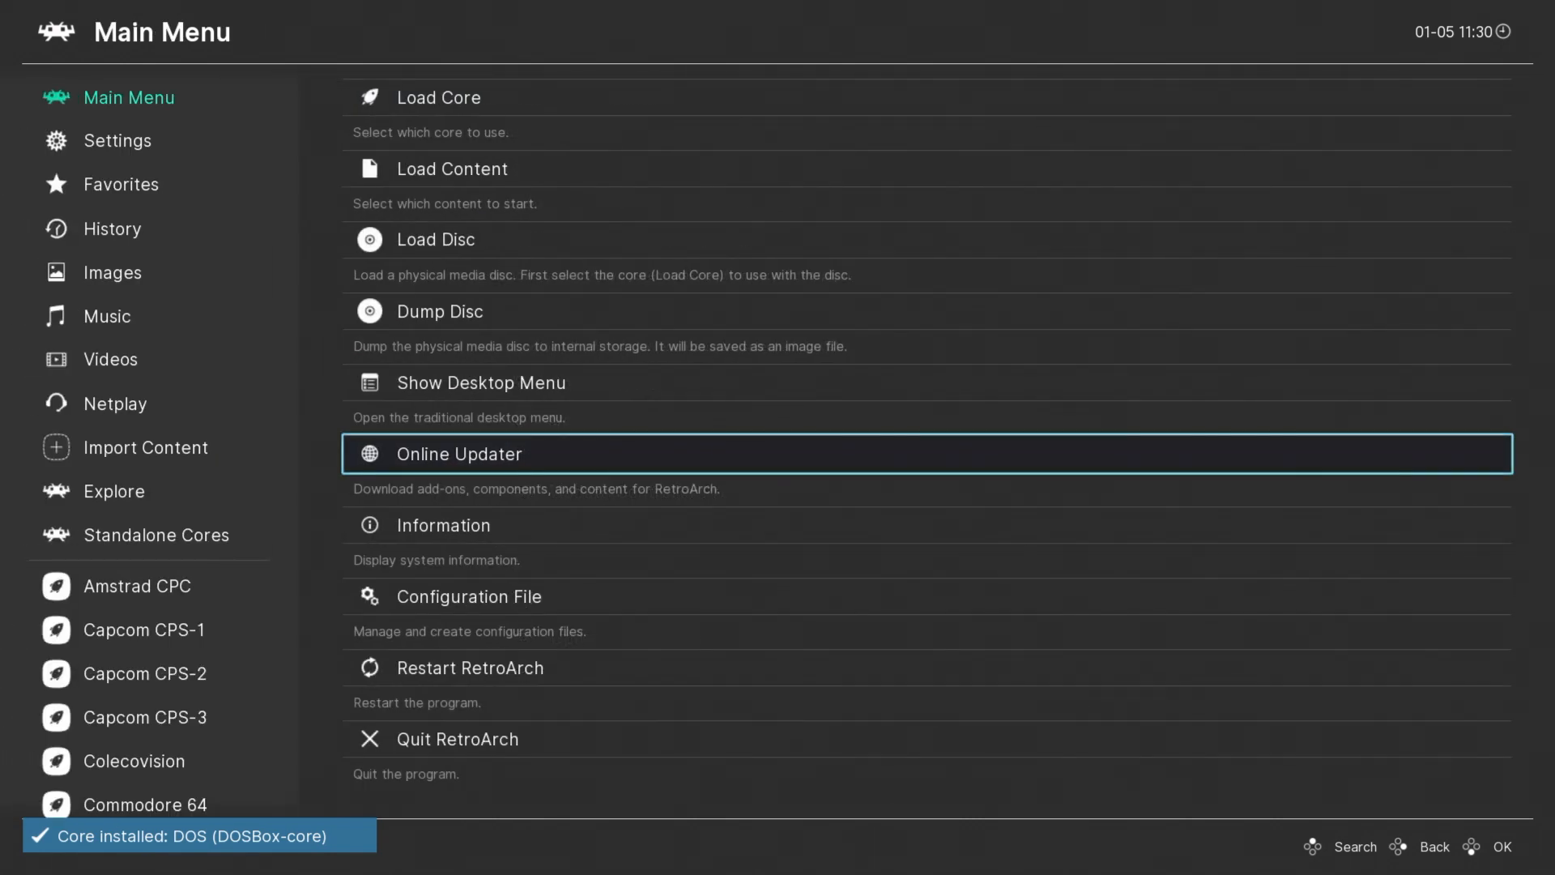
- Load the DOS (DOSBox-core) core and run config -wcd to write DOSBox-core.conf
click(438, 97)
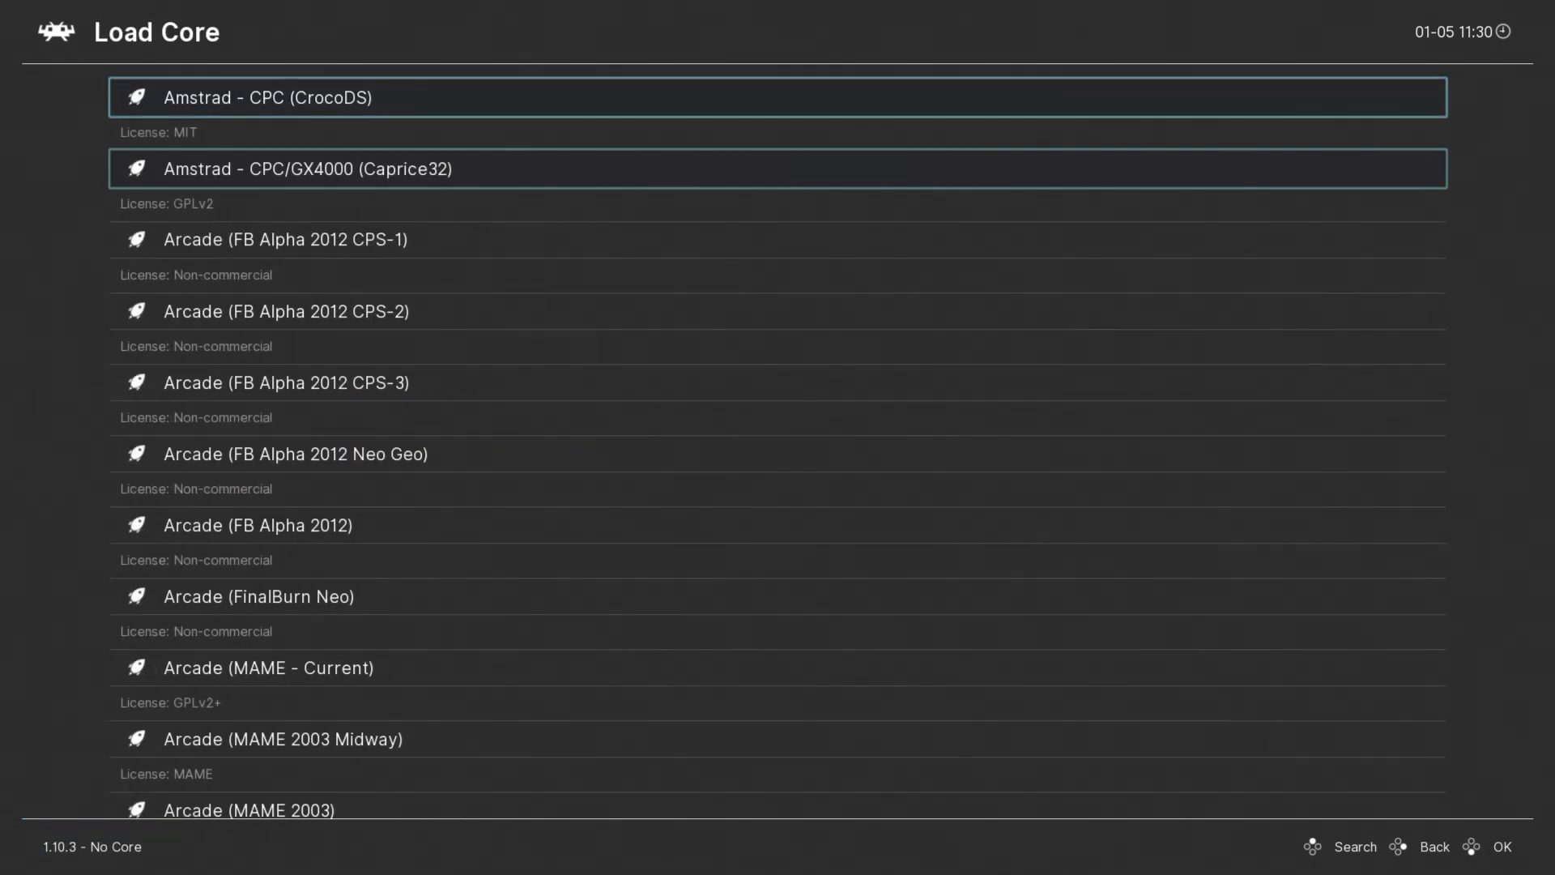
scroll(down, 3)
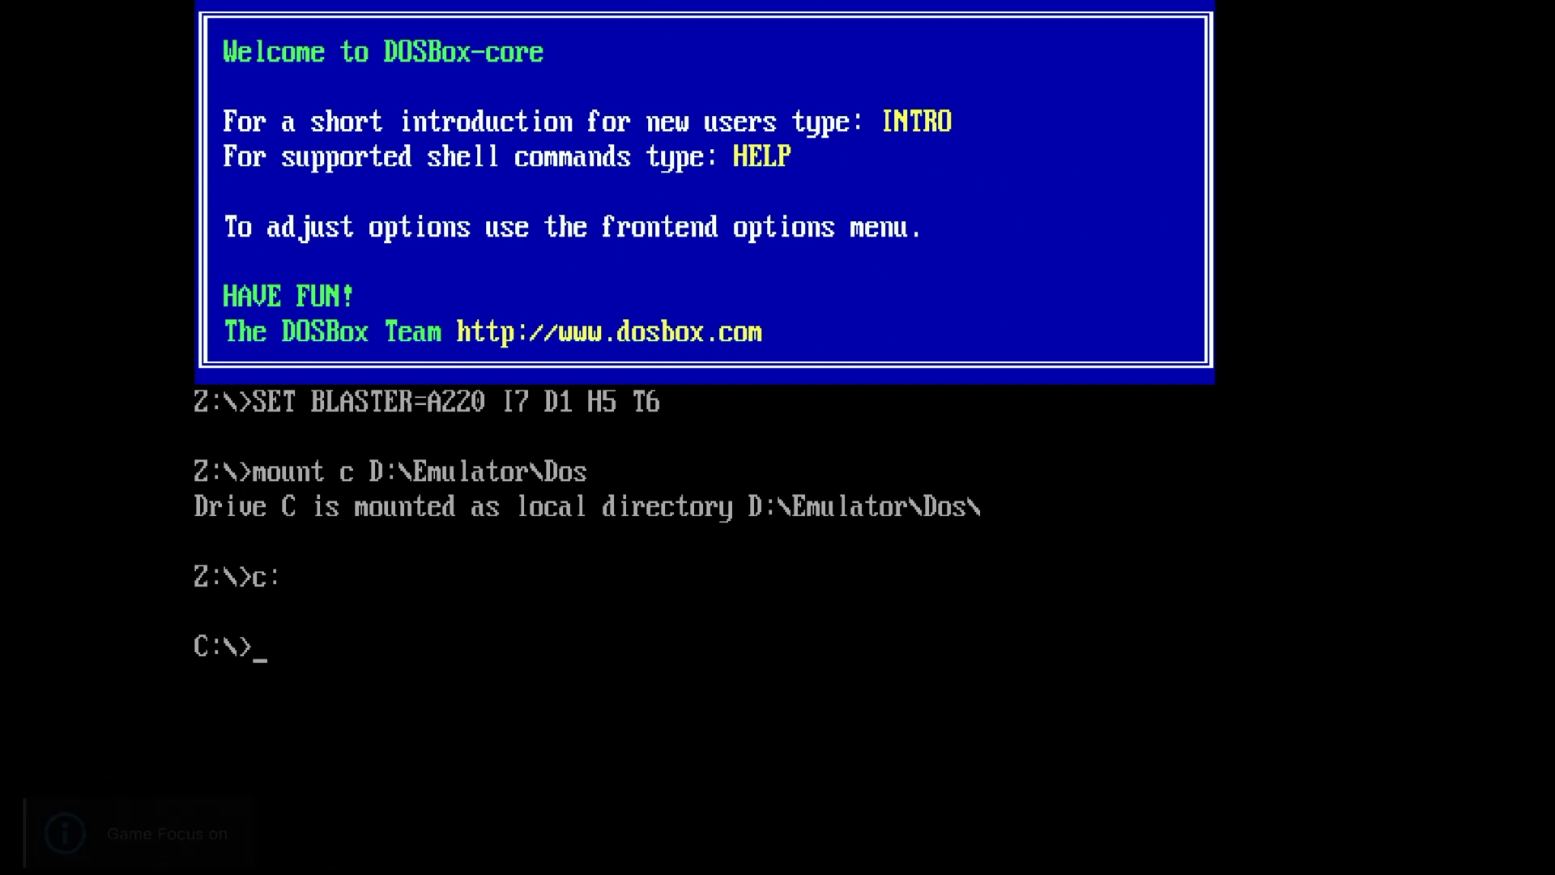
text(co)
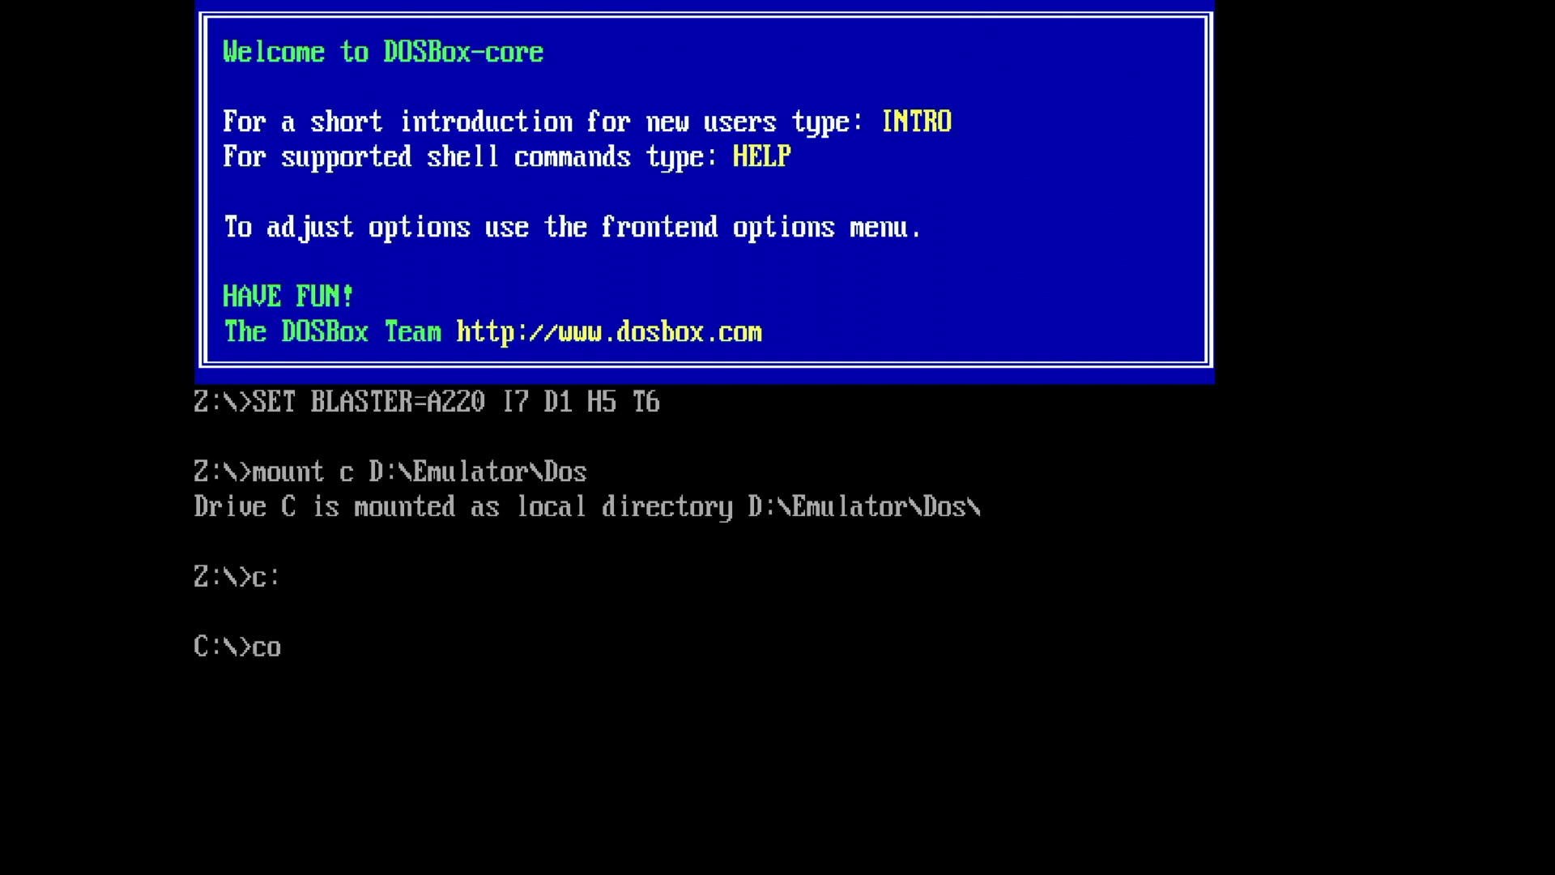
text(nfig)
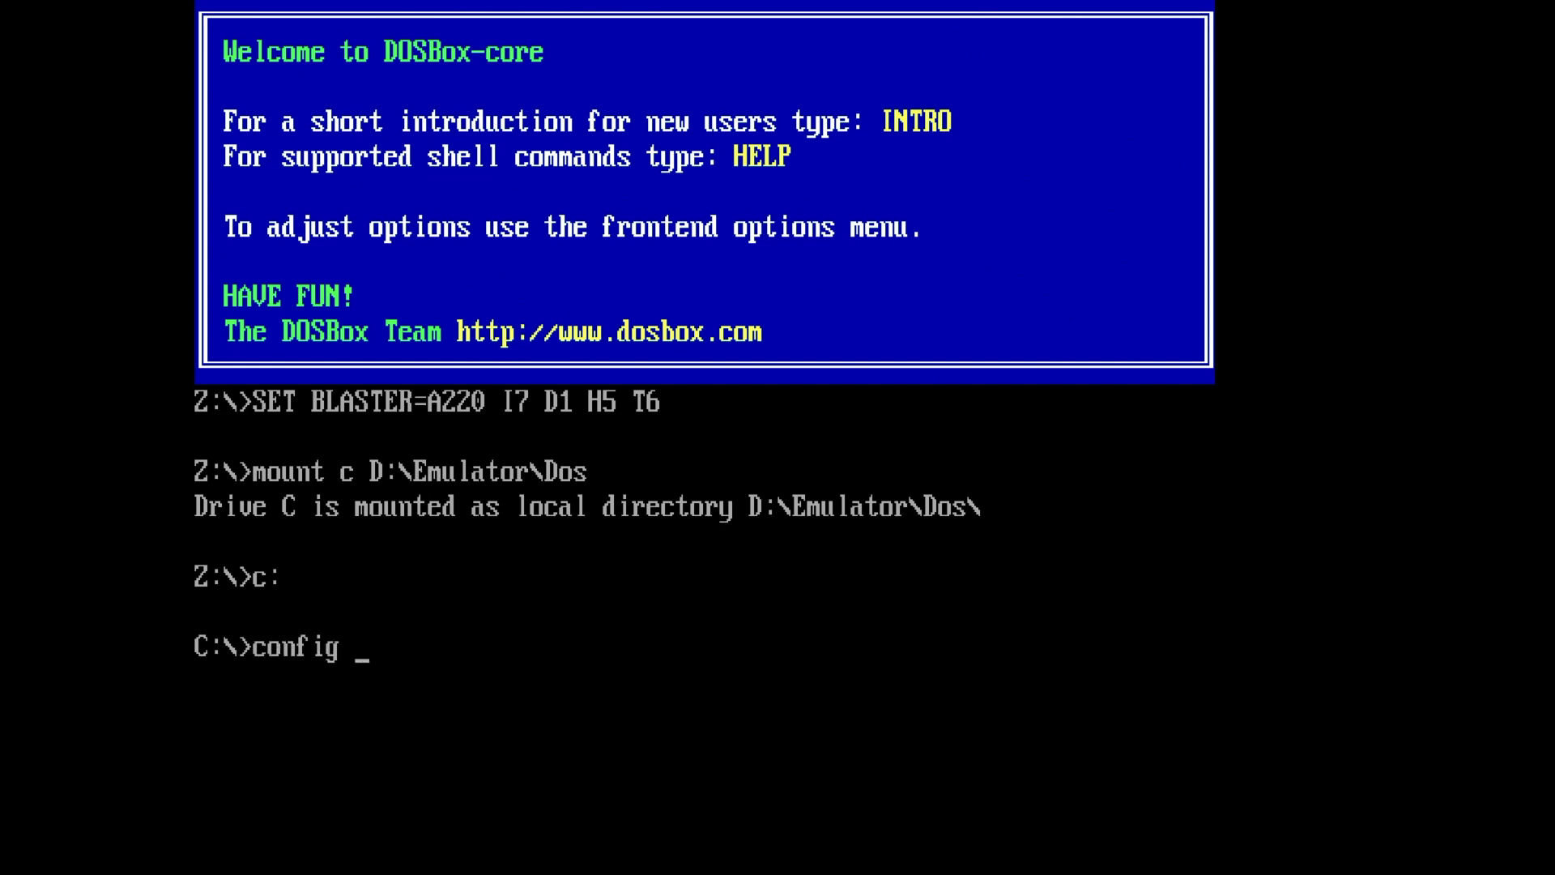
text(-wcd)
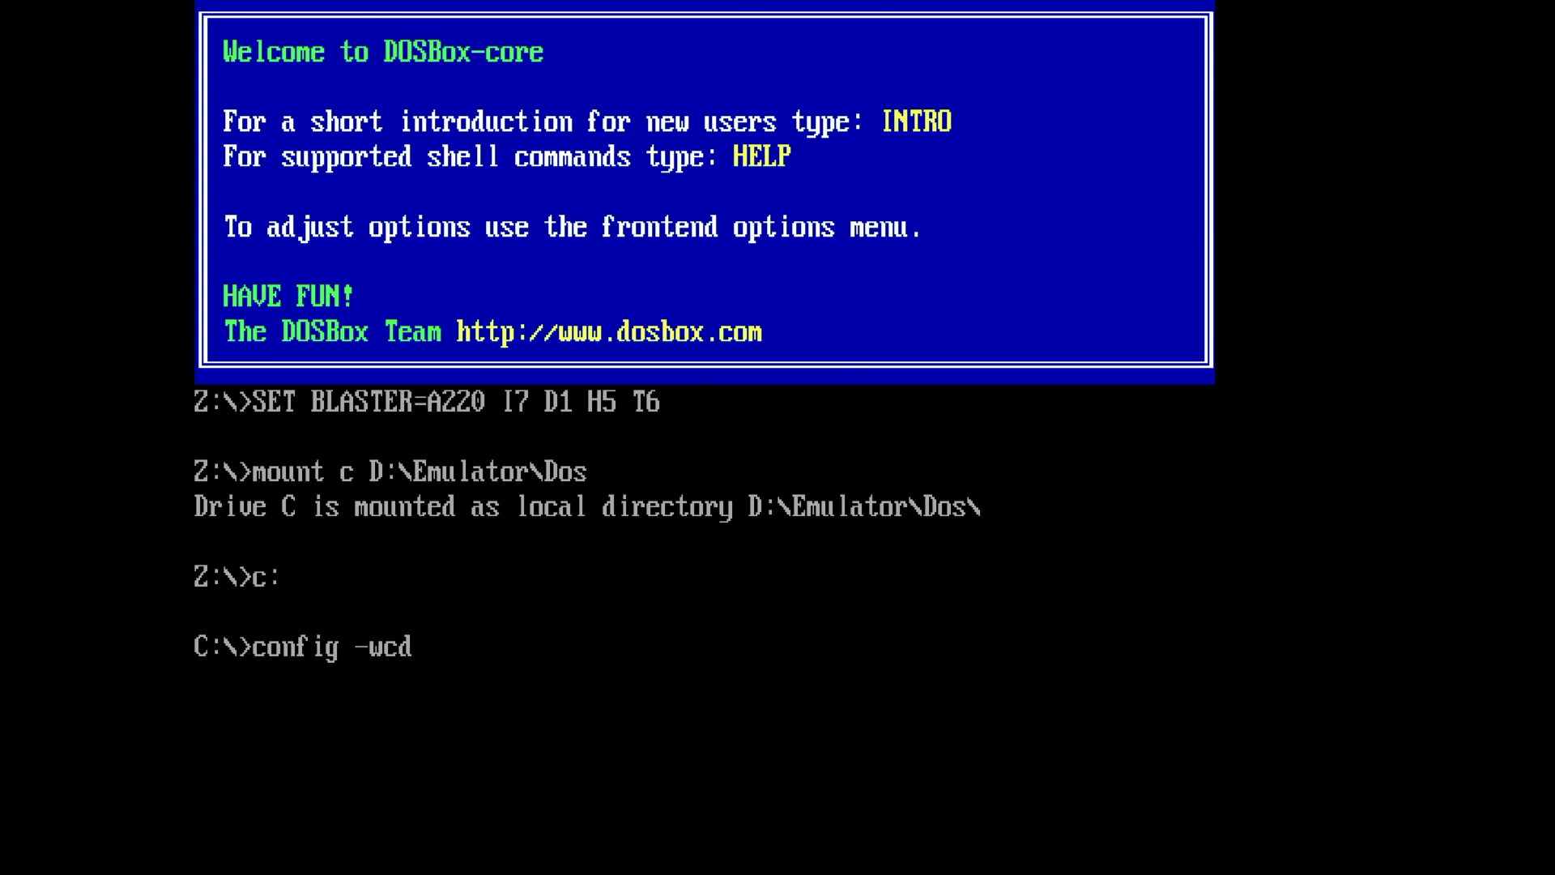
key(Return)
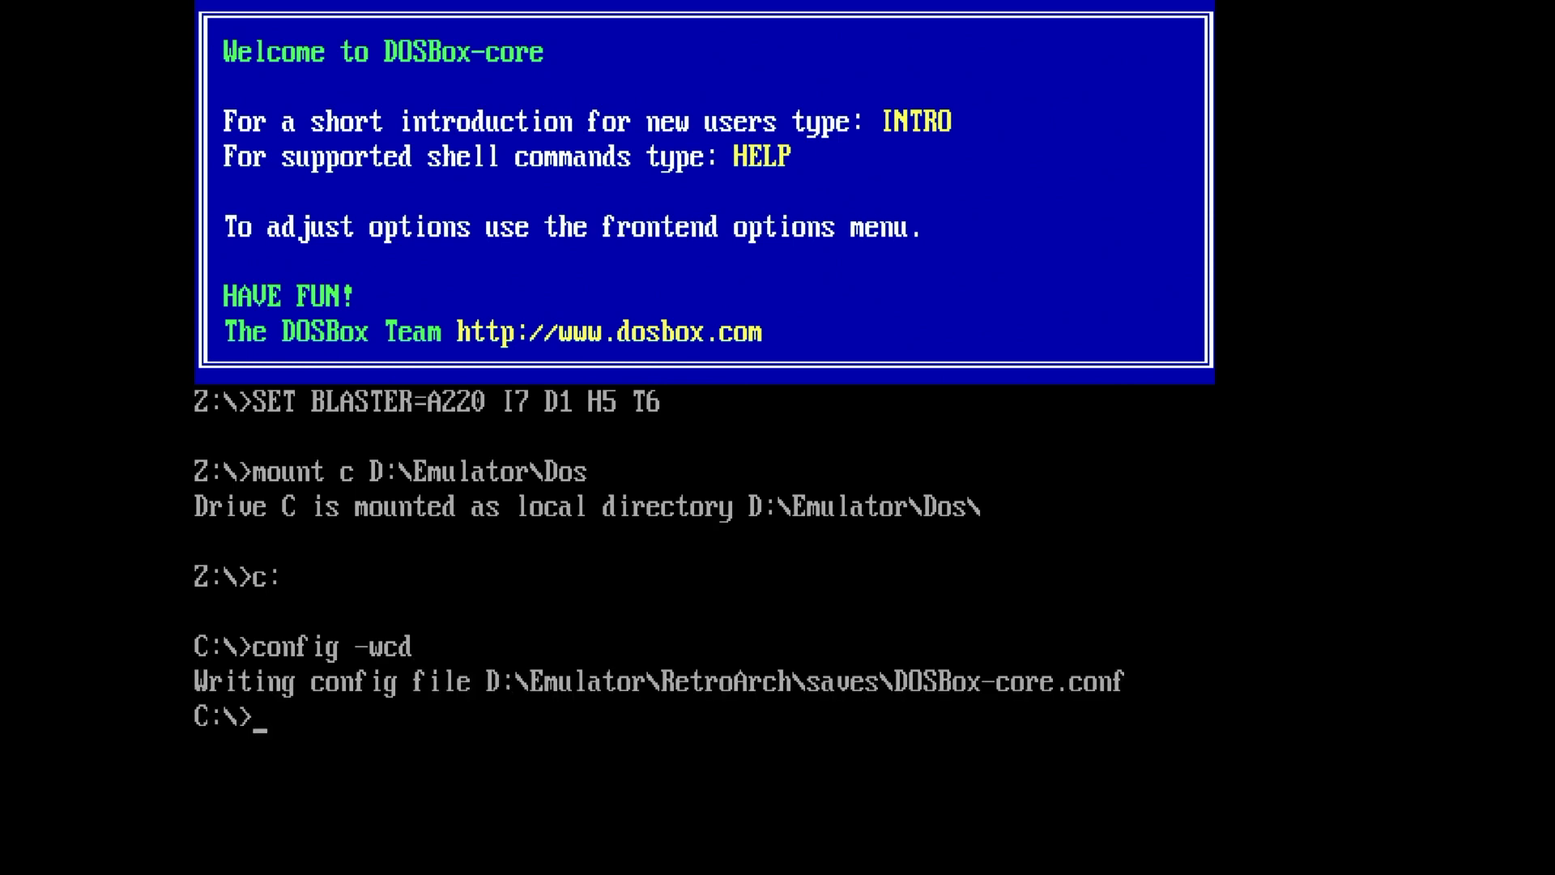
- Run exit at the C:\> prompt to leave DOSBox and return to the desktop
text(ex)
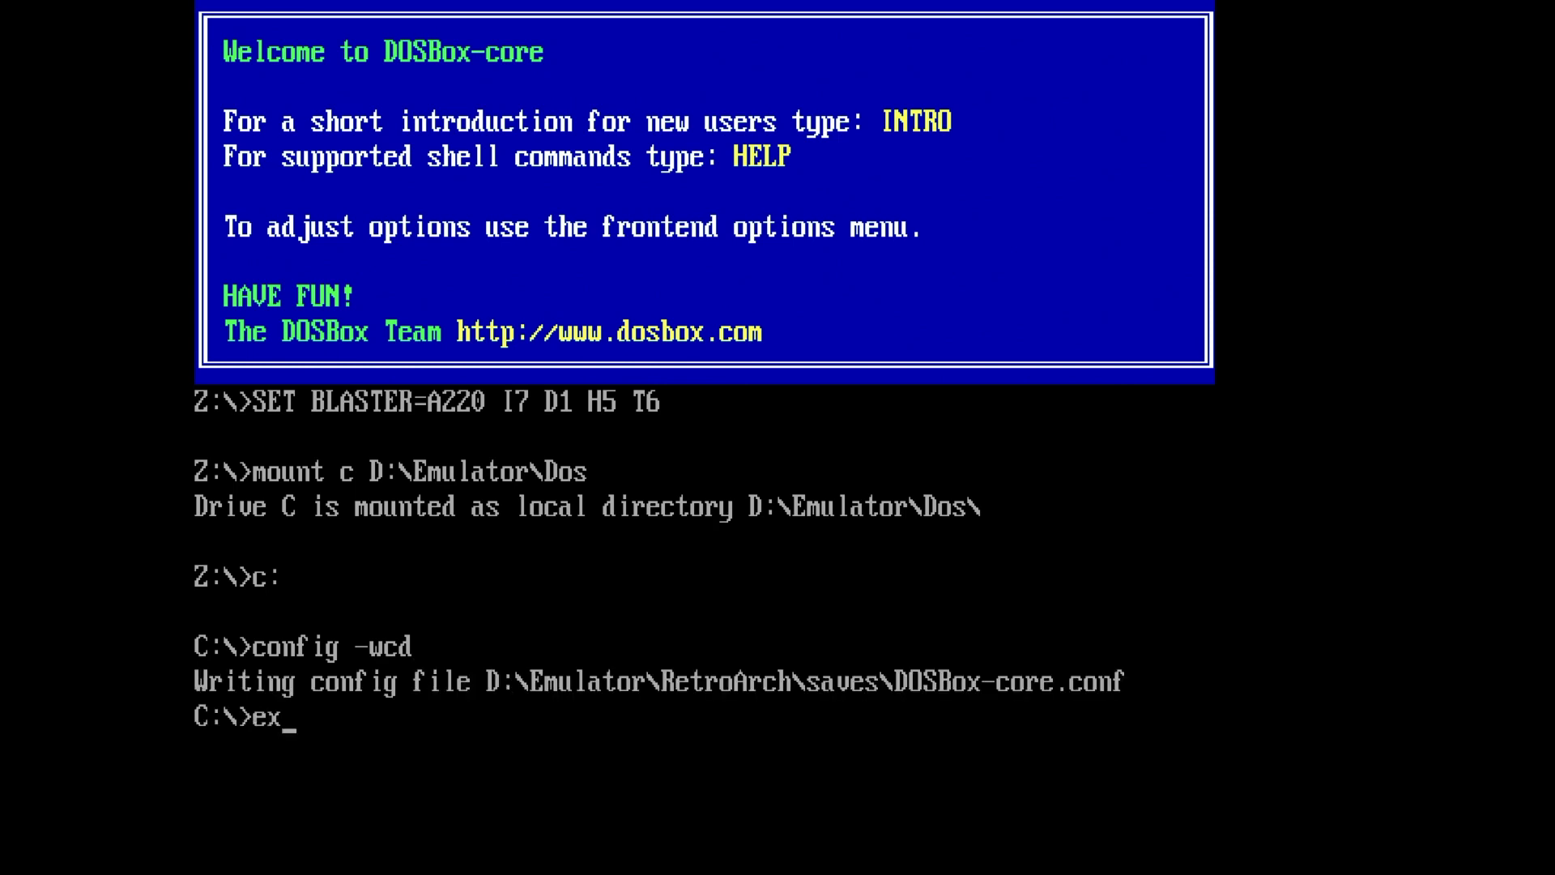
key(Return)
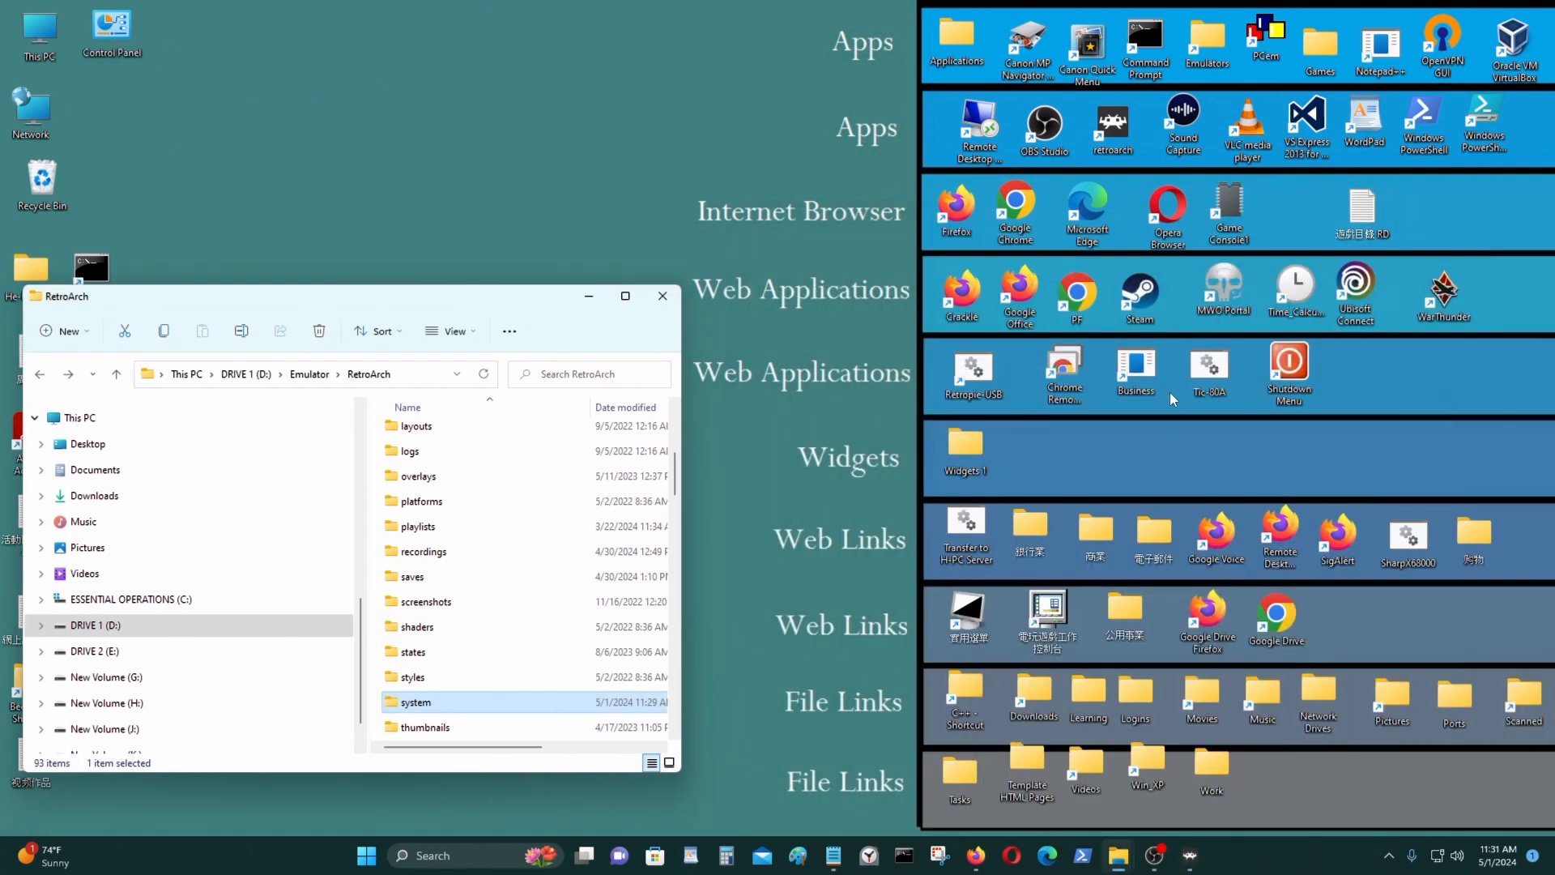
mouse_move(1175, 869)
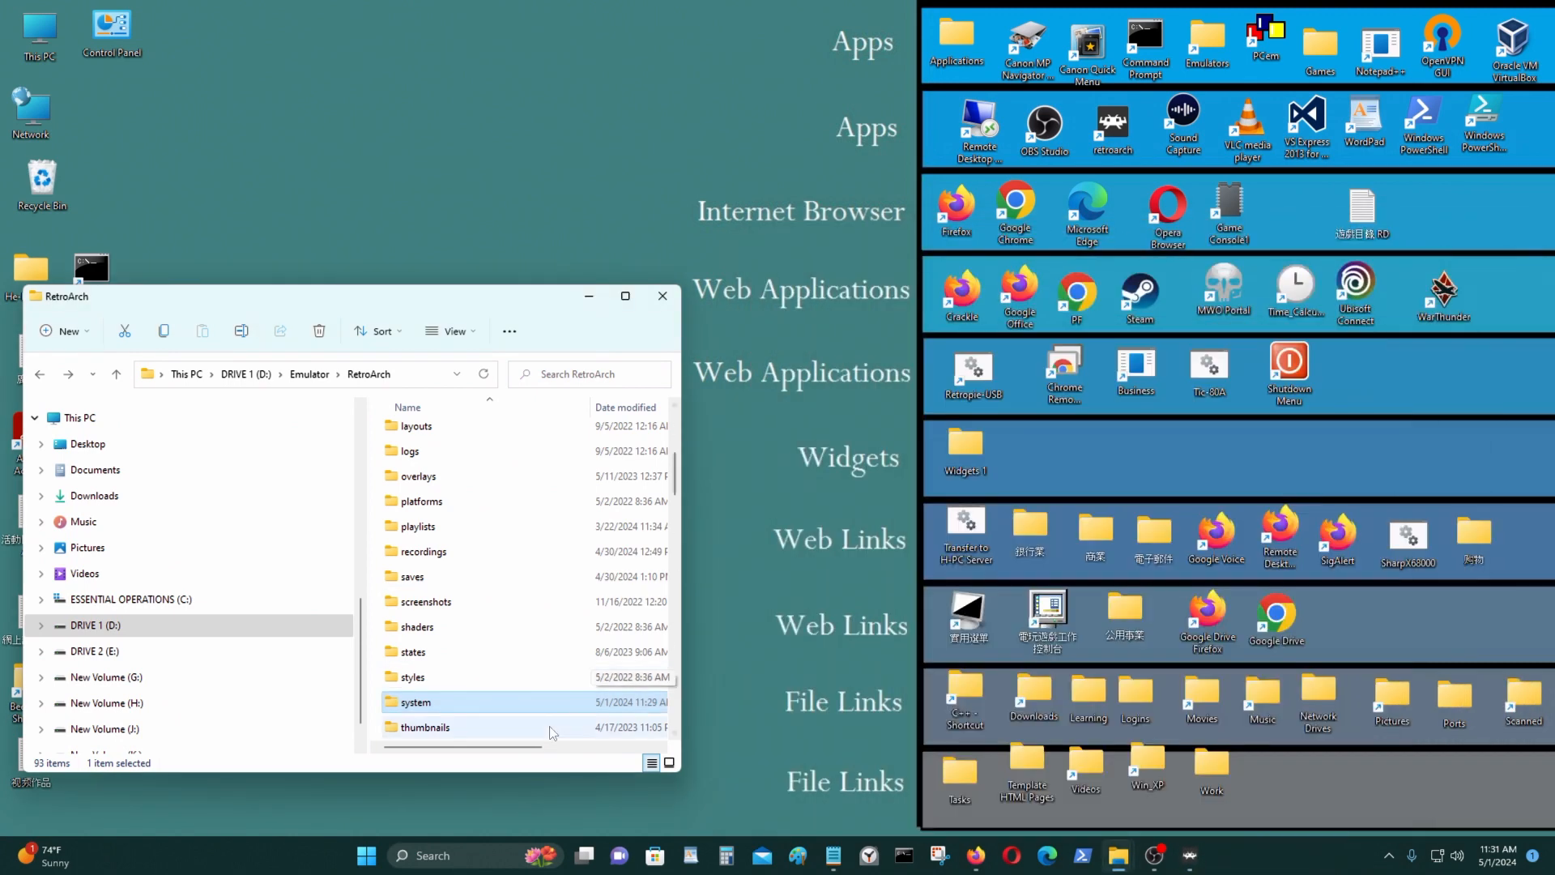
- Navigate from Emulator into RetroArch\saves full-screen to find the new DOSBox-core.conf
scroll(down, 3)
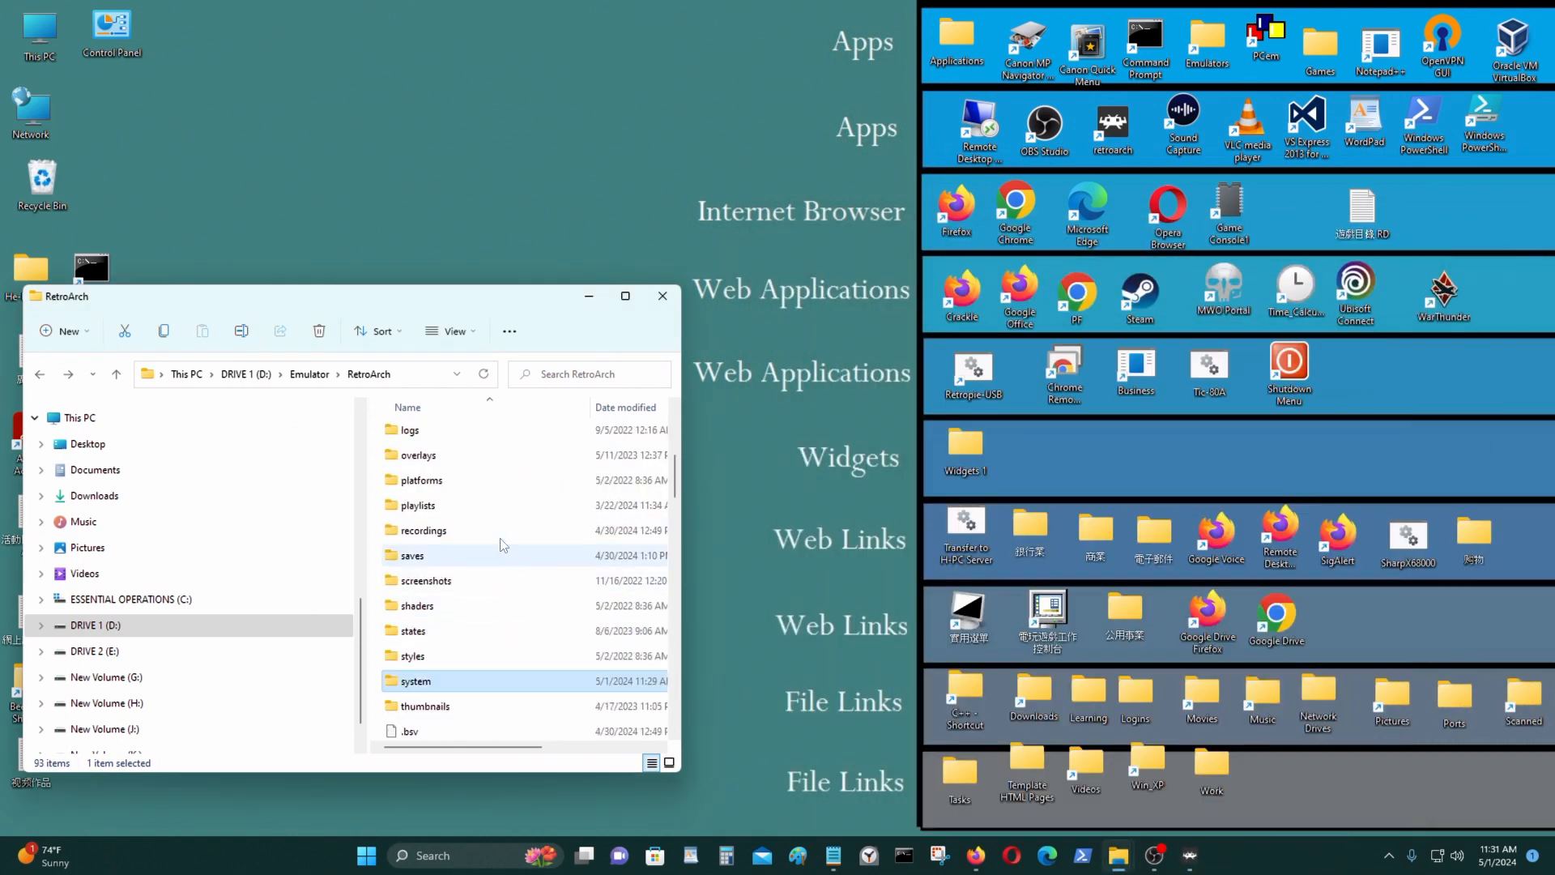
scroll(up, 3)
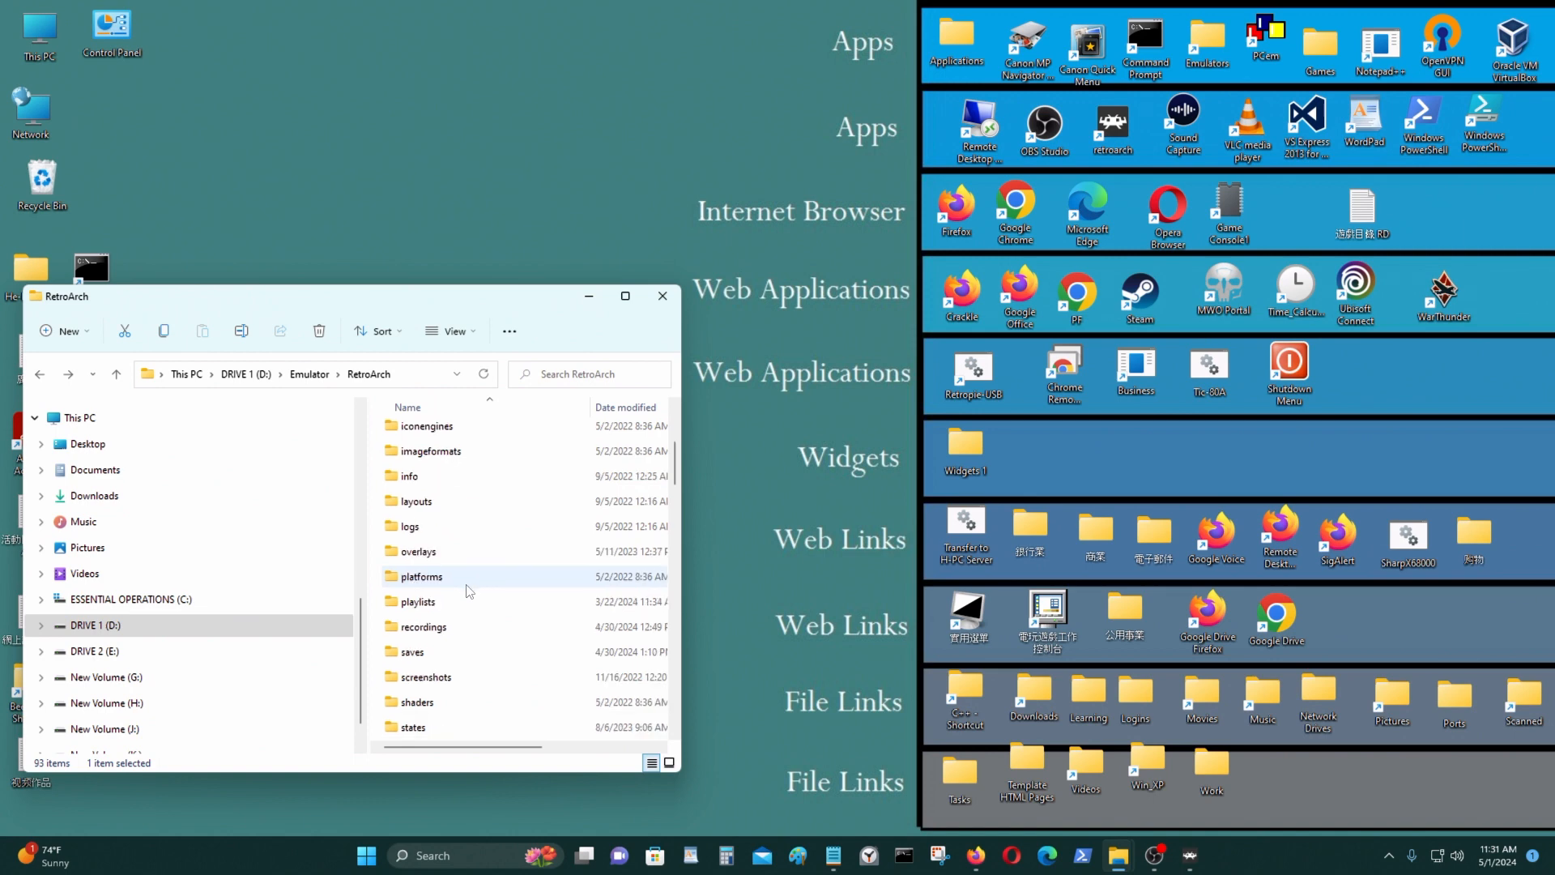
click(115, 374)
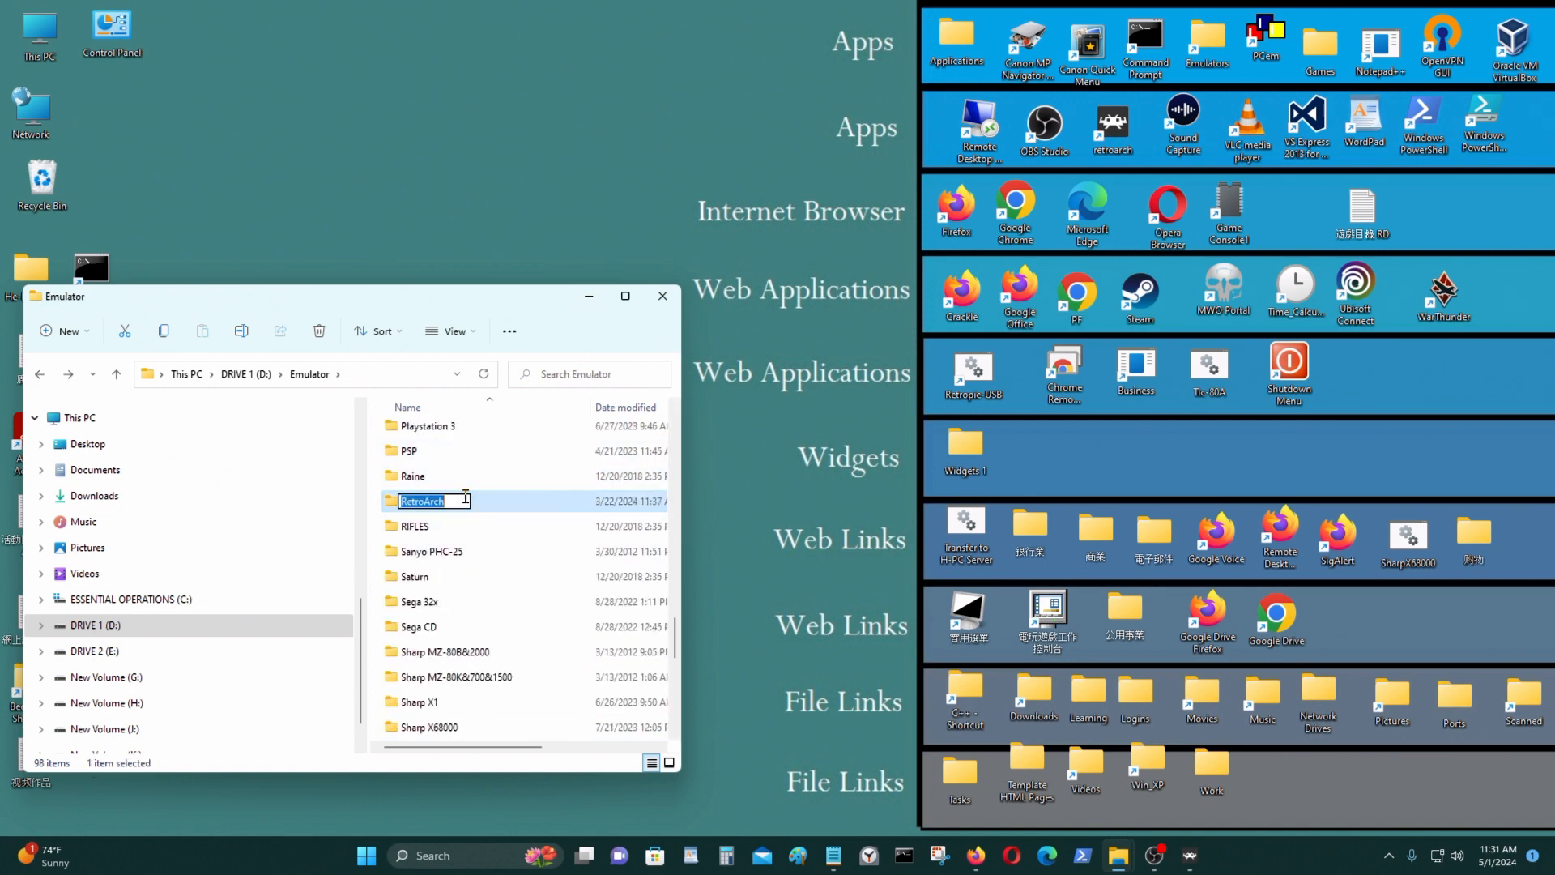
double_click(421, 501)
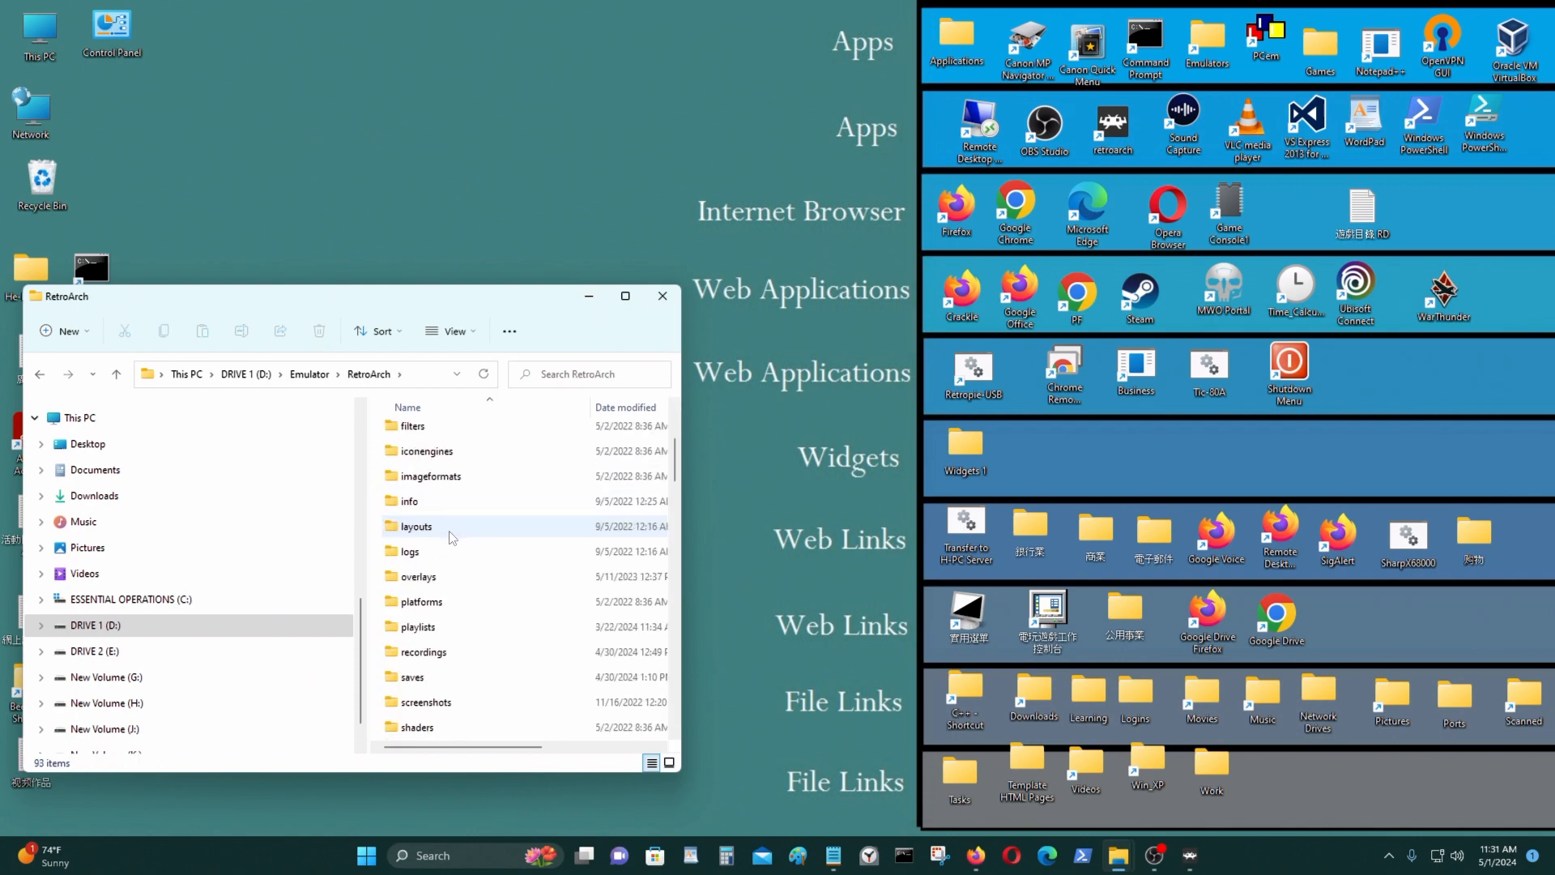
double_click(414, 676)
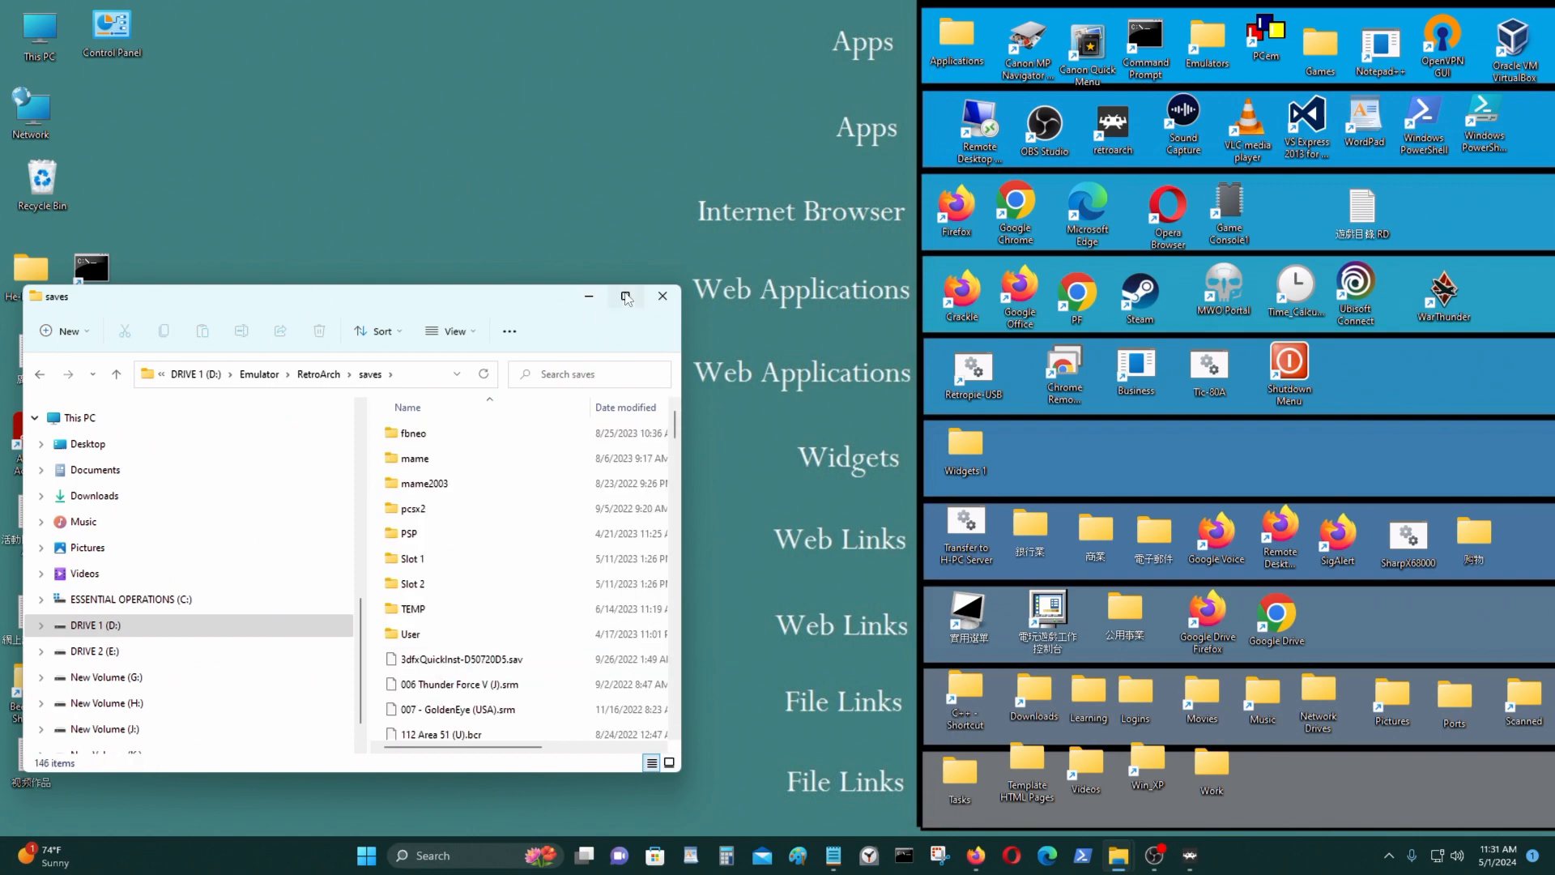
click(624, 296)
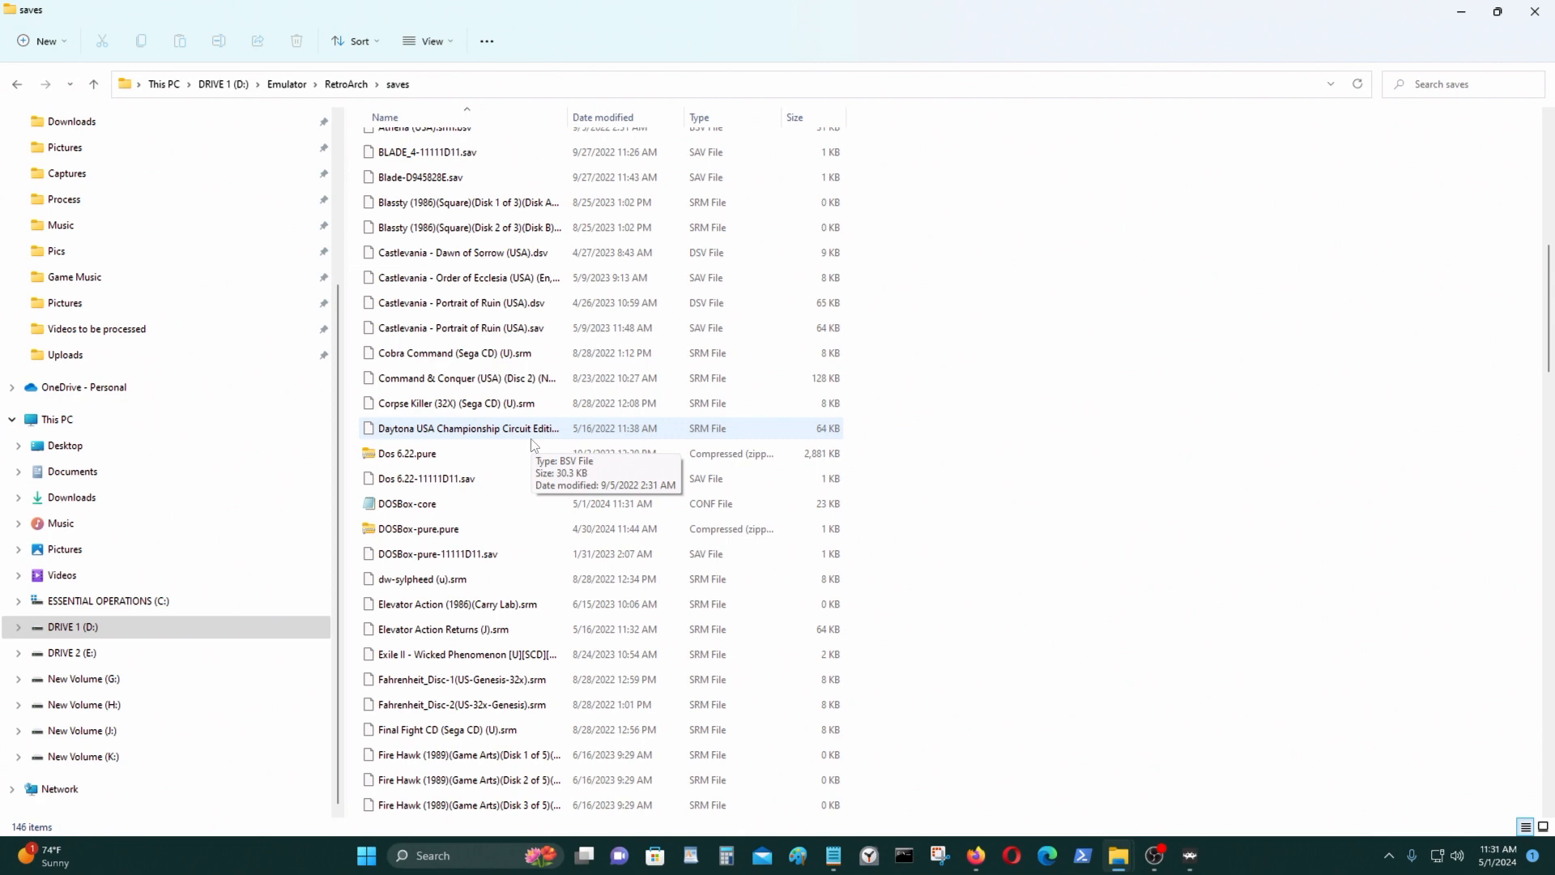
mouse_move(408, 504)
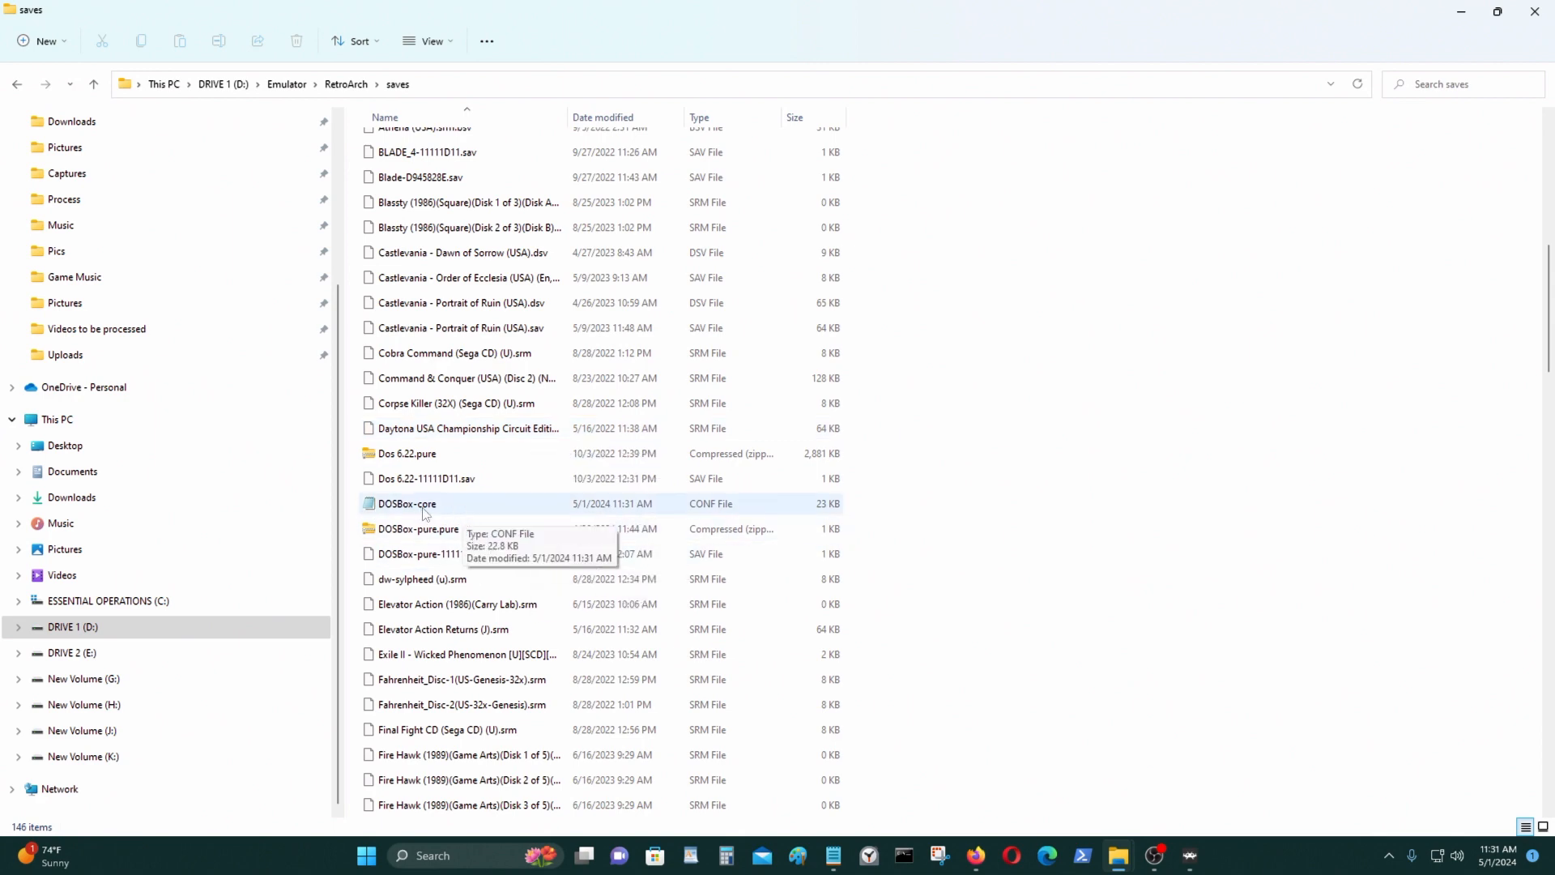
mouse_move(473, 515)
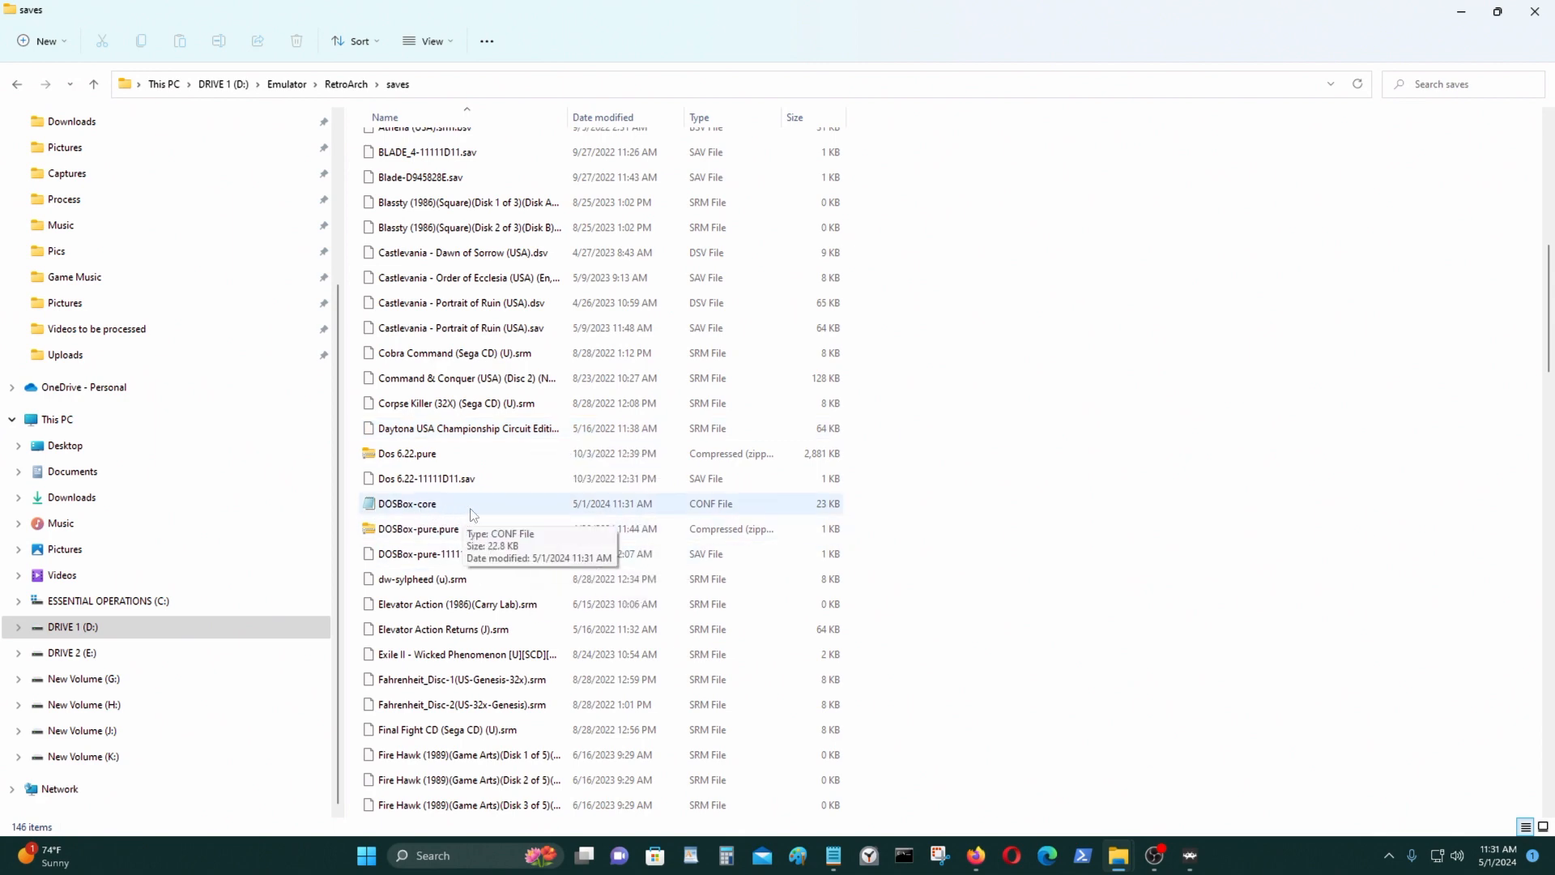
- Open DOSBox-core.conf in Notepad full-screen and scroll down to the [midi] section
double_click(407, 503)
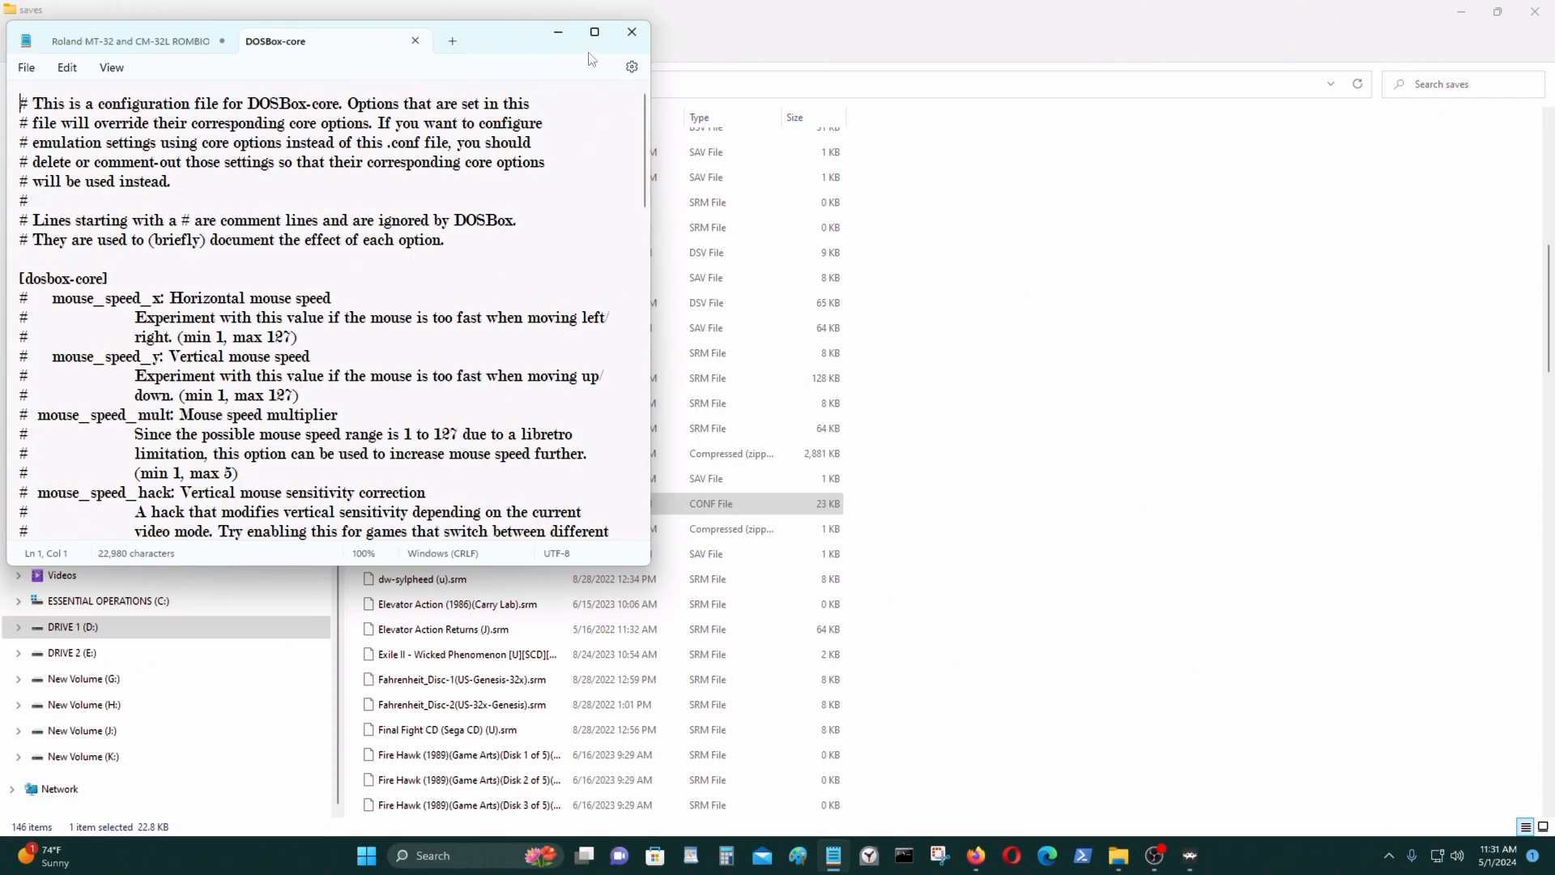
click(593, 31)
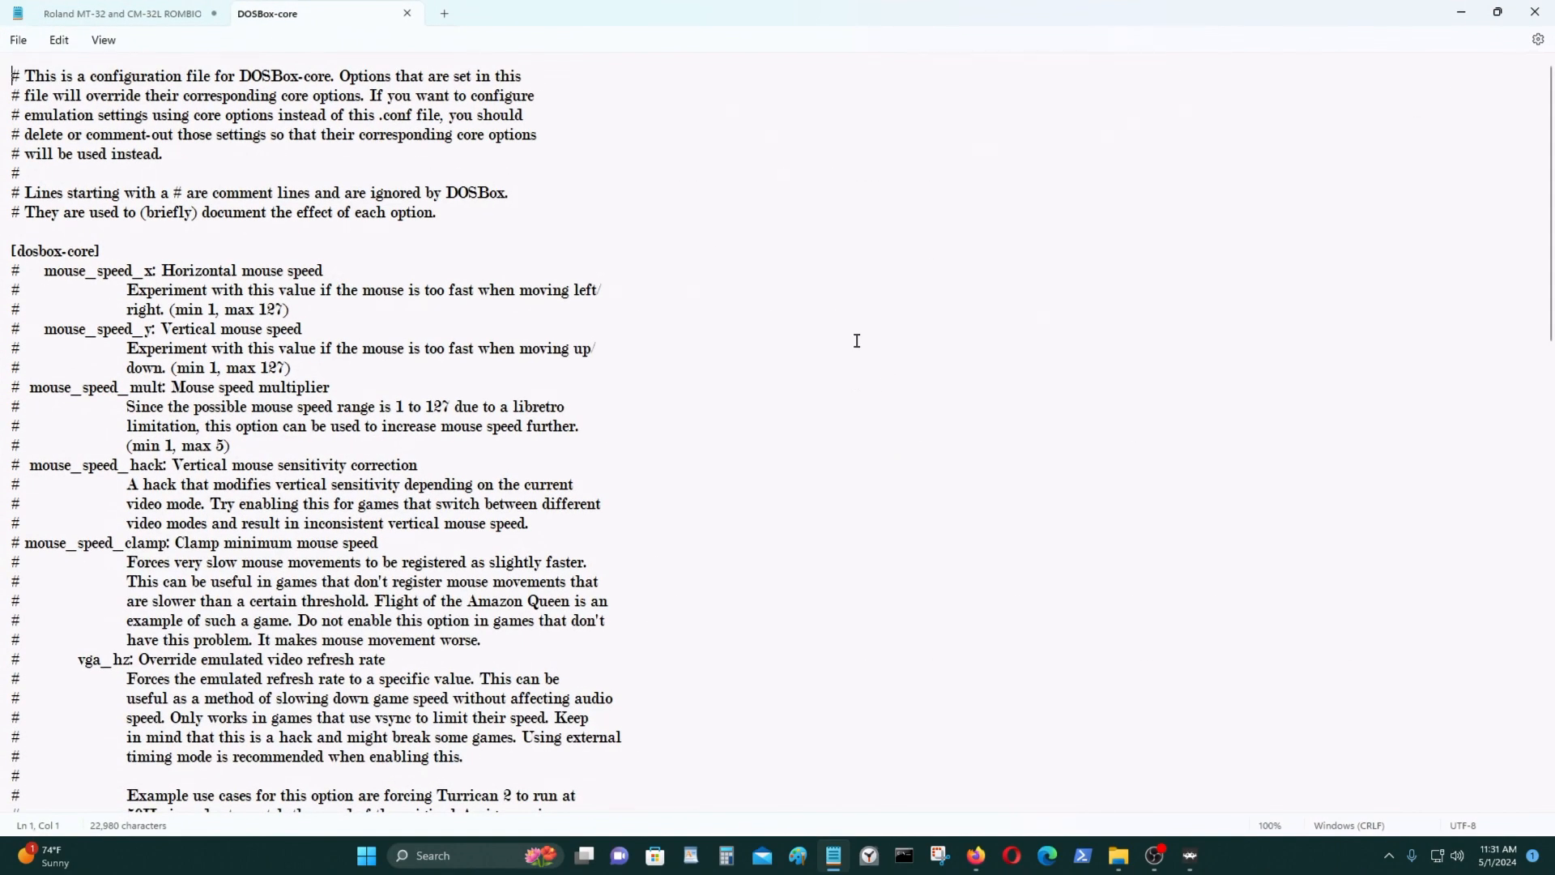
scroll(down, 3)
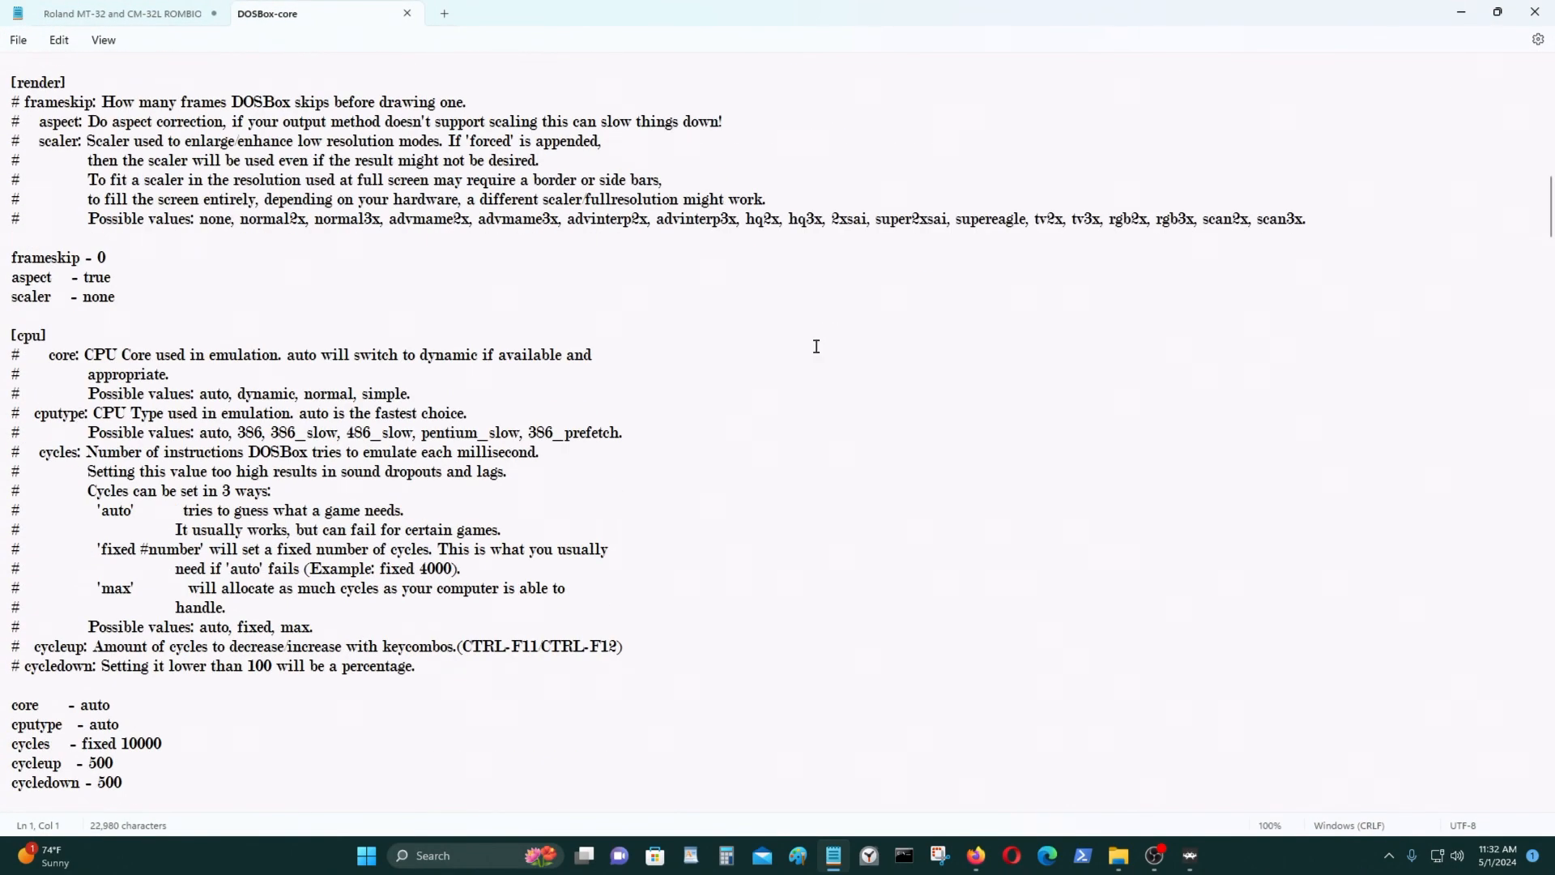
scroll(up, 3)
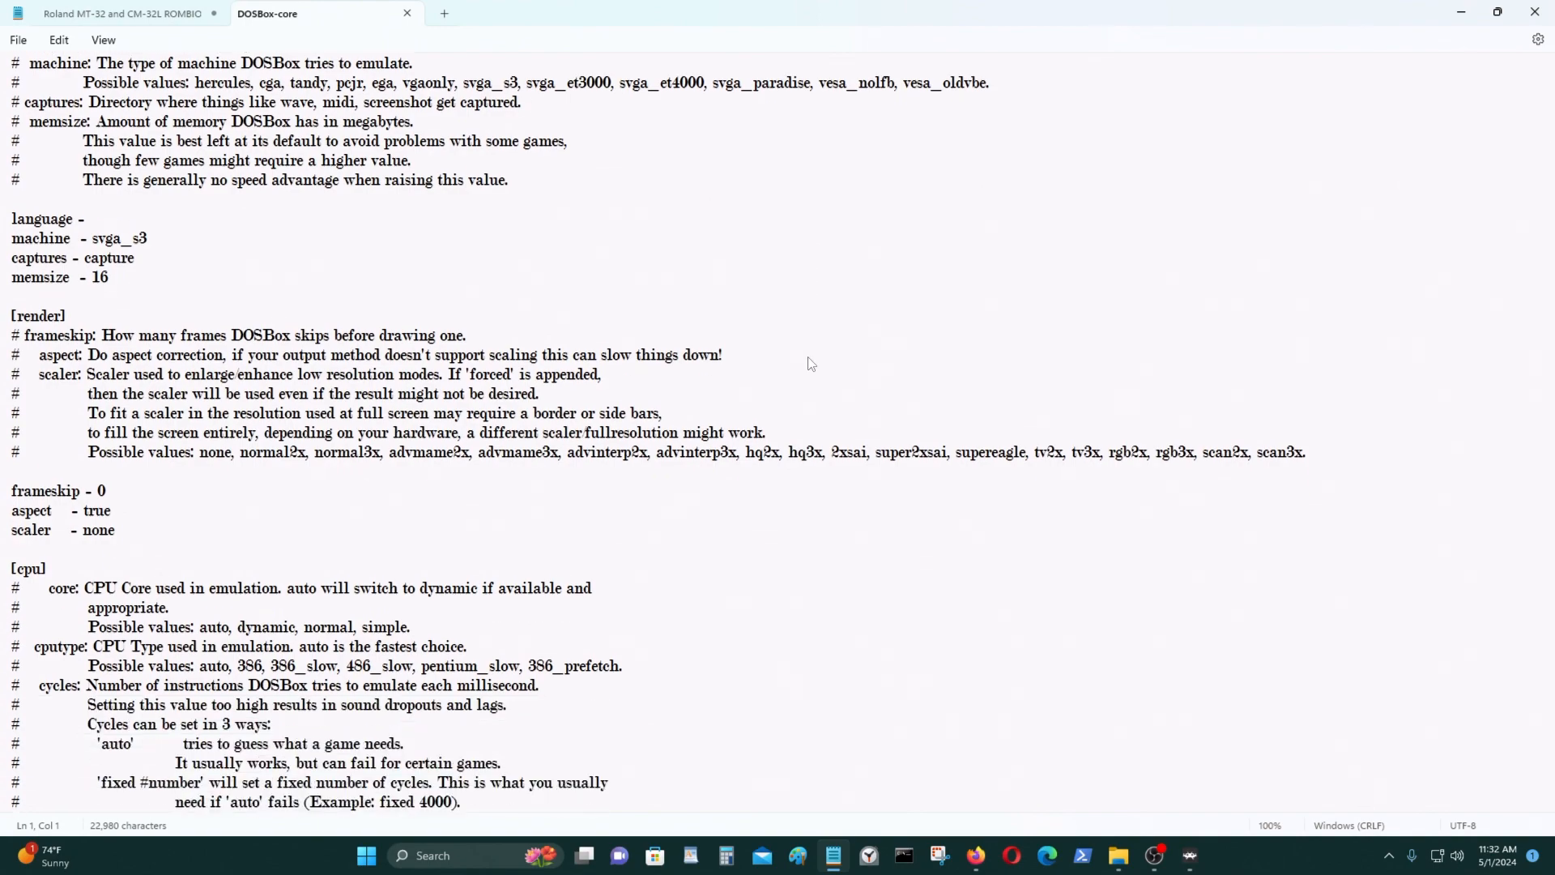
scroll(down, 3)
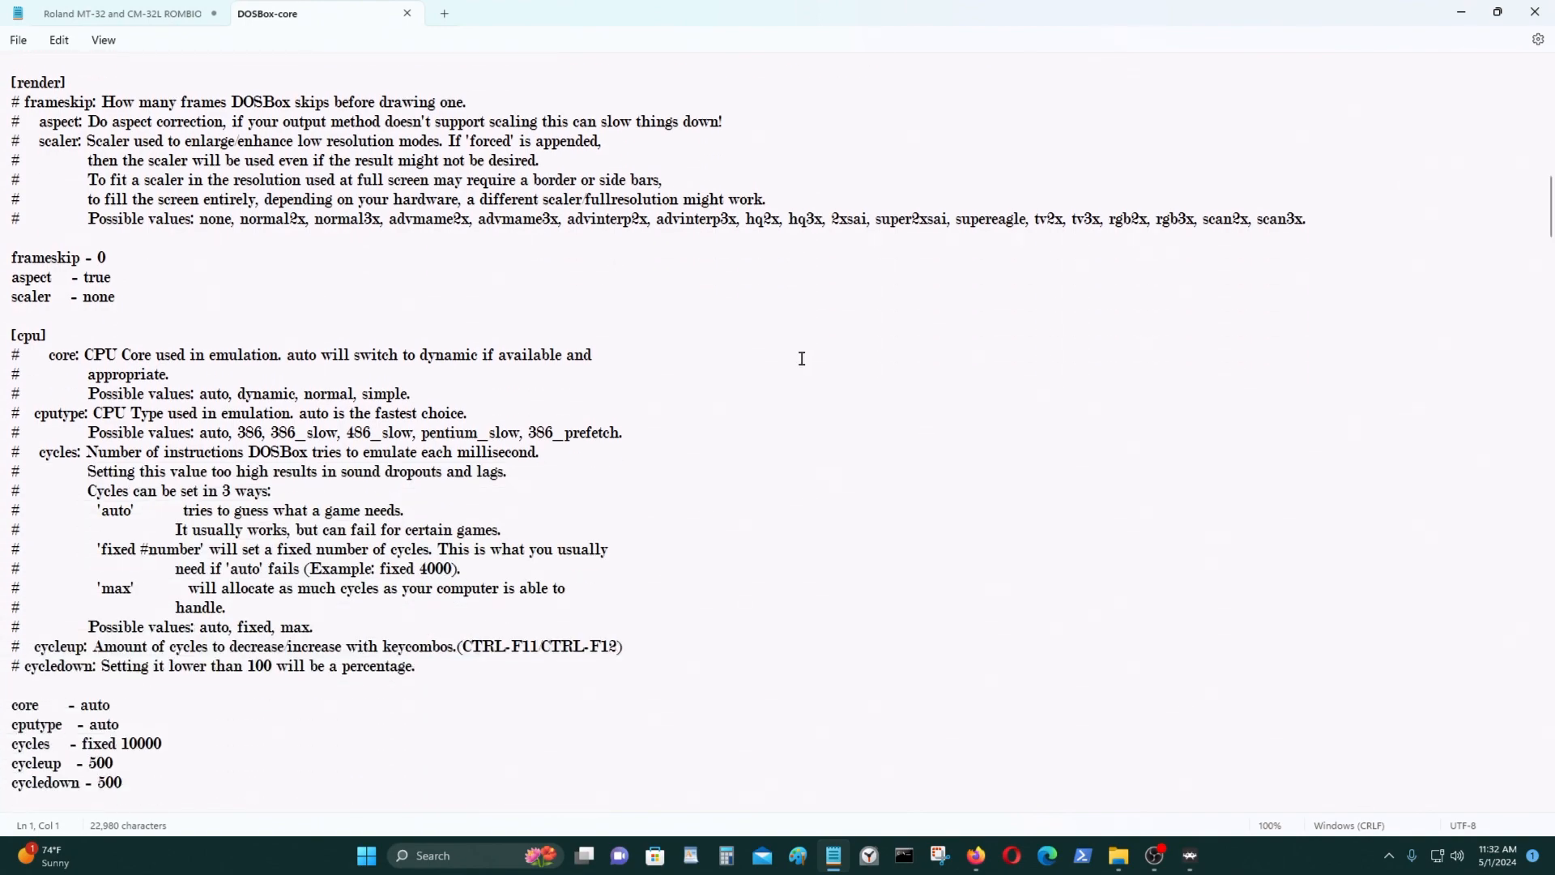
scroll(down, 3)
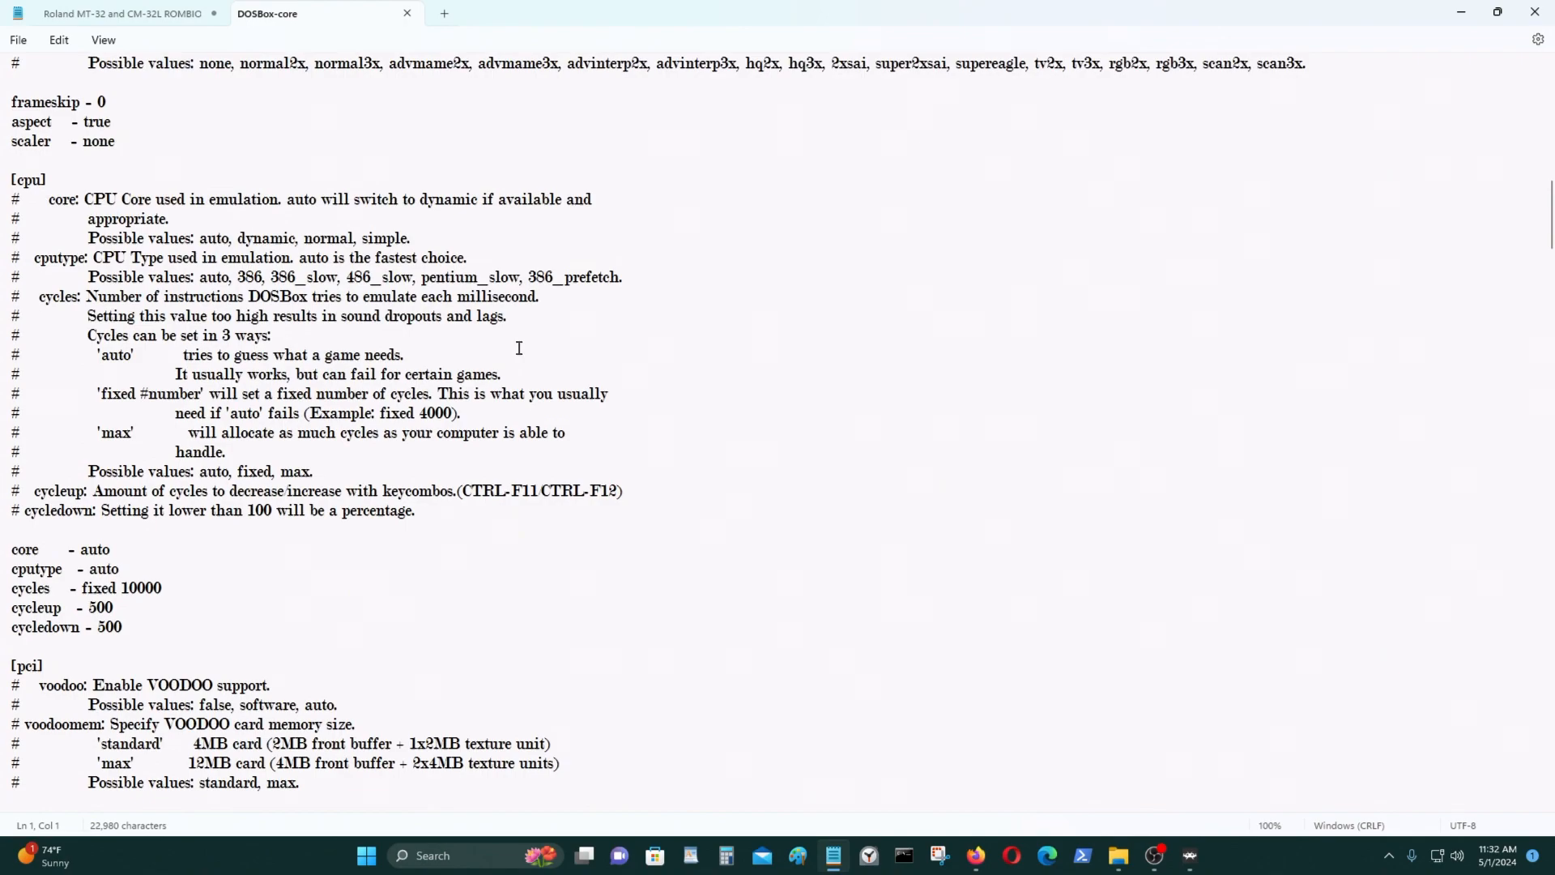
scroll(up, 3)
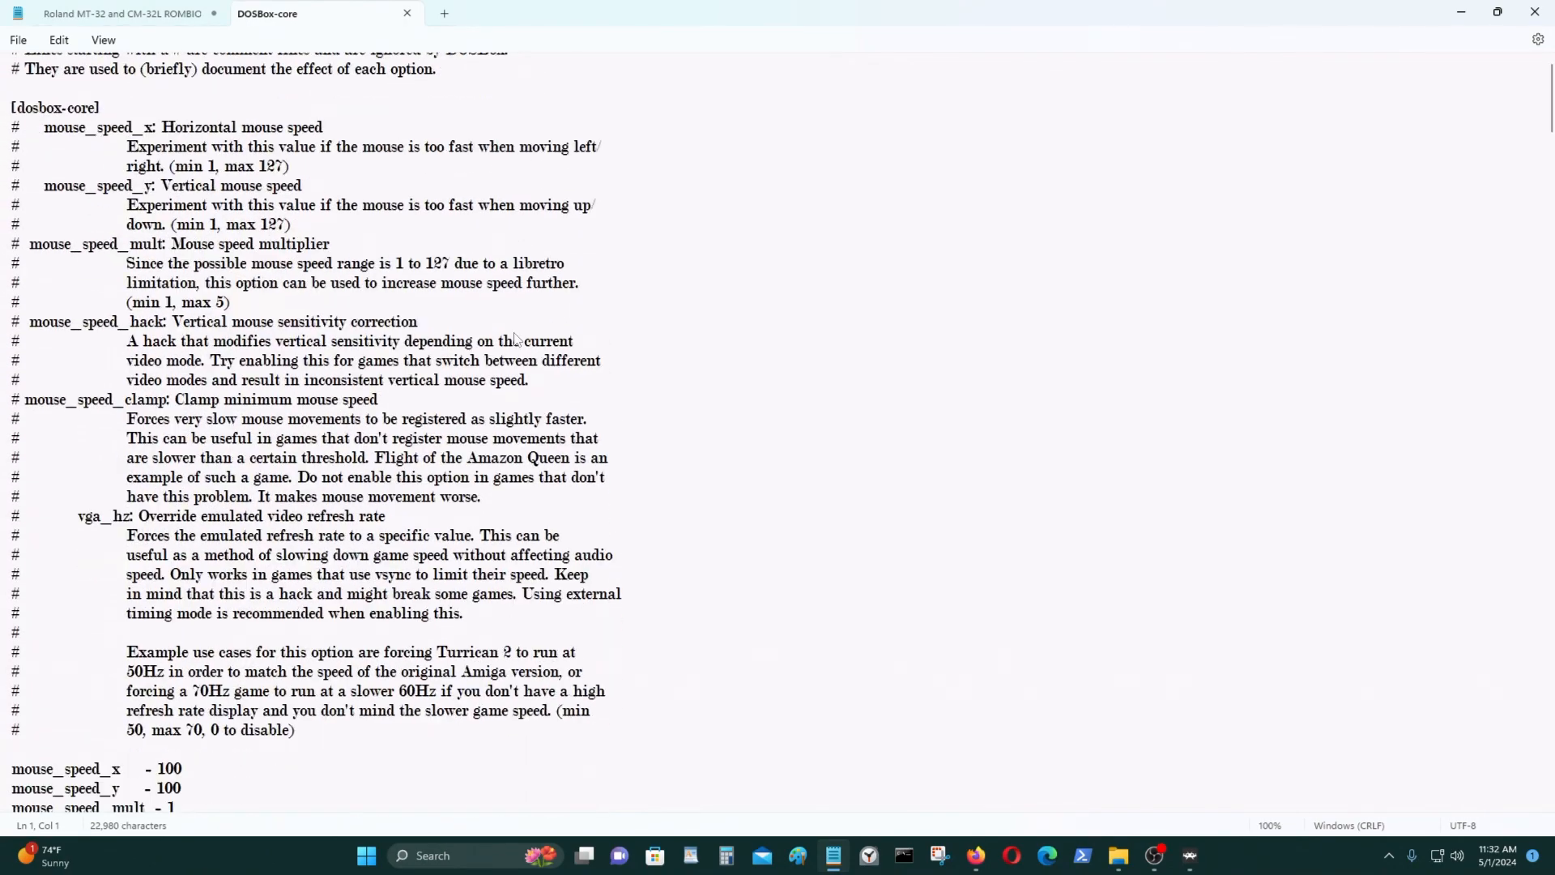
scroll(down, 3)
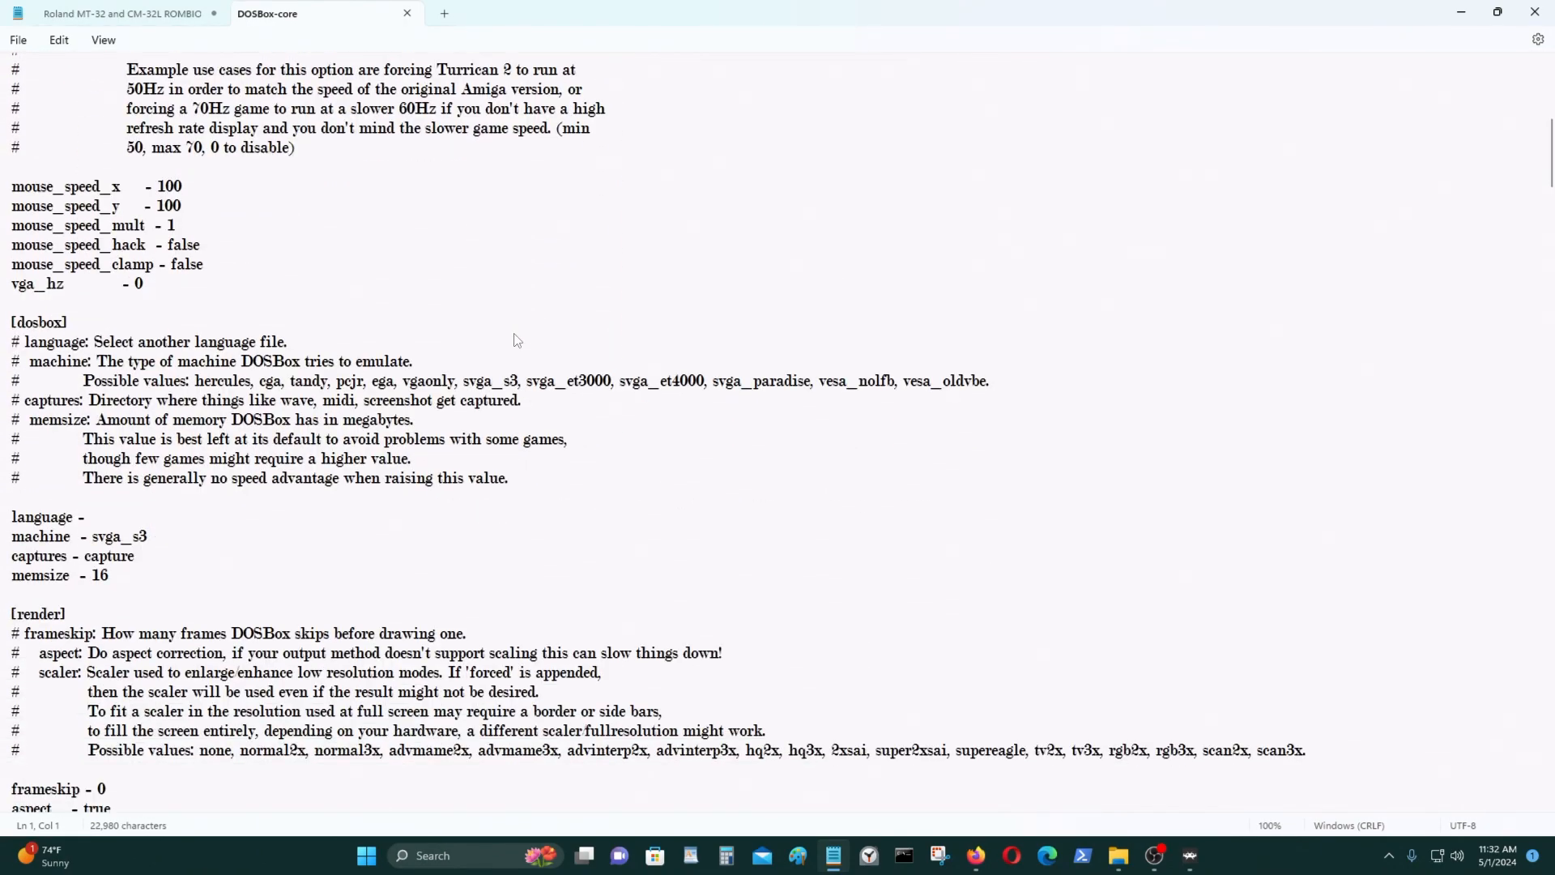
scroll(down, 3)
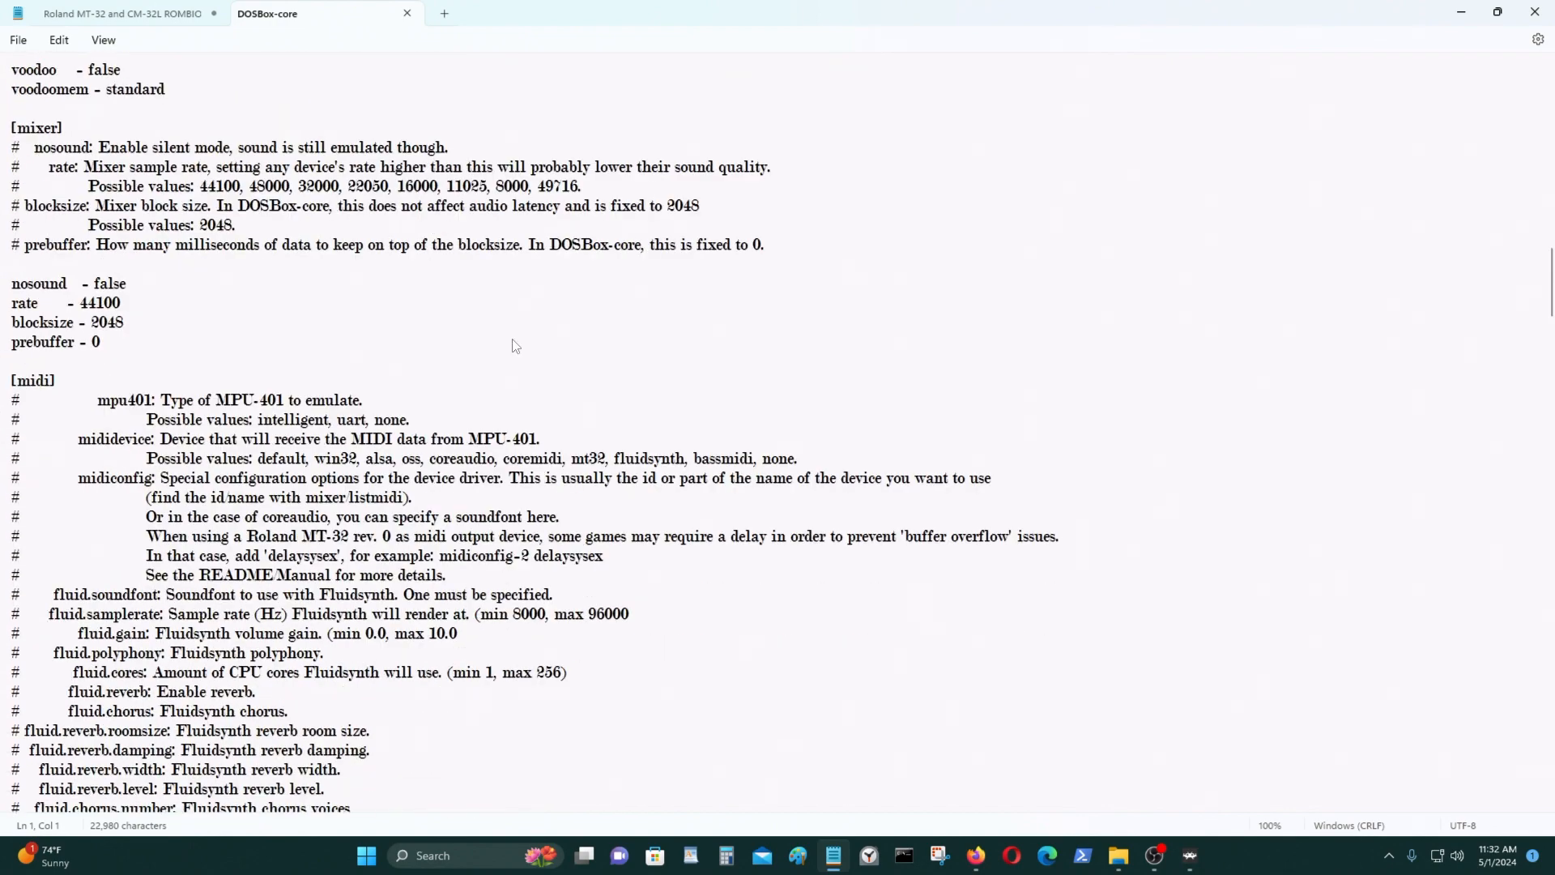
scroll(down, 3)
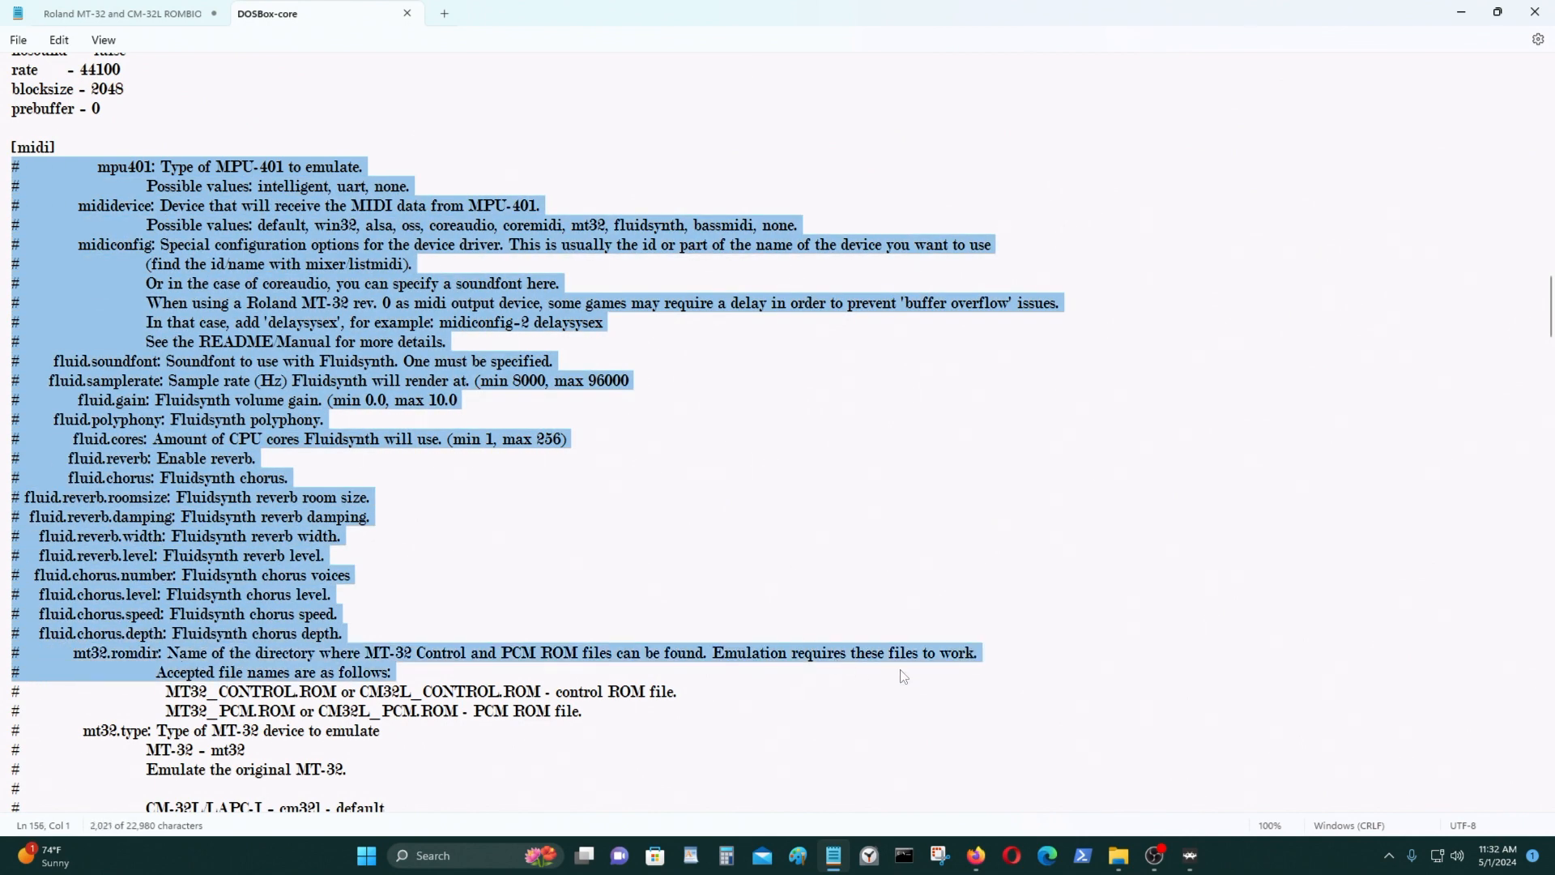
scroll(down, 3)
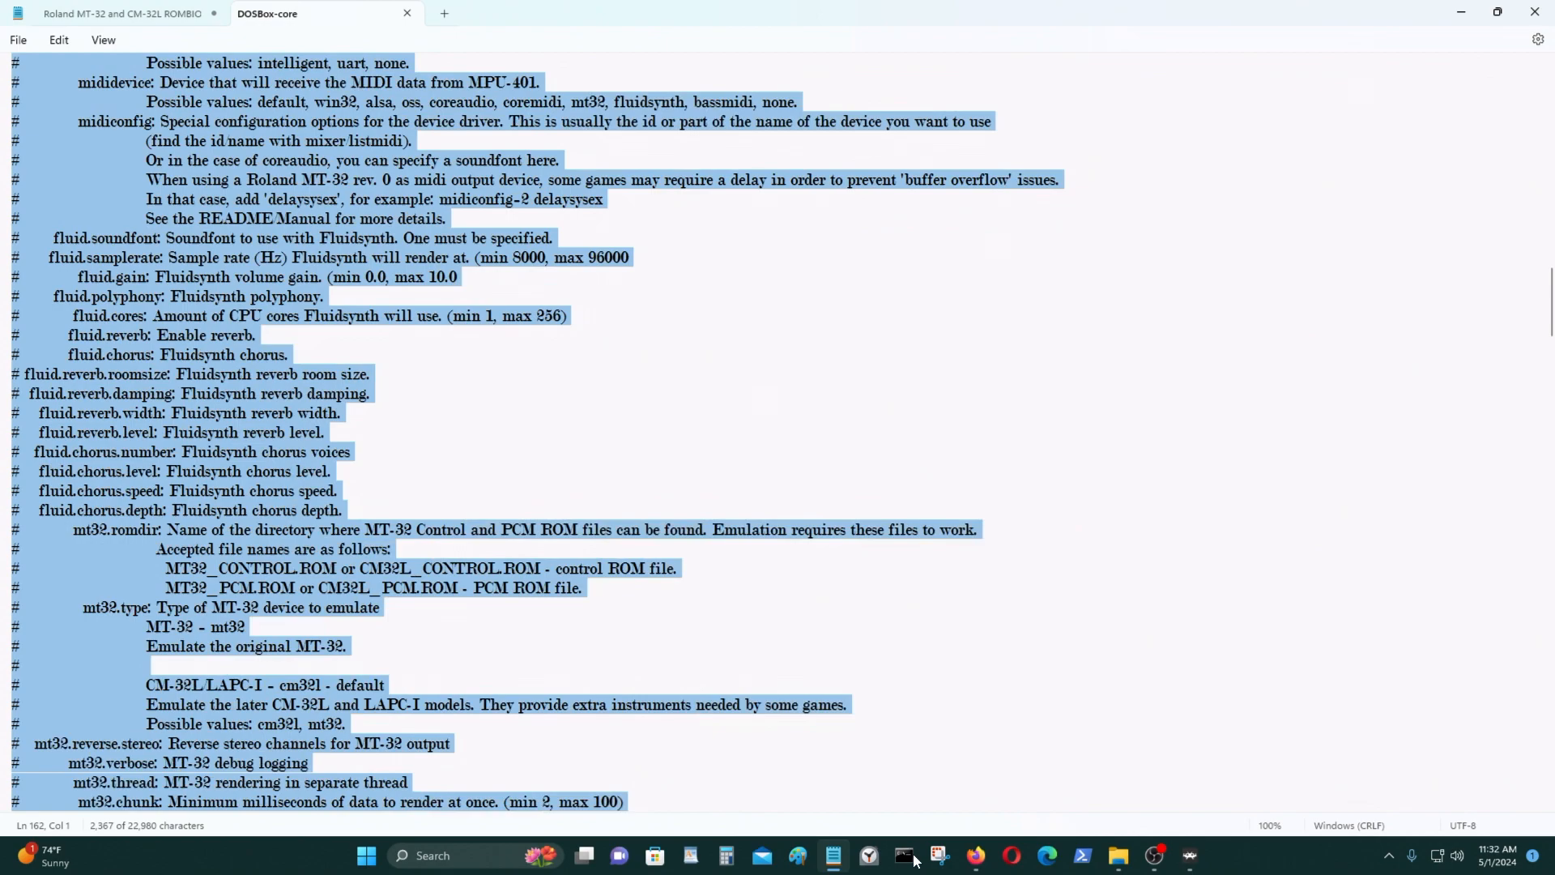
scroll(down, 3)
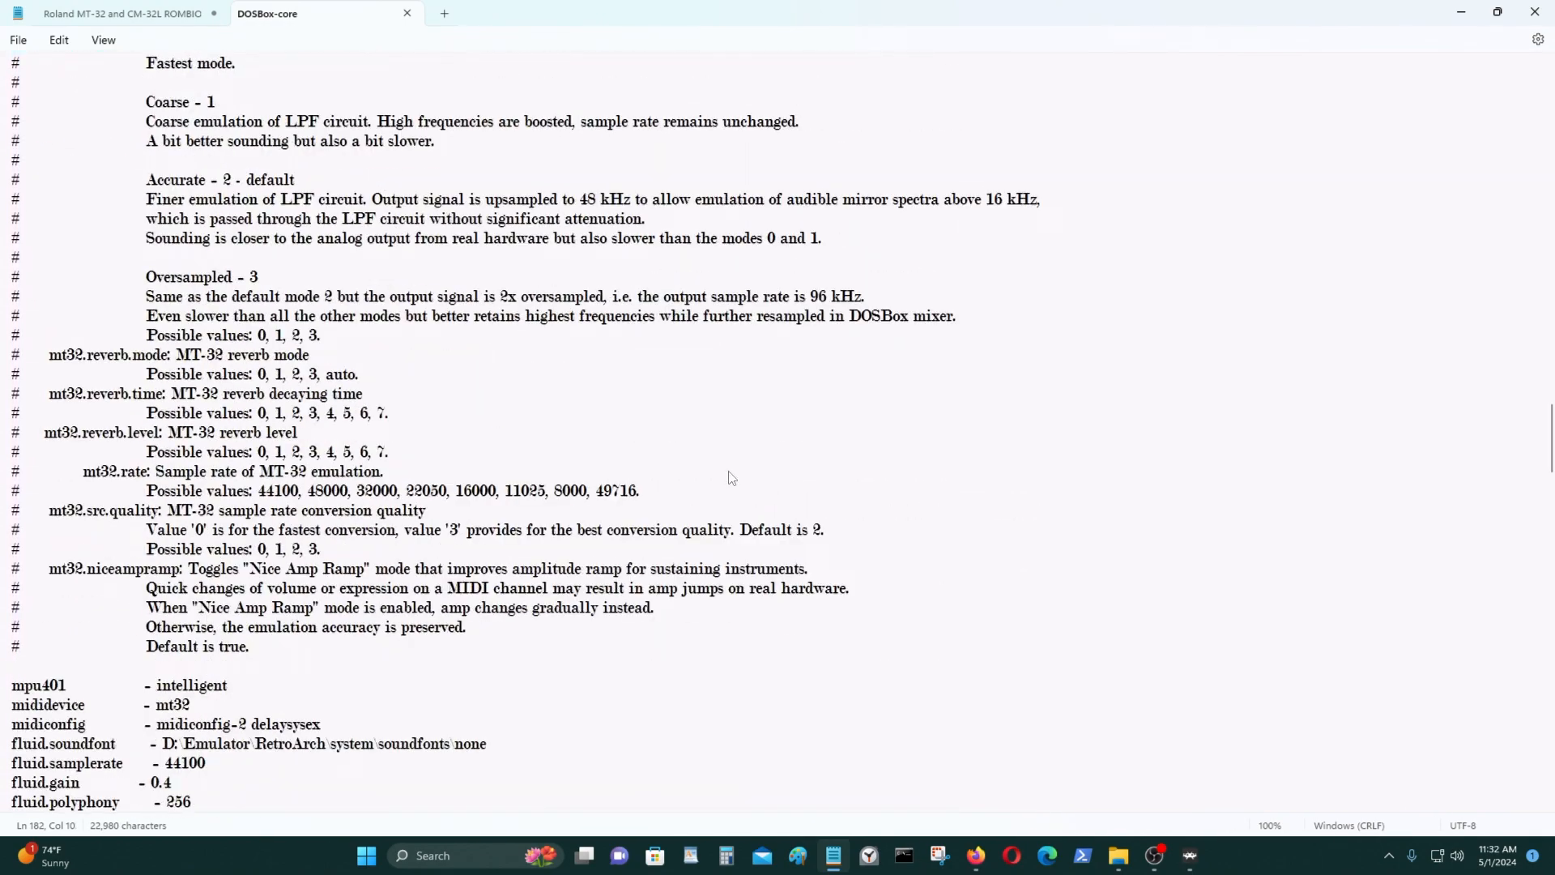
scroll(down, 3)
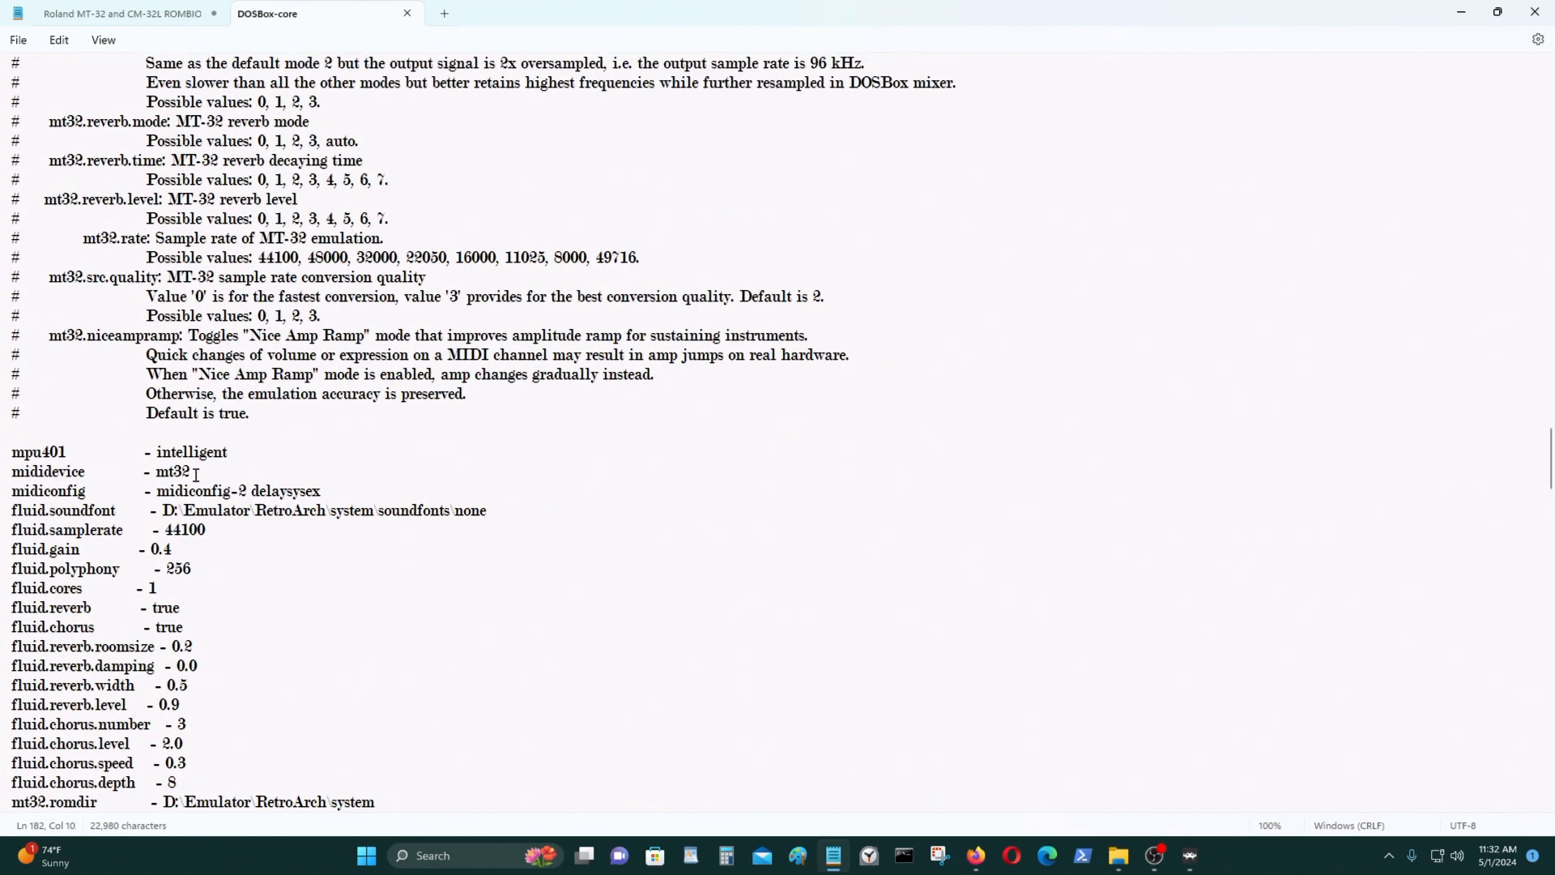
double_click(172, 471)
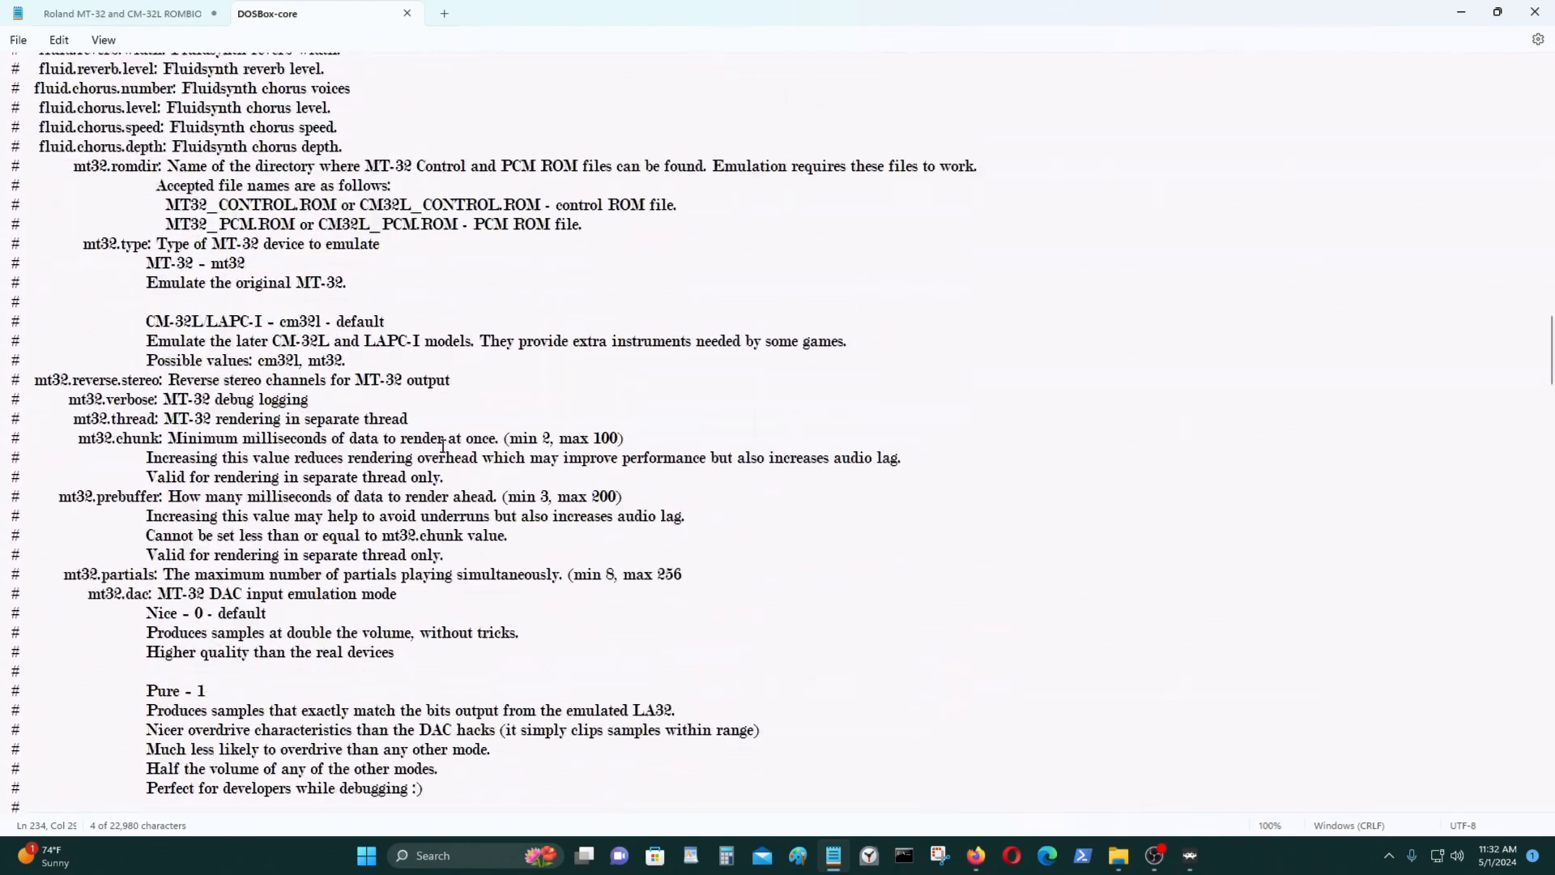
scroll(up, 3)
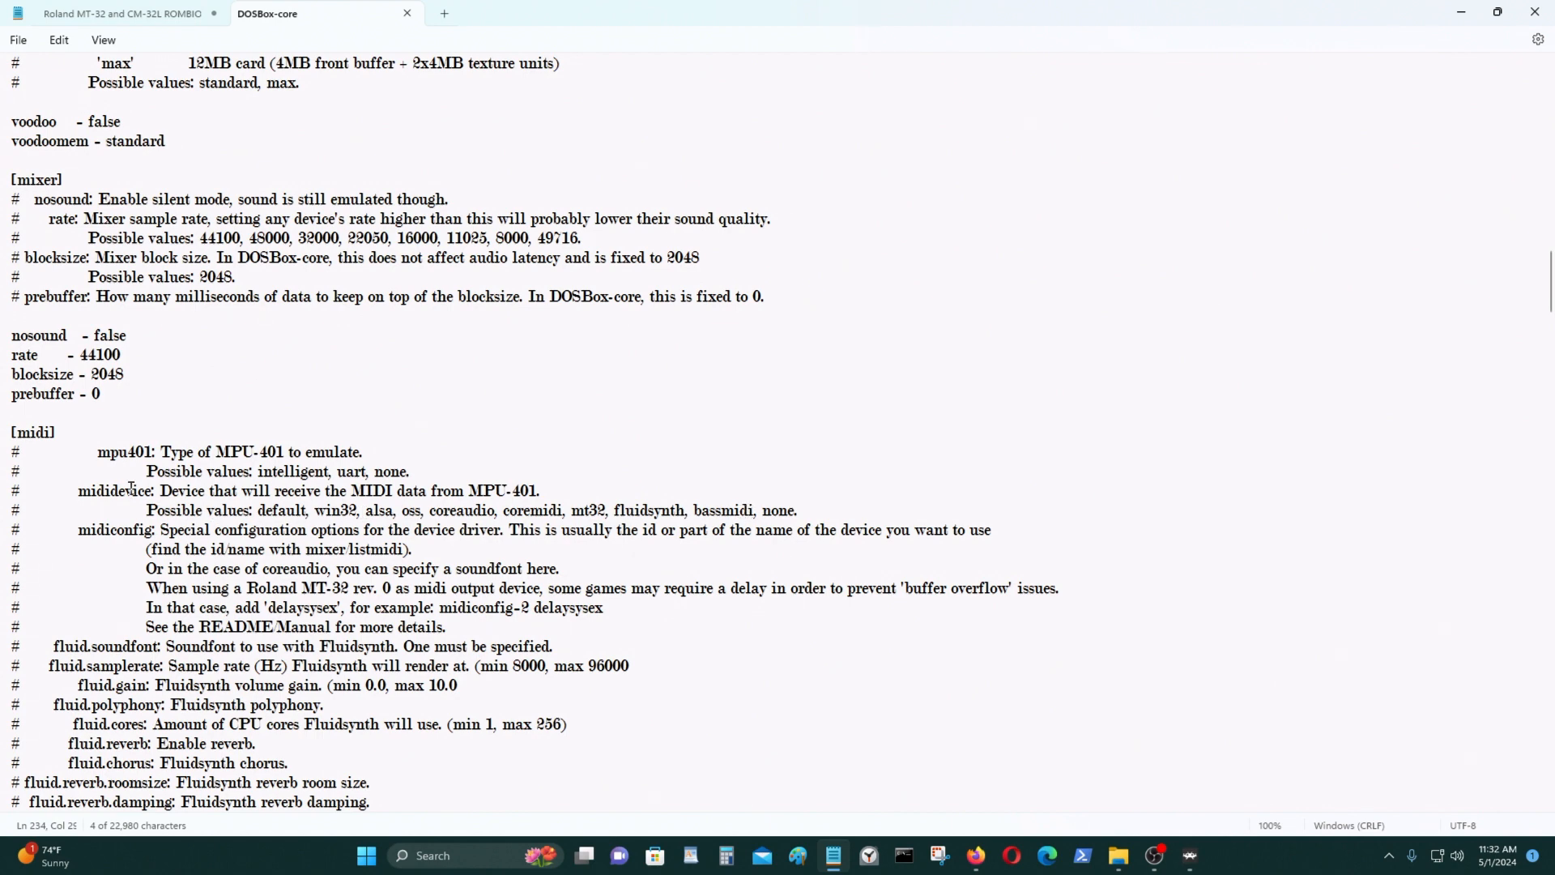
mouse_move(600, 509)
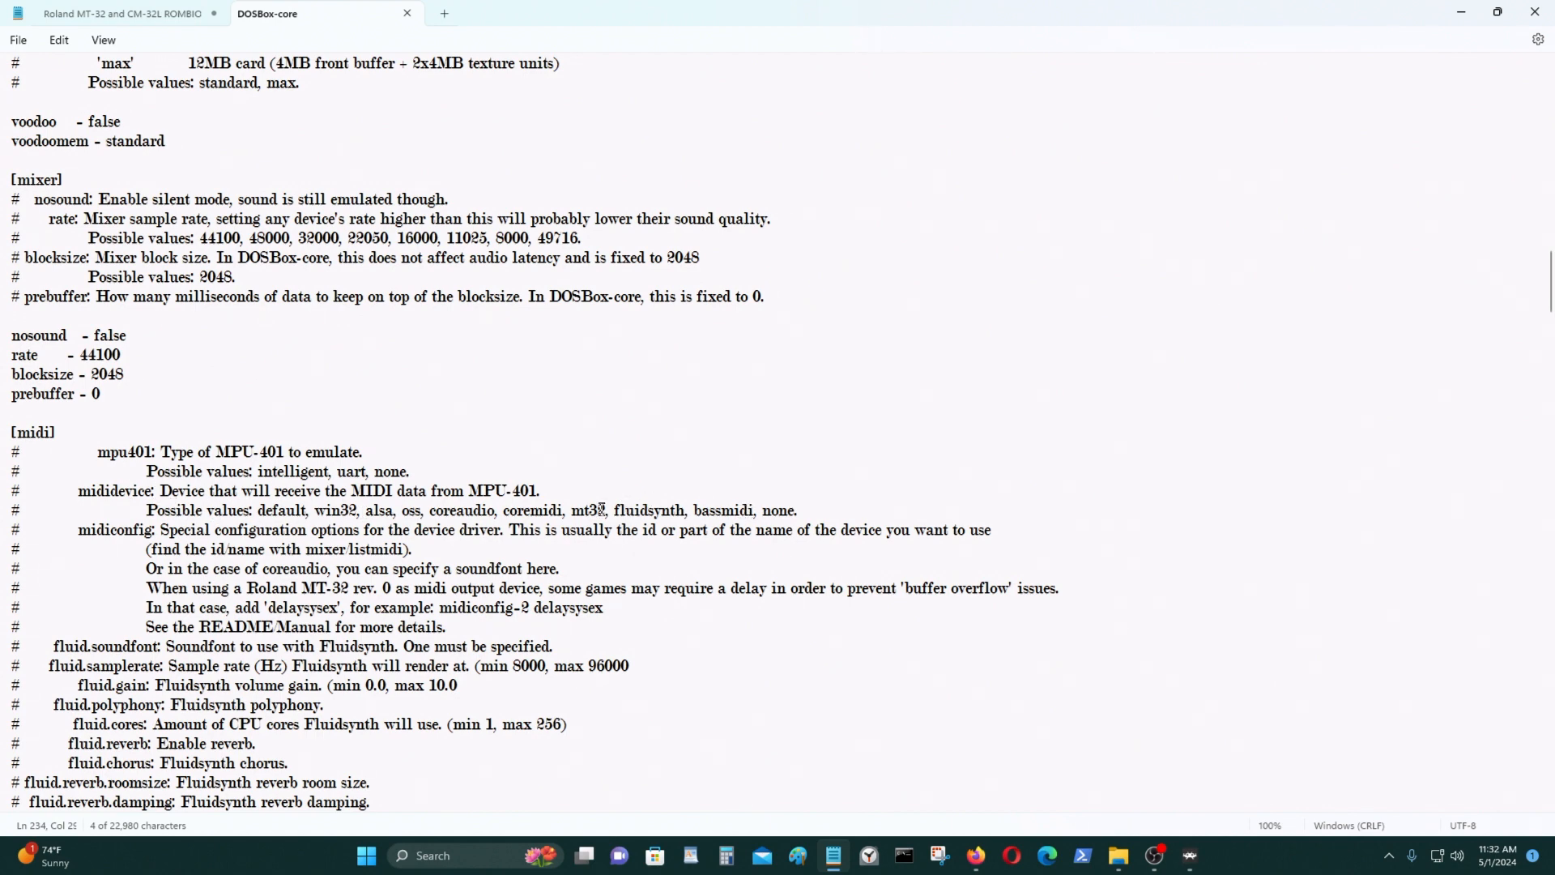
double_click(589, 510)
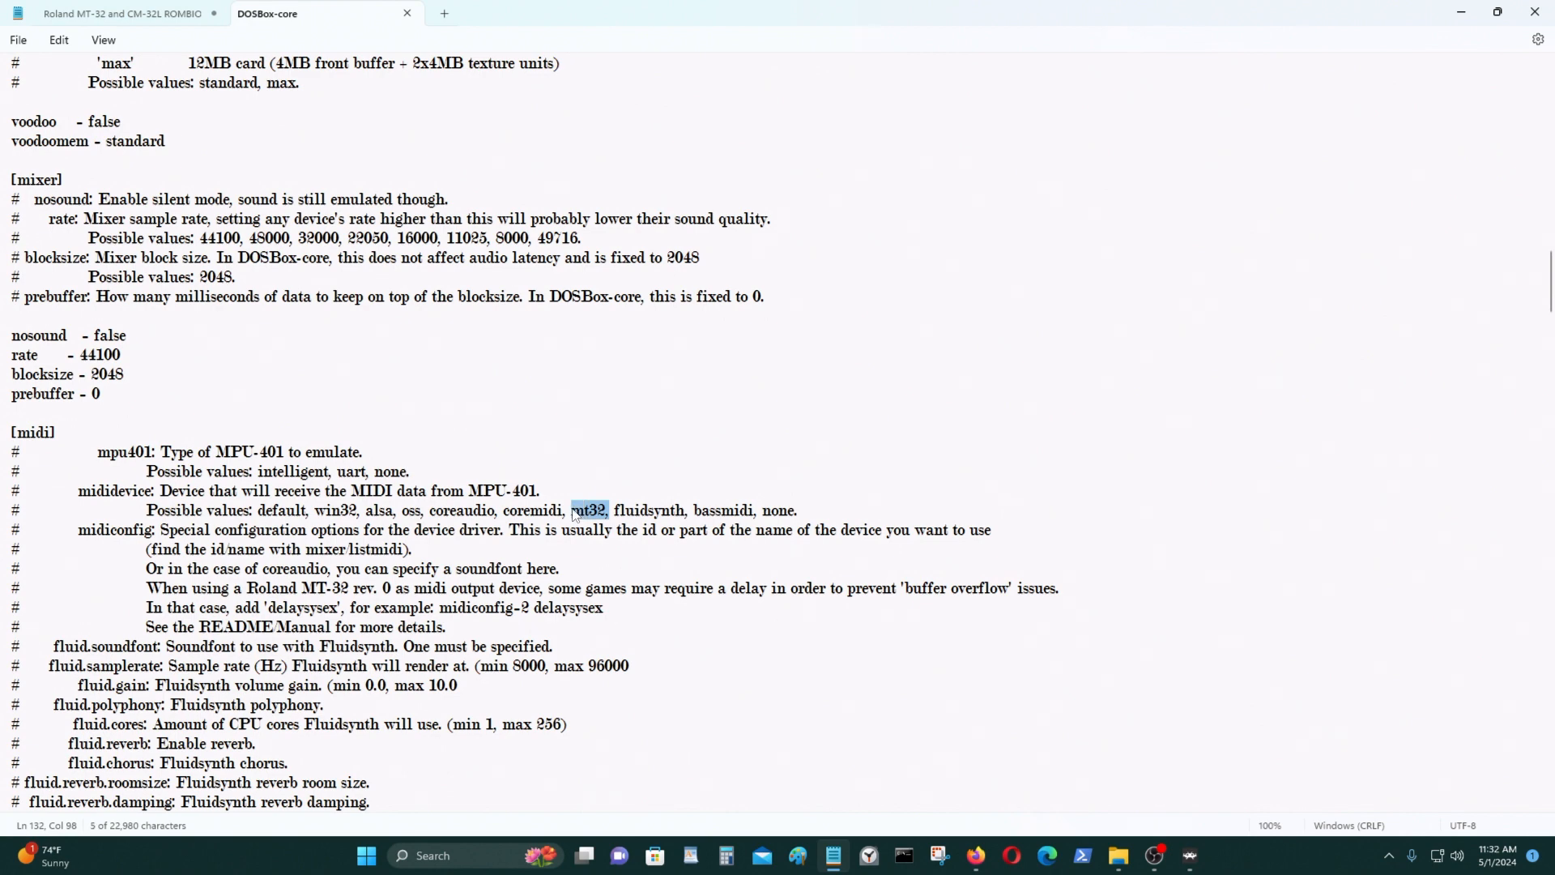
key(Backspace)
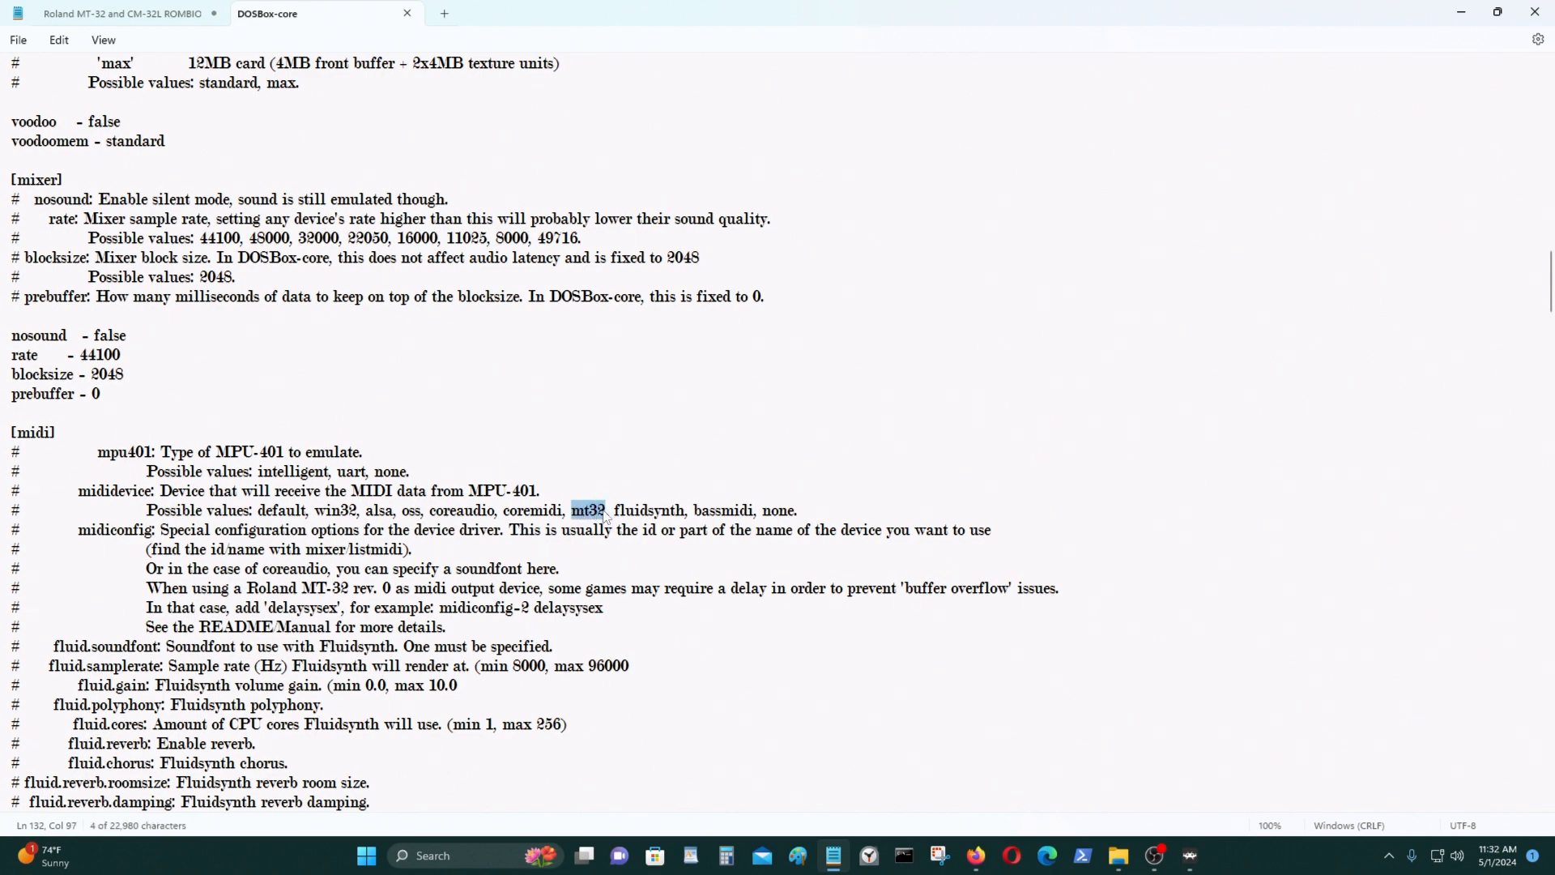
click(56, 432)
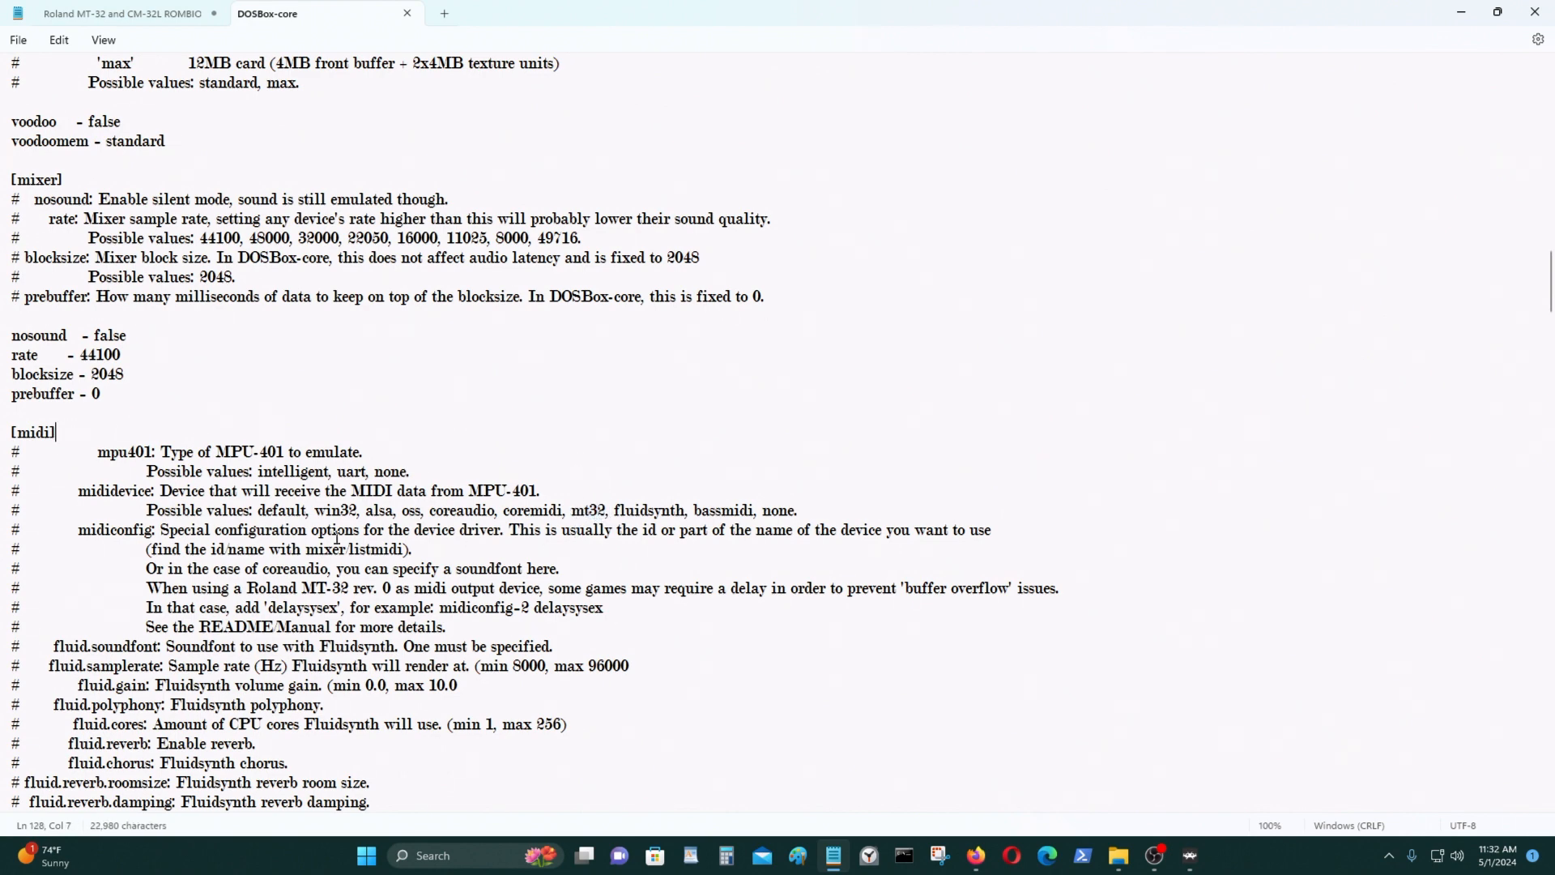
mouse_move(354, 588)
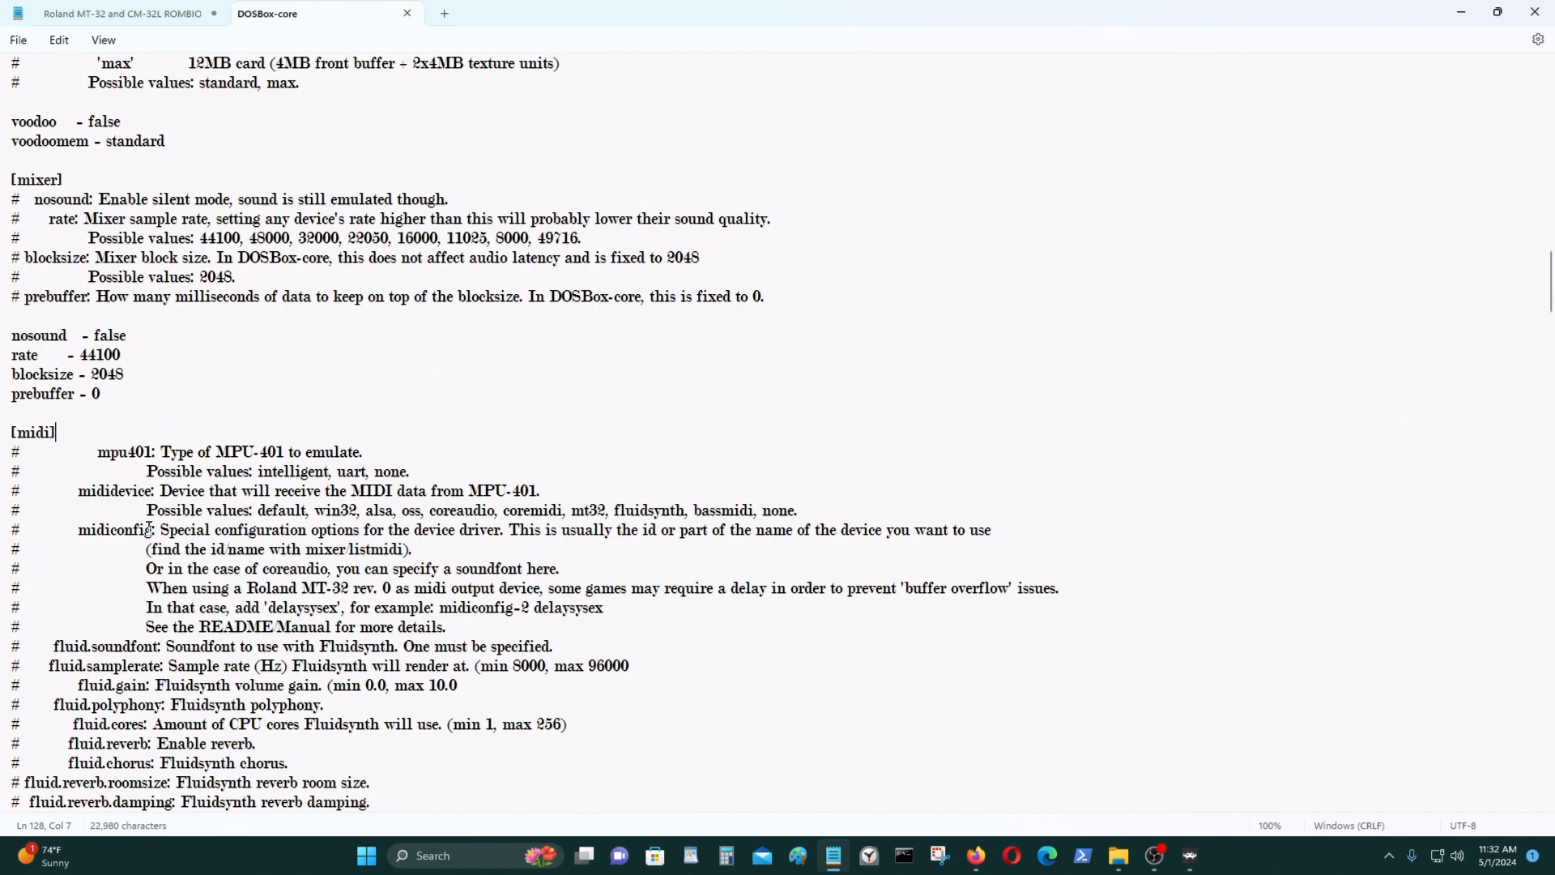
mouse_move(184, 544)
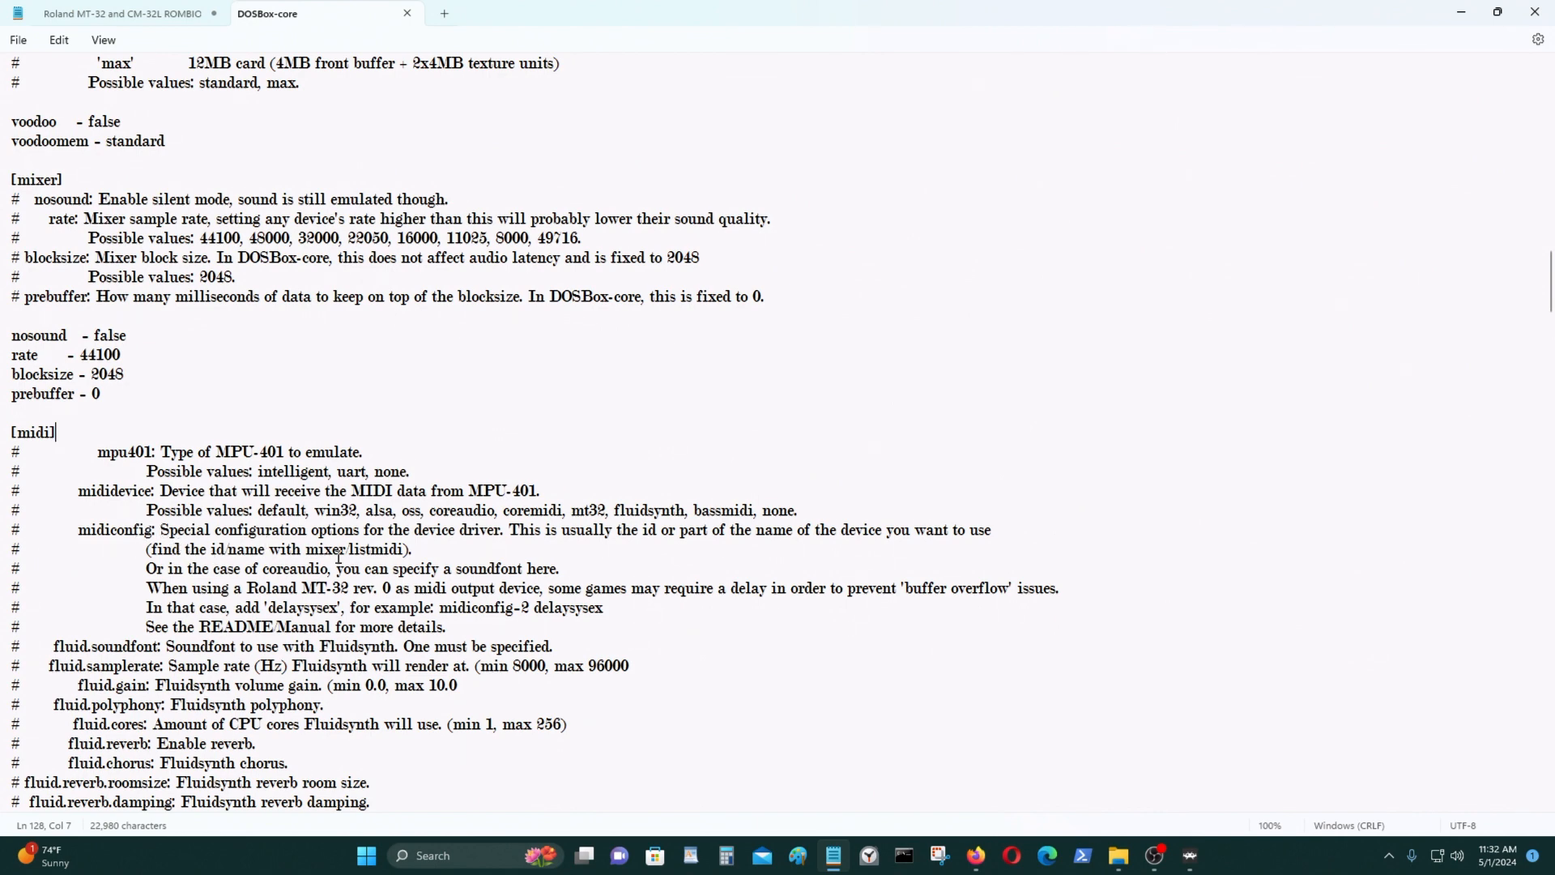
scroll(down, 3)
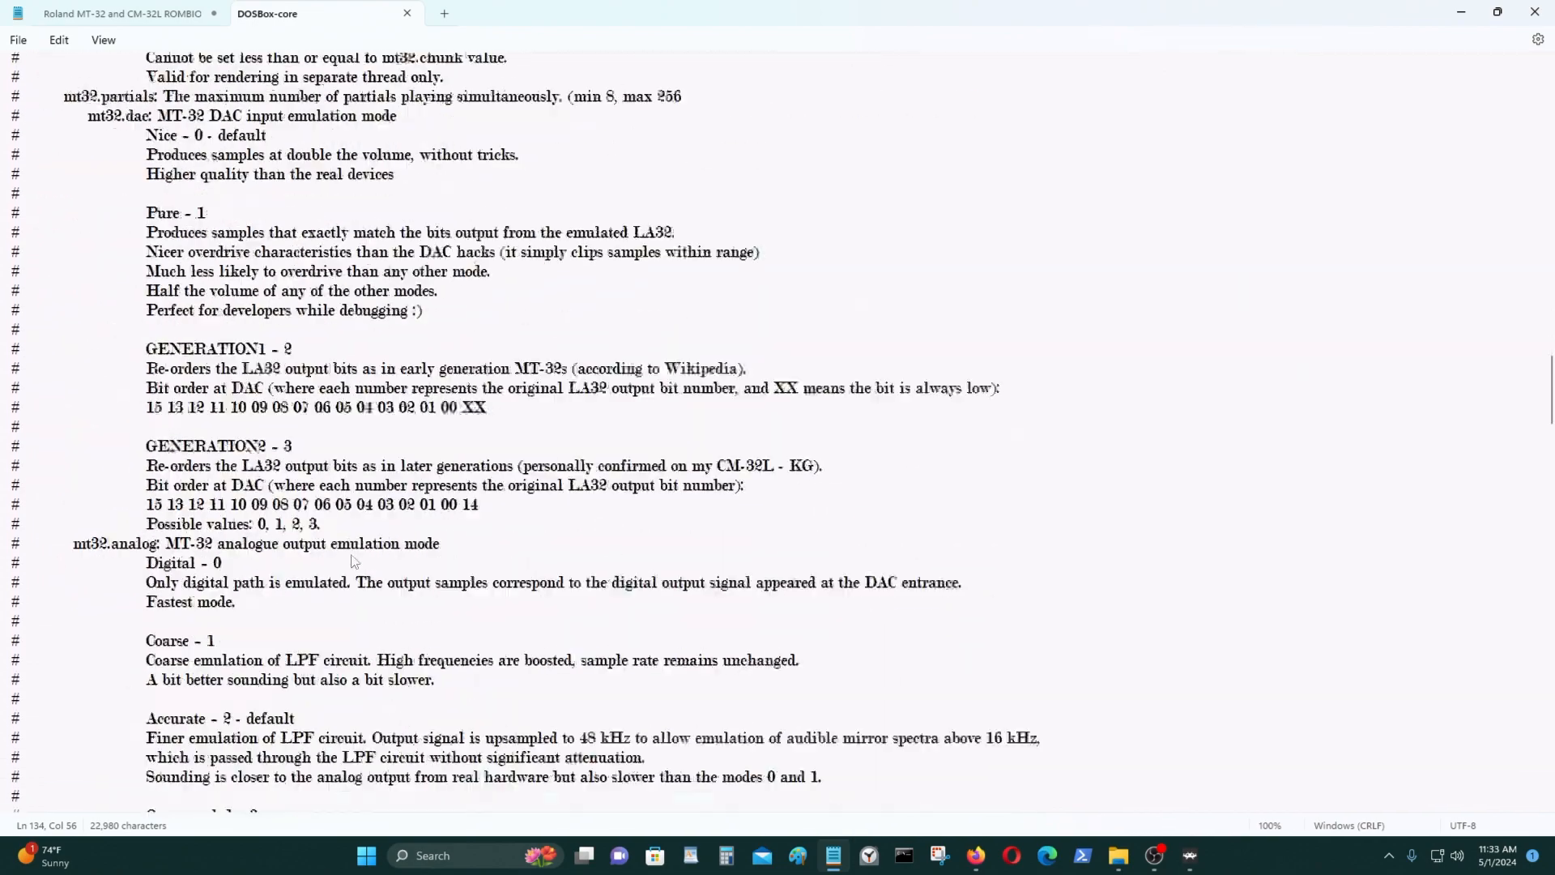
scroll(down, 3)
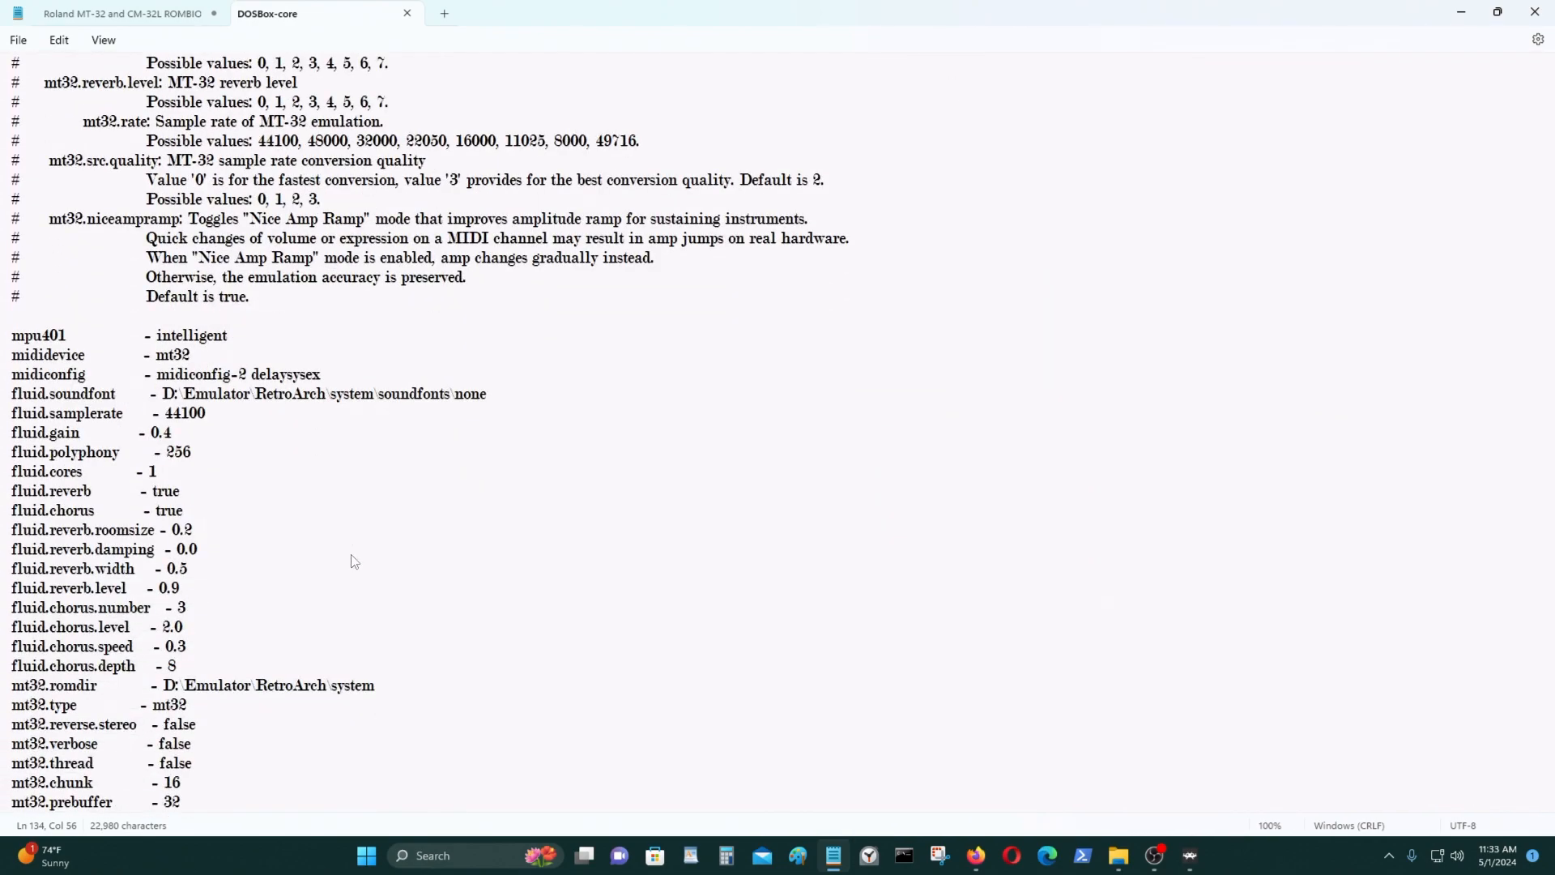
scroll(up, 3)
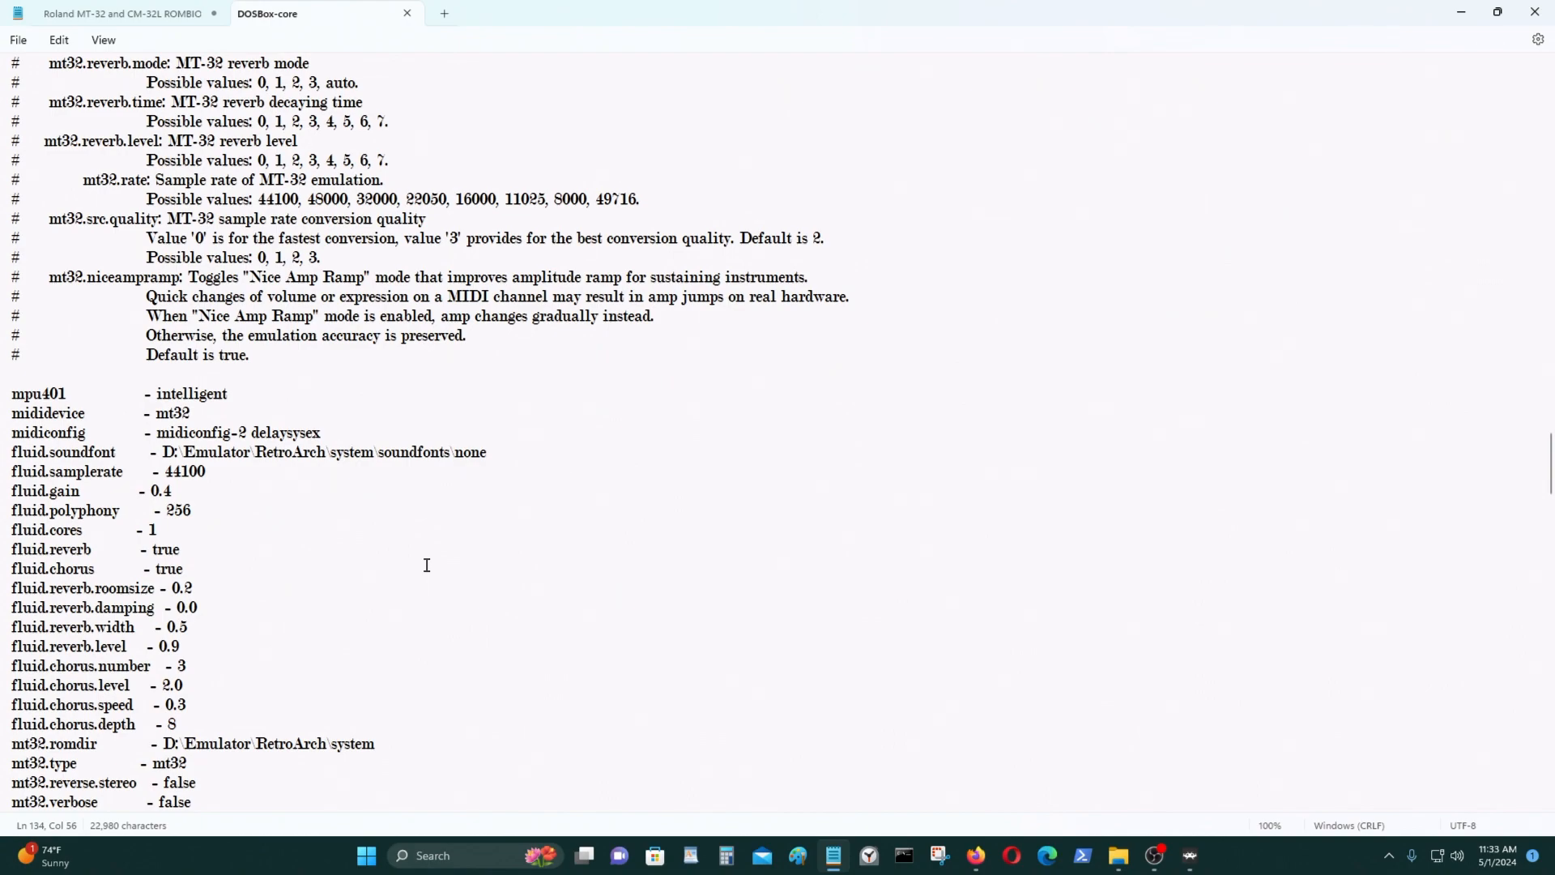
scroll(up, 3)
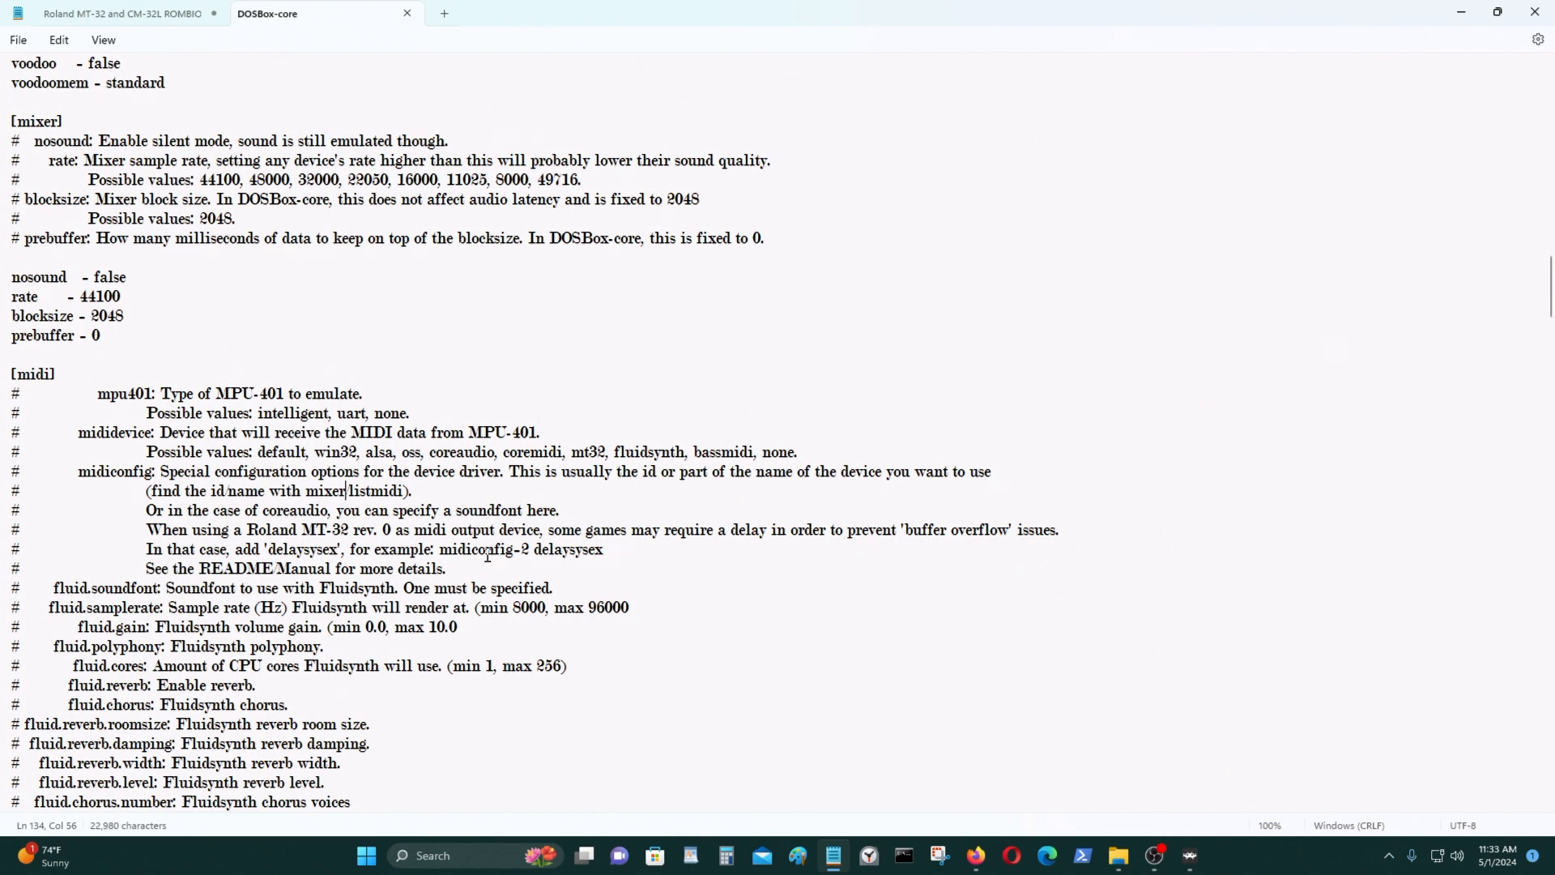
mouse_move(907, 536)
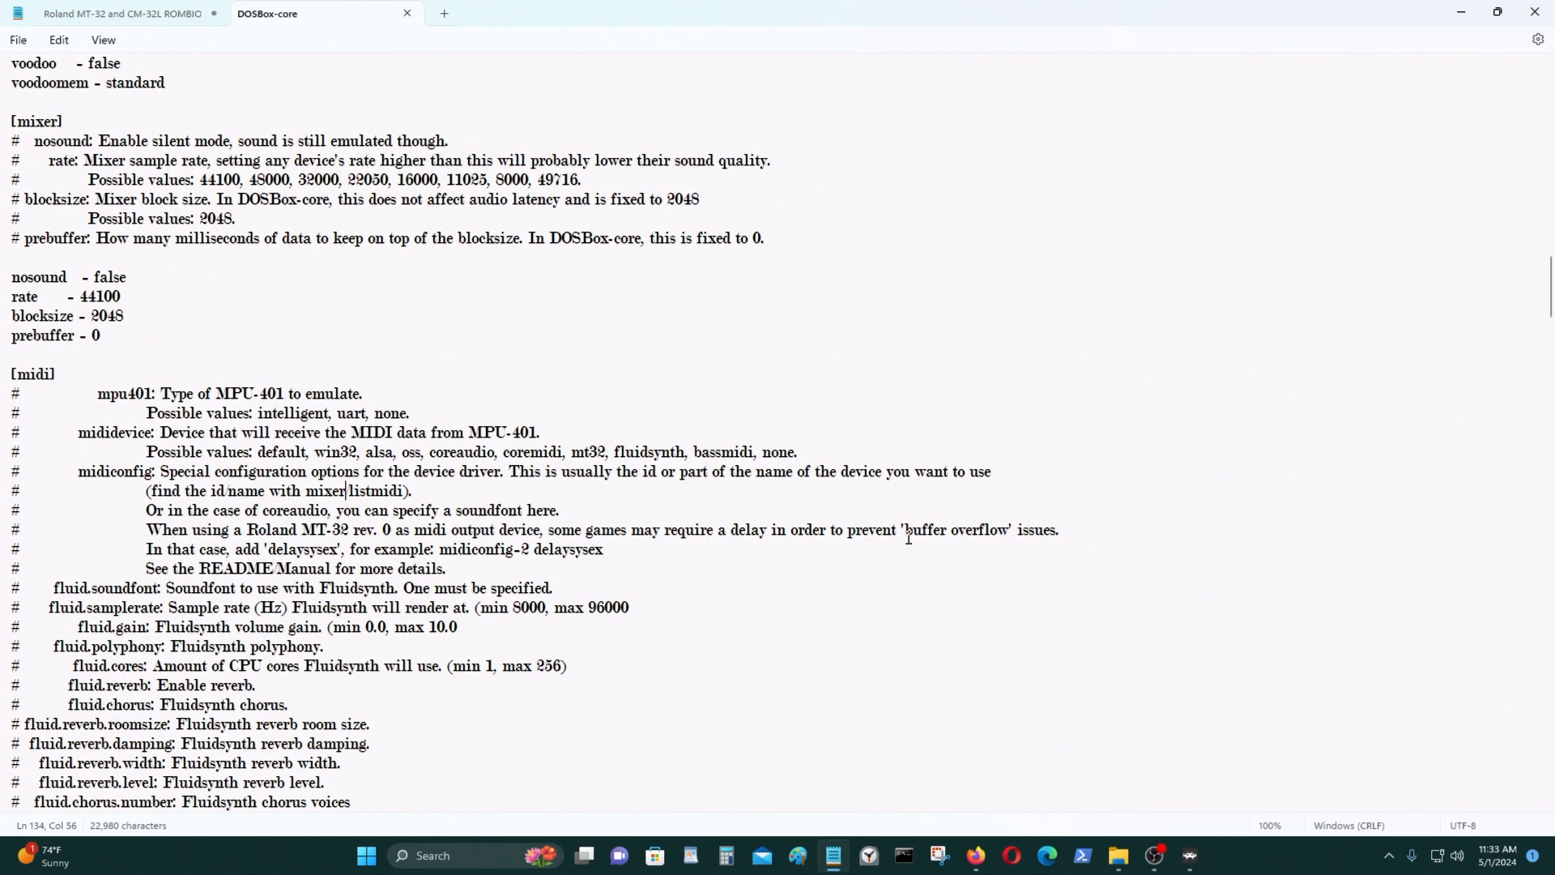
mouse_move(746, 536)
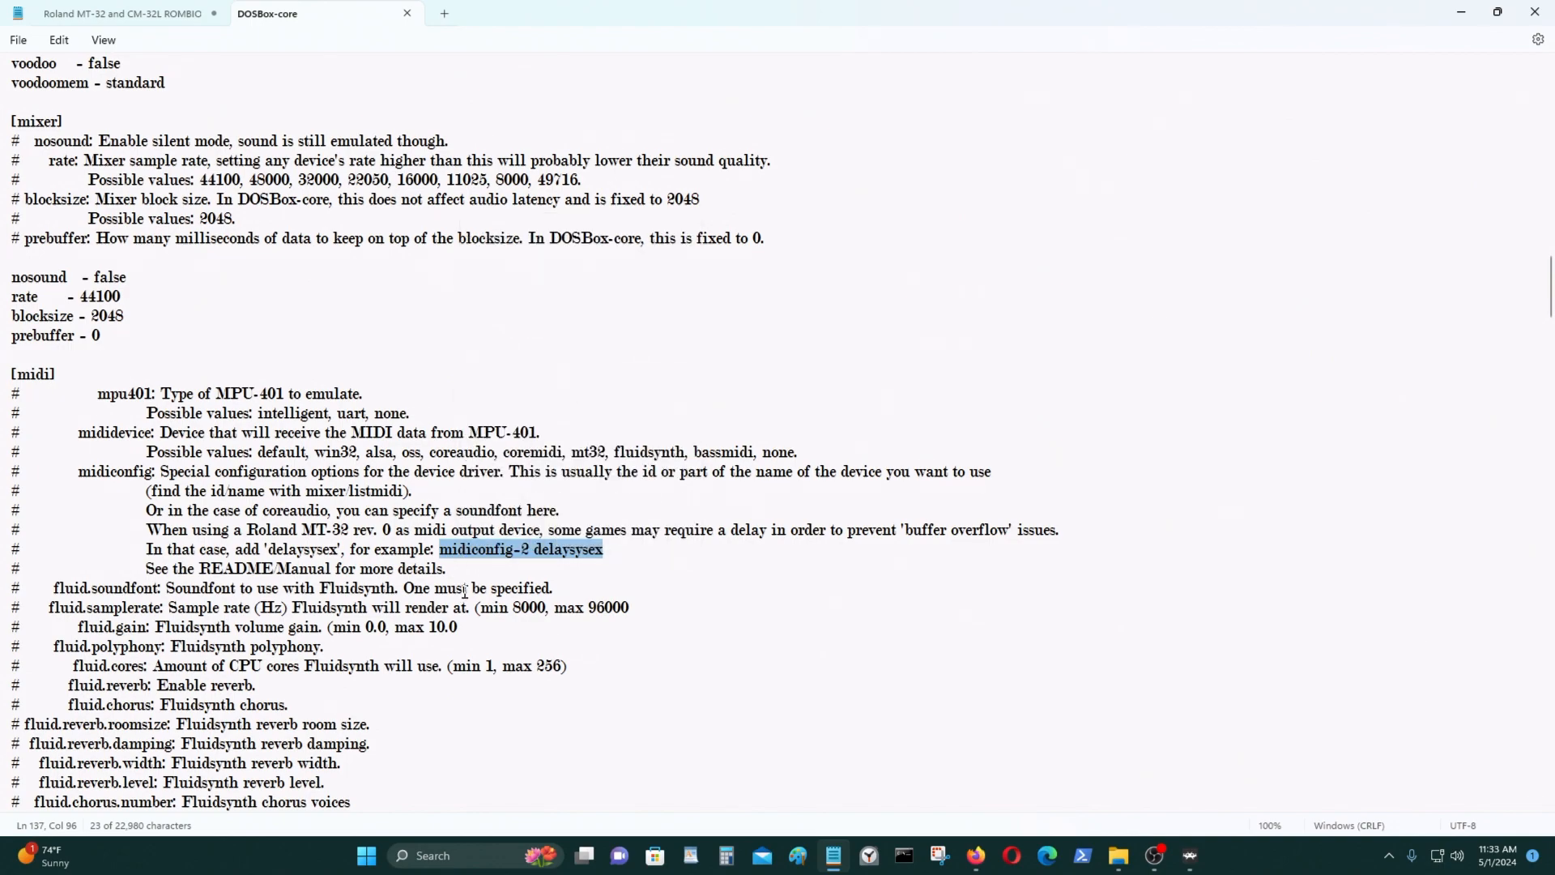
- Copy the selected midiconfig value and review the rest of the config file
scroll(down, 3)
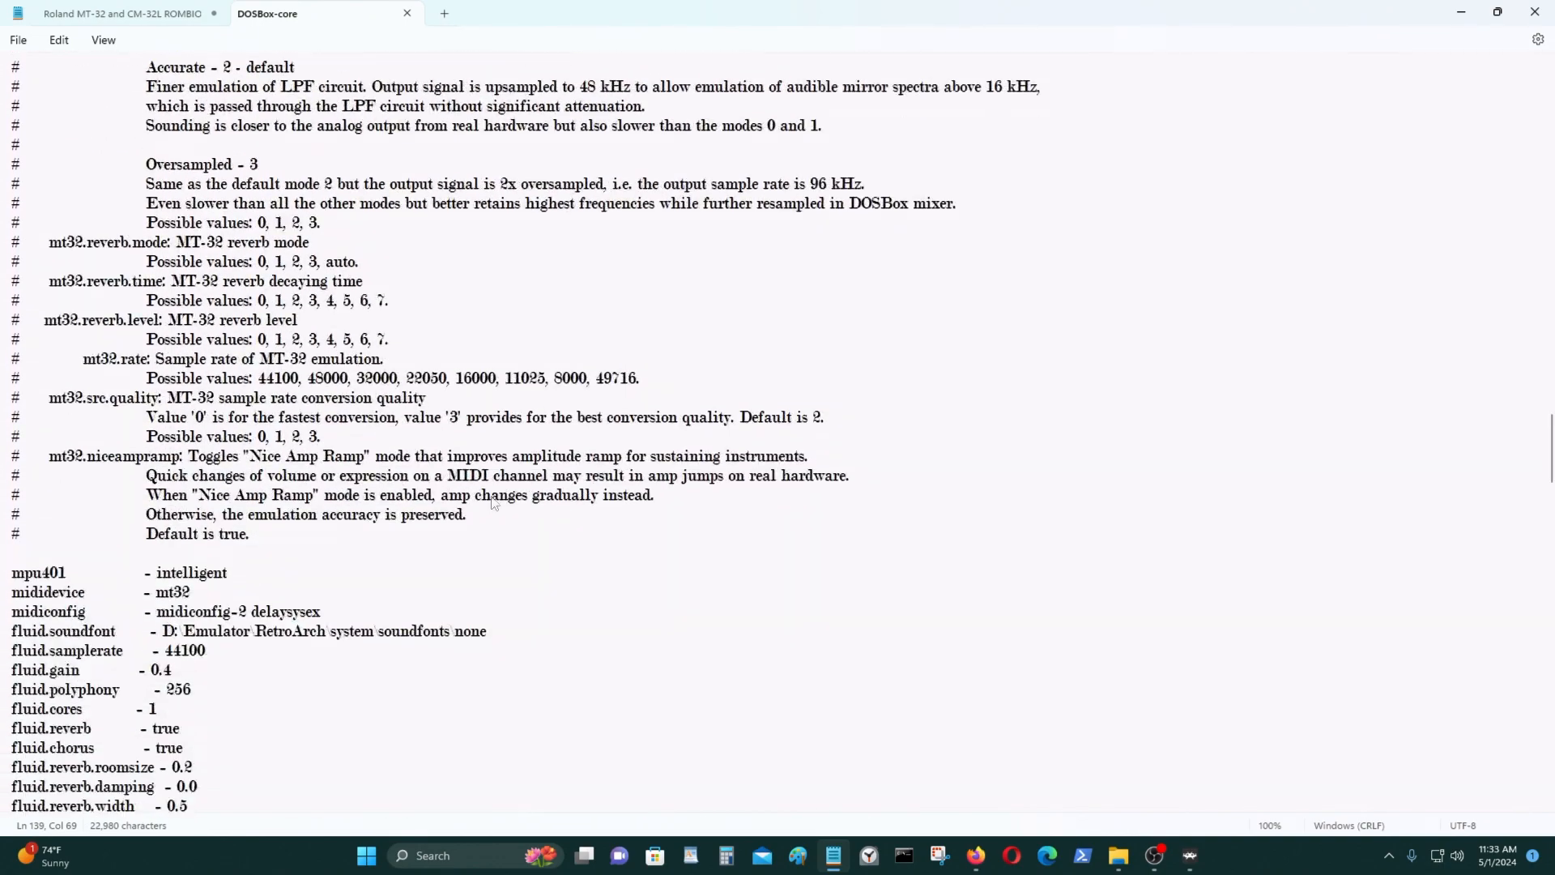
scroll(down, 3)
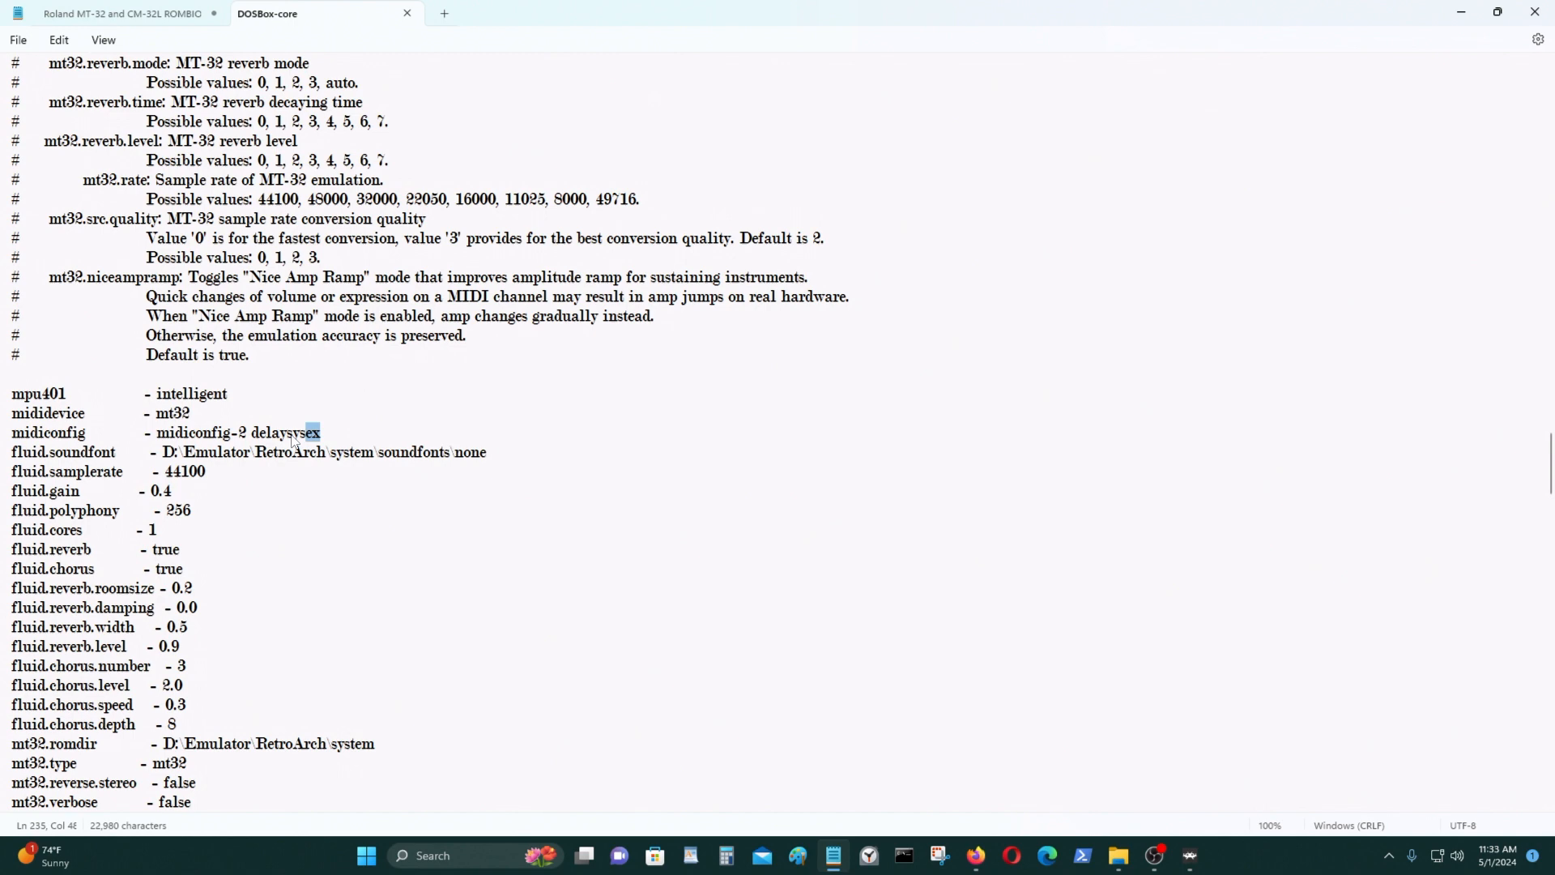
right_click(287, 433)
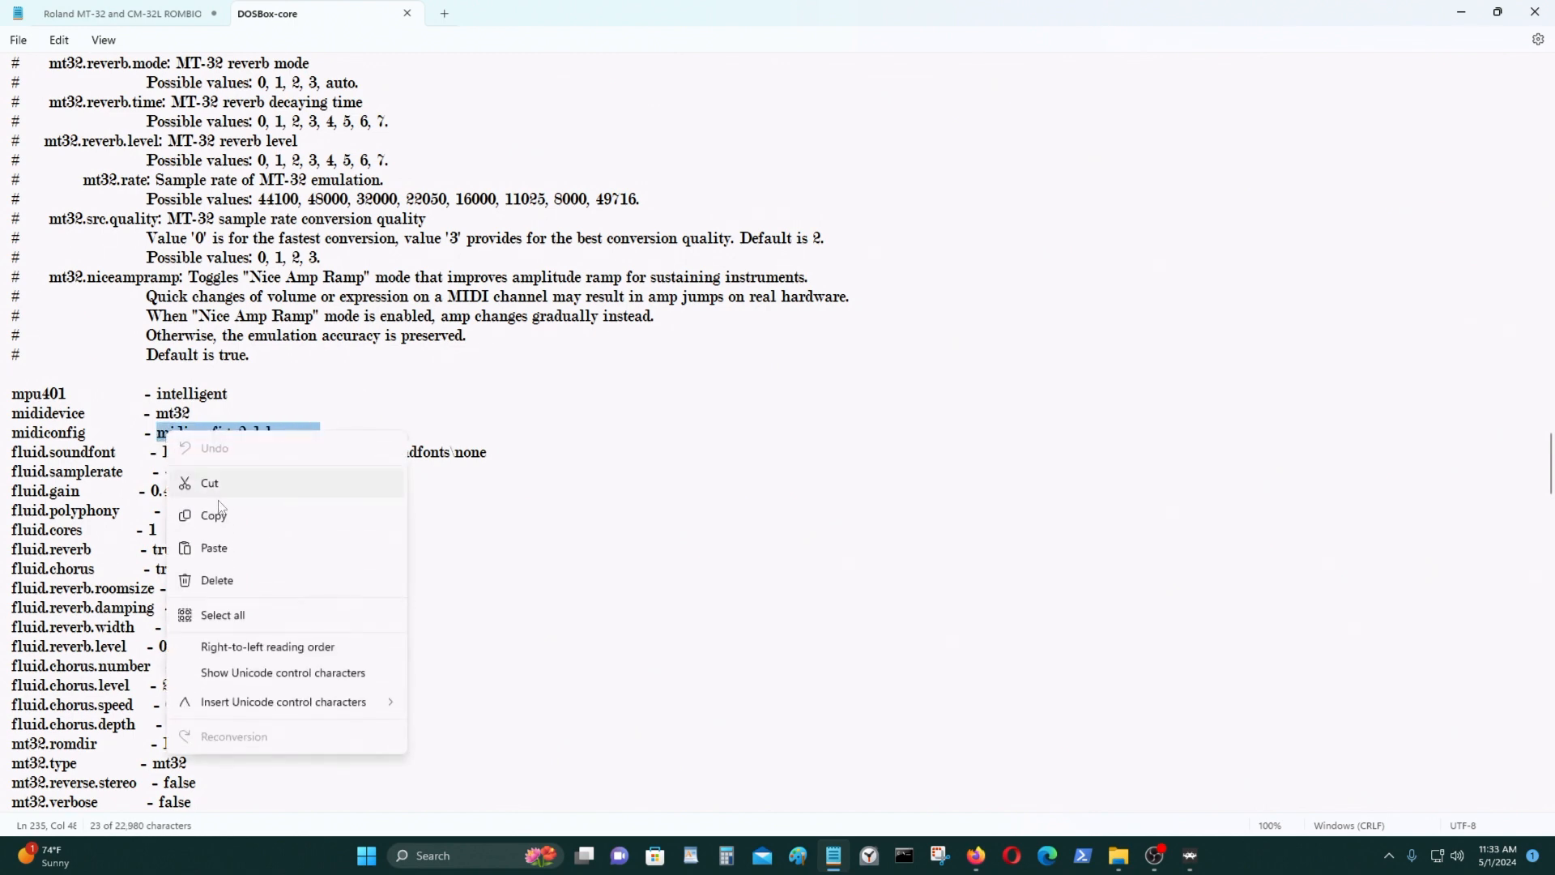
click(214, 548)
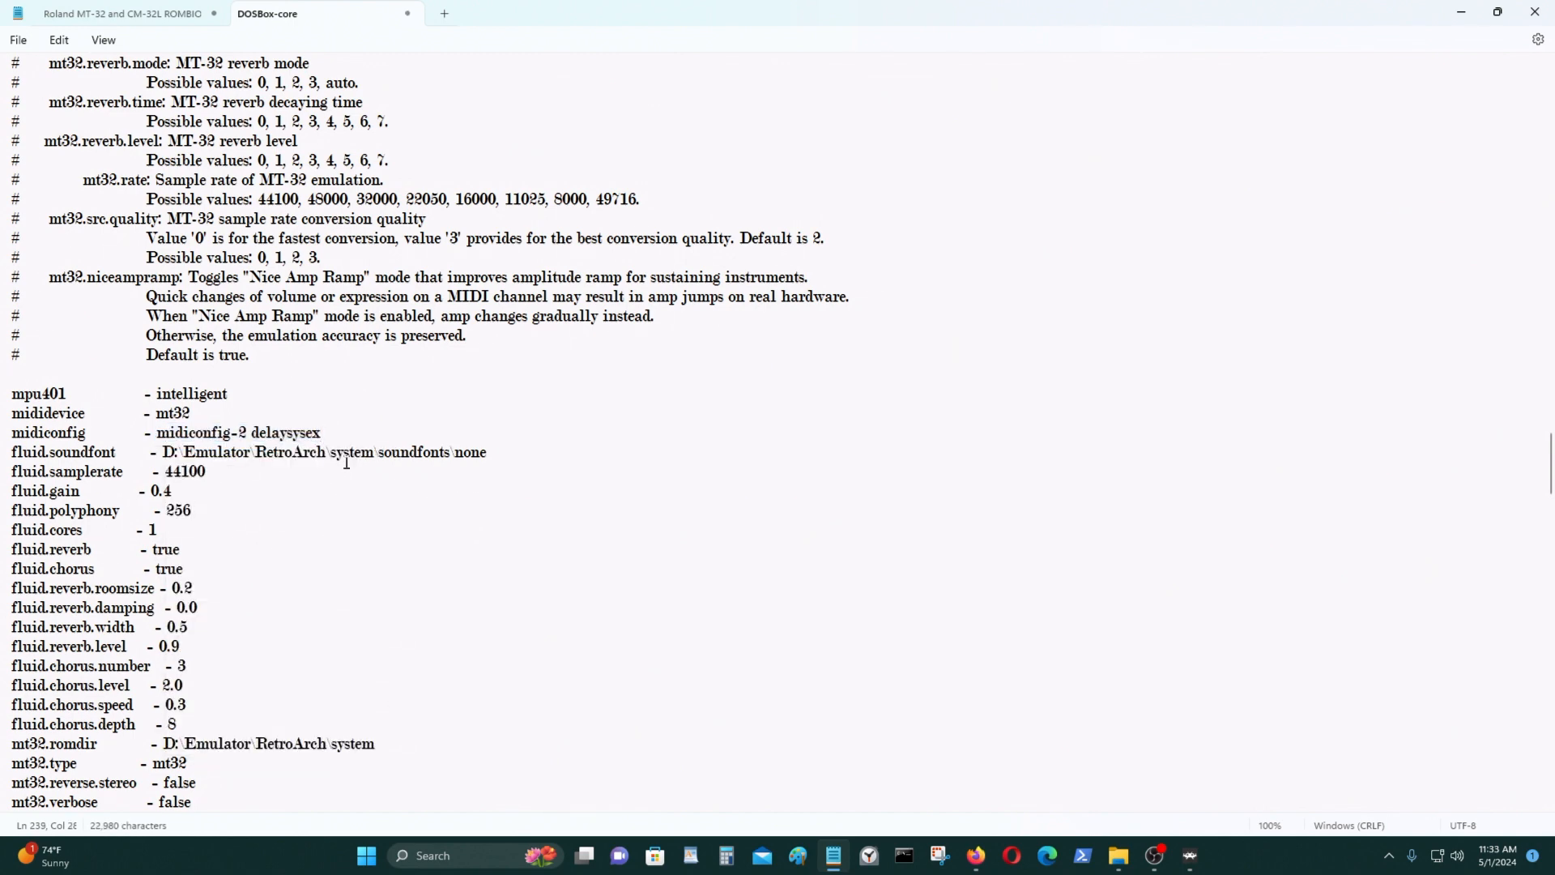
scroll(down, 3)
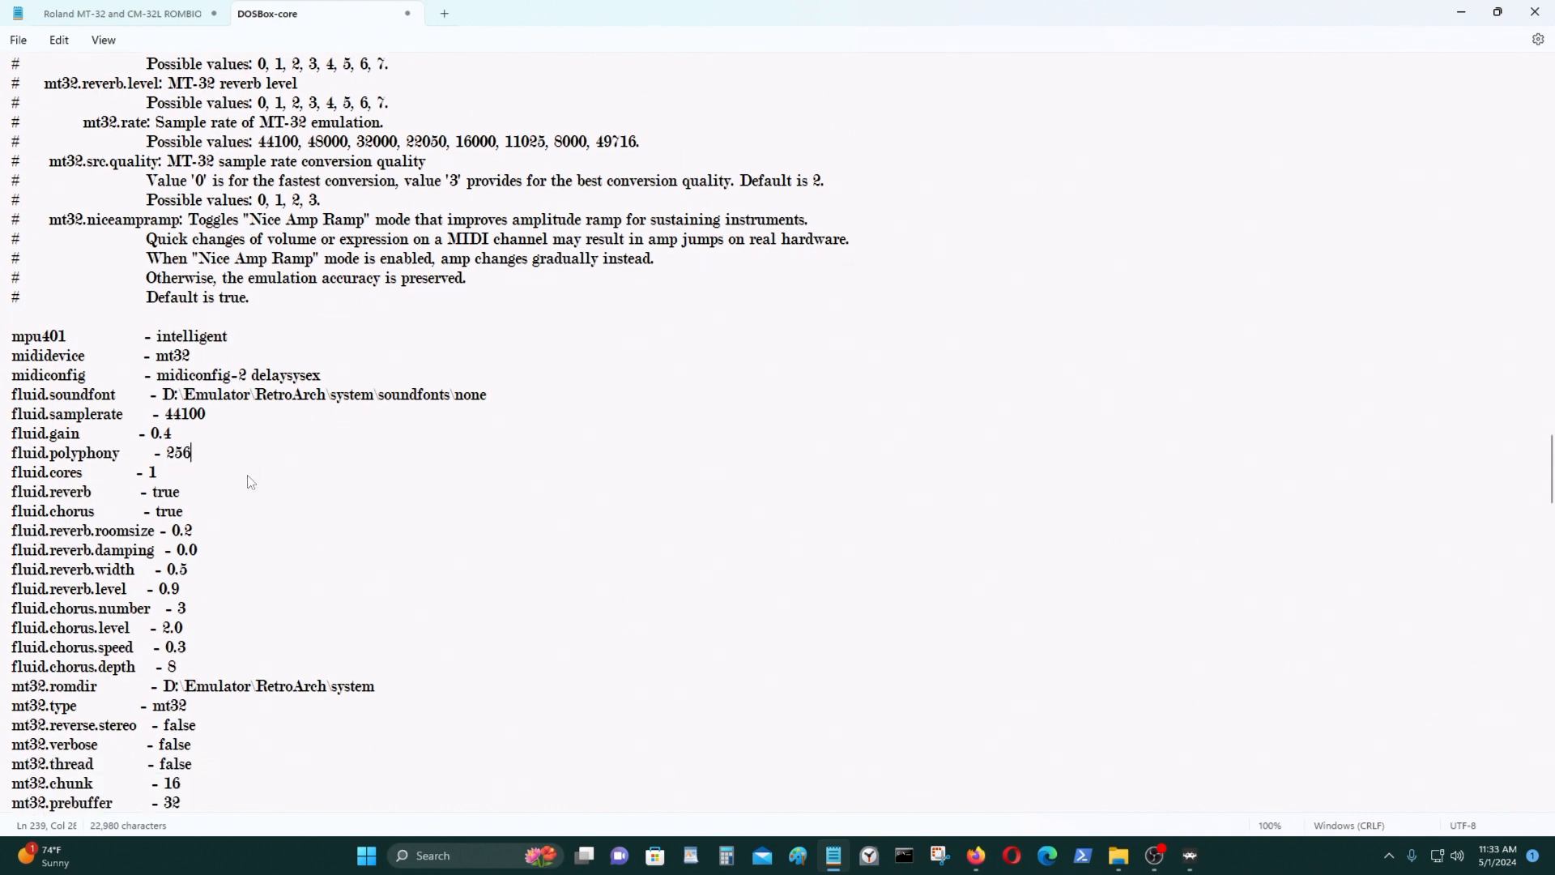
scroll(down, 3)
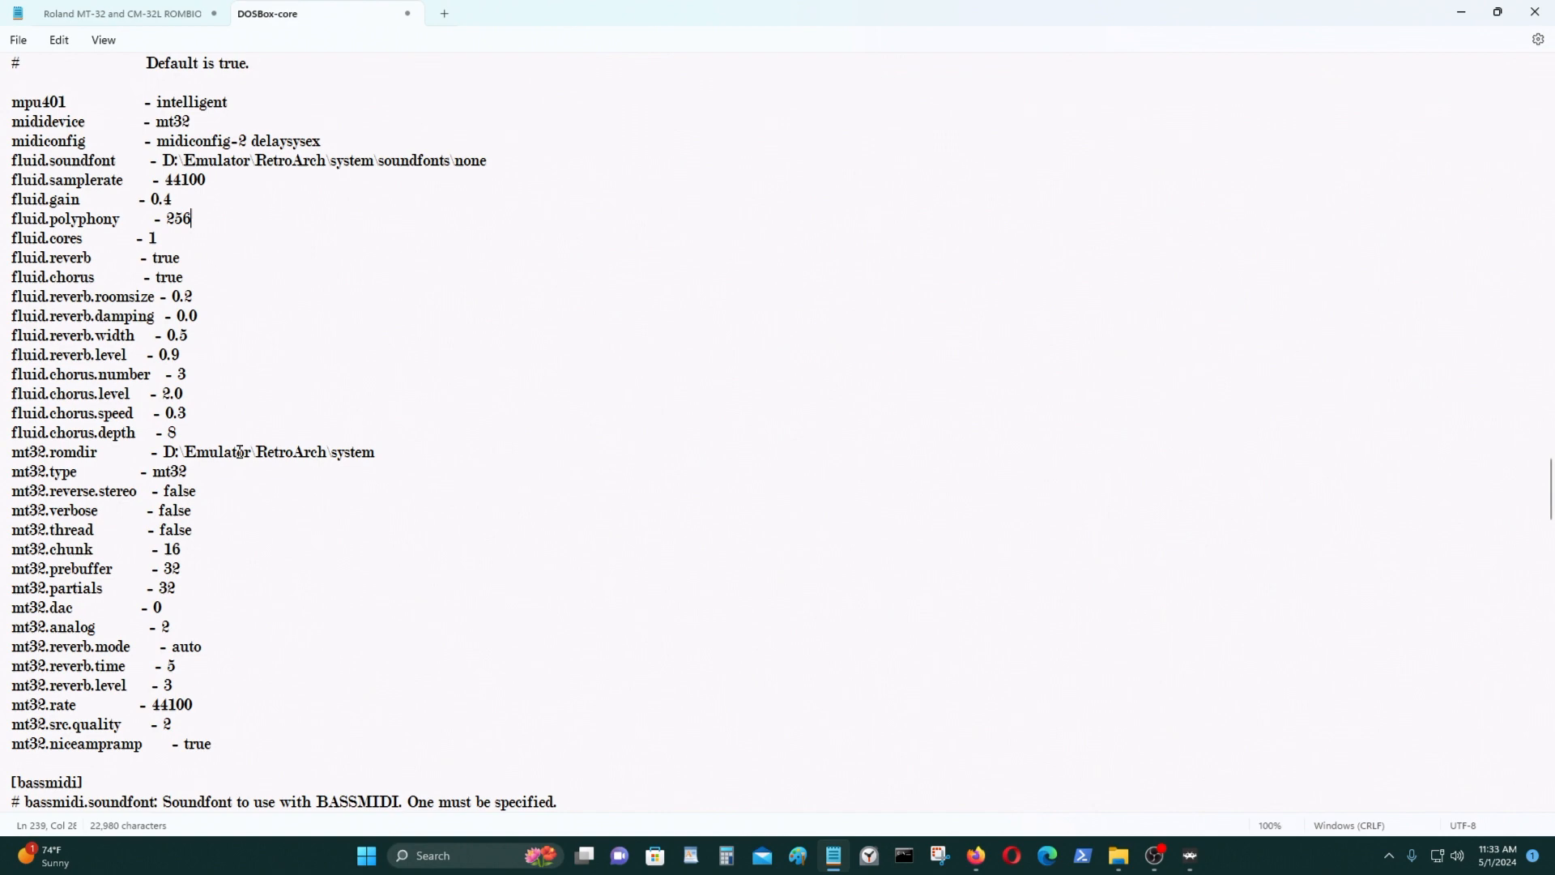
mouse_move(310, 456)
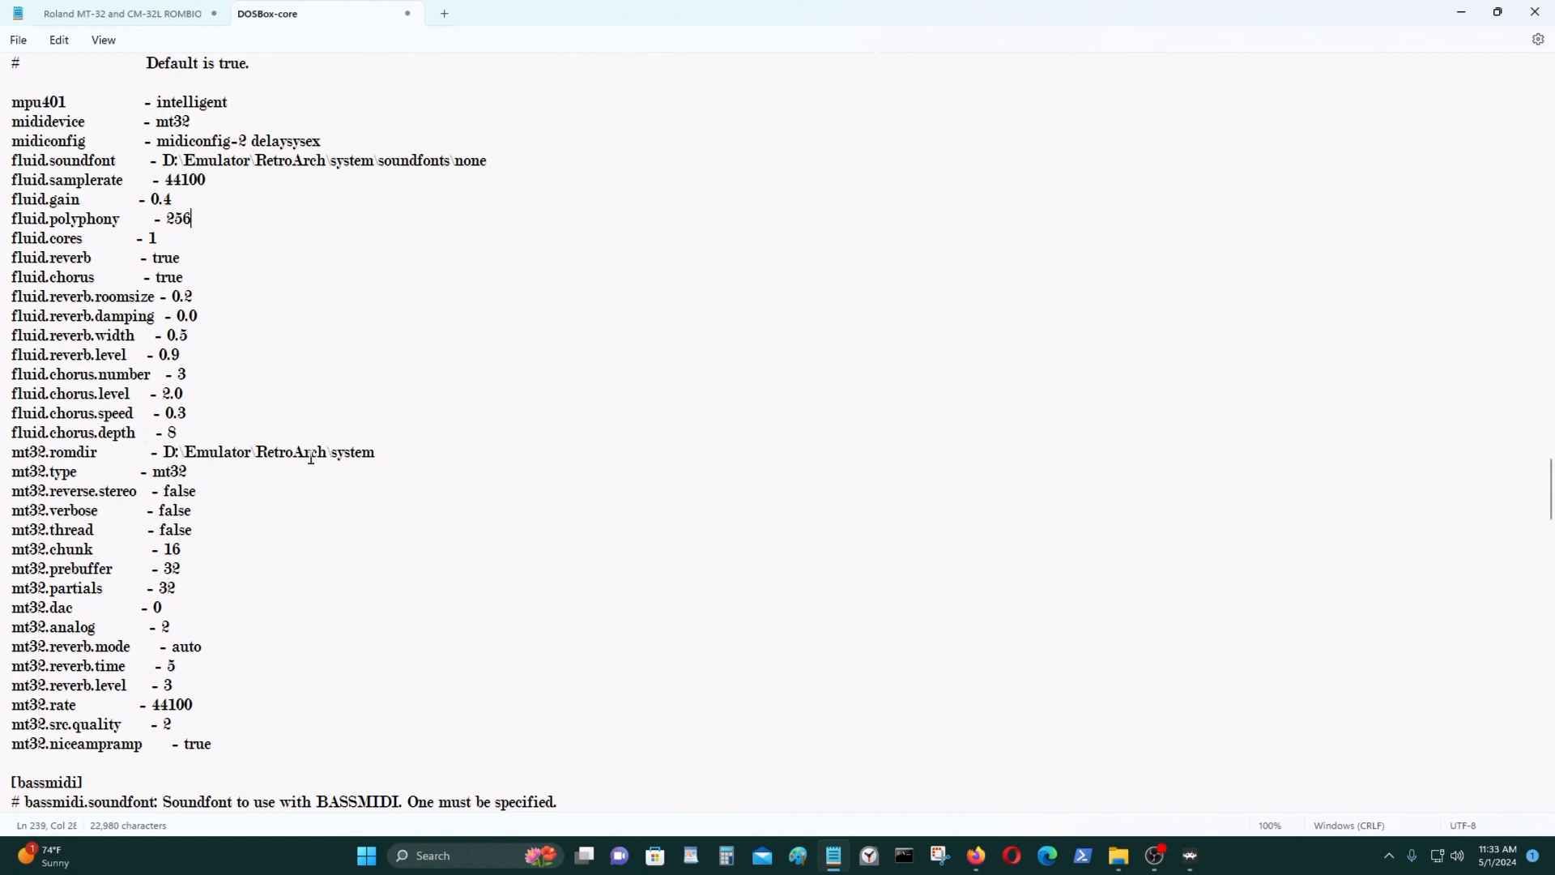
mouse_move(388, 459)
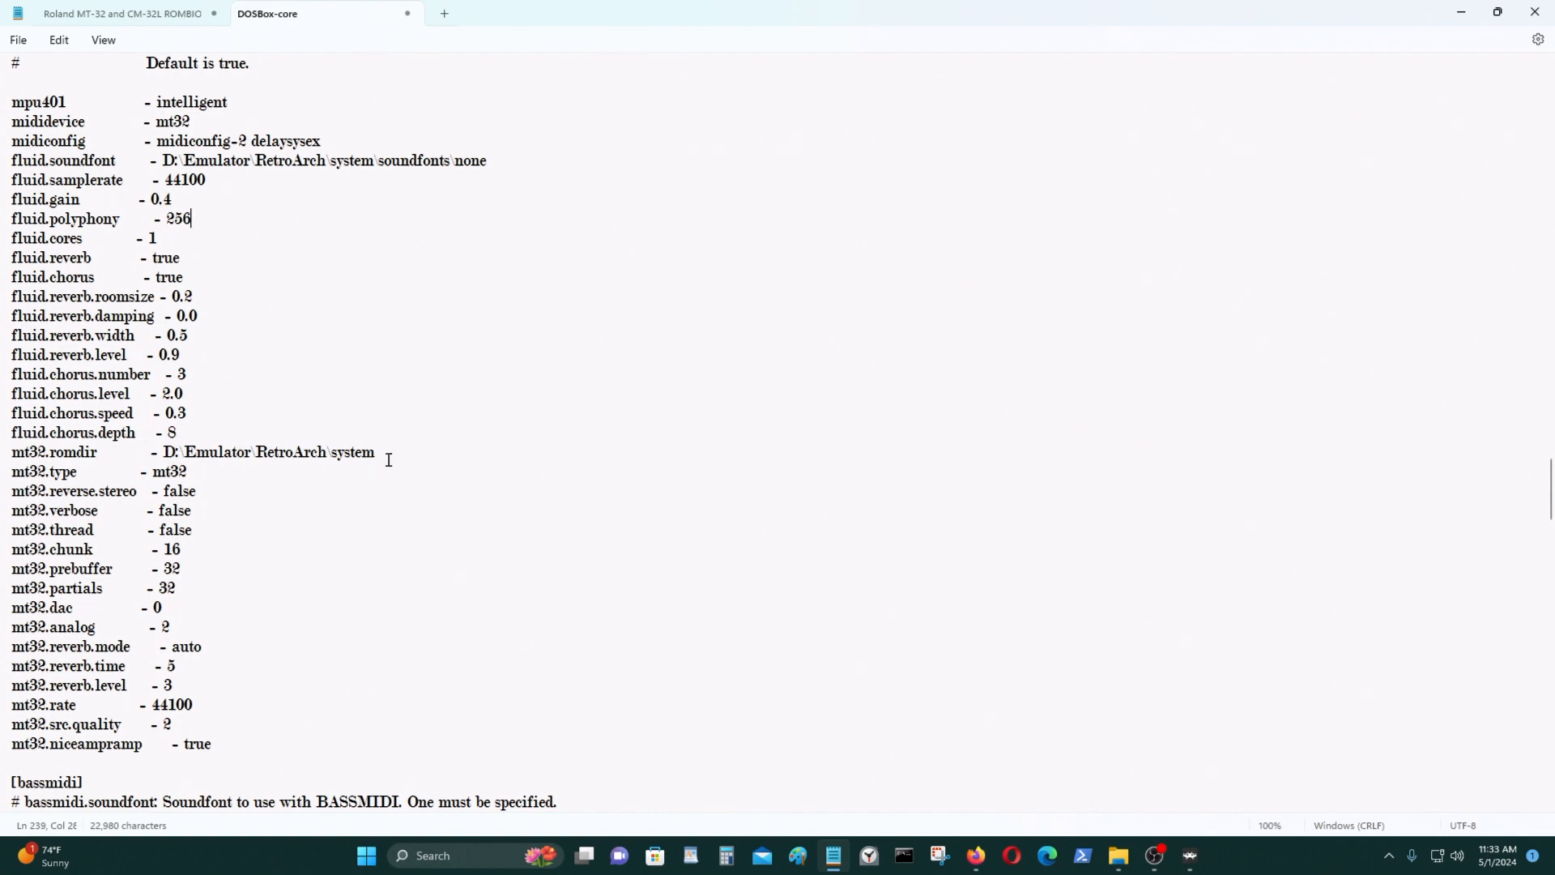
scroll(down, 3)
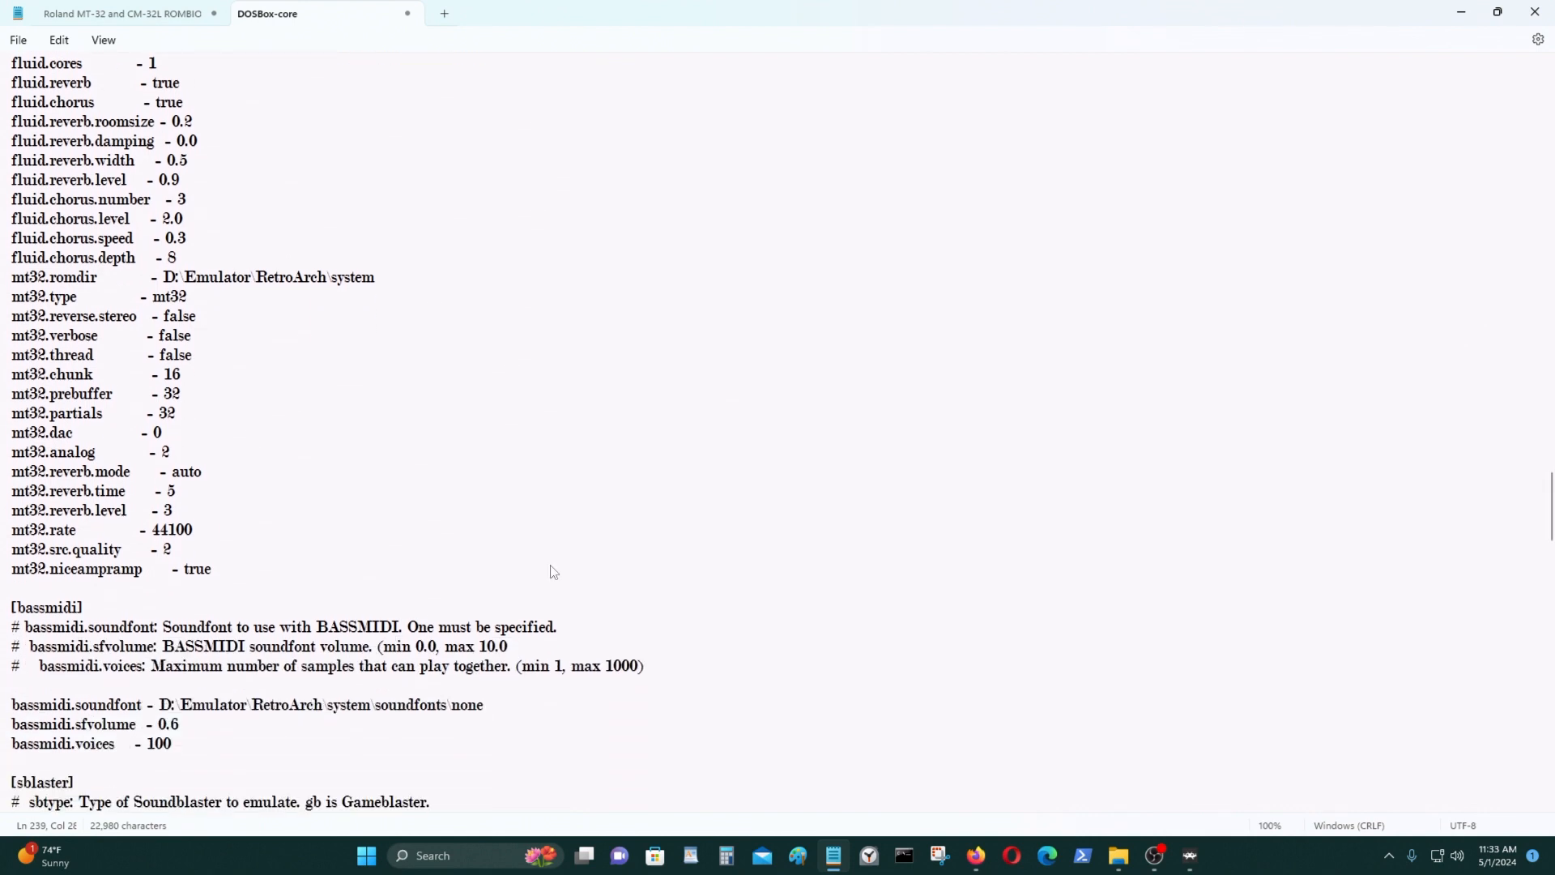
scroll(down, 3)
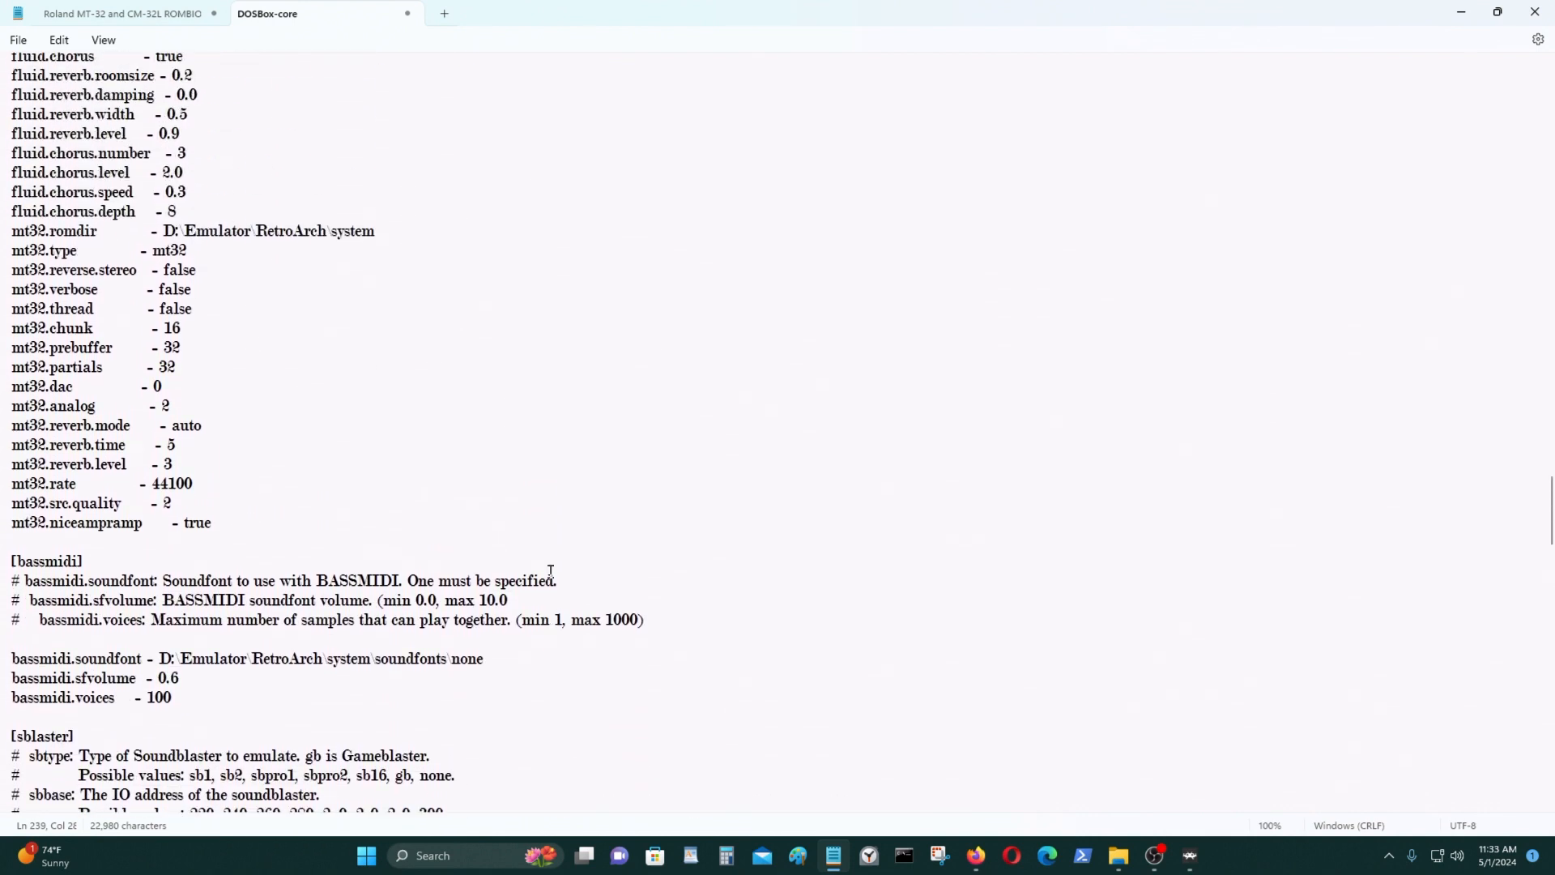
click(17, 40)
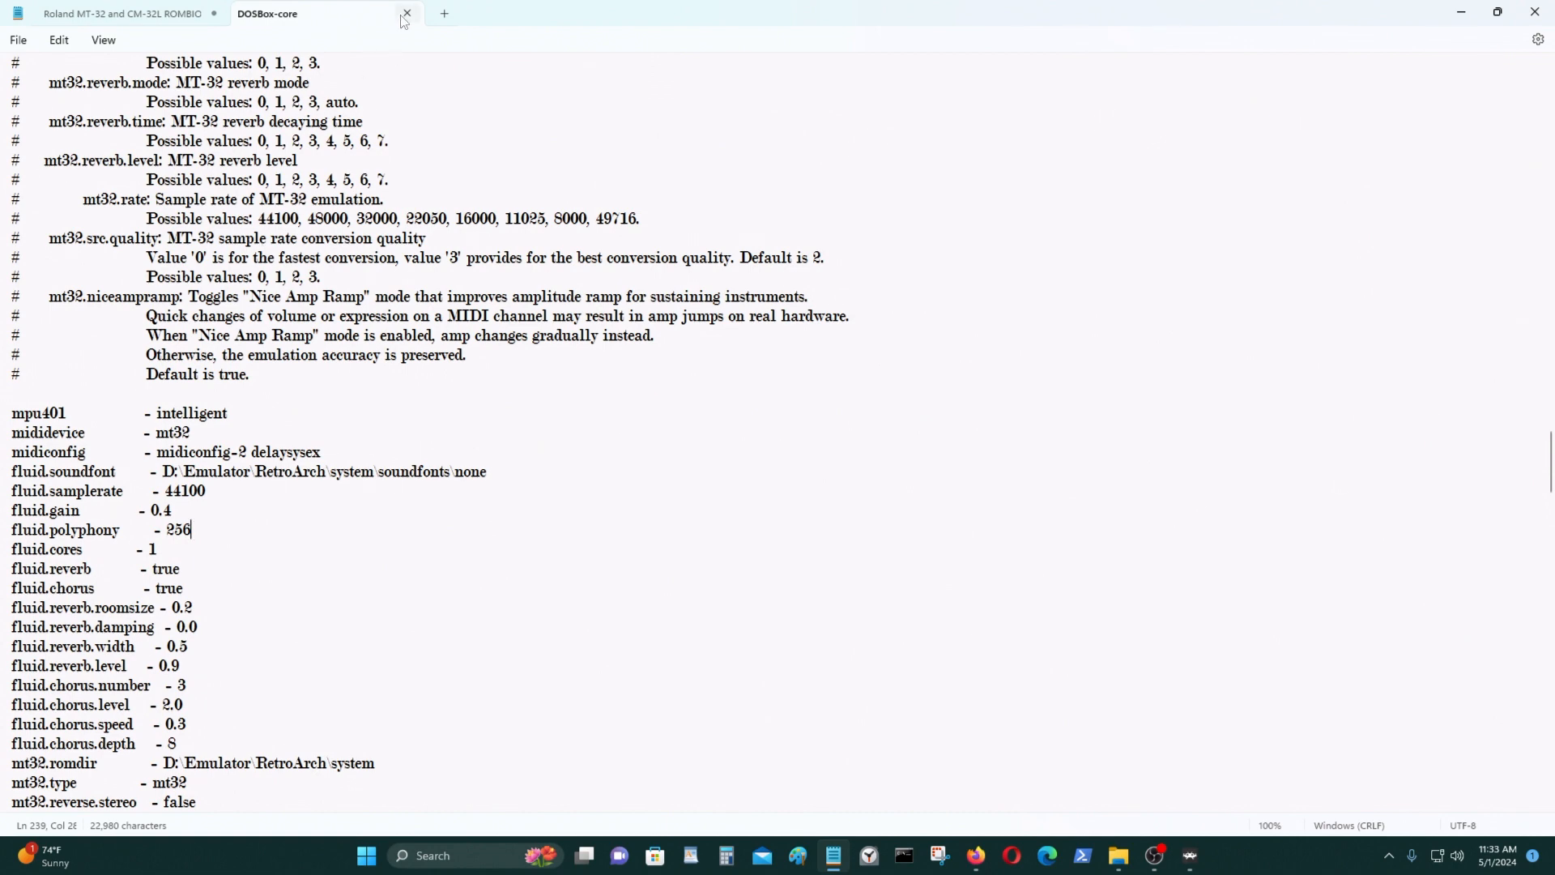
- Close the DOSBox-core config and ROM notes in Notepad, then launch RetroArch from the taskbar
click(405, 13)
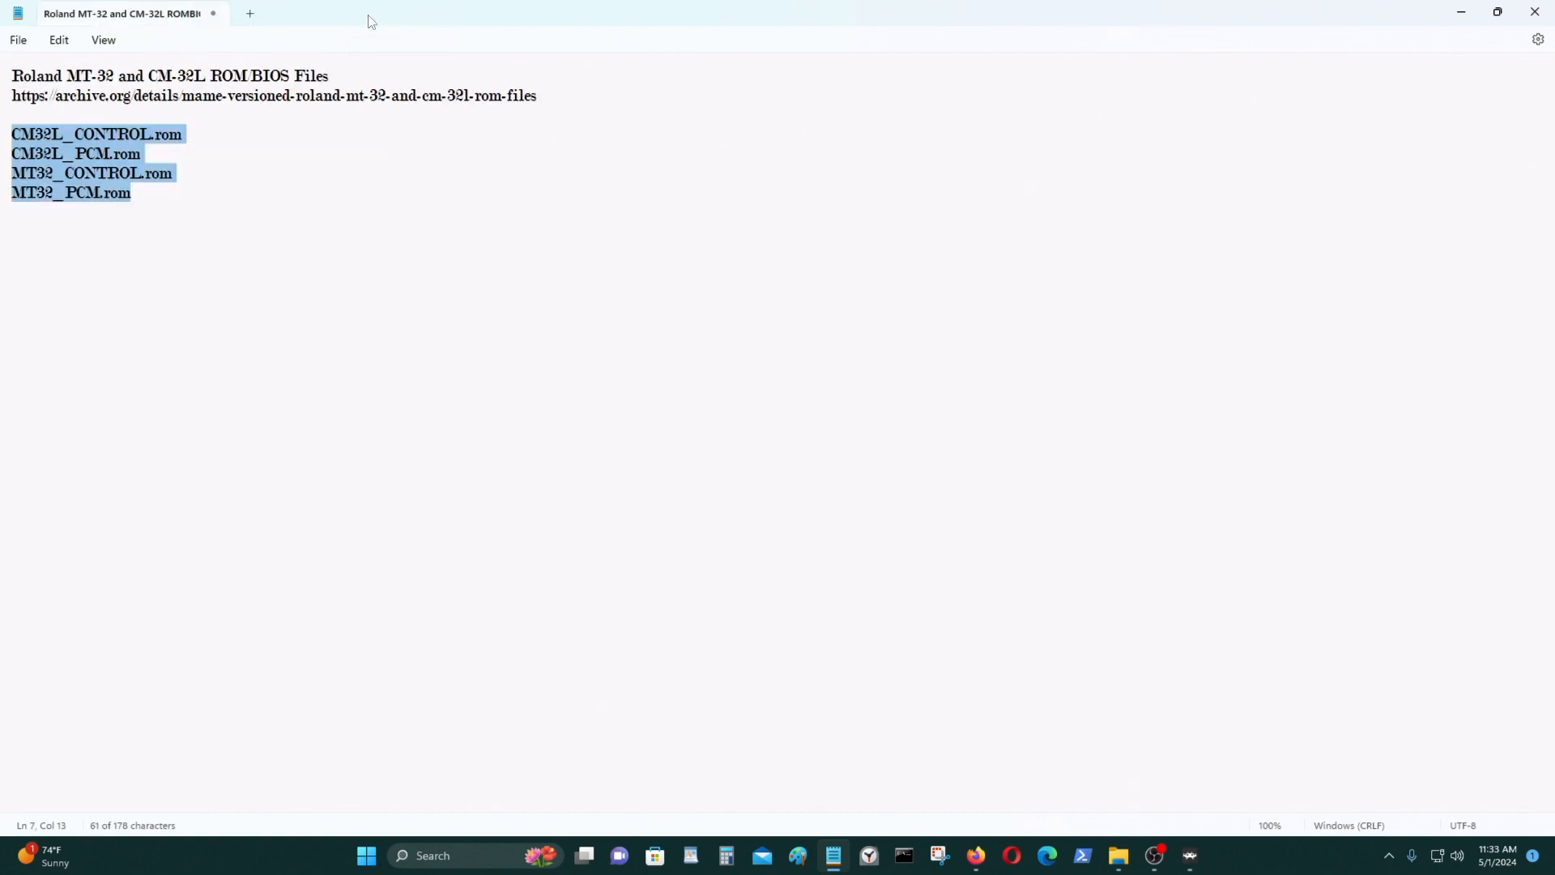
click(1118, 855)
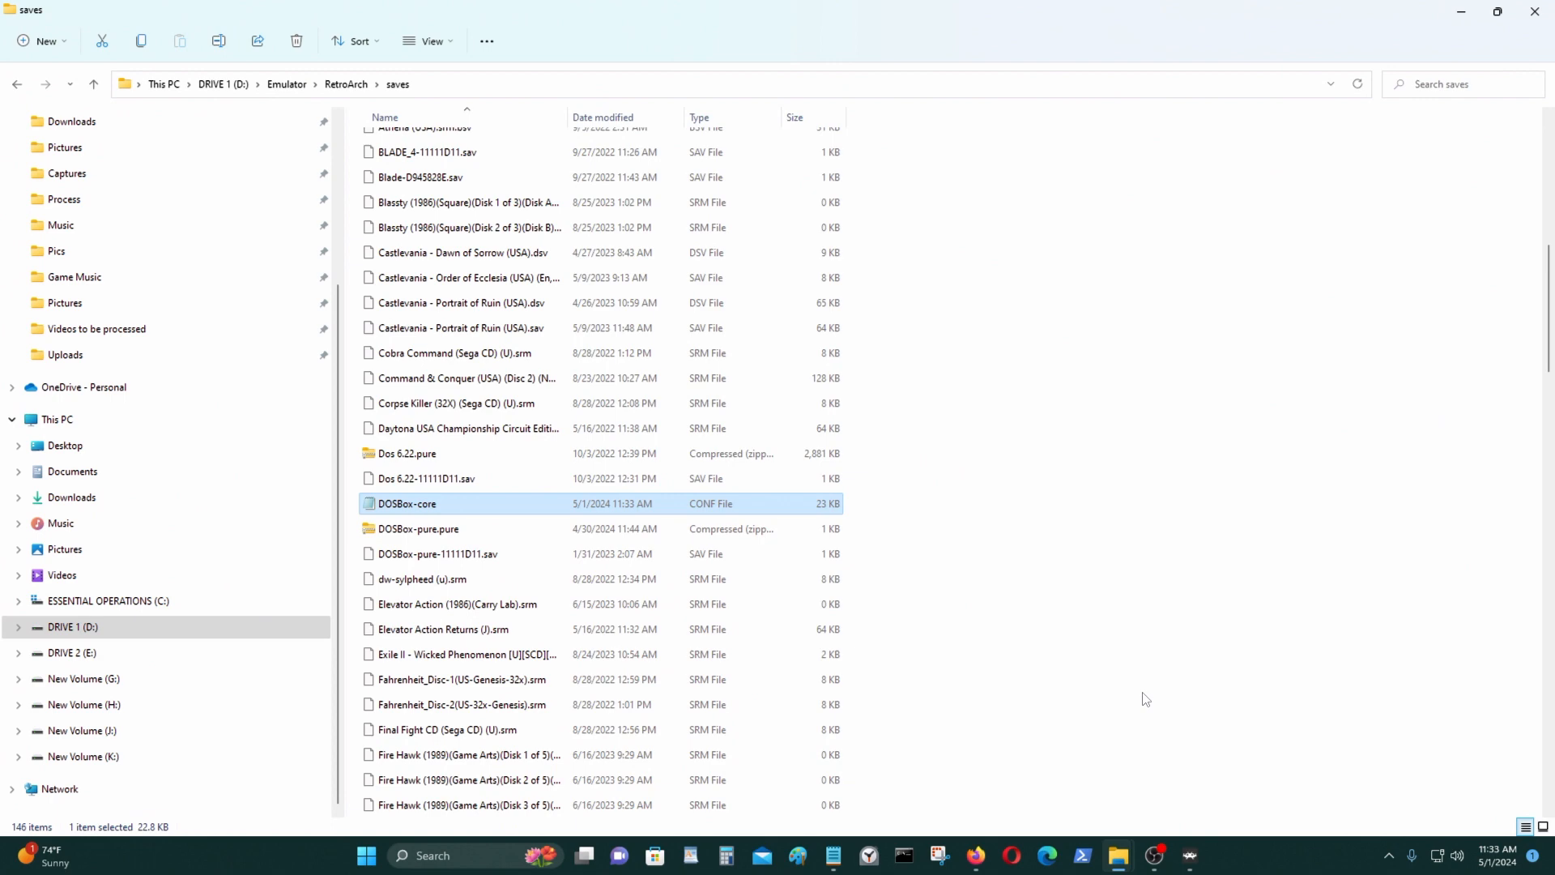
click(1188, 856)
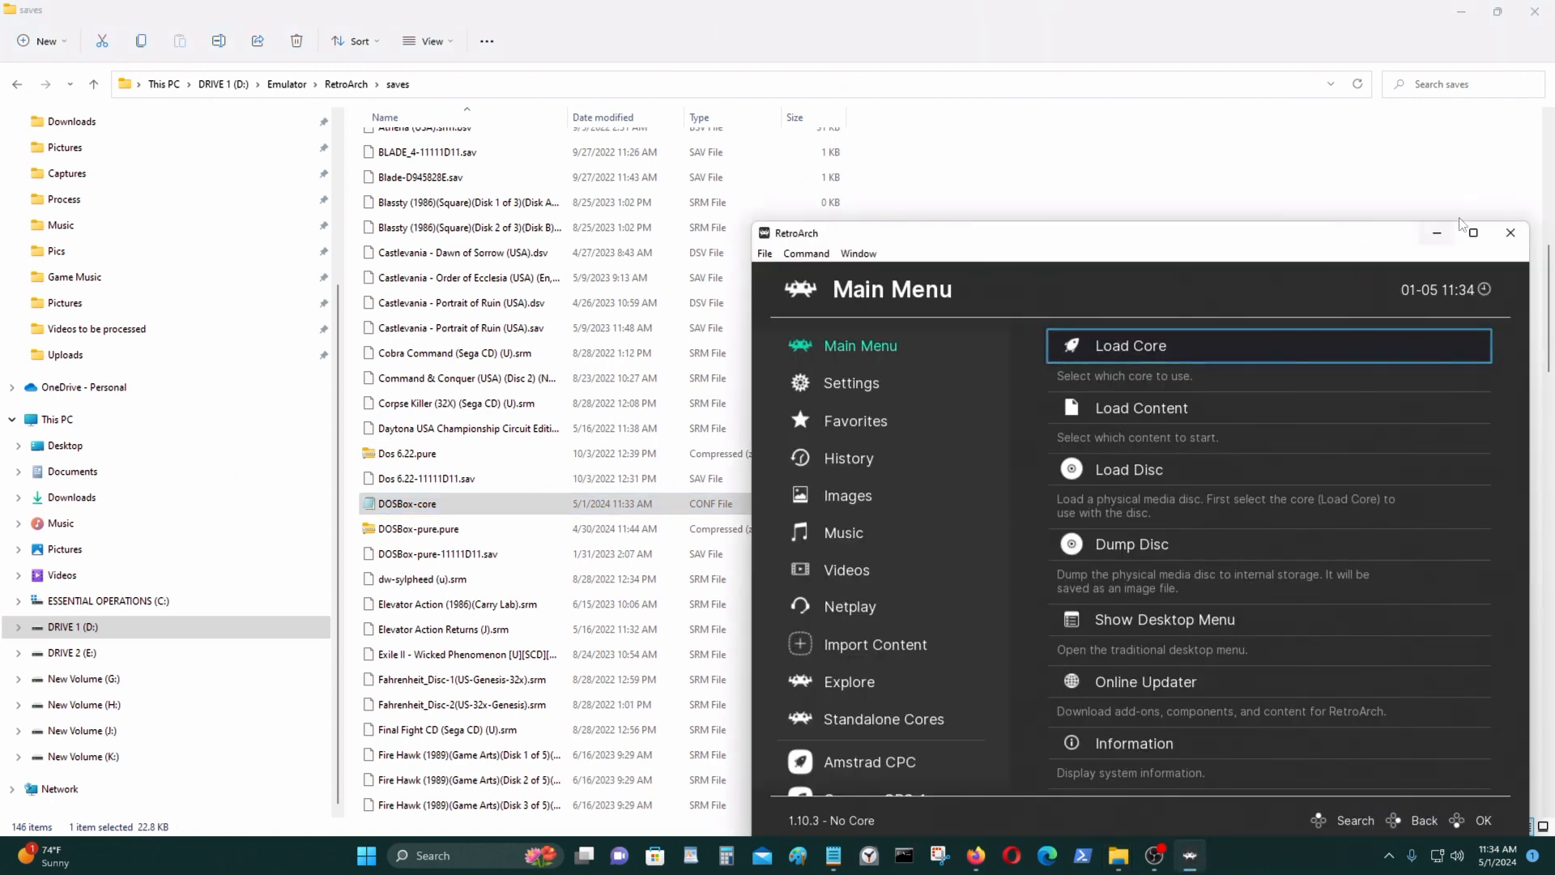
- Load the DOSBox-core core so its DOS prompt appears with drive C mounted
click(1474, 232)
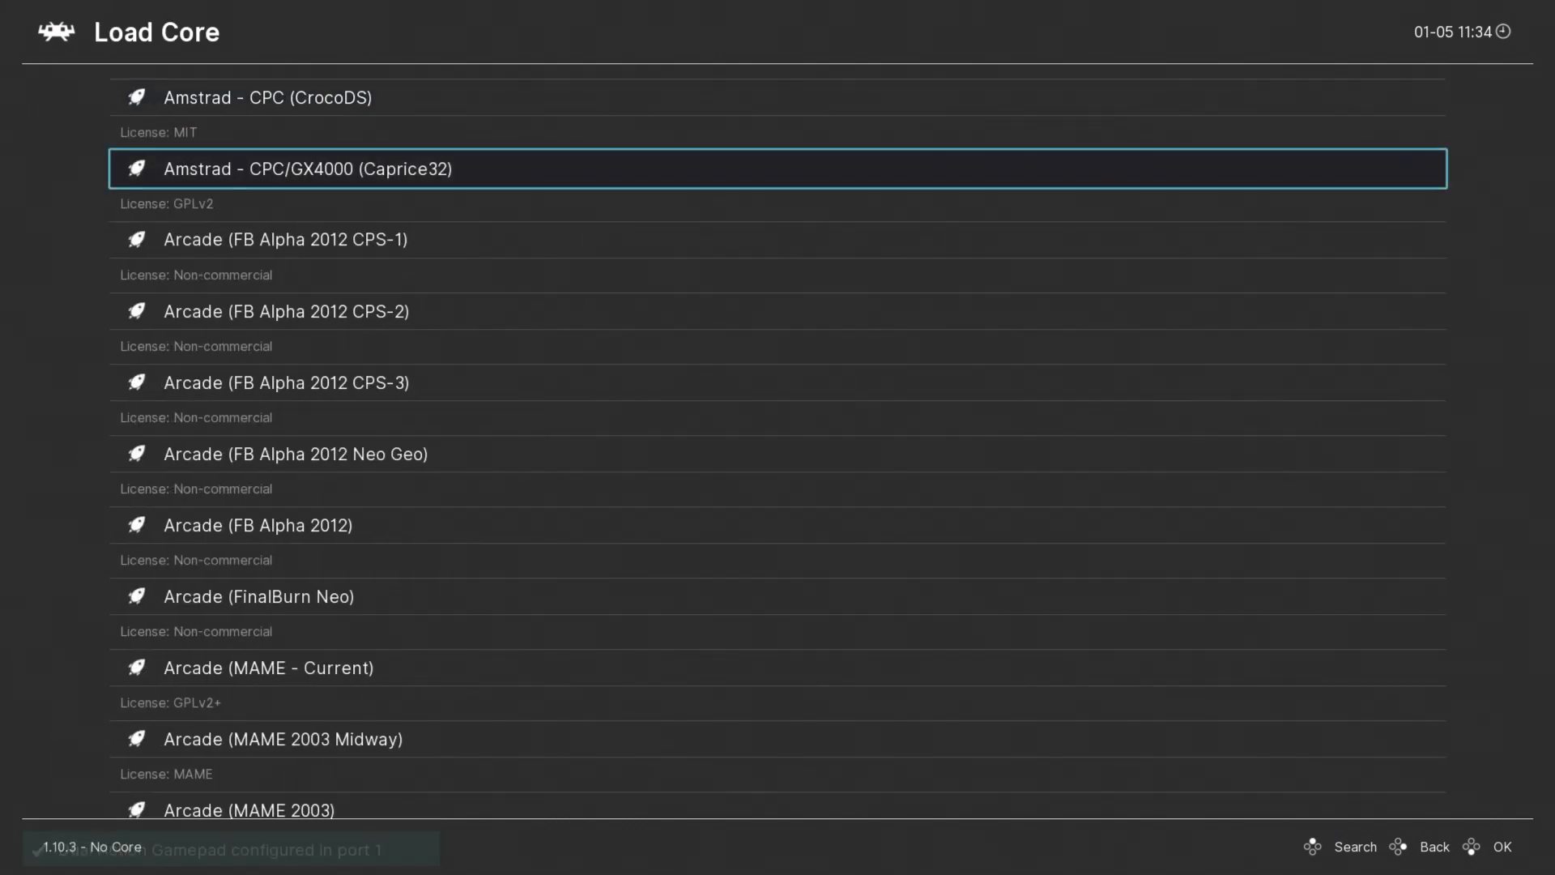
scroll(down, 3)
text(c:)
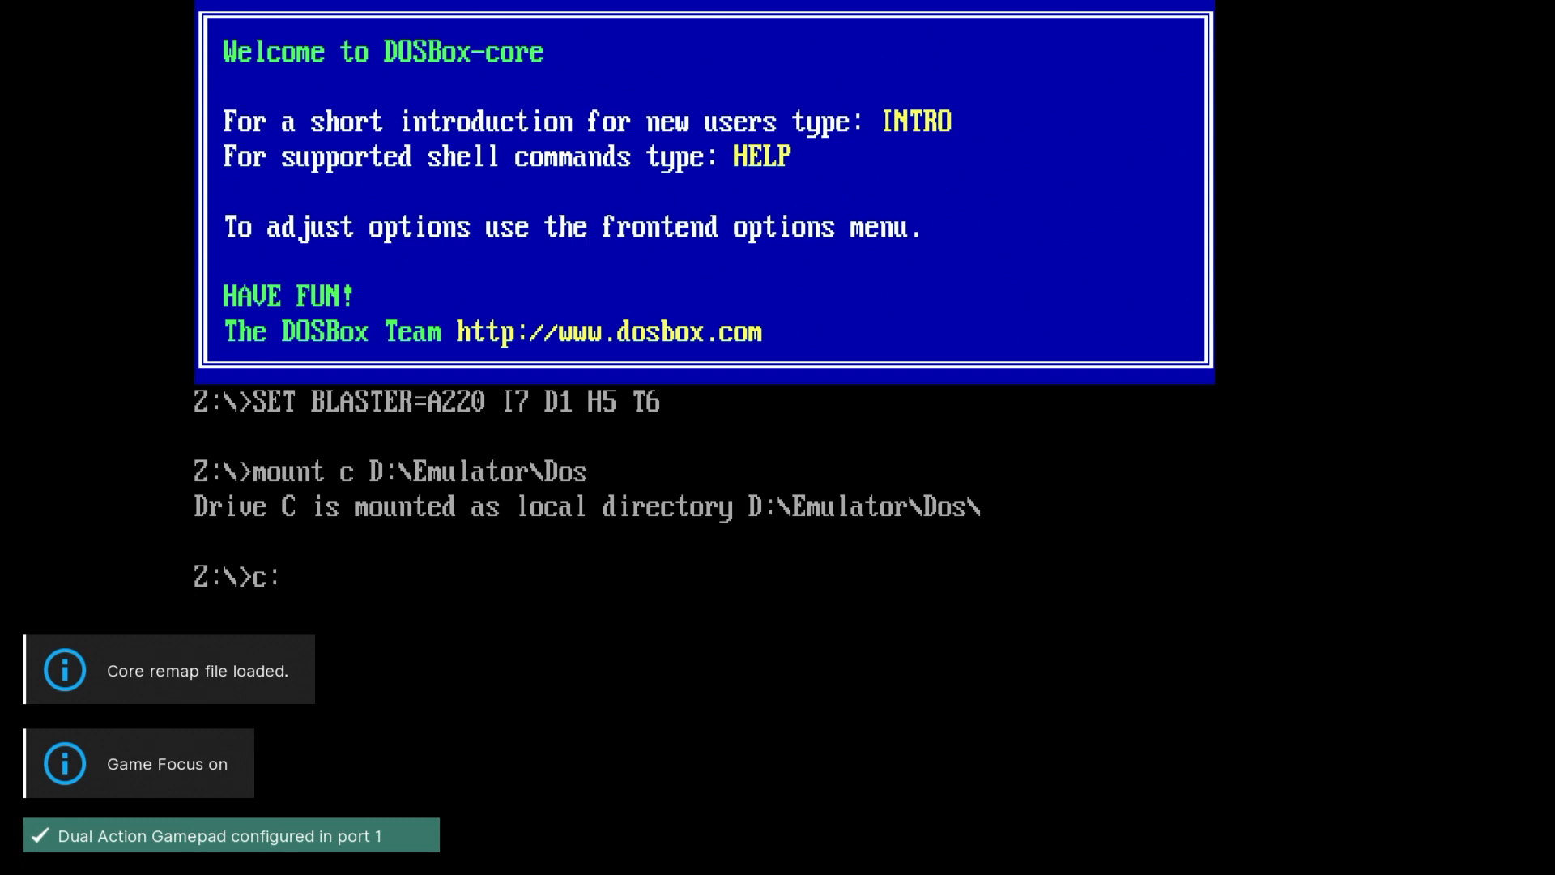
- Switch to drive C, list it, change into STRATEGY\CIV and run civ
key(Return)
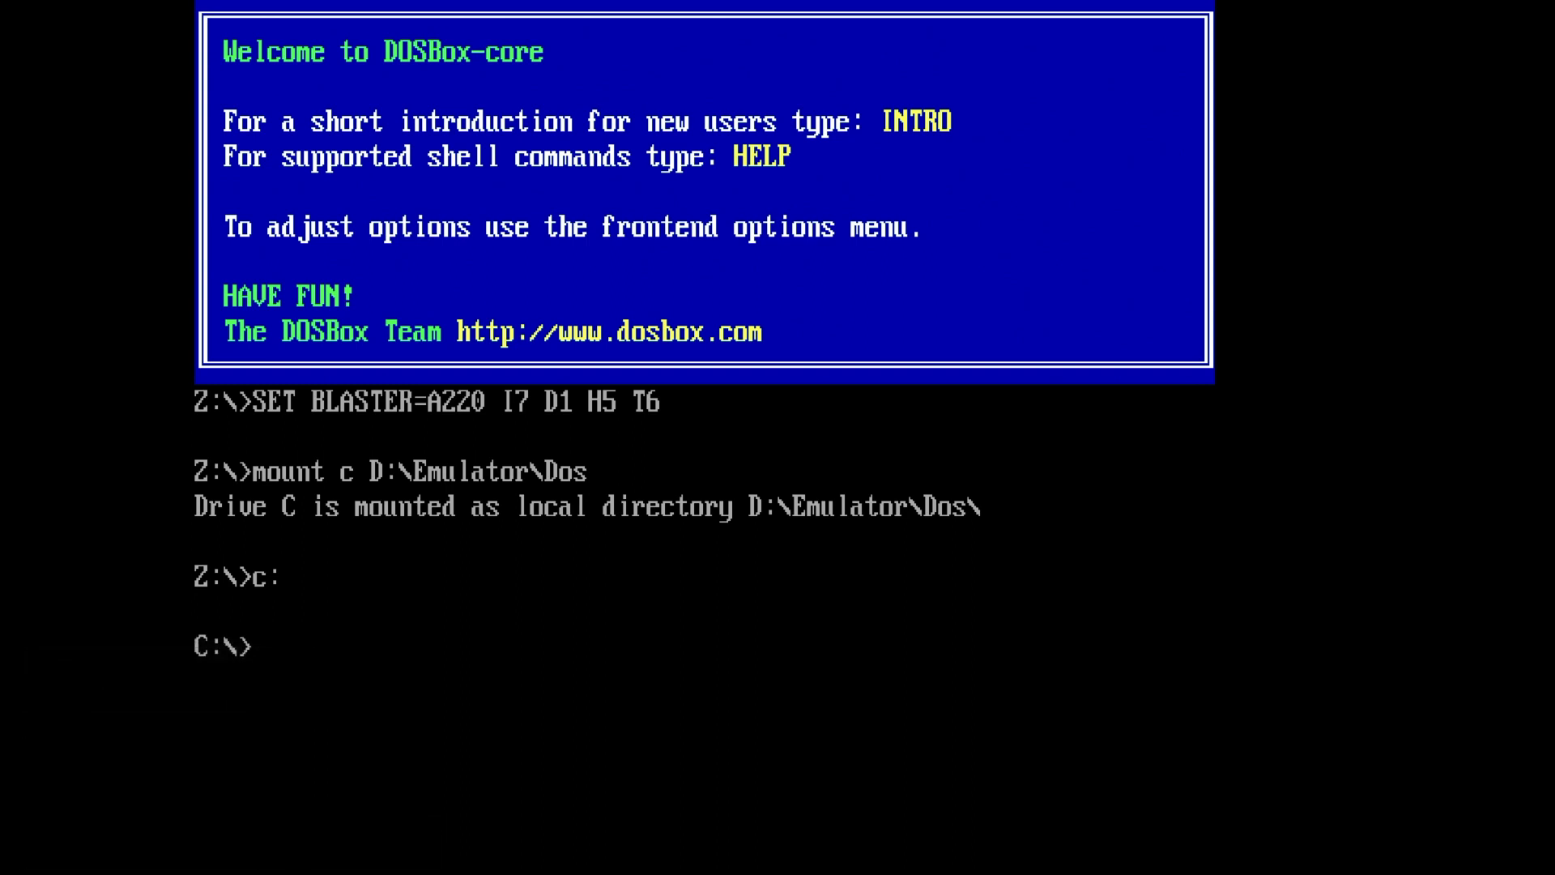
text(dir)
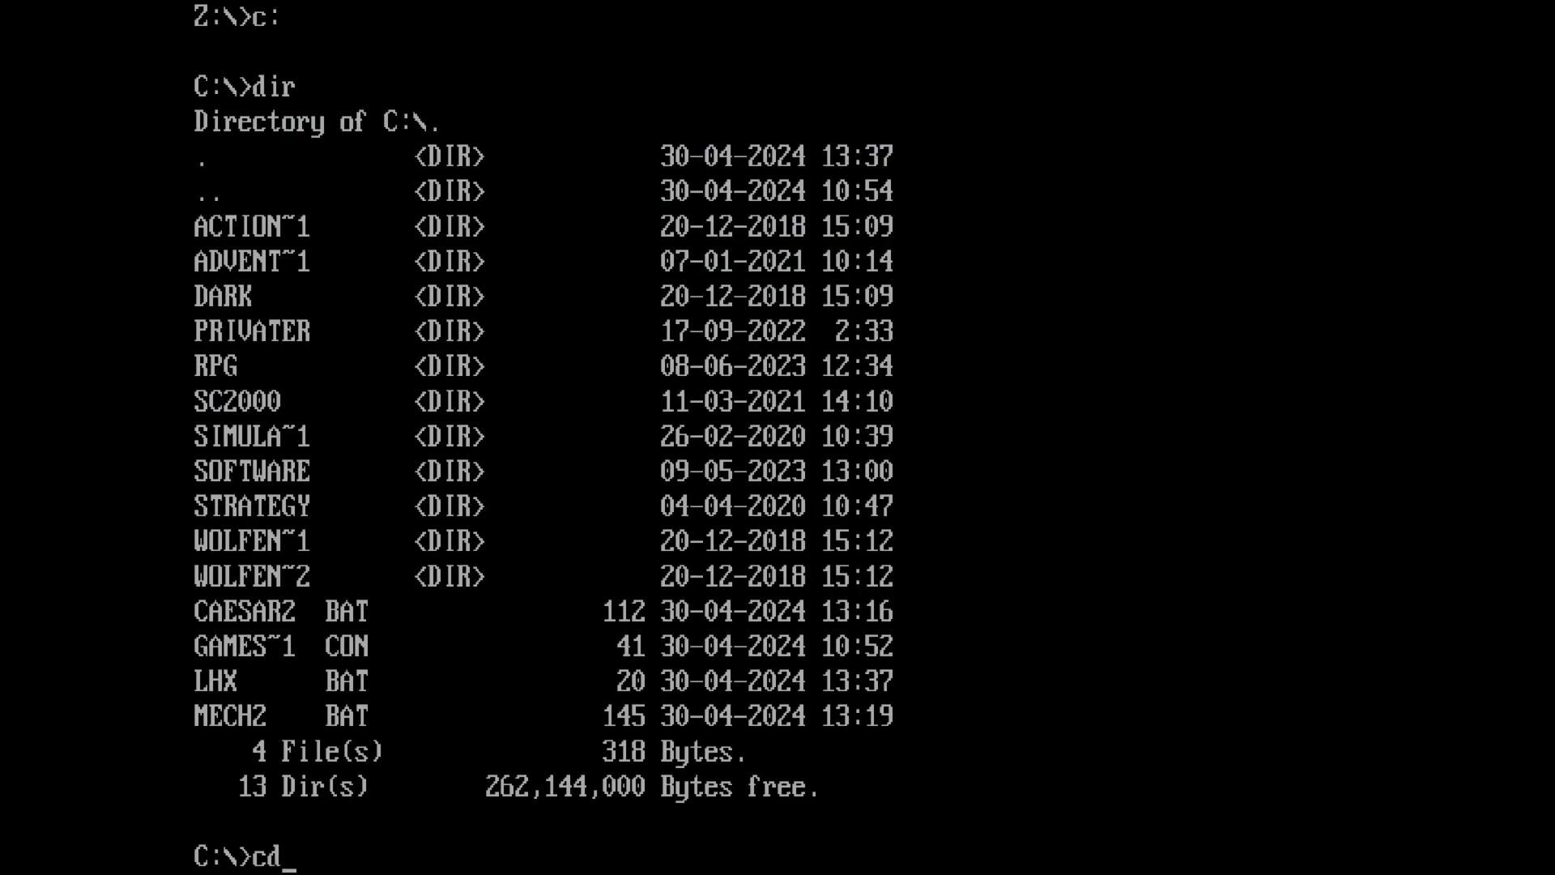
text(s)
text(cd ci)
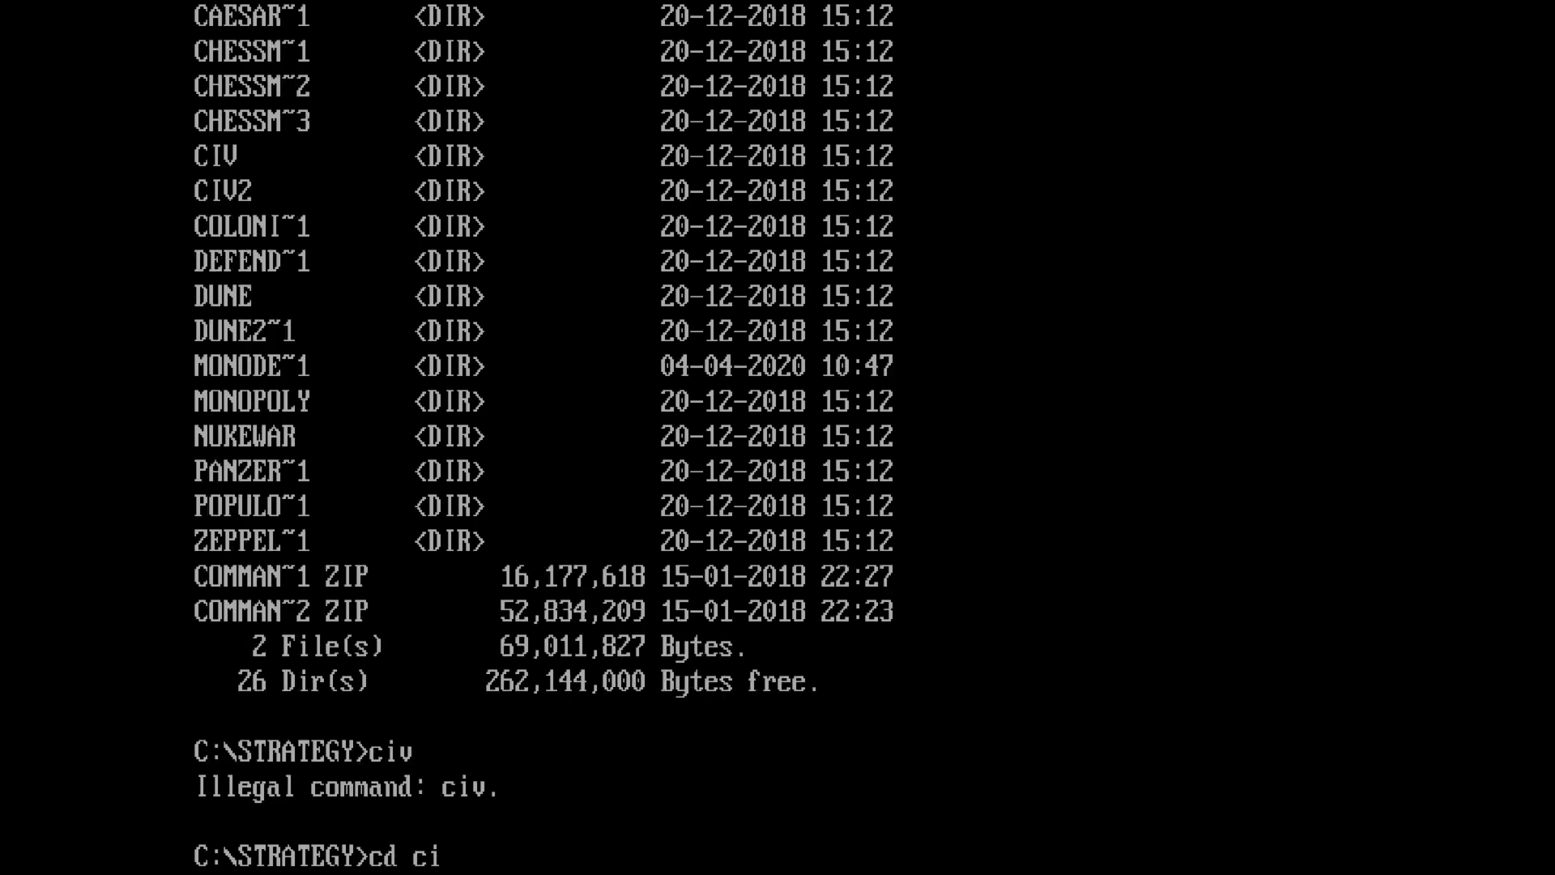
key(Return)
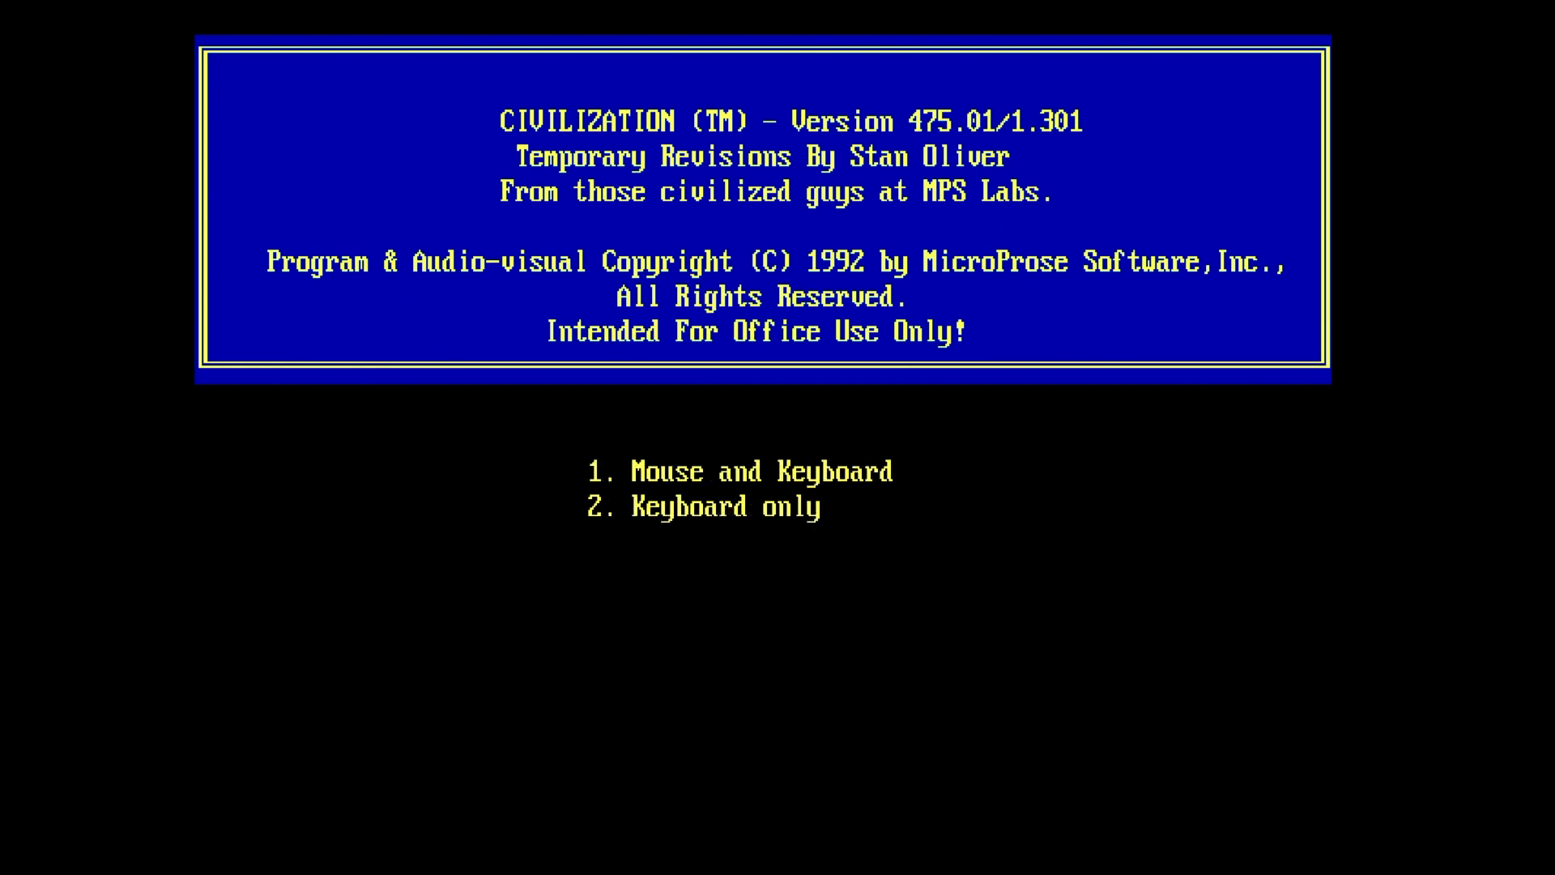
- Start a new game with mouse and keyboard as the Germans, then bring up the GAME menu
click(737, 472)
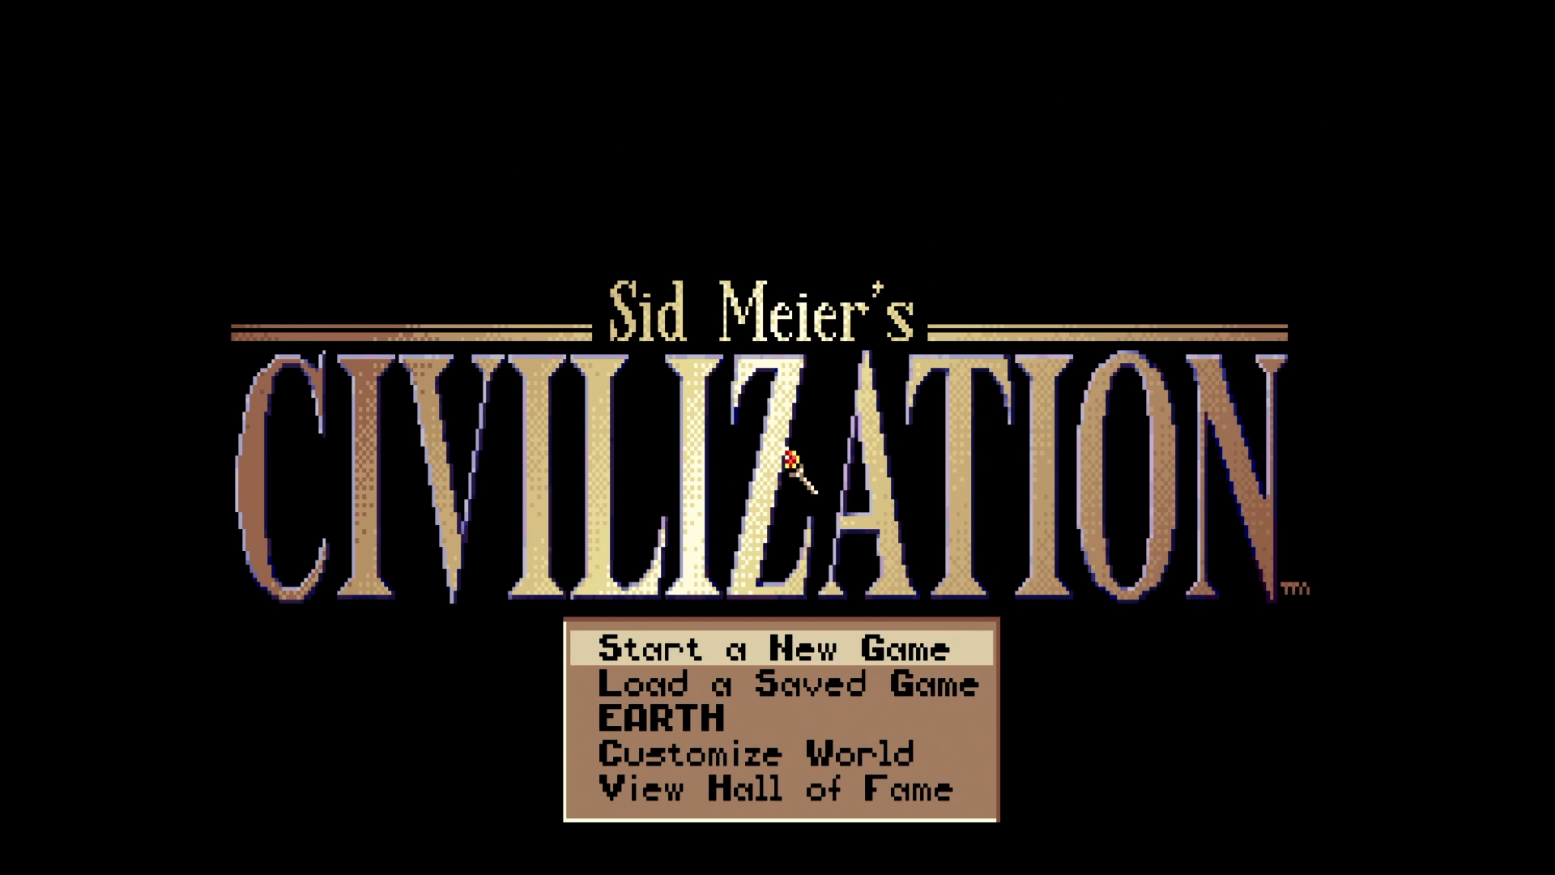
click(779, 649)
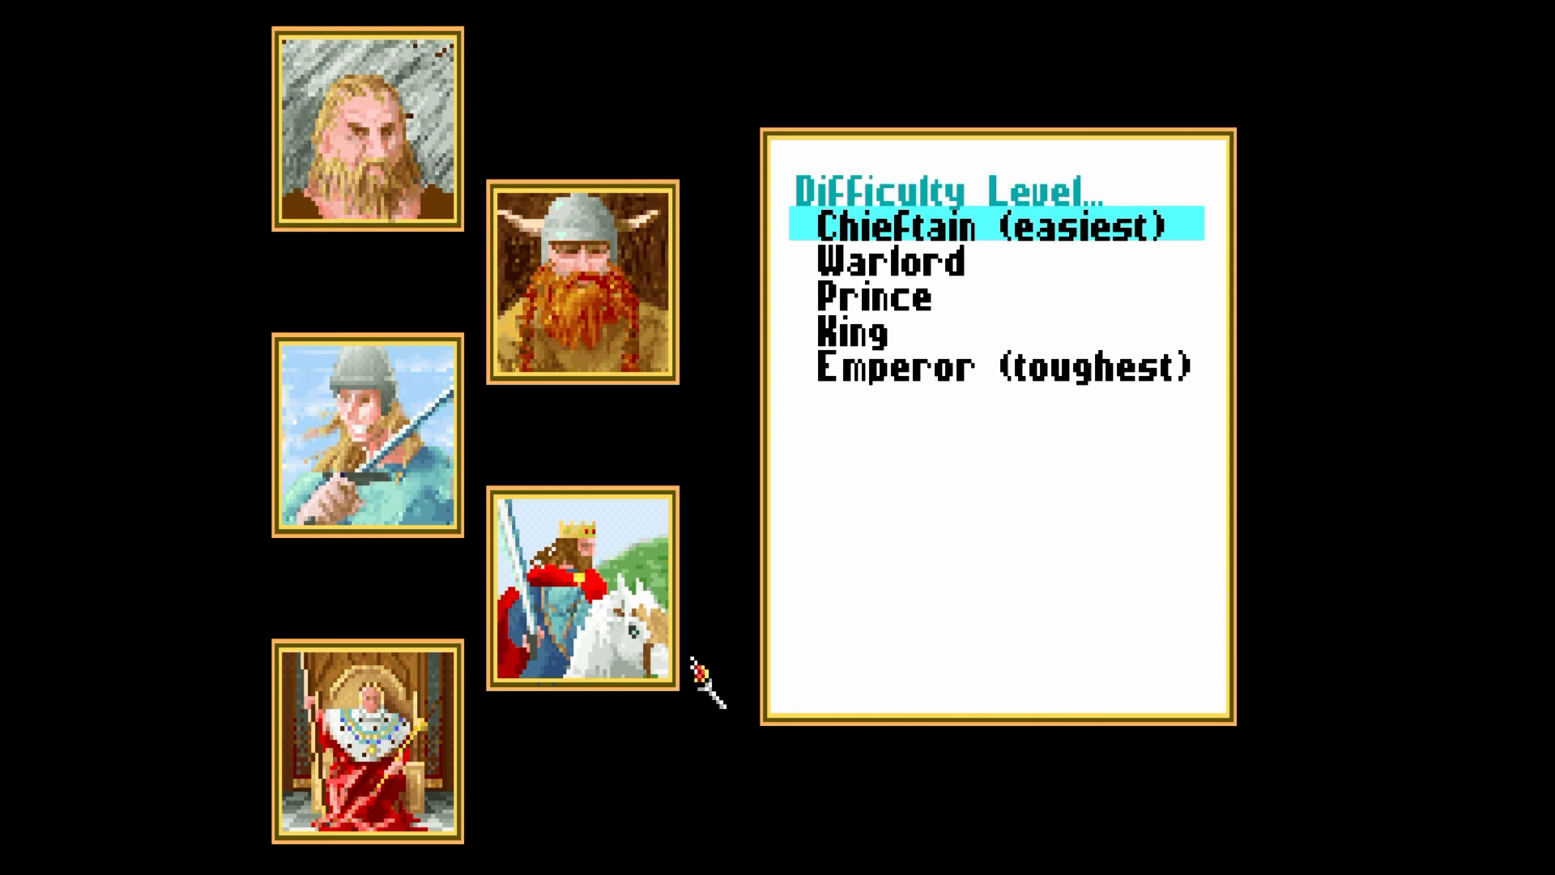
click(991, 226)
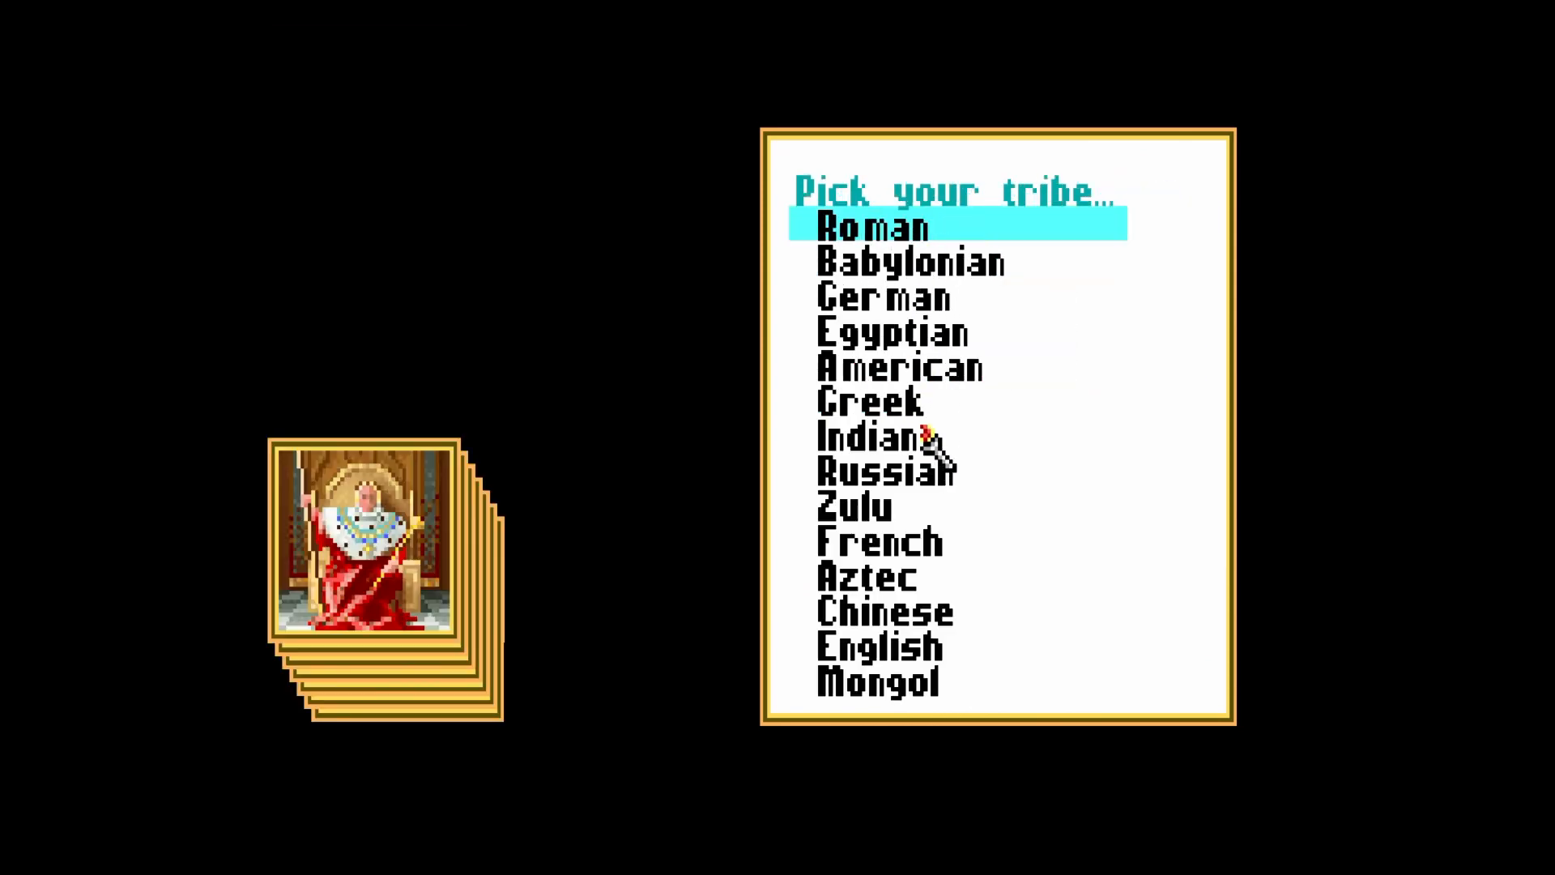
click(885, 297)
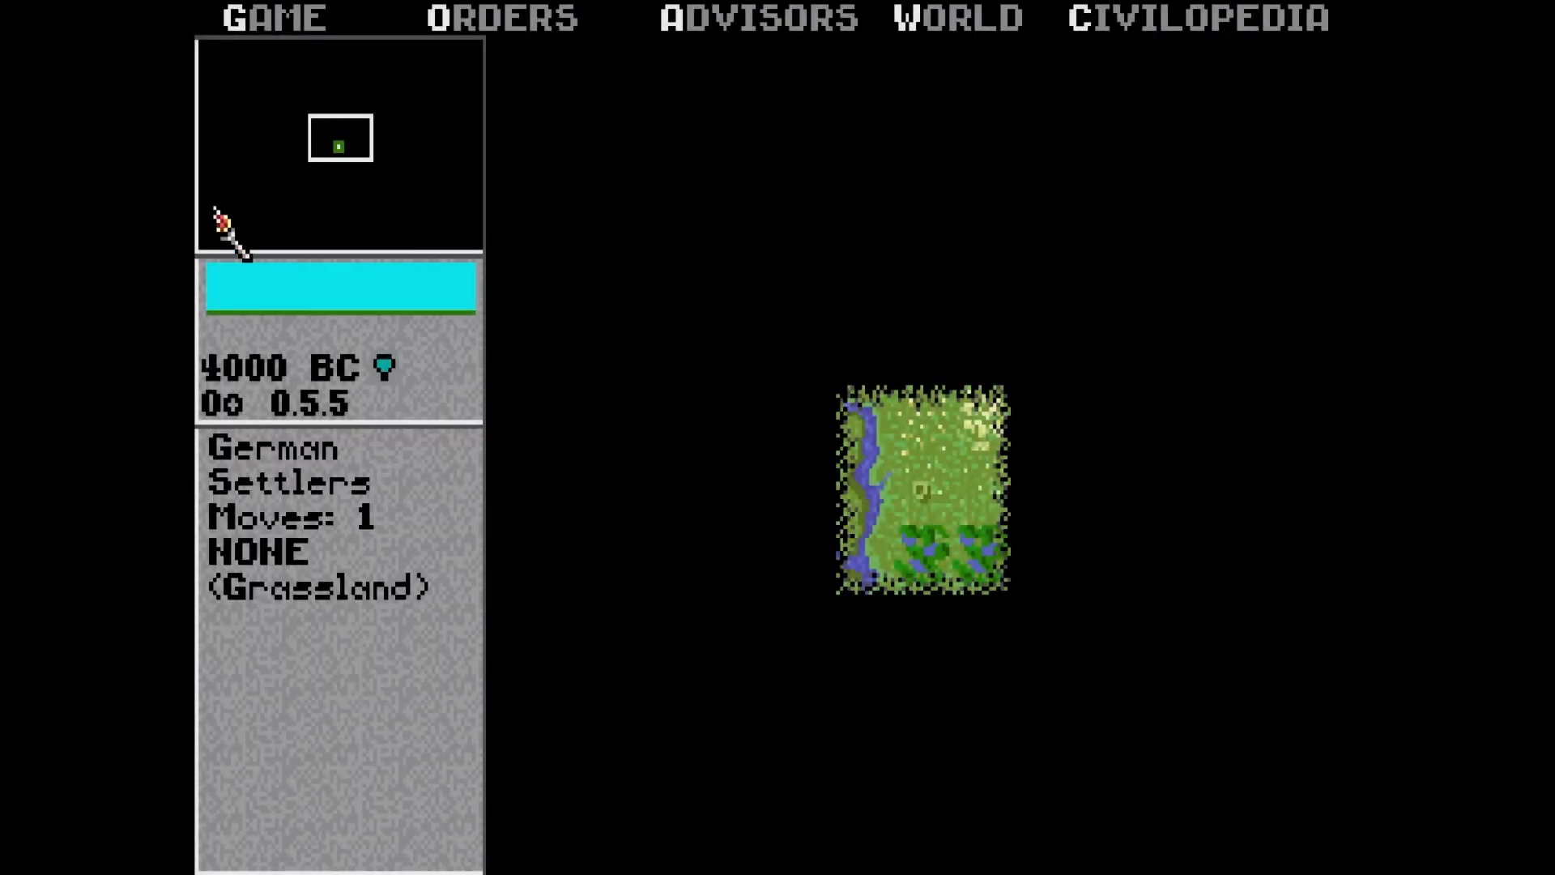
click(269, 17)
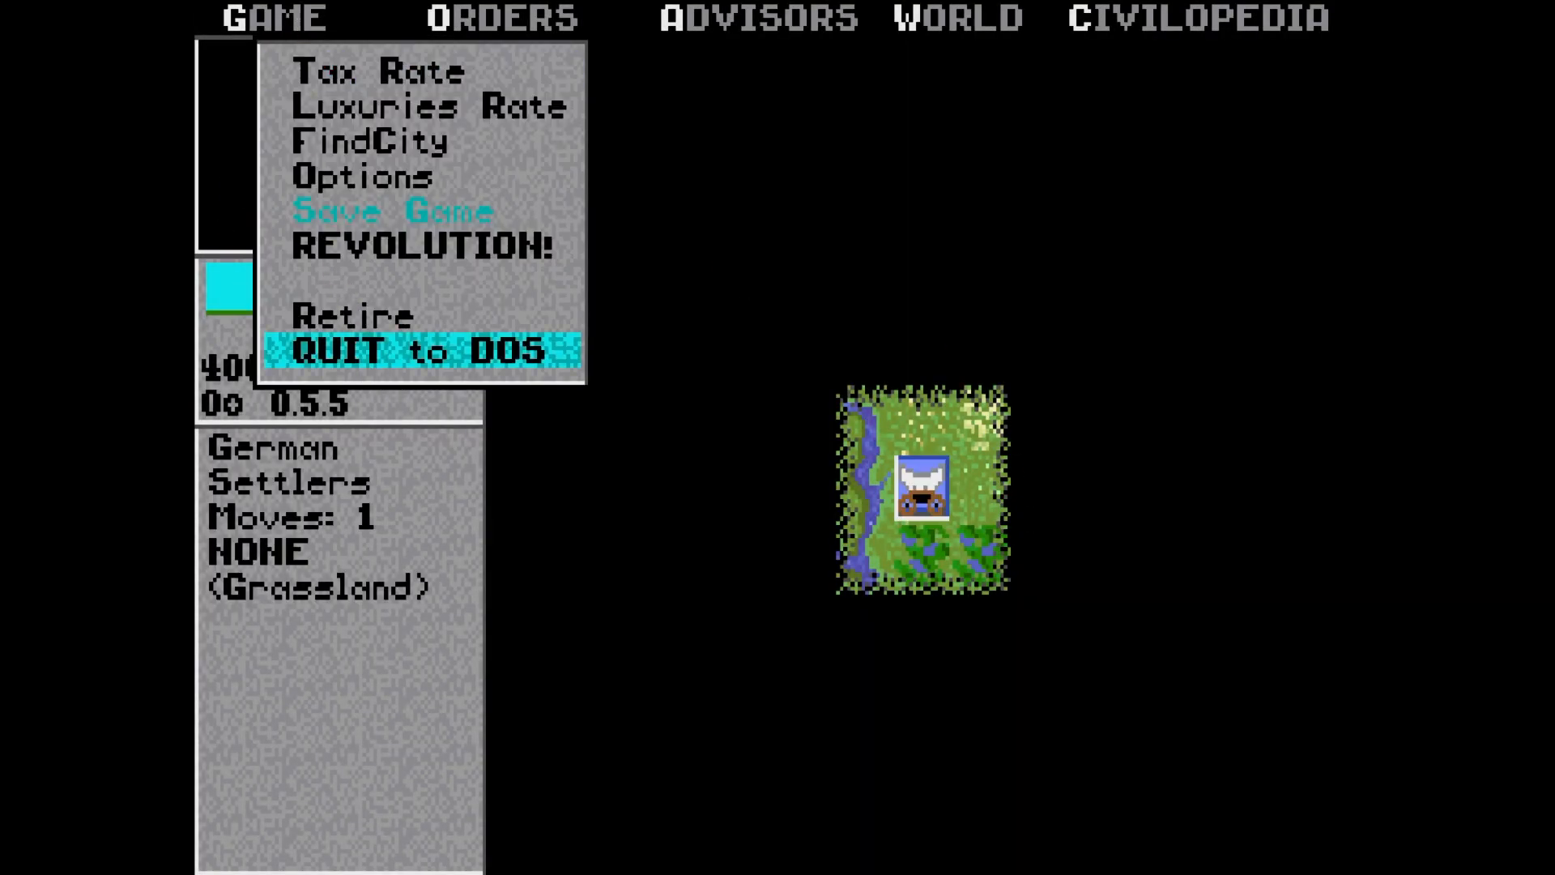
- Quit Civilization to DOS, confirming with Yes, so it can be rerun to the title screen
click(420, 350)
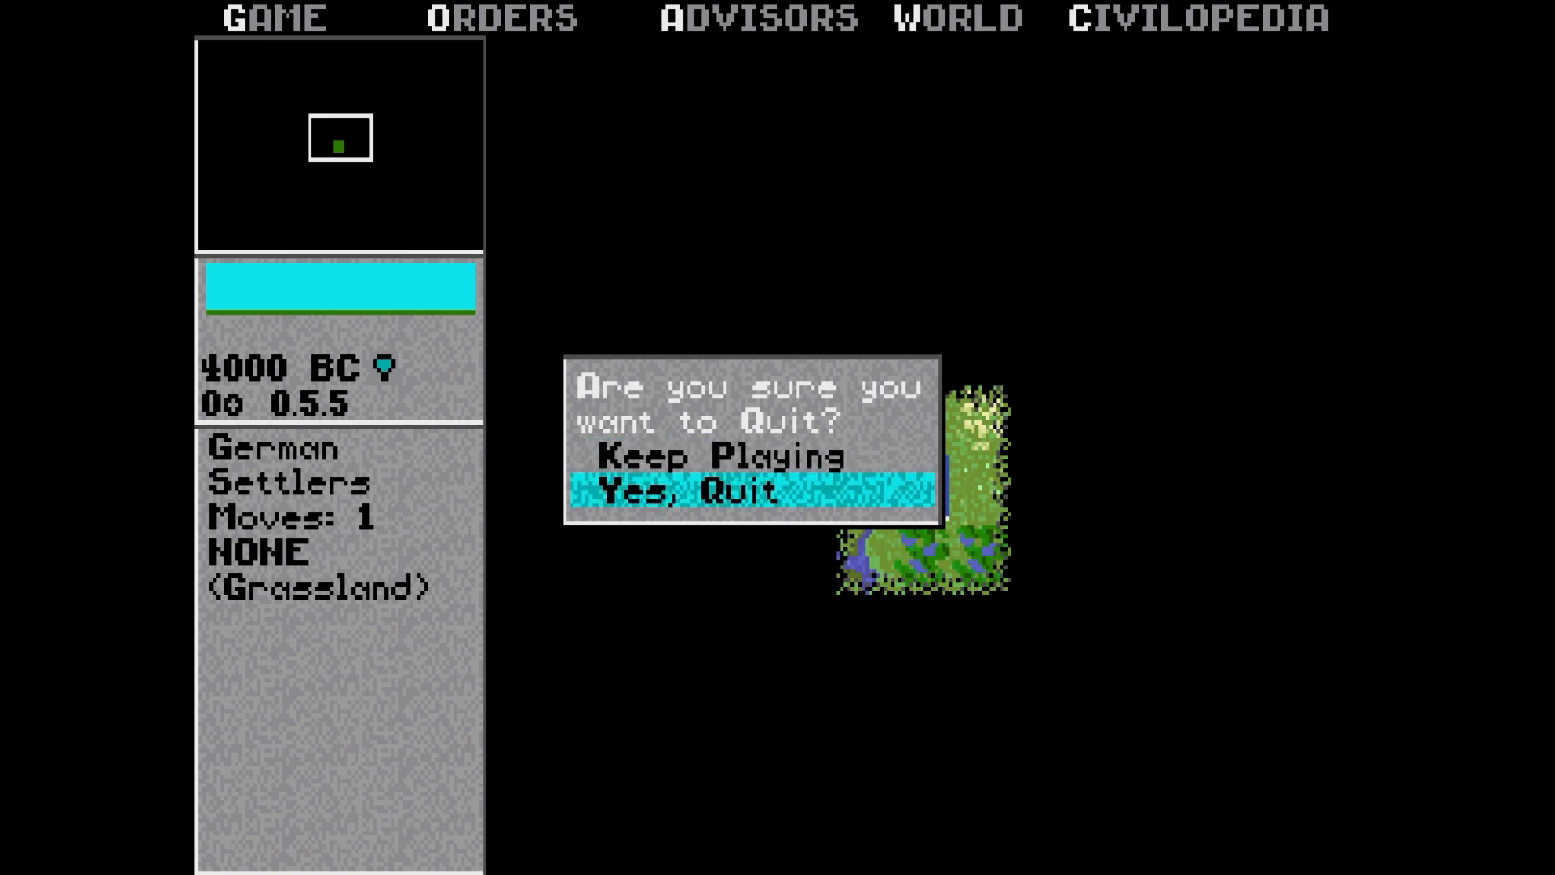
click(681, 494)
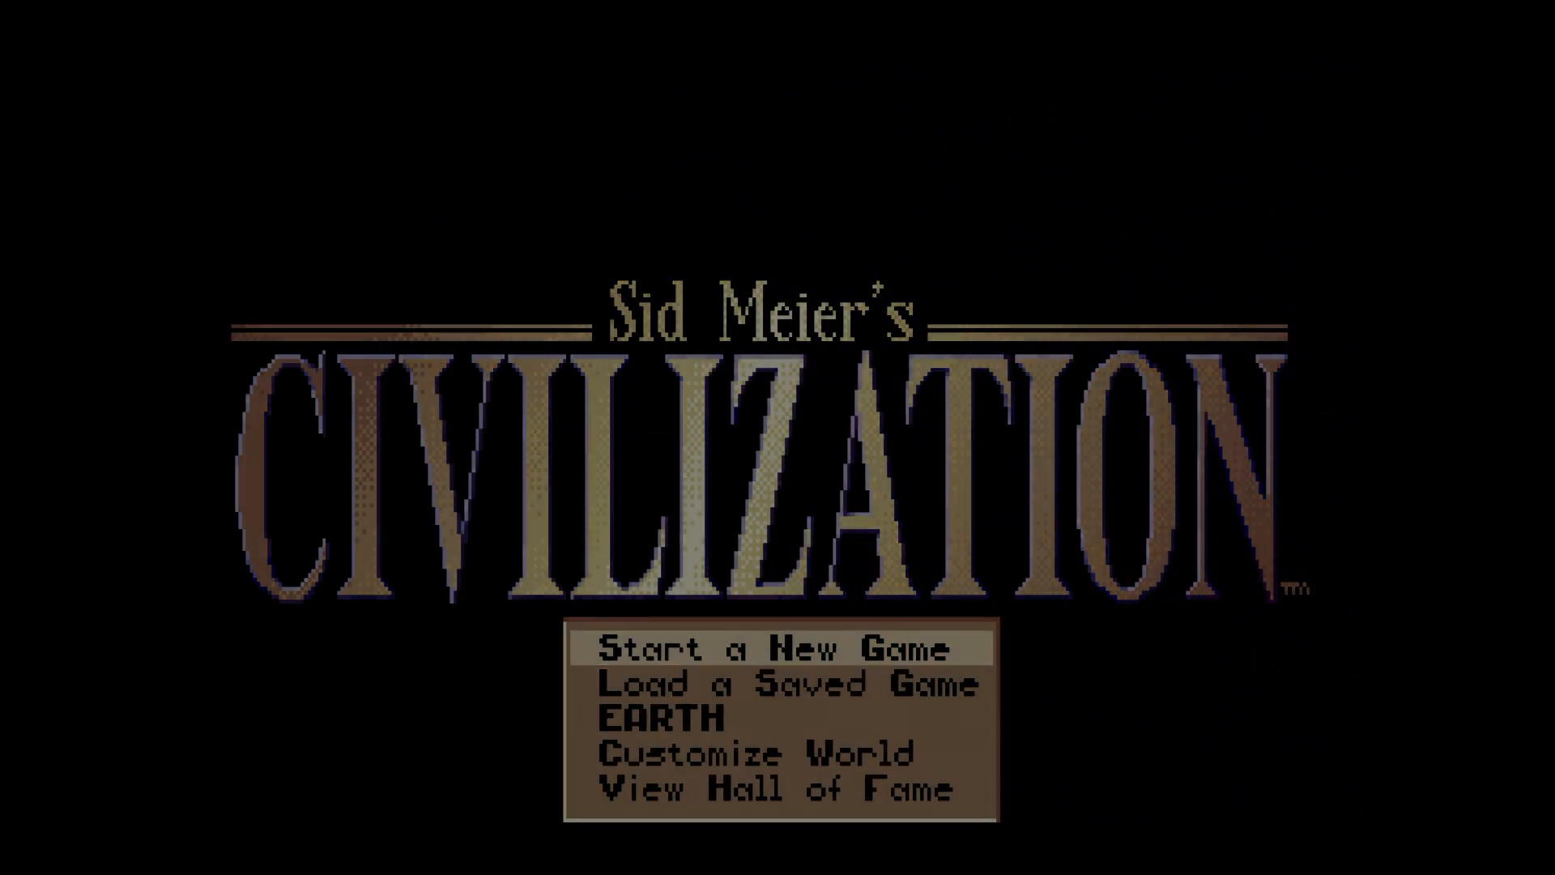
- Start a new game at Emperor difficulty as the Germans, reaching the 4000 BC map with Settlers
click(773, 649)
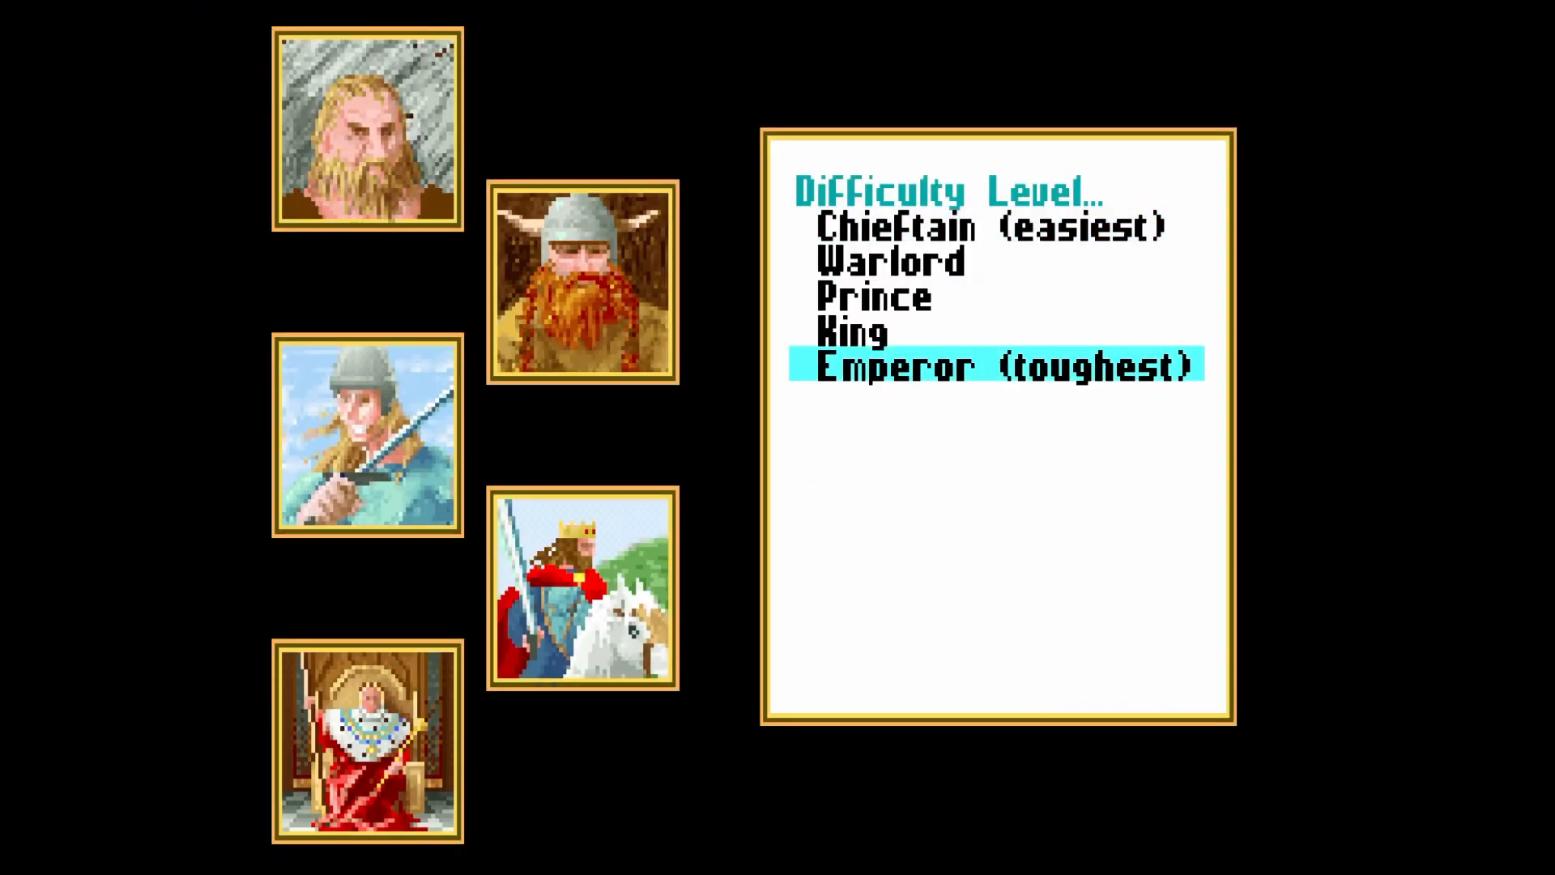
click(998, 365)
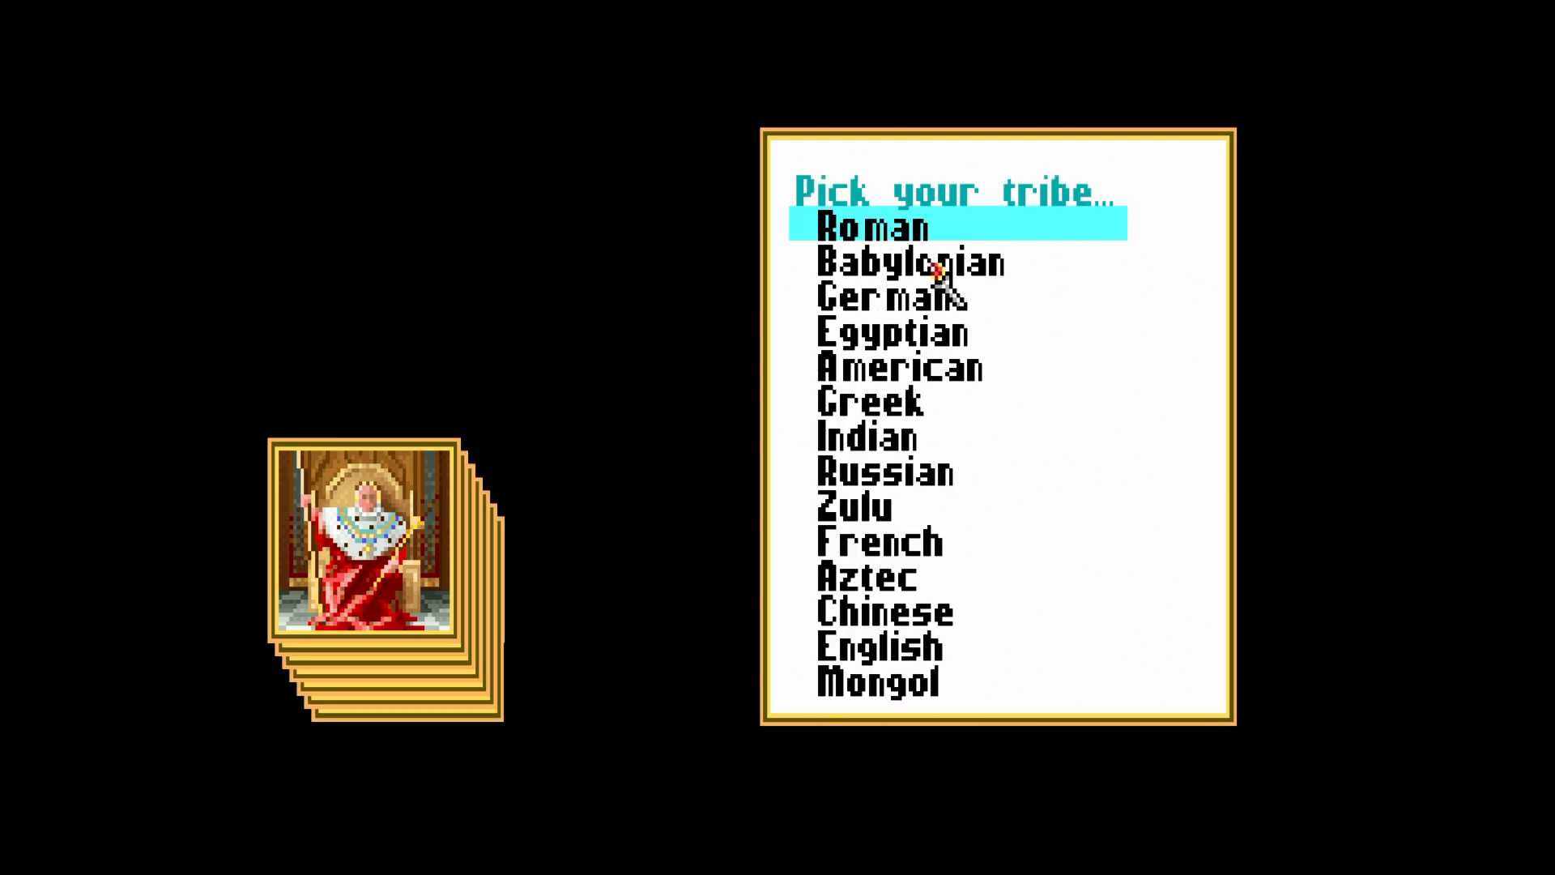
click(896, 297)
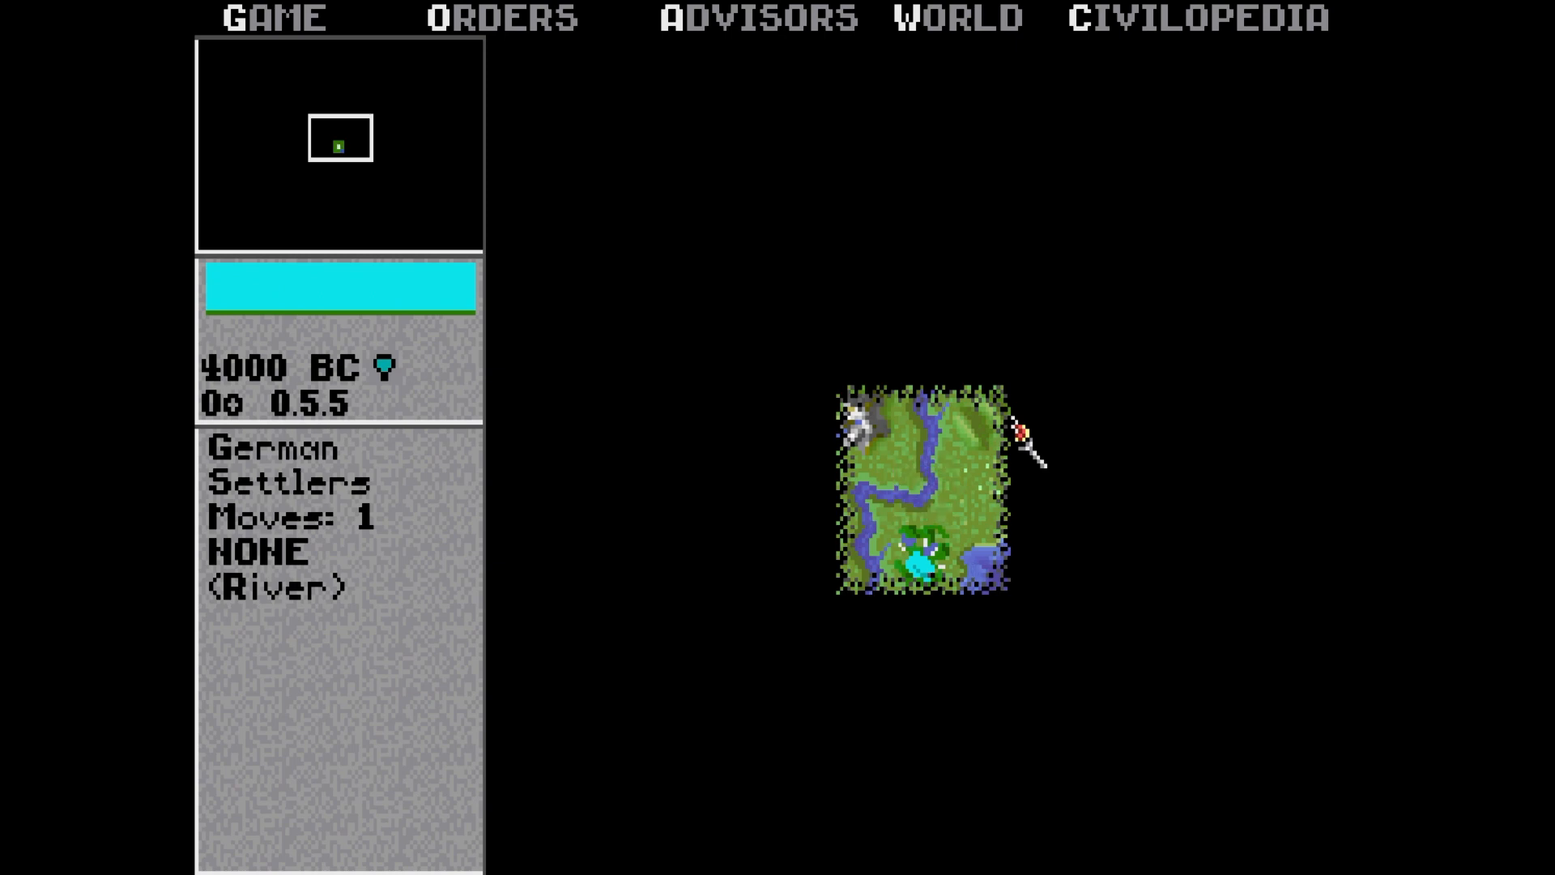
mouse_move(278, 20)
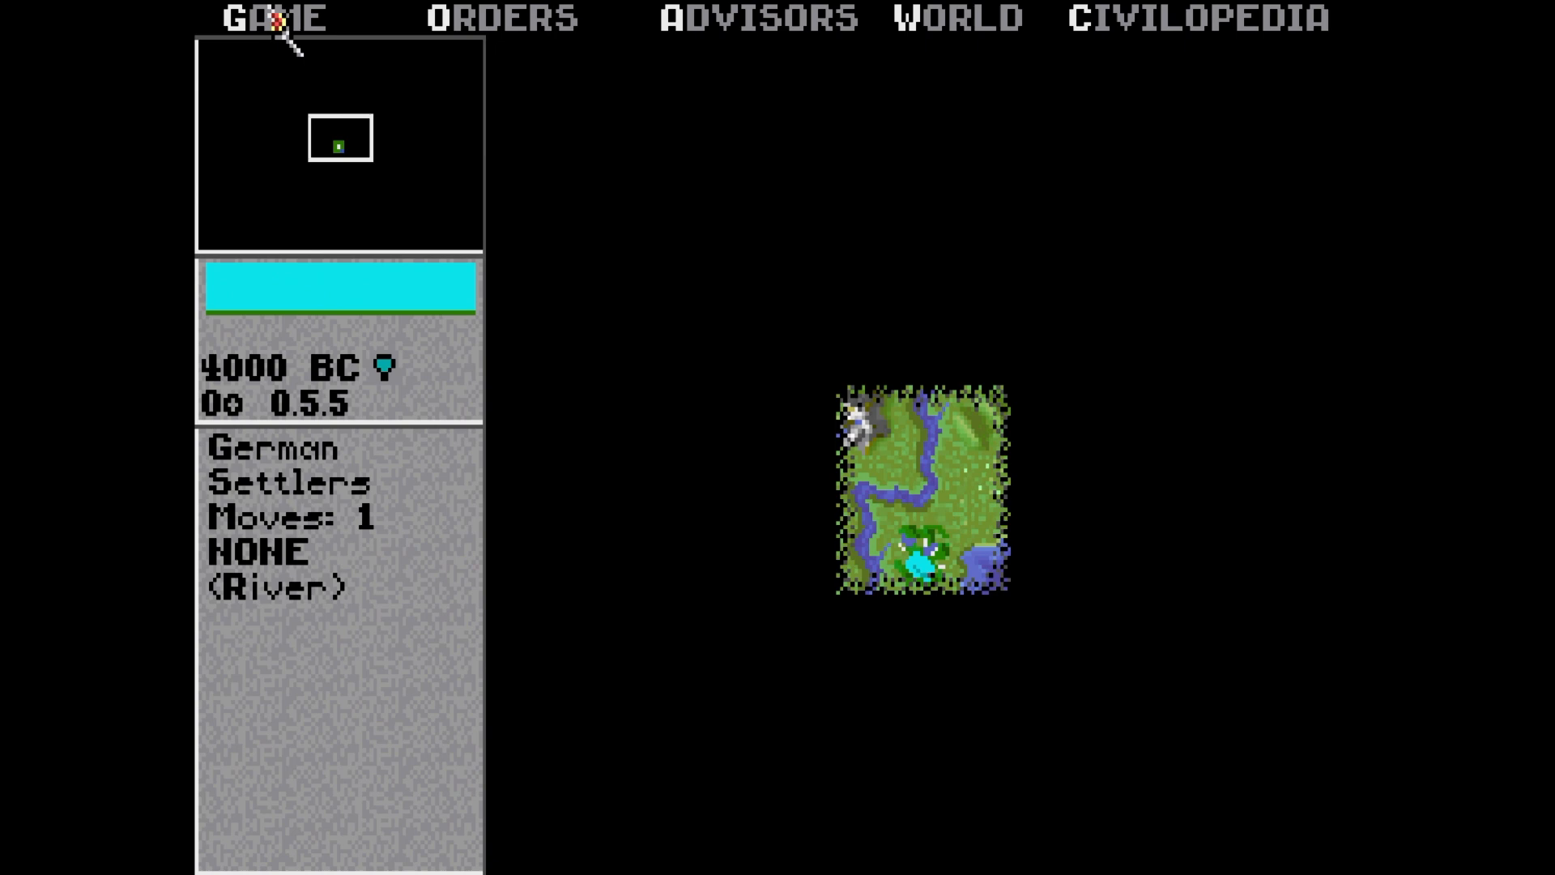
- Use the GAME menu's QUIT to DOS and close the content, returning to RetroArch's main menu
click(270, 18)
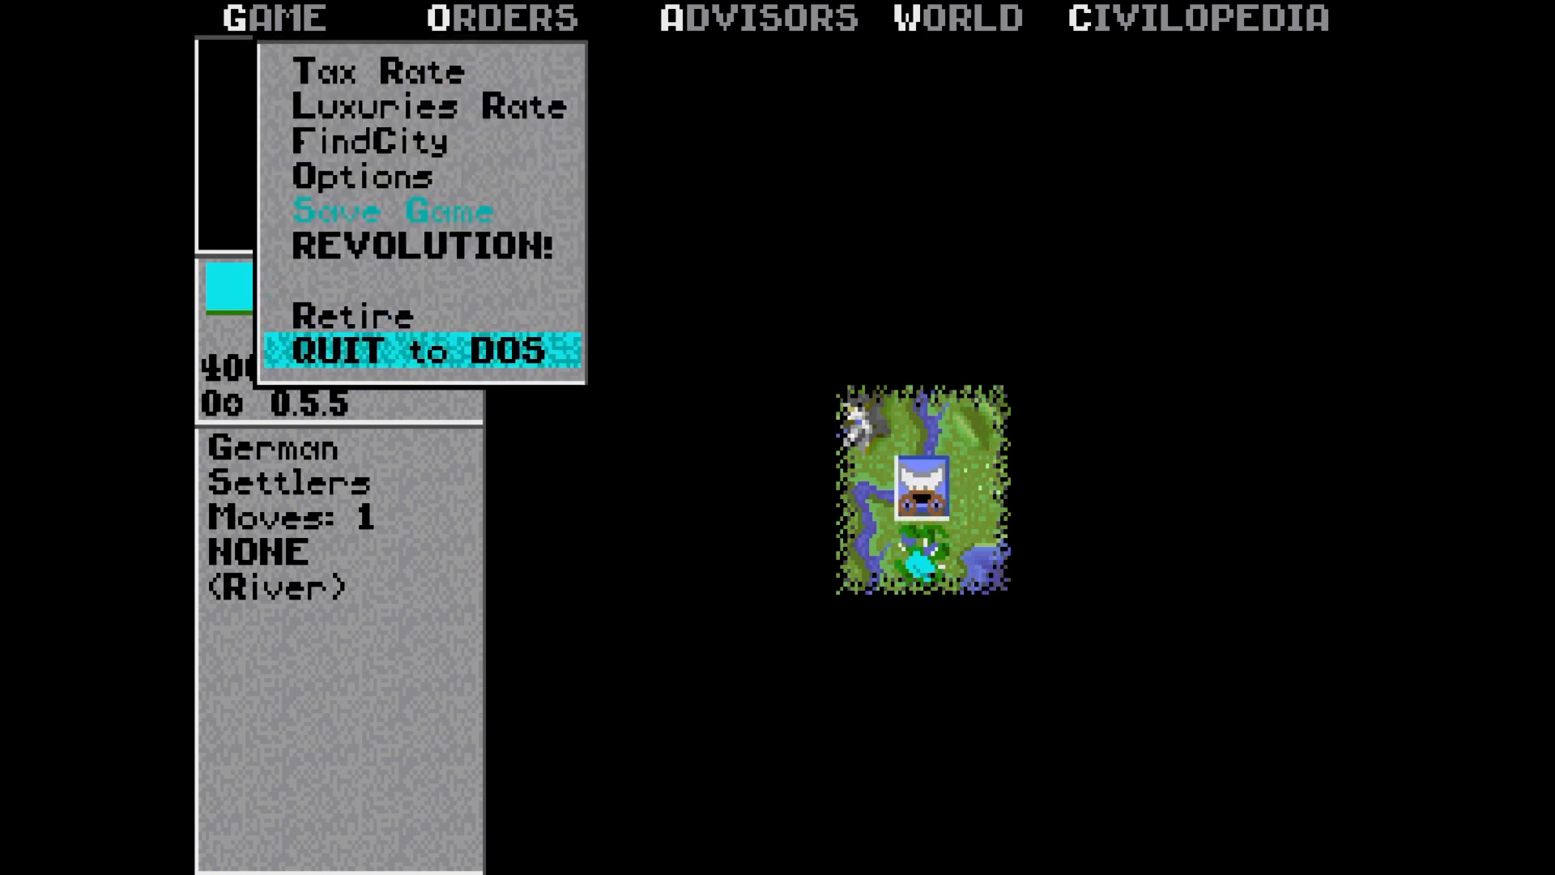
click(421, 350)
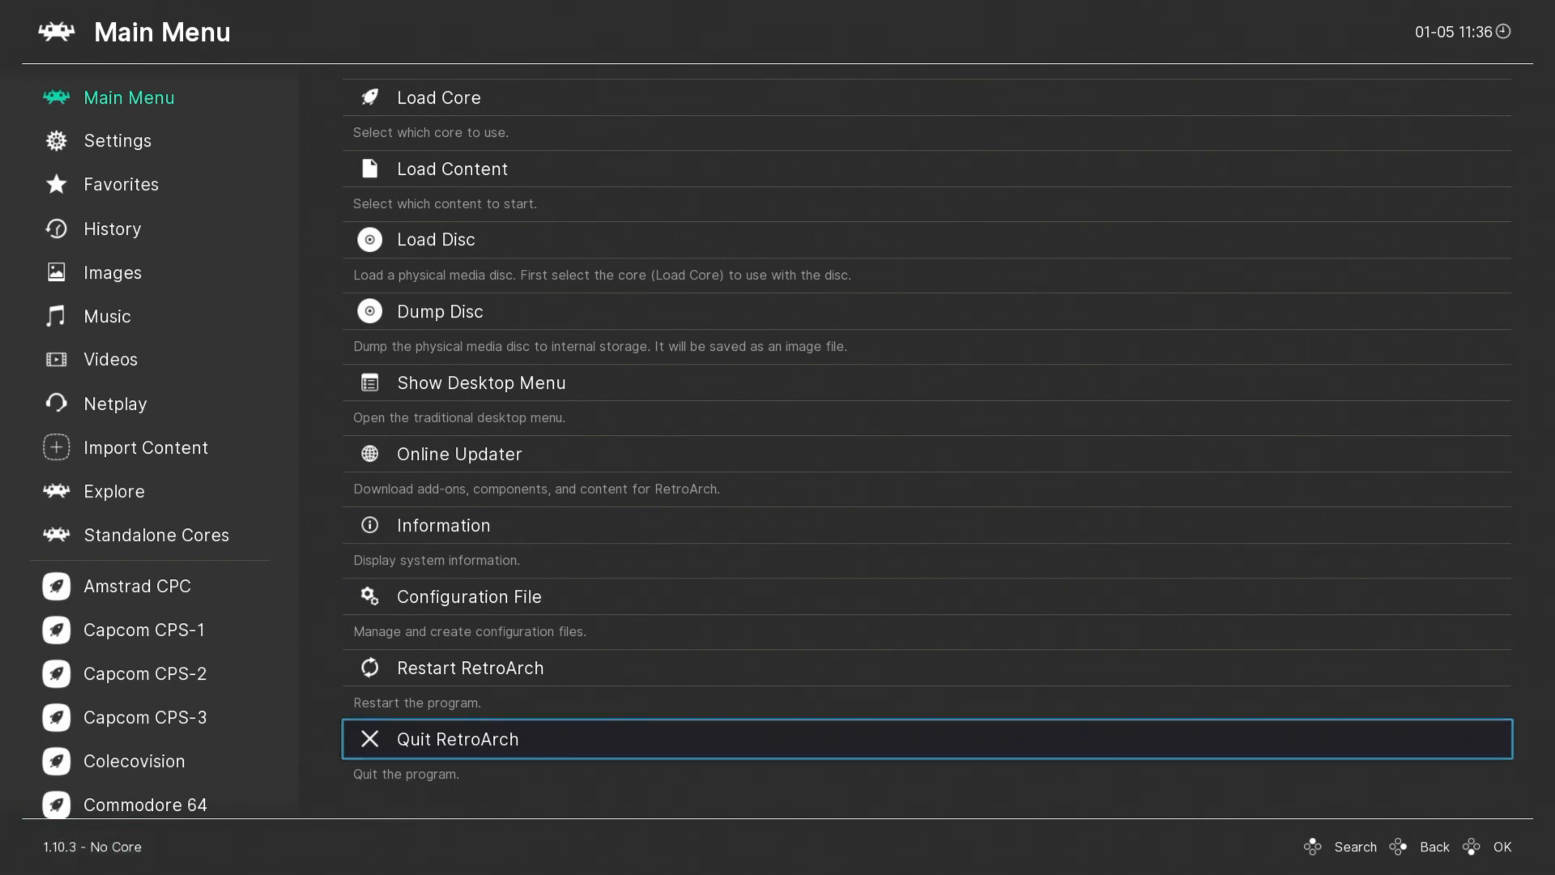
- Quit RetroArch entirely, leaving File Explorer showing the saves folder
click(457, 738)
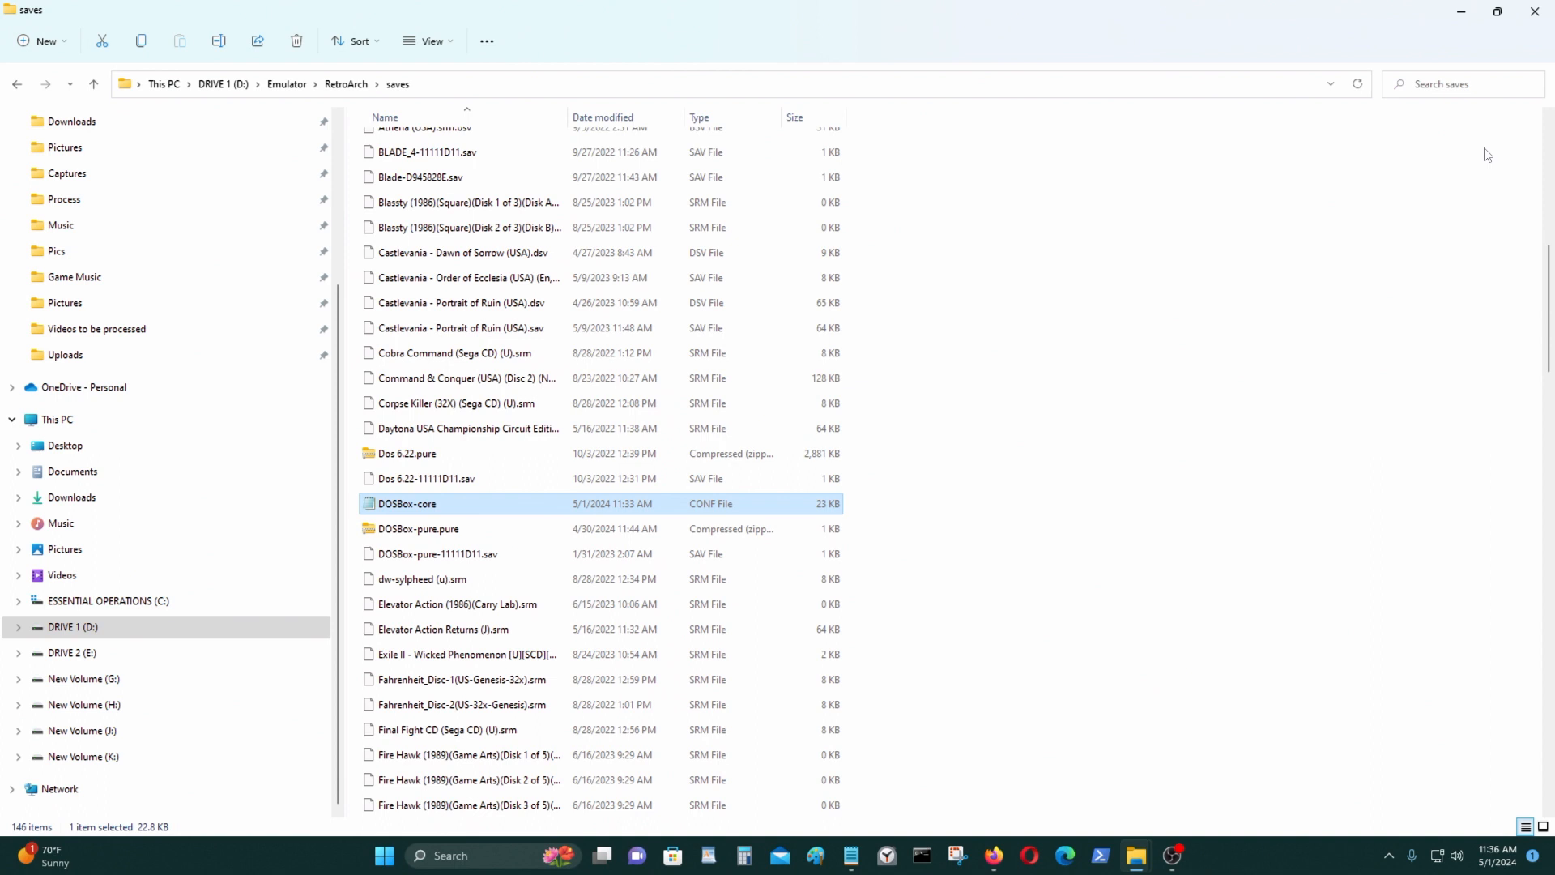
mouse_move(1083, 8)
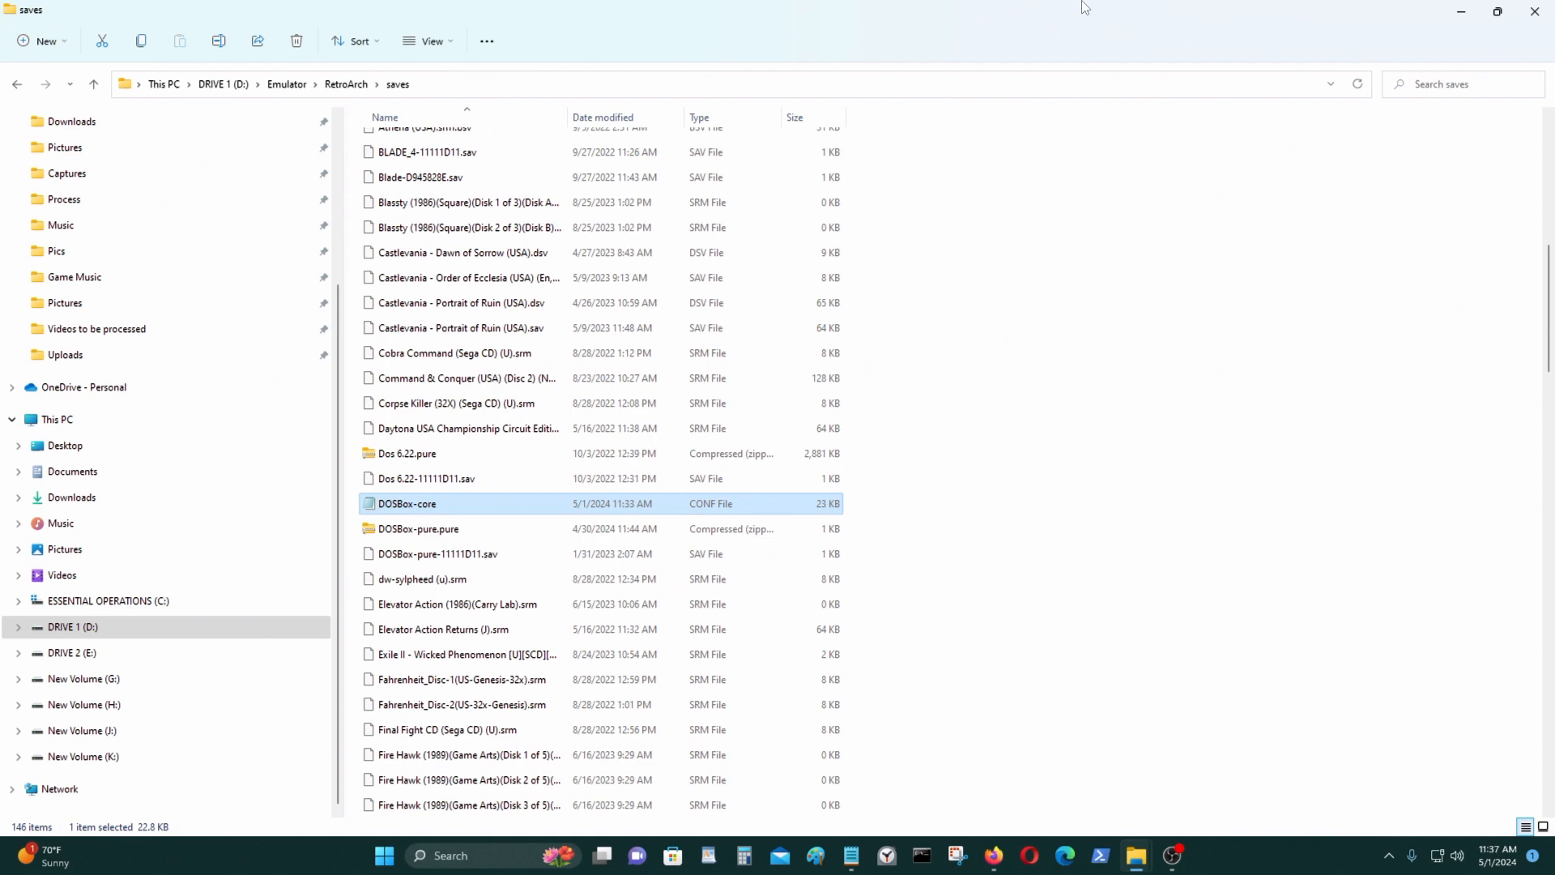